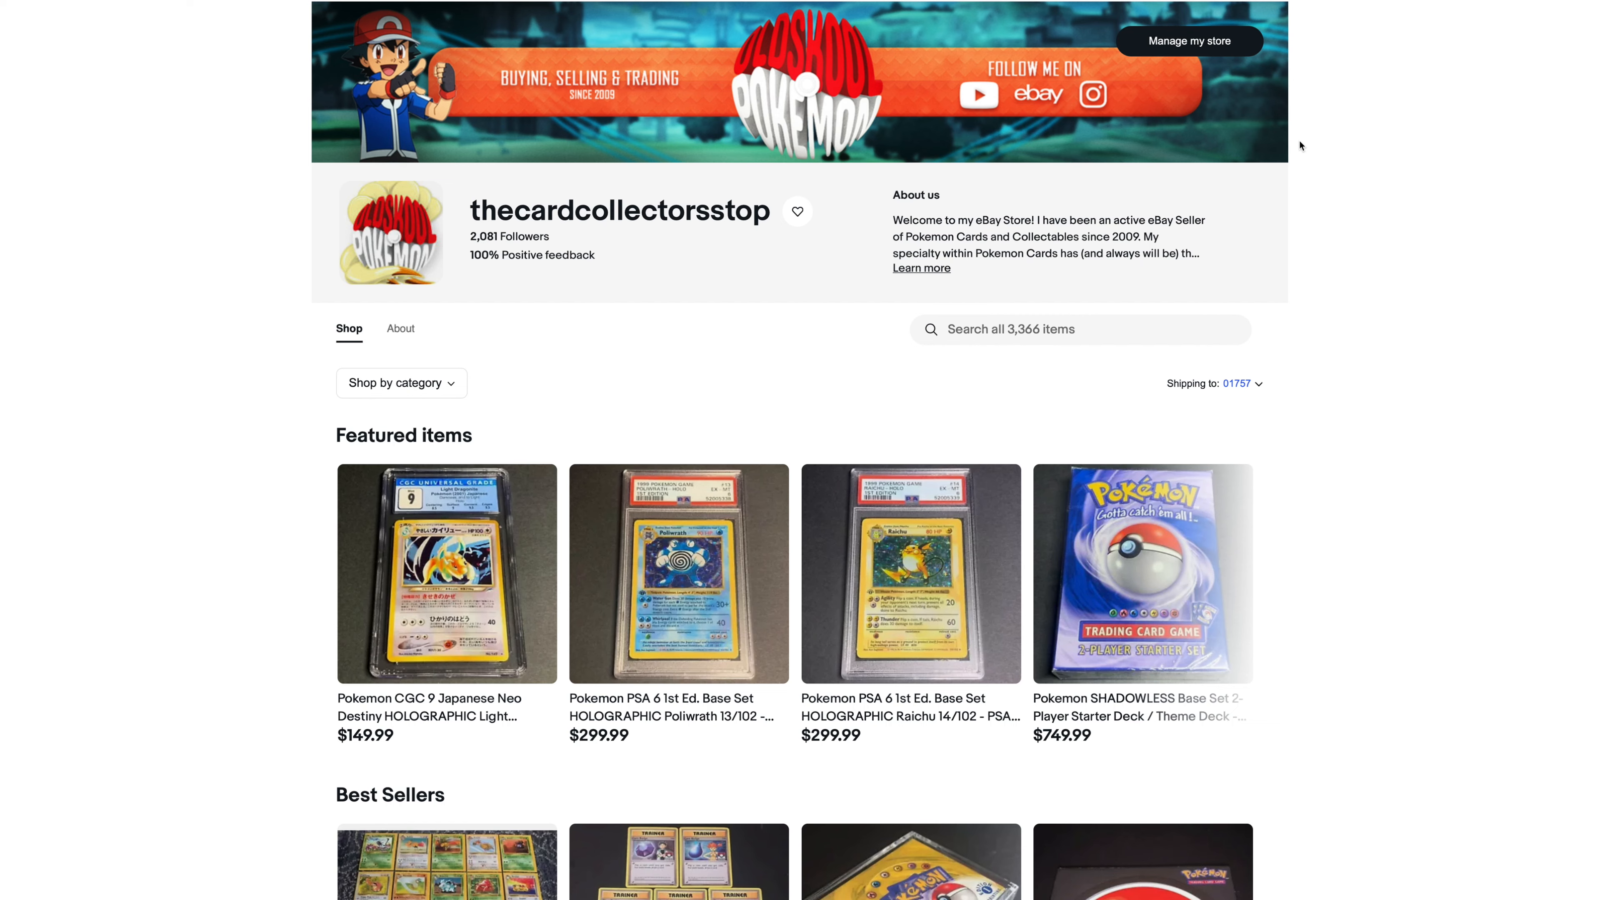
{"action": "mouse_move", "coordinate": [1126, 81]}
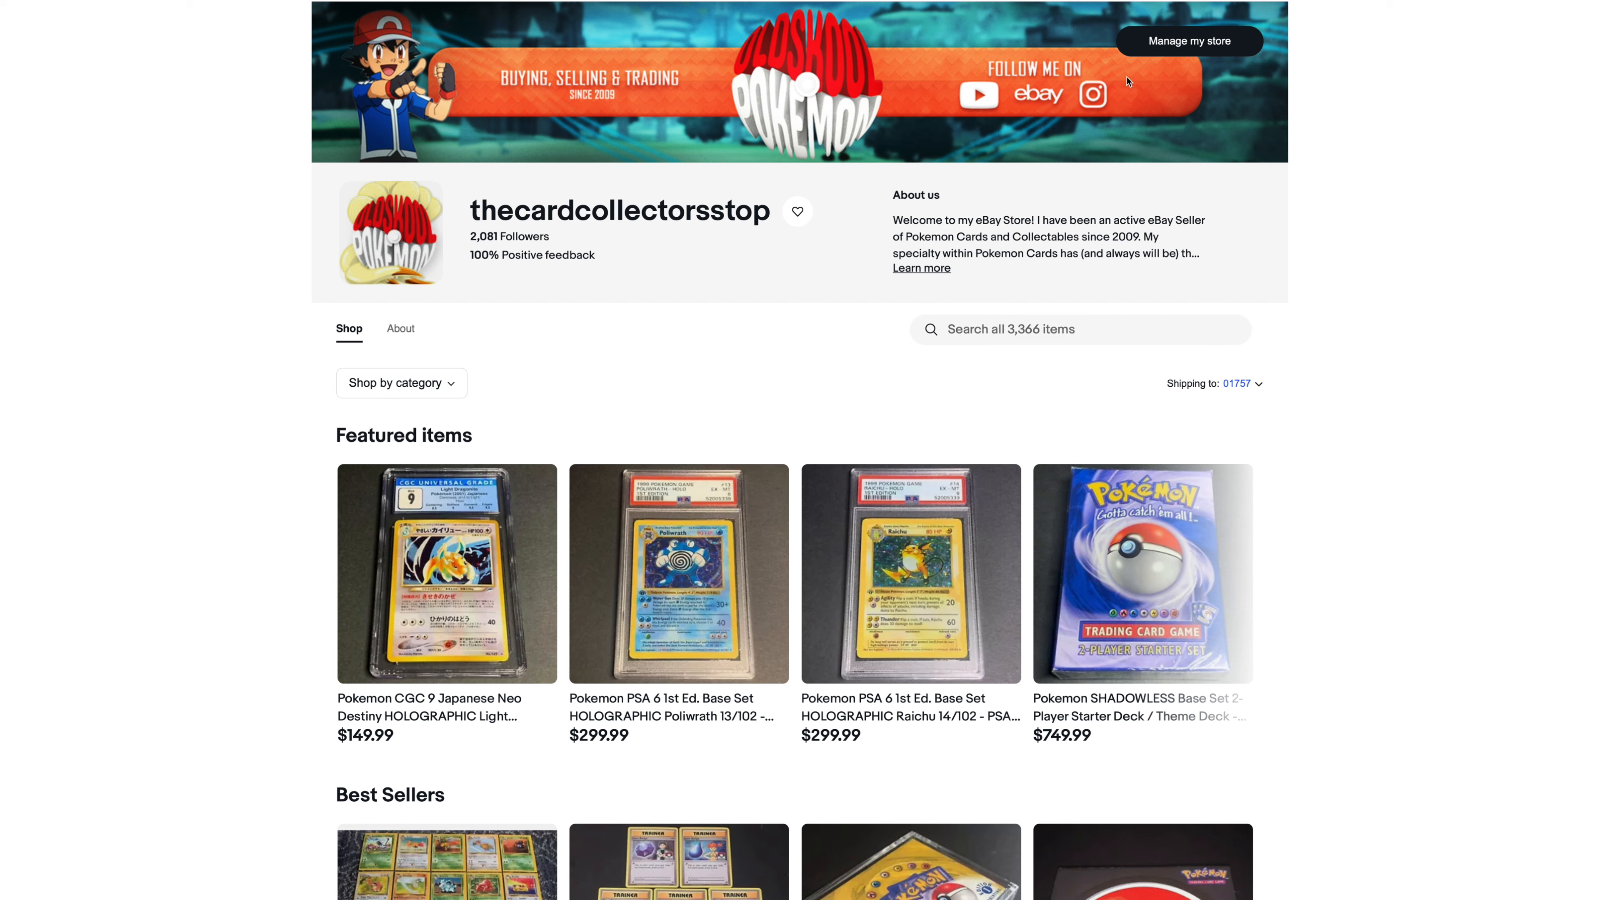
{"action": "mouse_move", "coordinate": [1410, 142]}
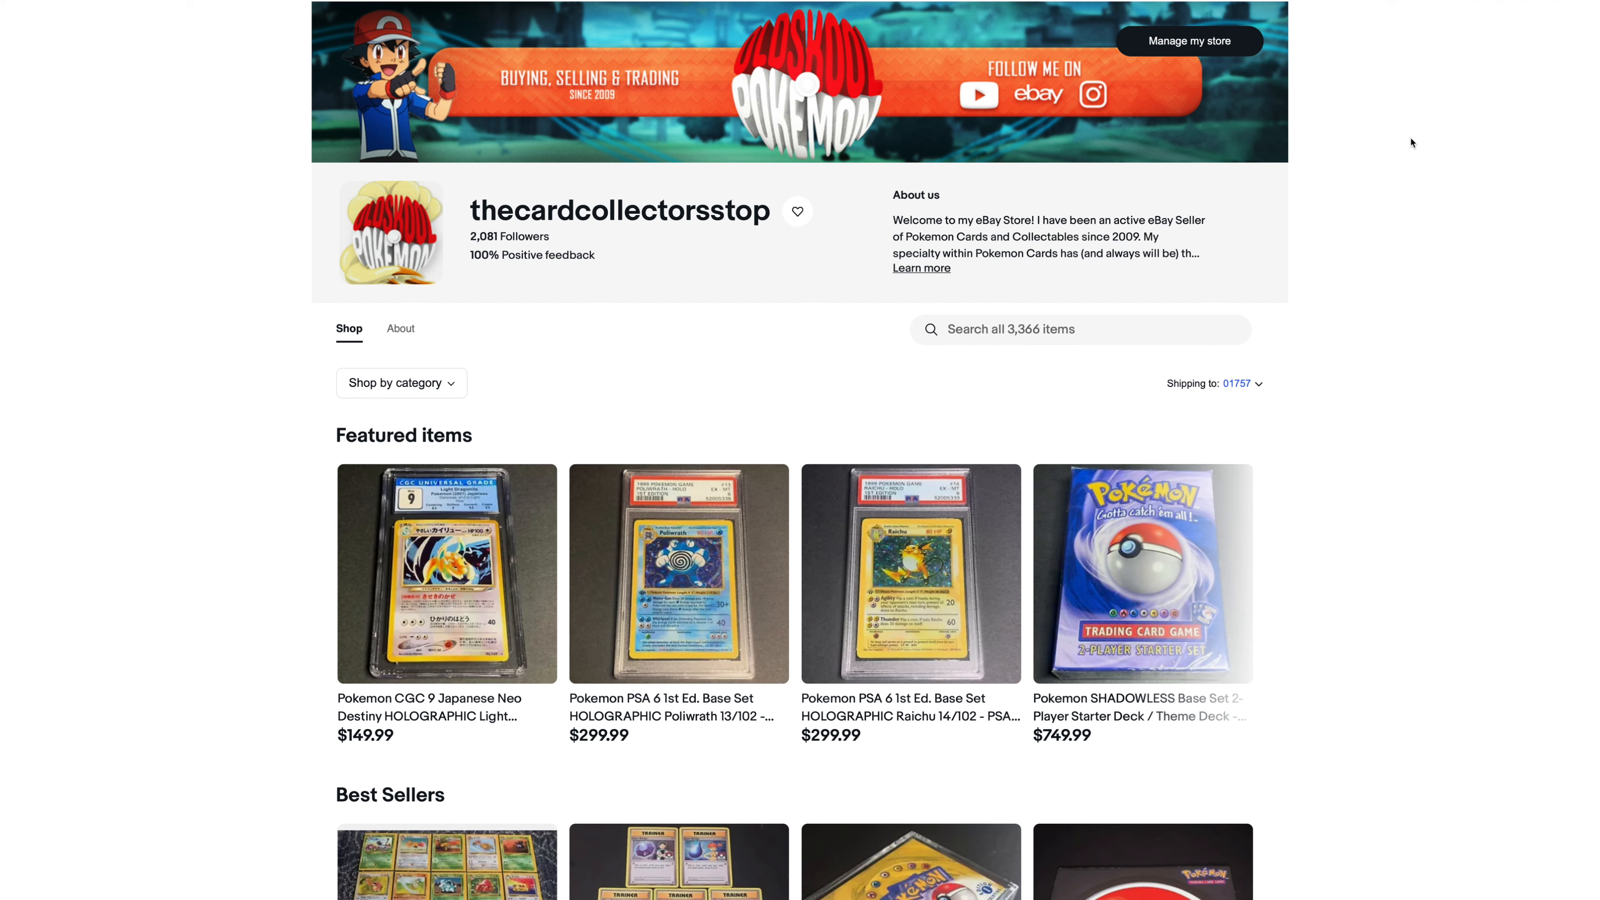
{"action": "mouse_move", "coordinate": [1396, 172]}
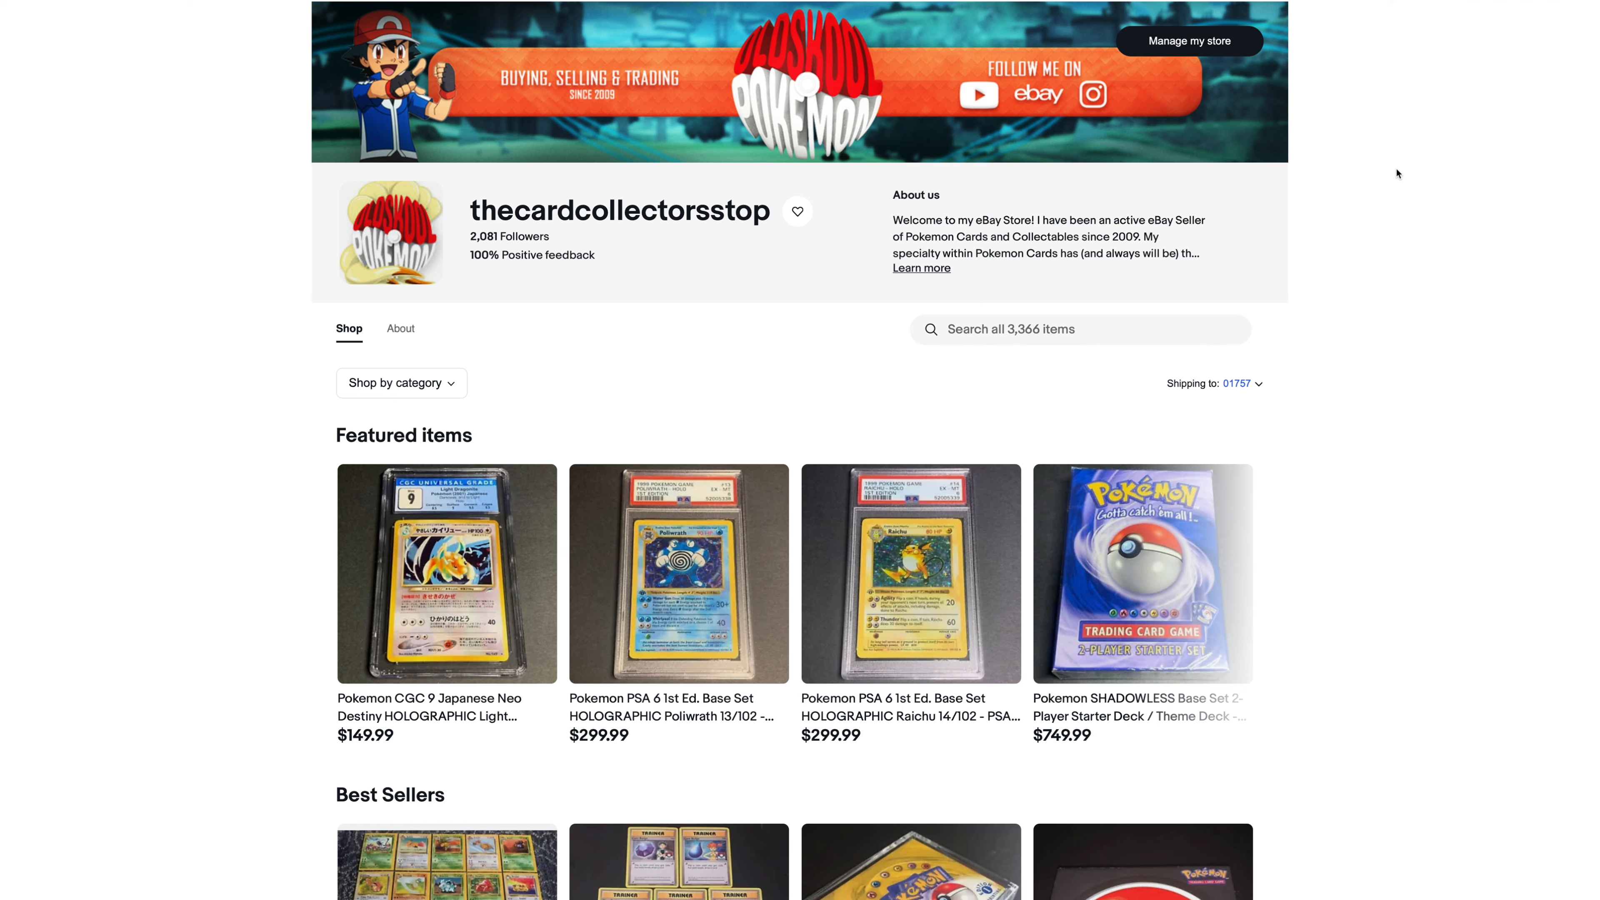
{"action": "mouse_move", "coordinate": [1022, 345]}
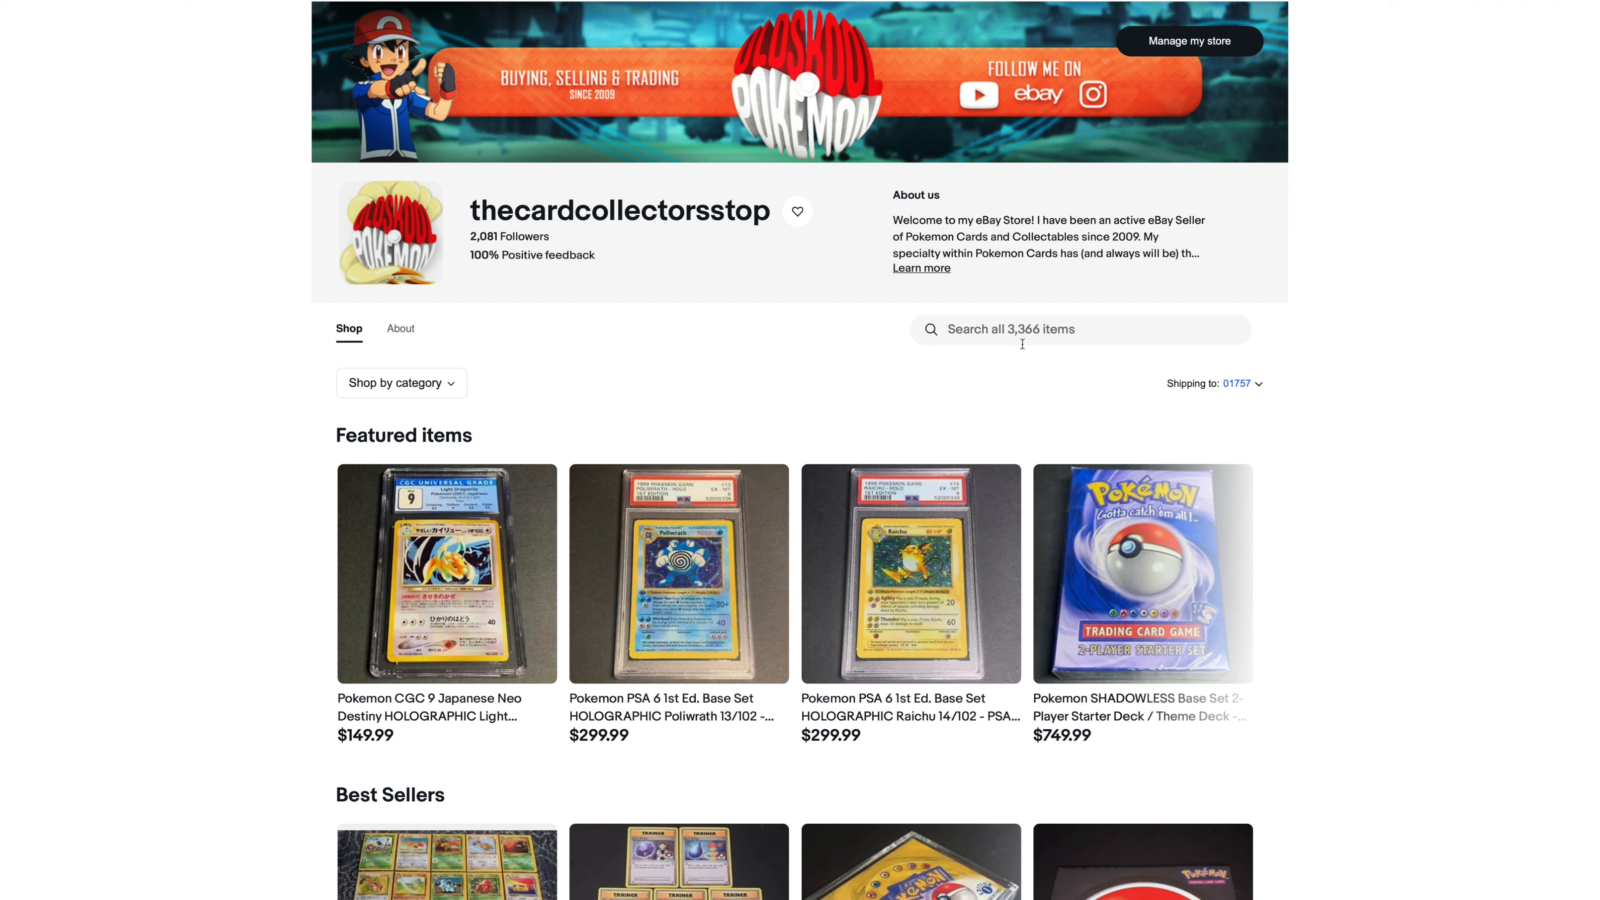
{"action": "mouse_move", "coordinate": [1032, 341]}
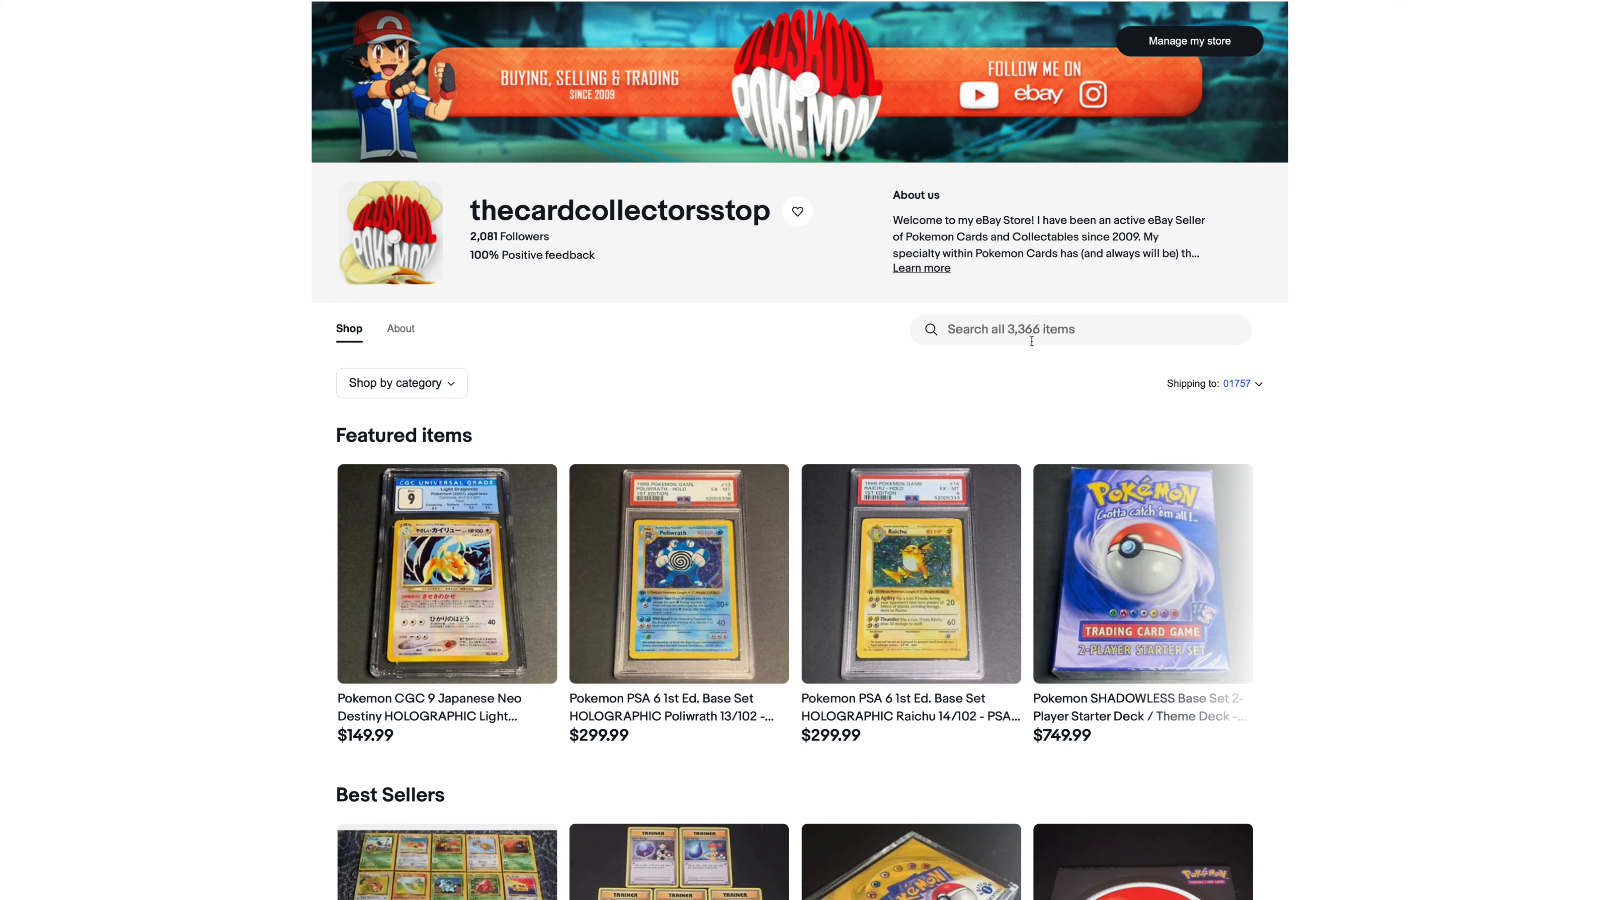
Step: Scroll into the shop page and advance through the featured items carousel
{"action": "scroll", "scroll_direction": "down", "scroll_amount": 3}
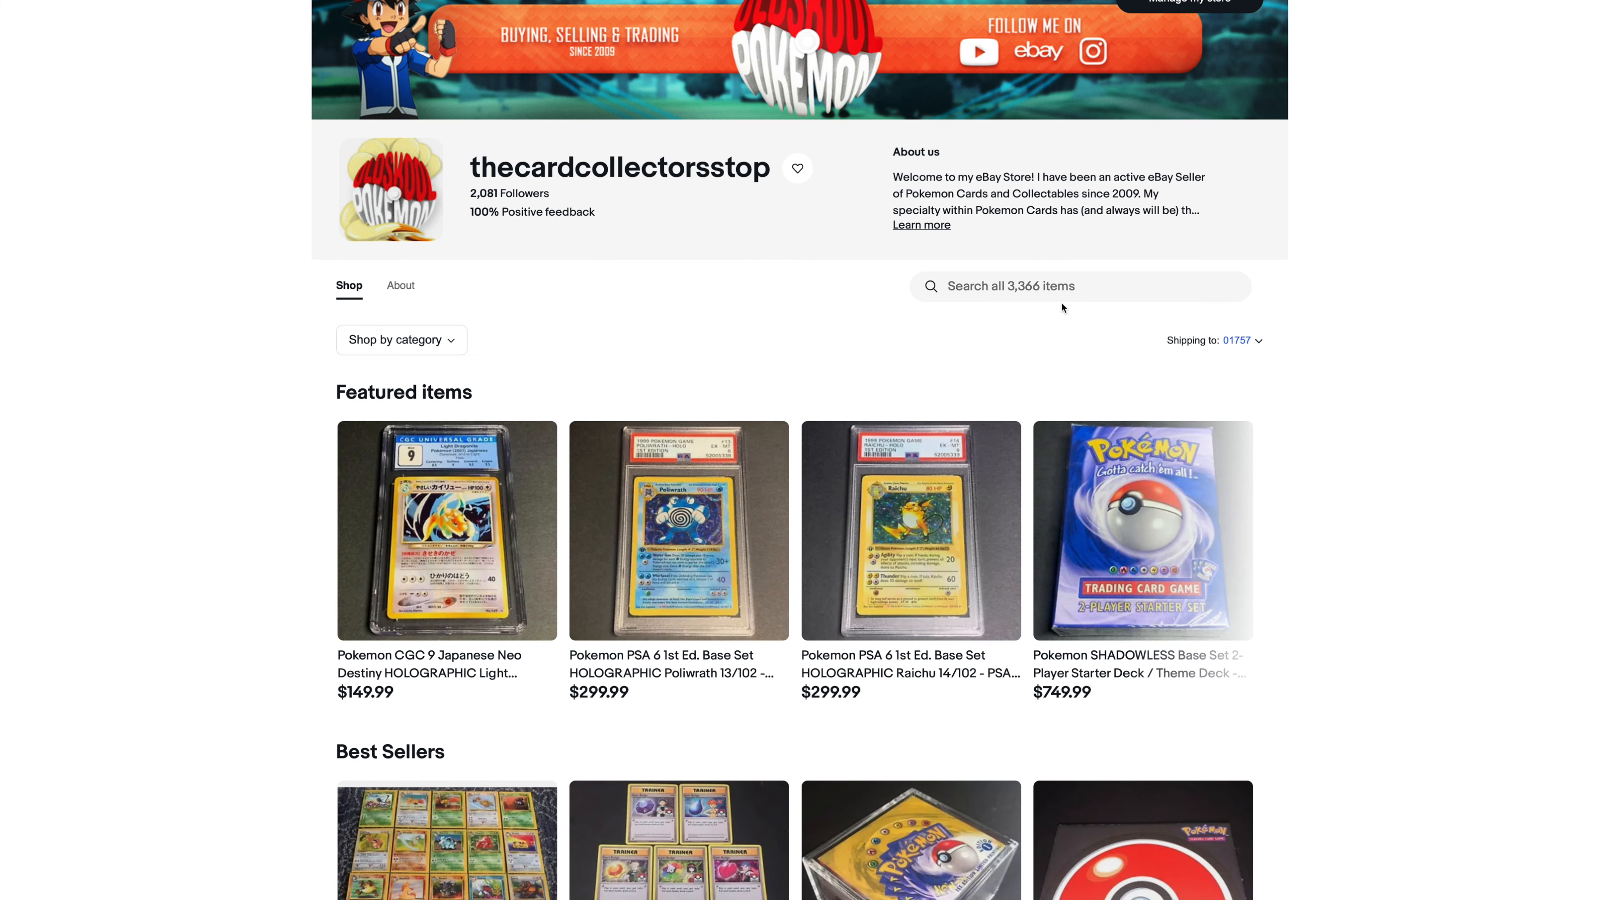
{"action": "scroll", "scroll_direction": "down", "scroll_amount": 3}
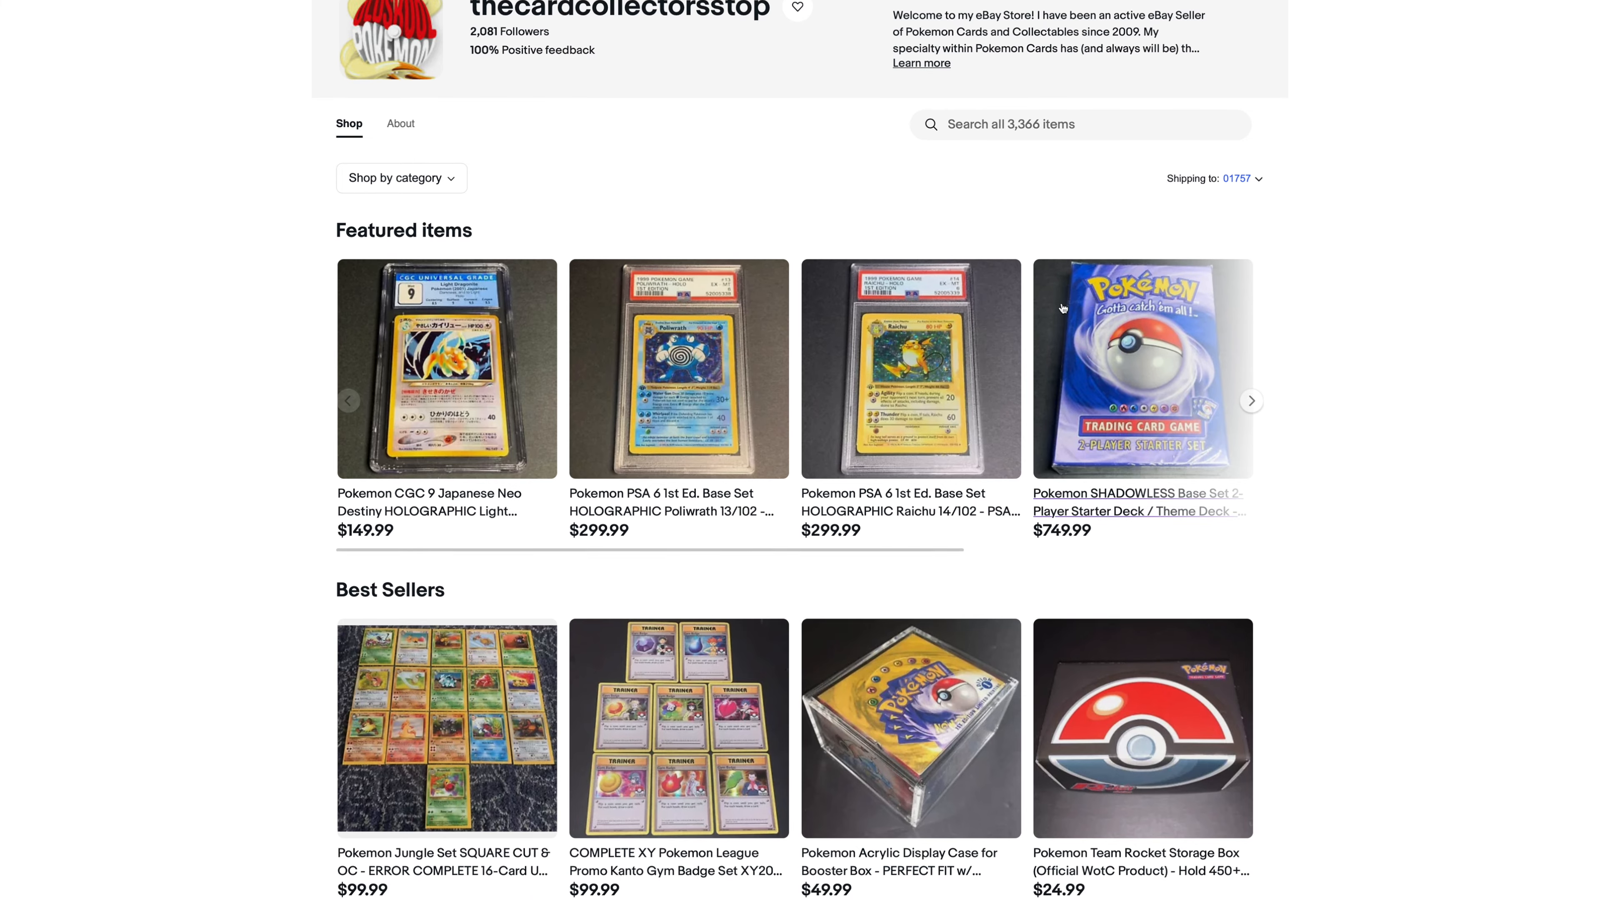
{"action": "scroll", "scroll_direction": "down", "scroll_amount": 3}
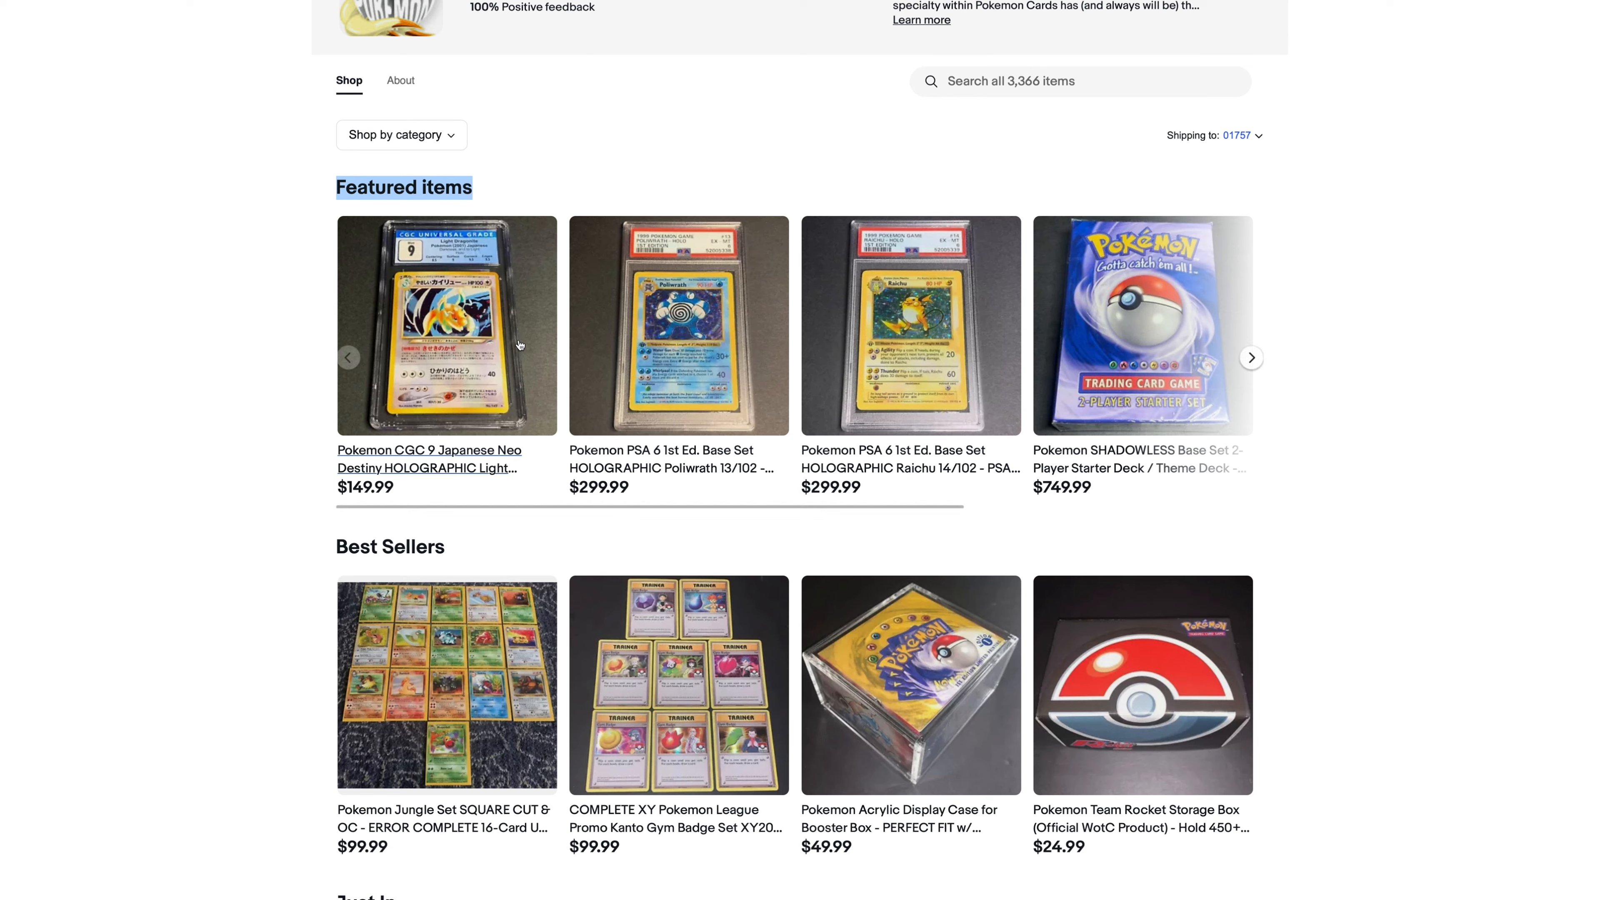
{"action": "mouse_move", "coordinate": [434, 316]}
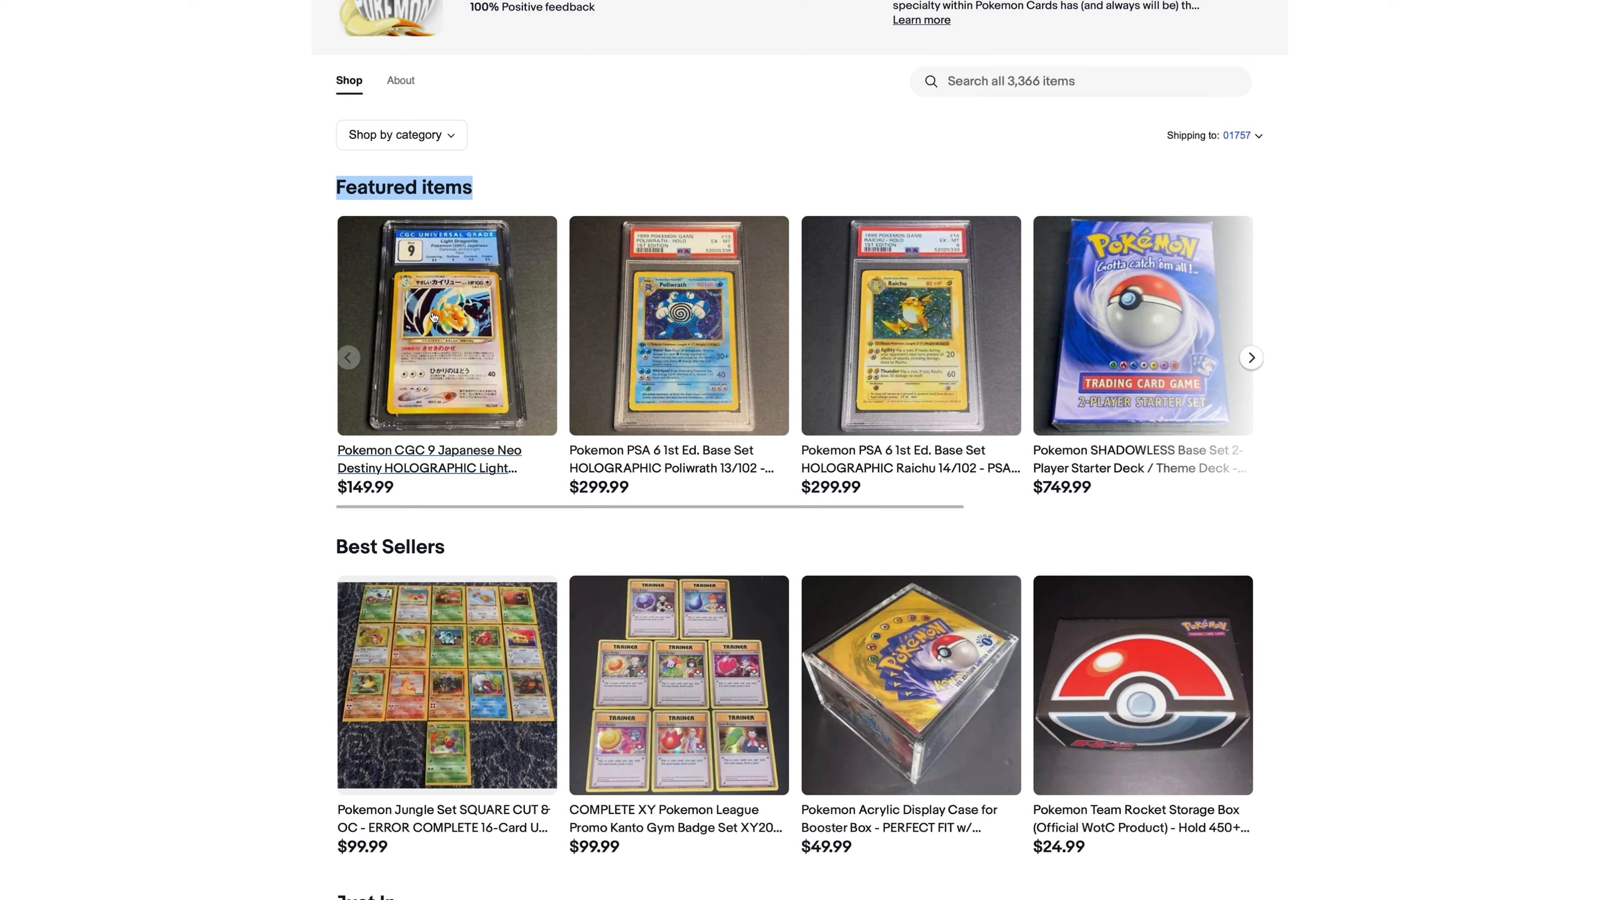
{"action": "mouse_move", "coordinate": [611, 349]}
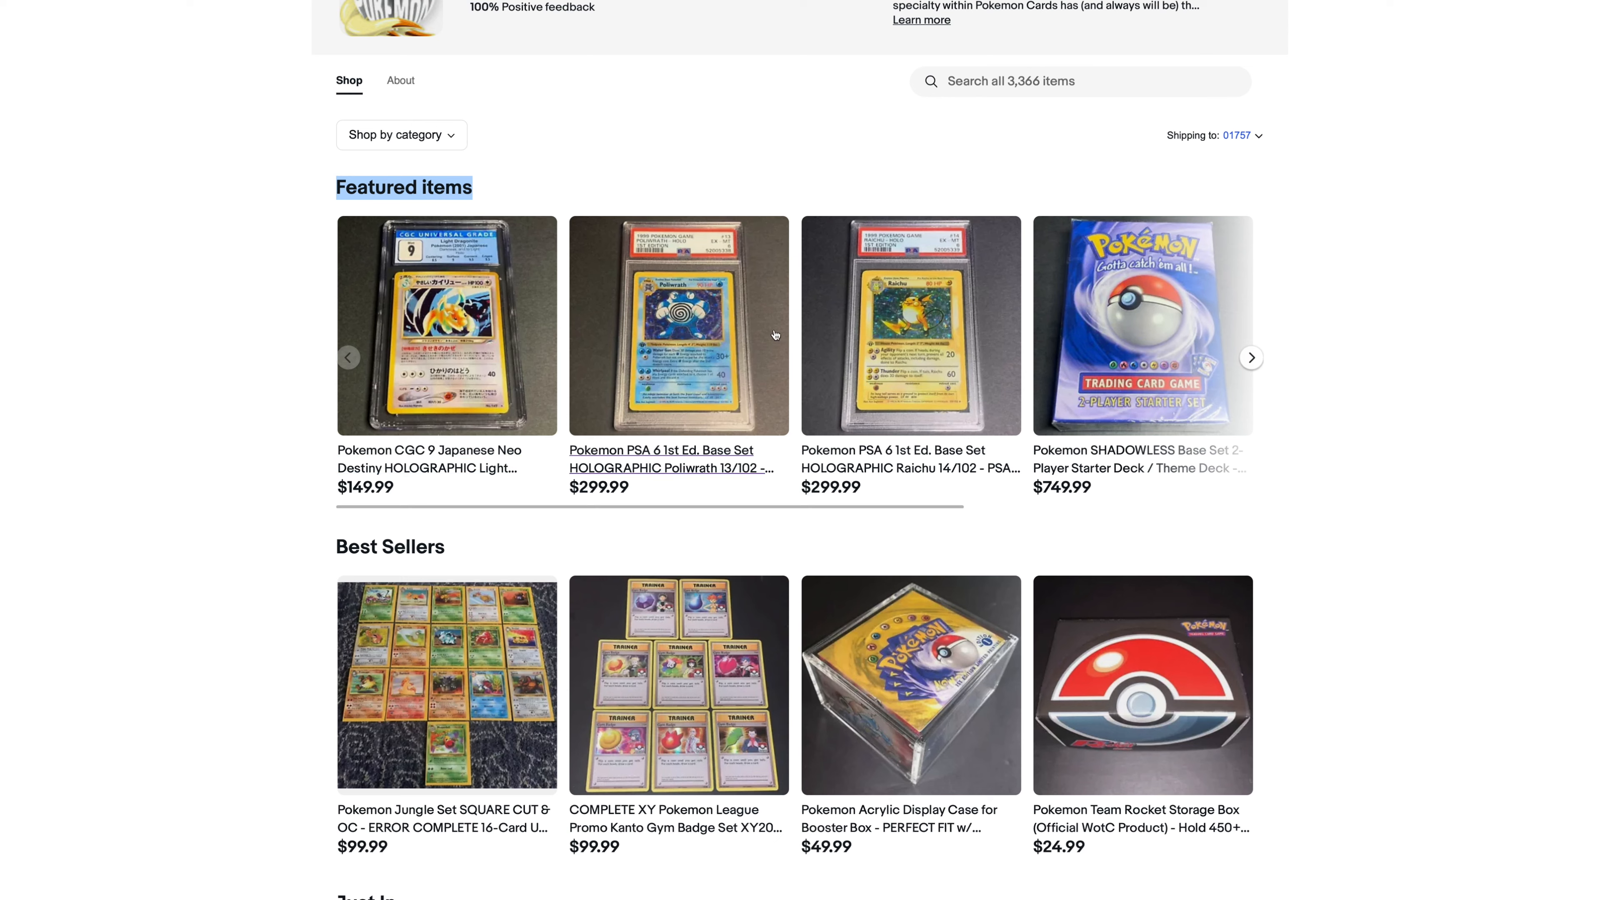
{"action": "left_click", "coordinate": [1252, 357]}
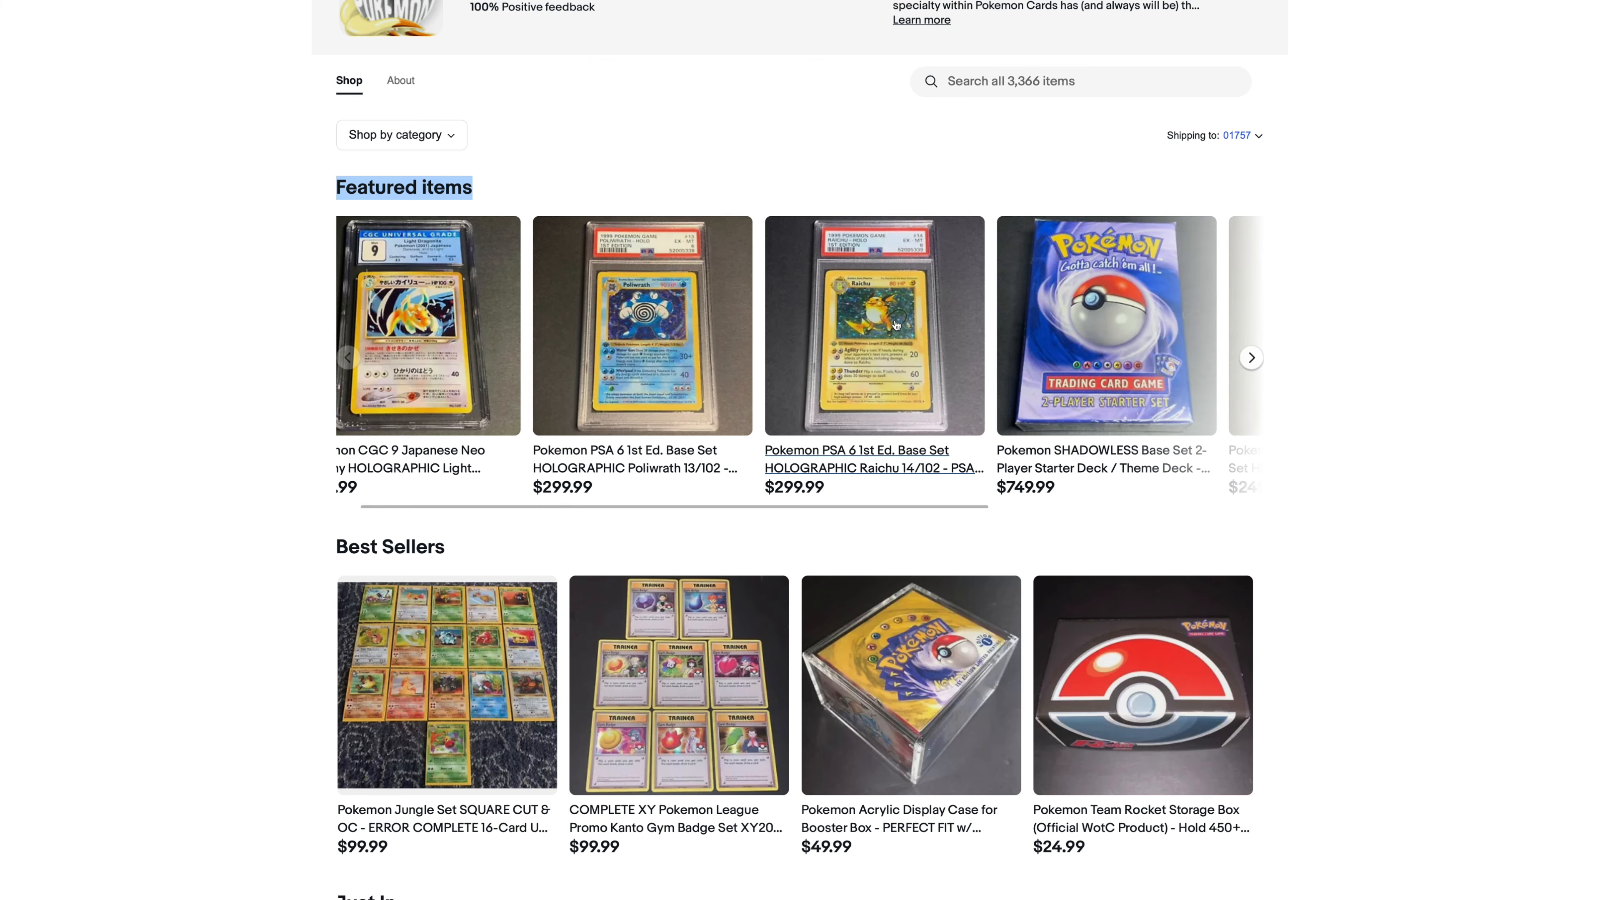
{"action": "left_click", "coordinate": [1252, 357]}
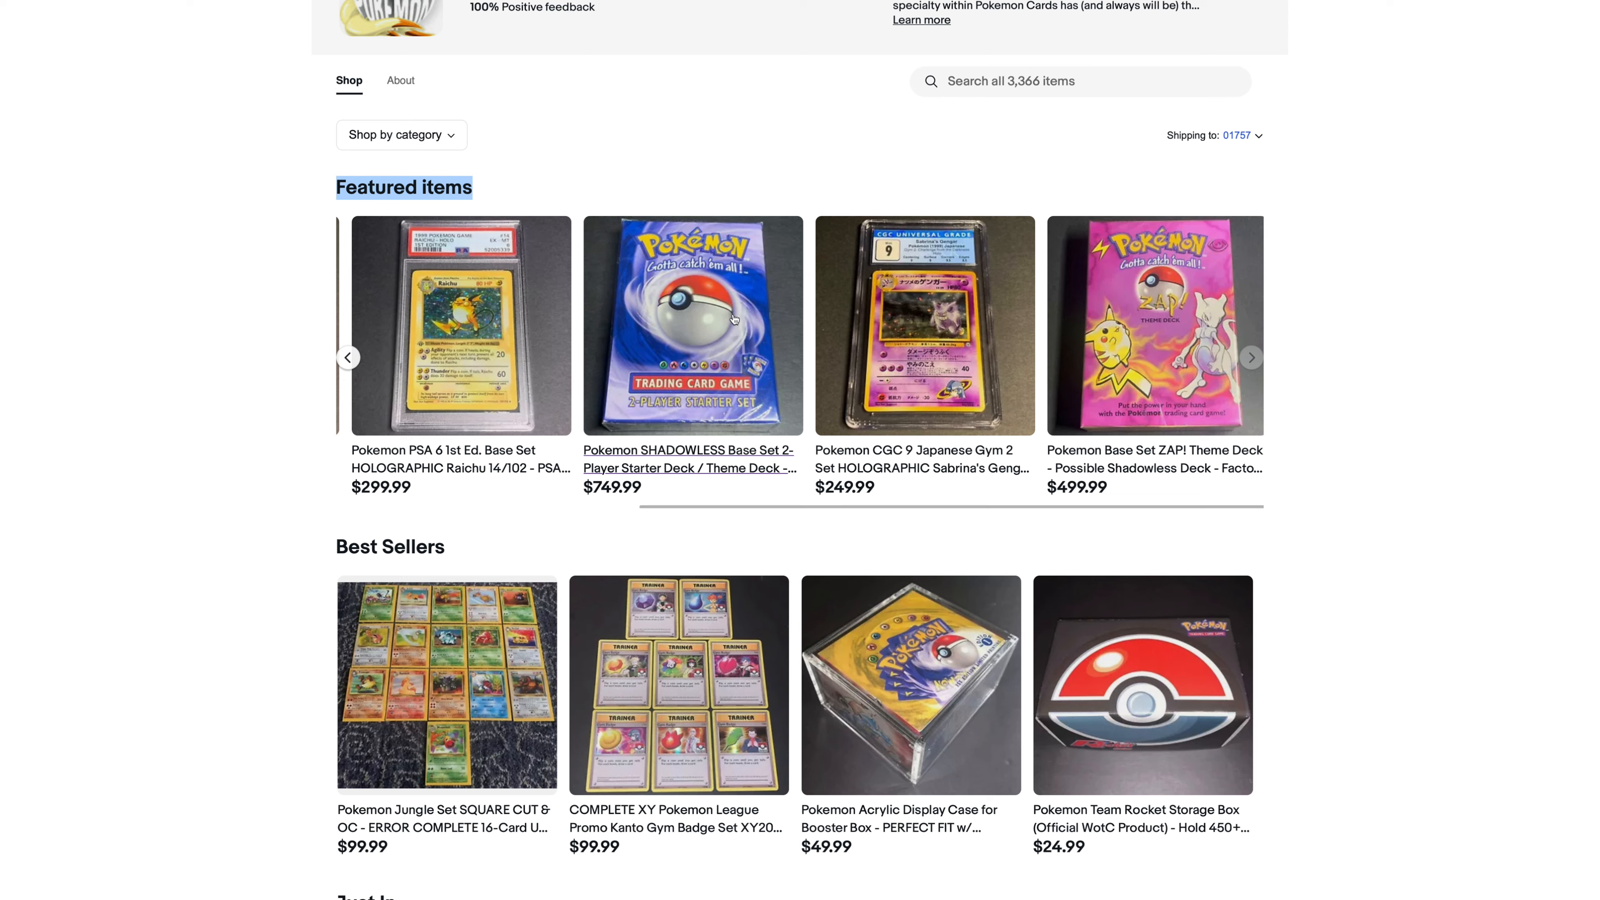
{"action": "mouse_move", "coordinate": [998, 391]}
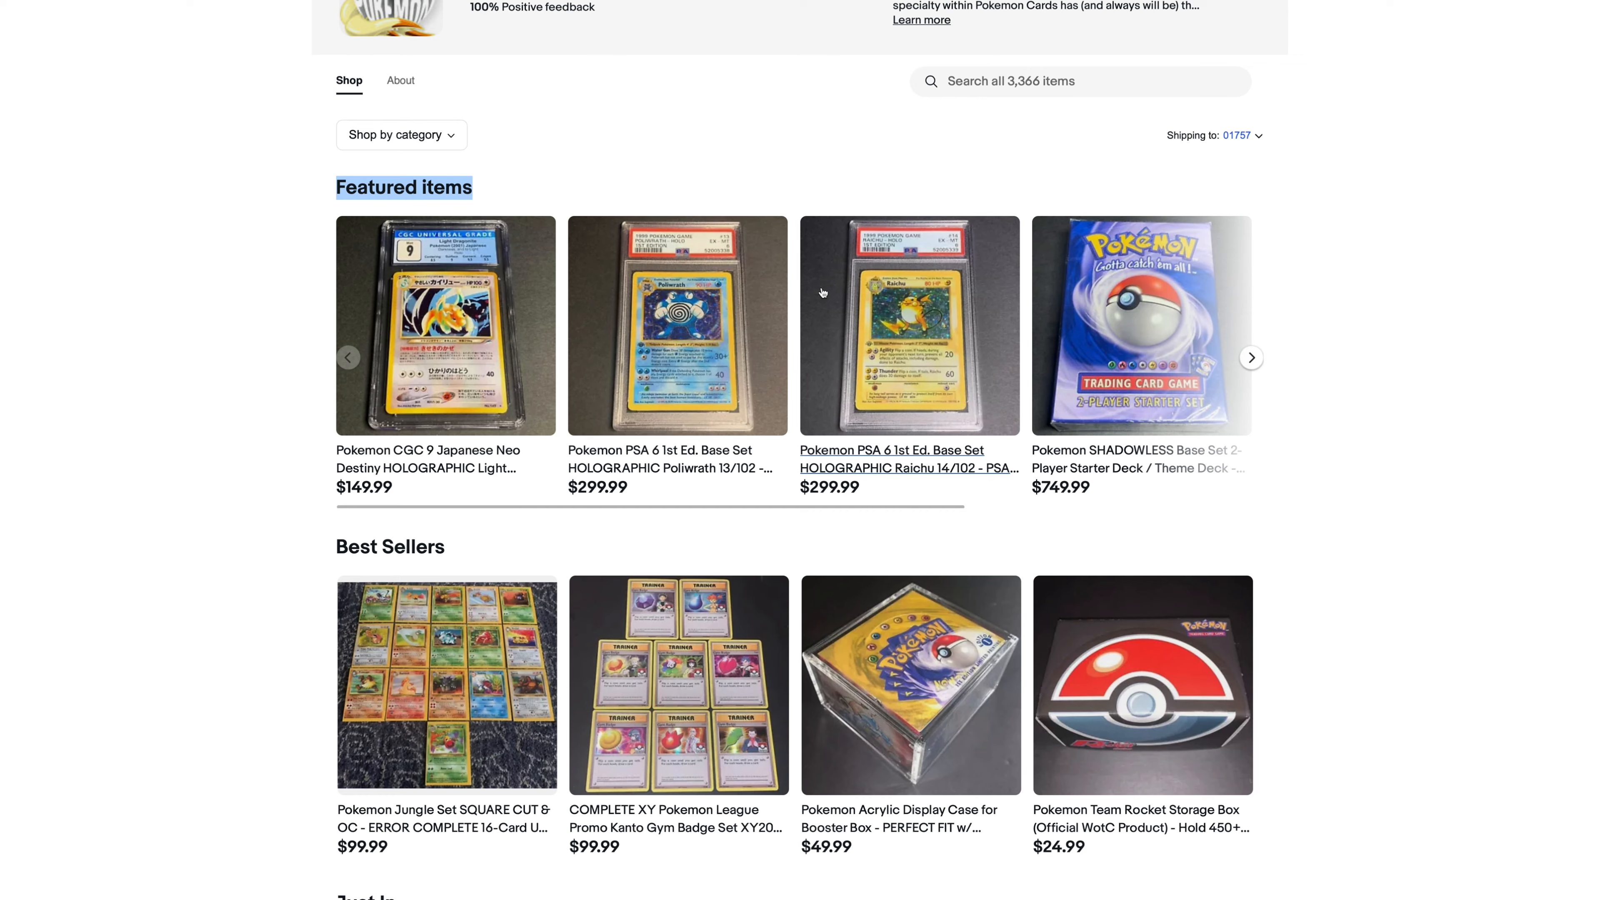
{"action": "left_click", "coordinate": [1251, 357]}
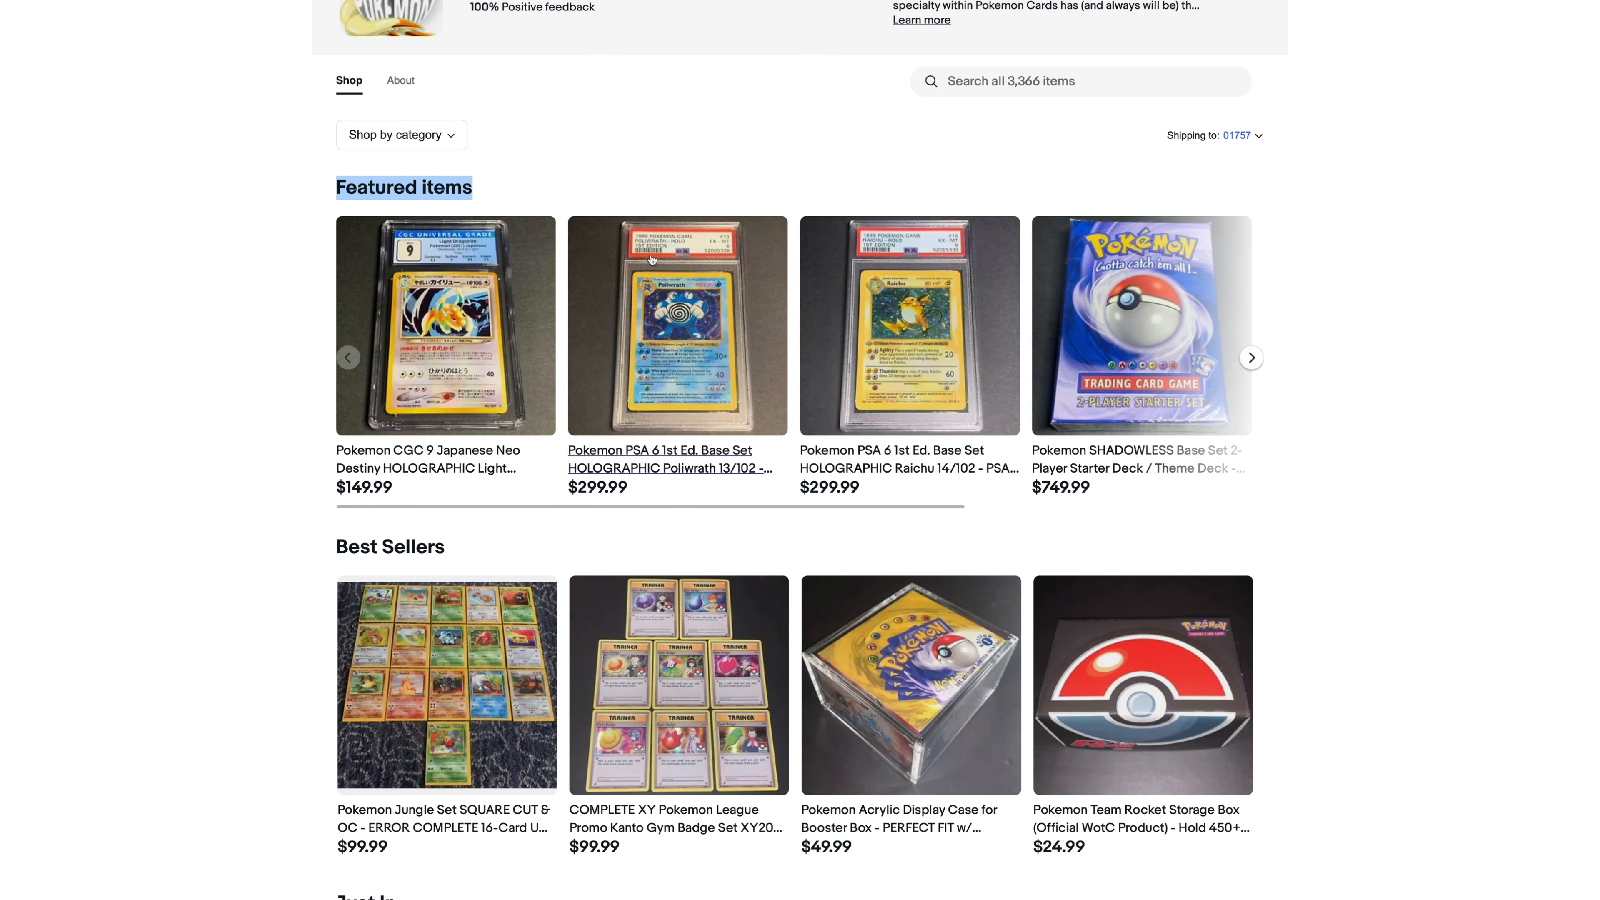
Step: Scroll past Just In and the All items card grid until the See All button appears
{"action": "scroll", "scroll_direction": "down", "scroll_amount": 3}
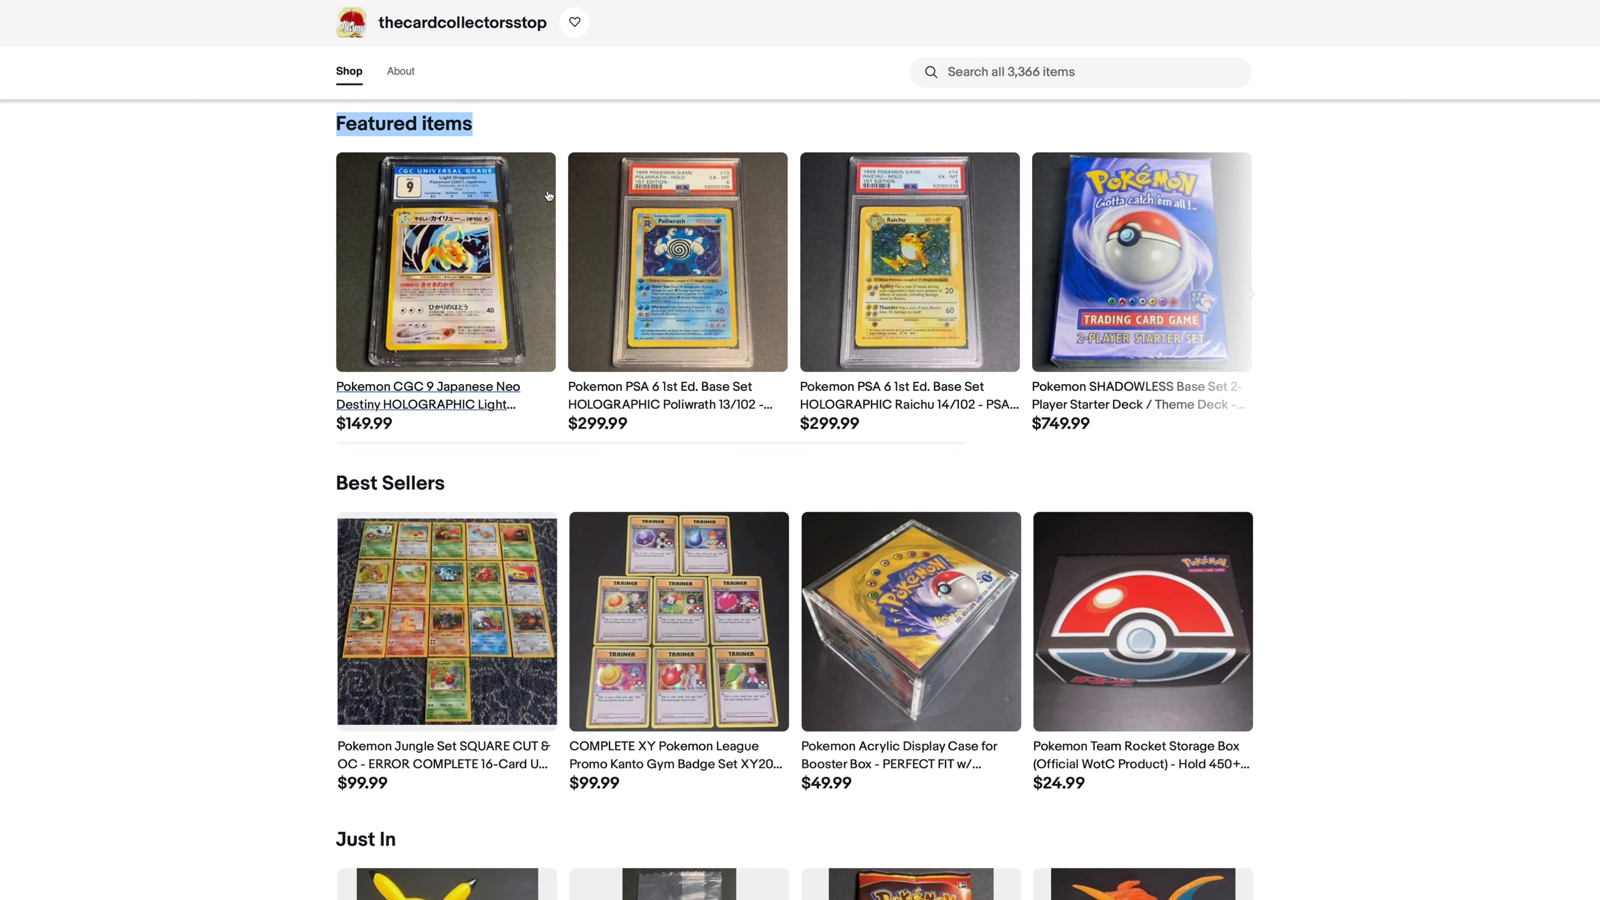
{"action": "scroll", "scroll_direction": "down", "scroll_amount": 3}
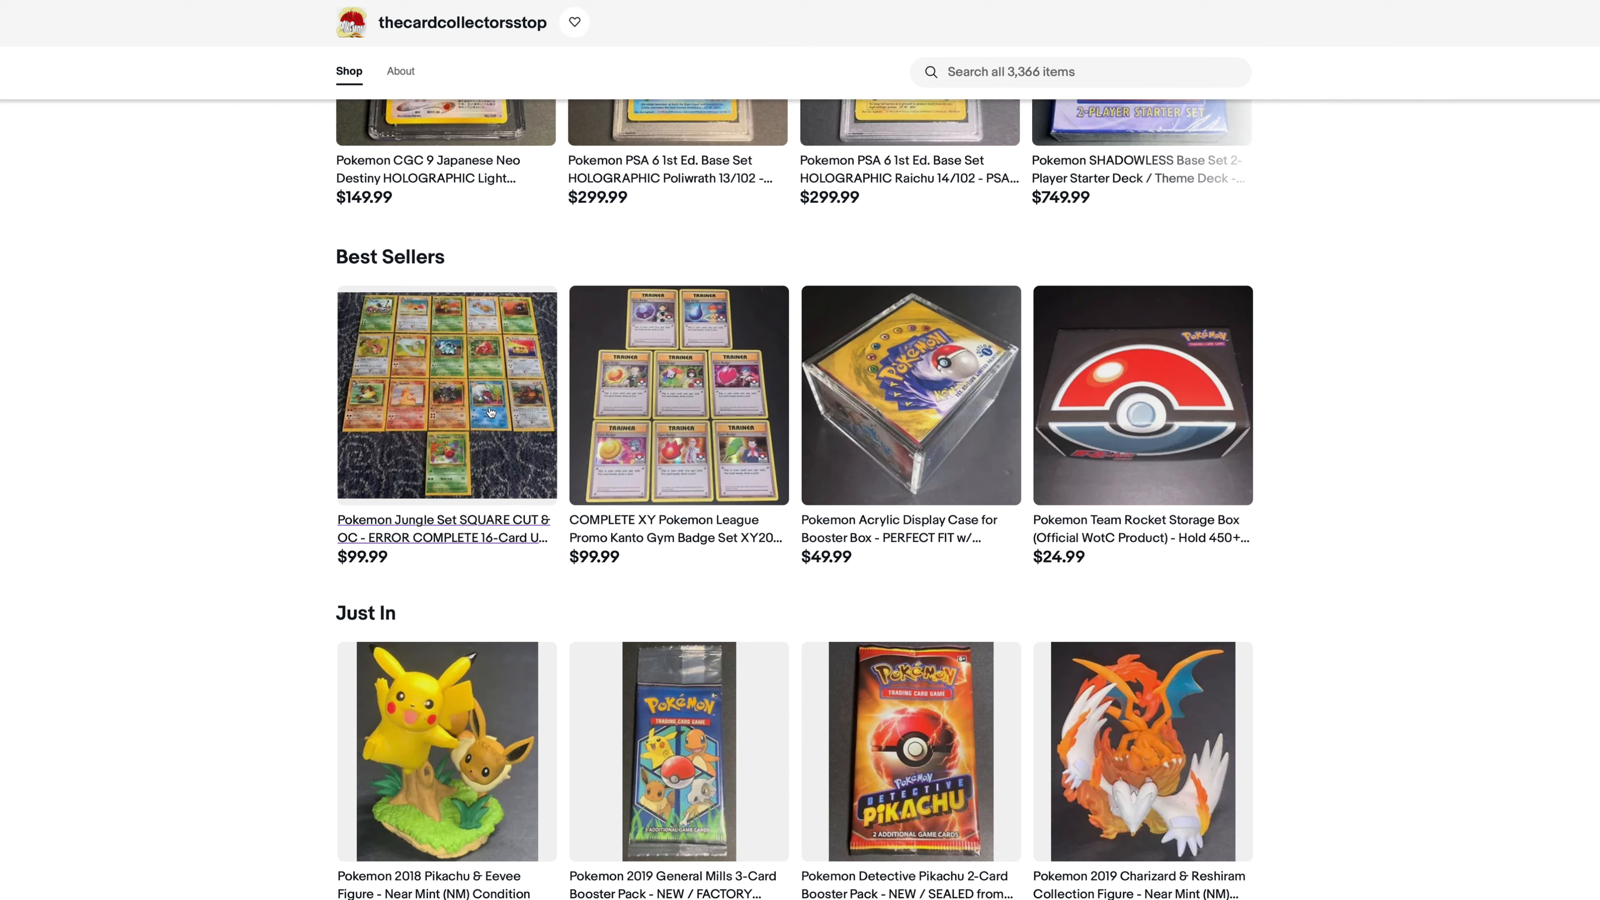
{"action": "mouse_move", "coordinate": [666, 419]}
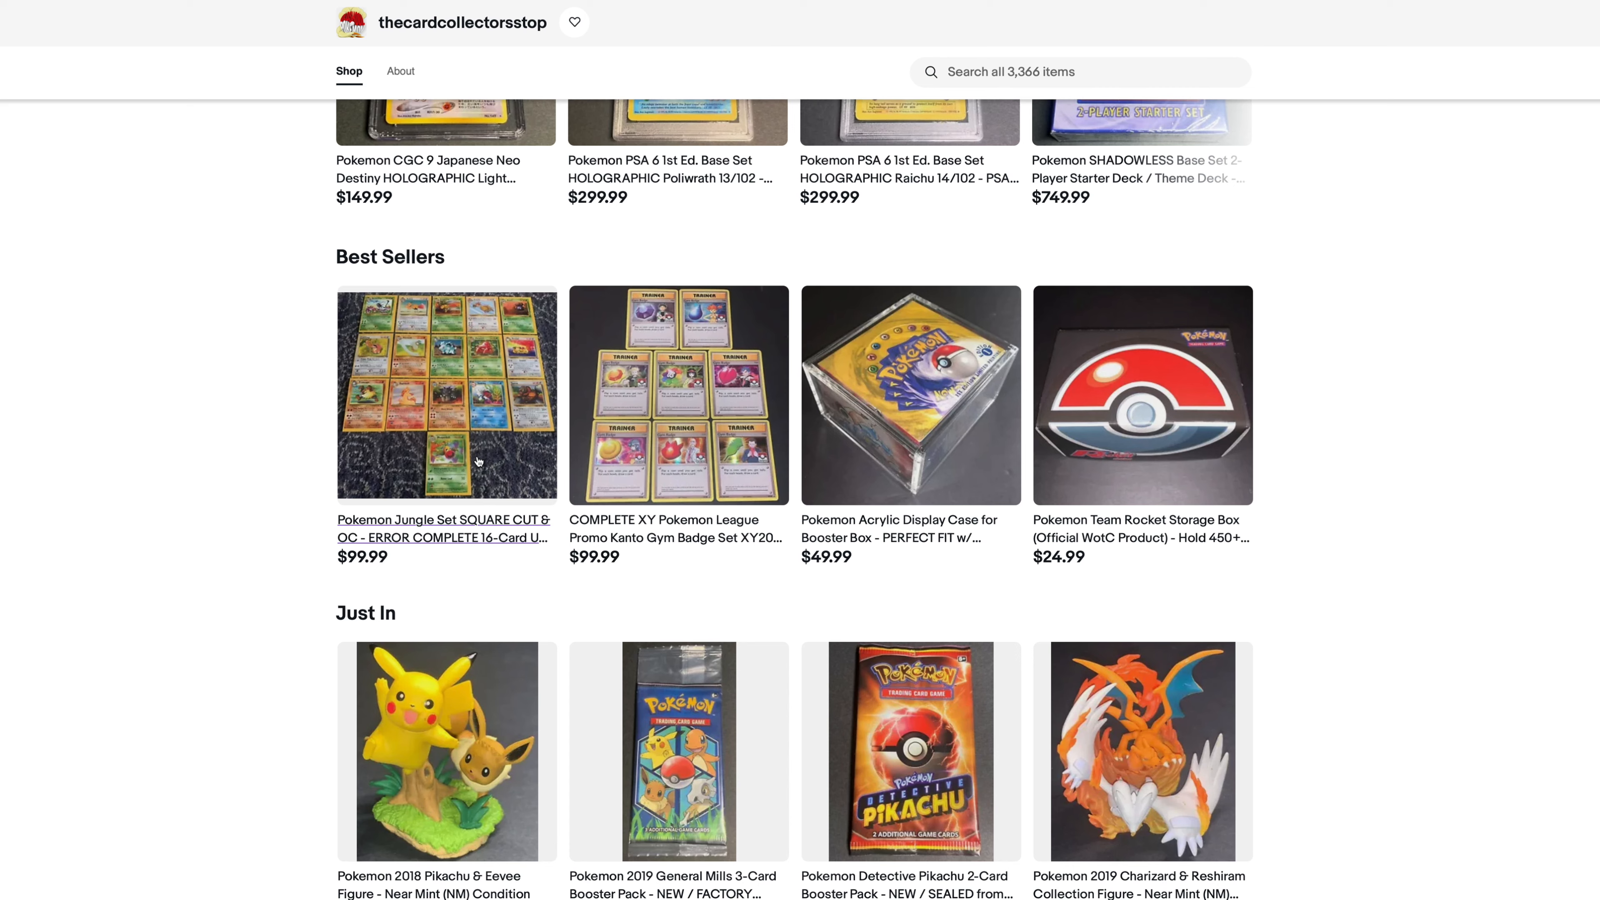
{"action": "mouse_move", "coordinate": [428, 455]}
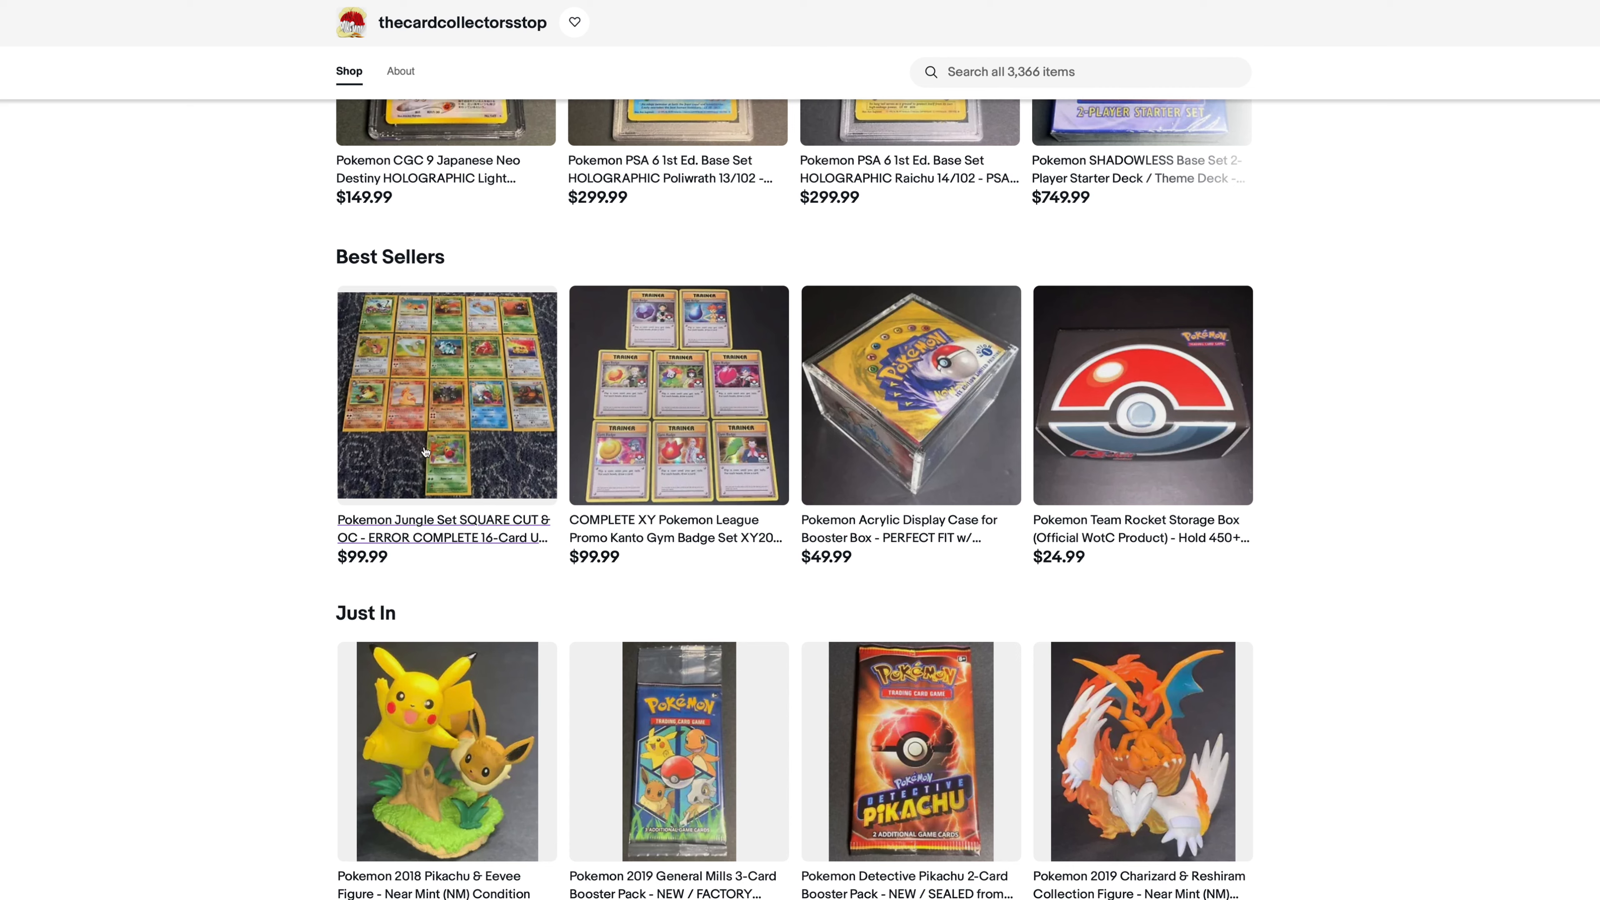
{"action": "mouse_move", "coordinate": [896, 481]}
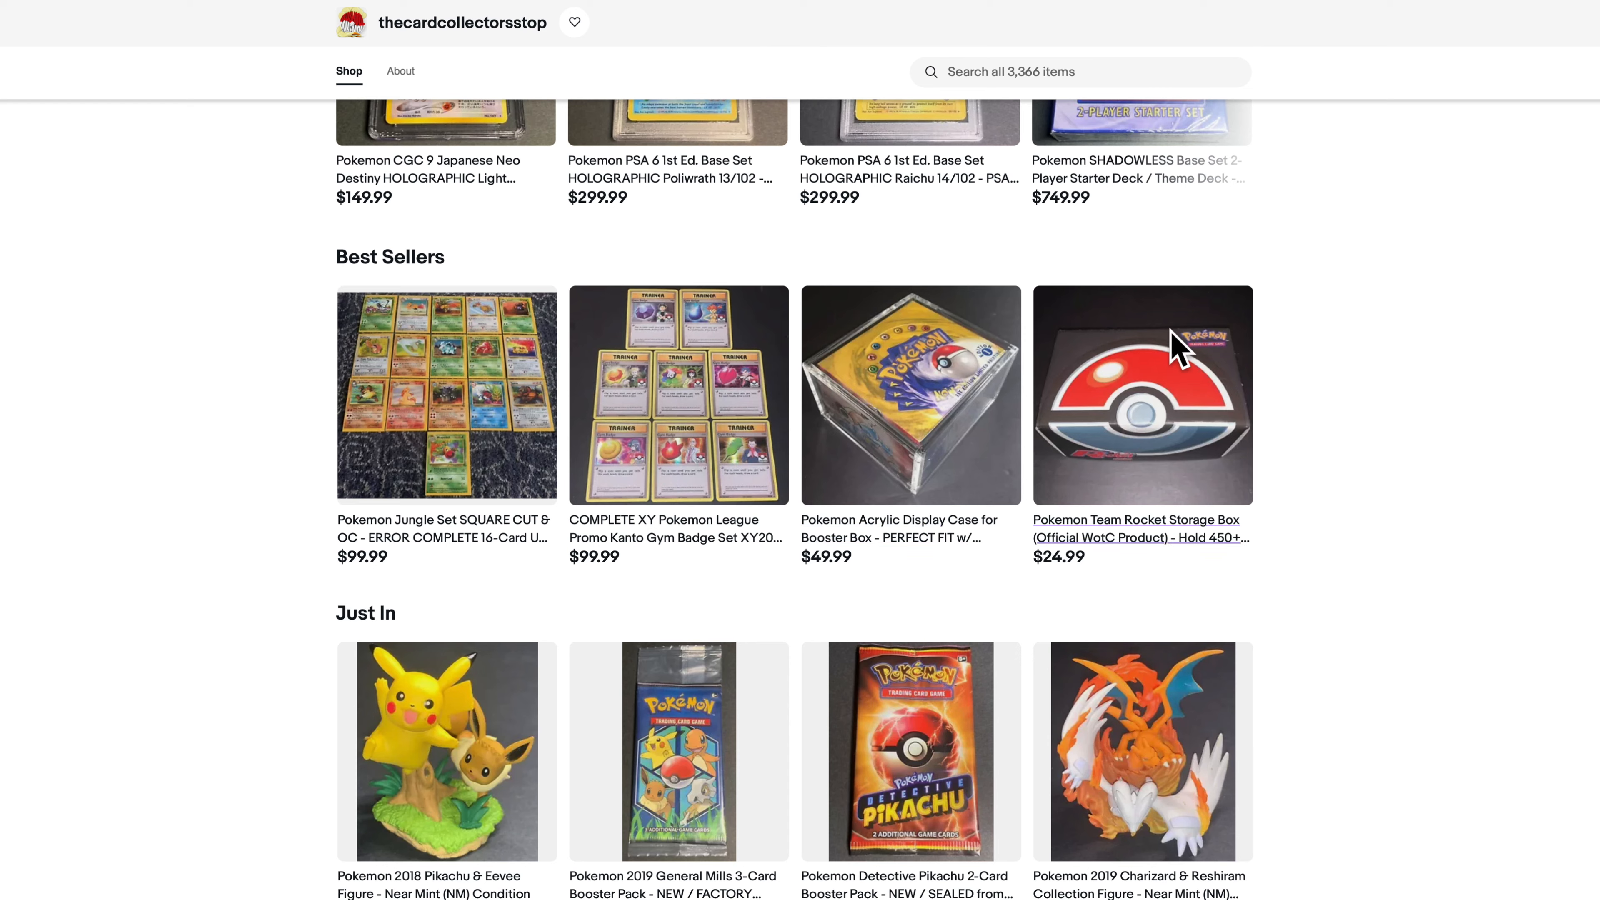
{"action": "mouse_move", "coordinate": [890, 433]}
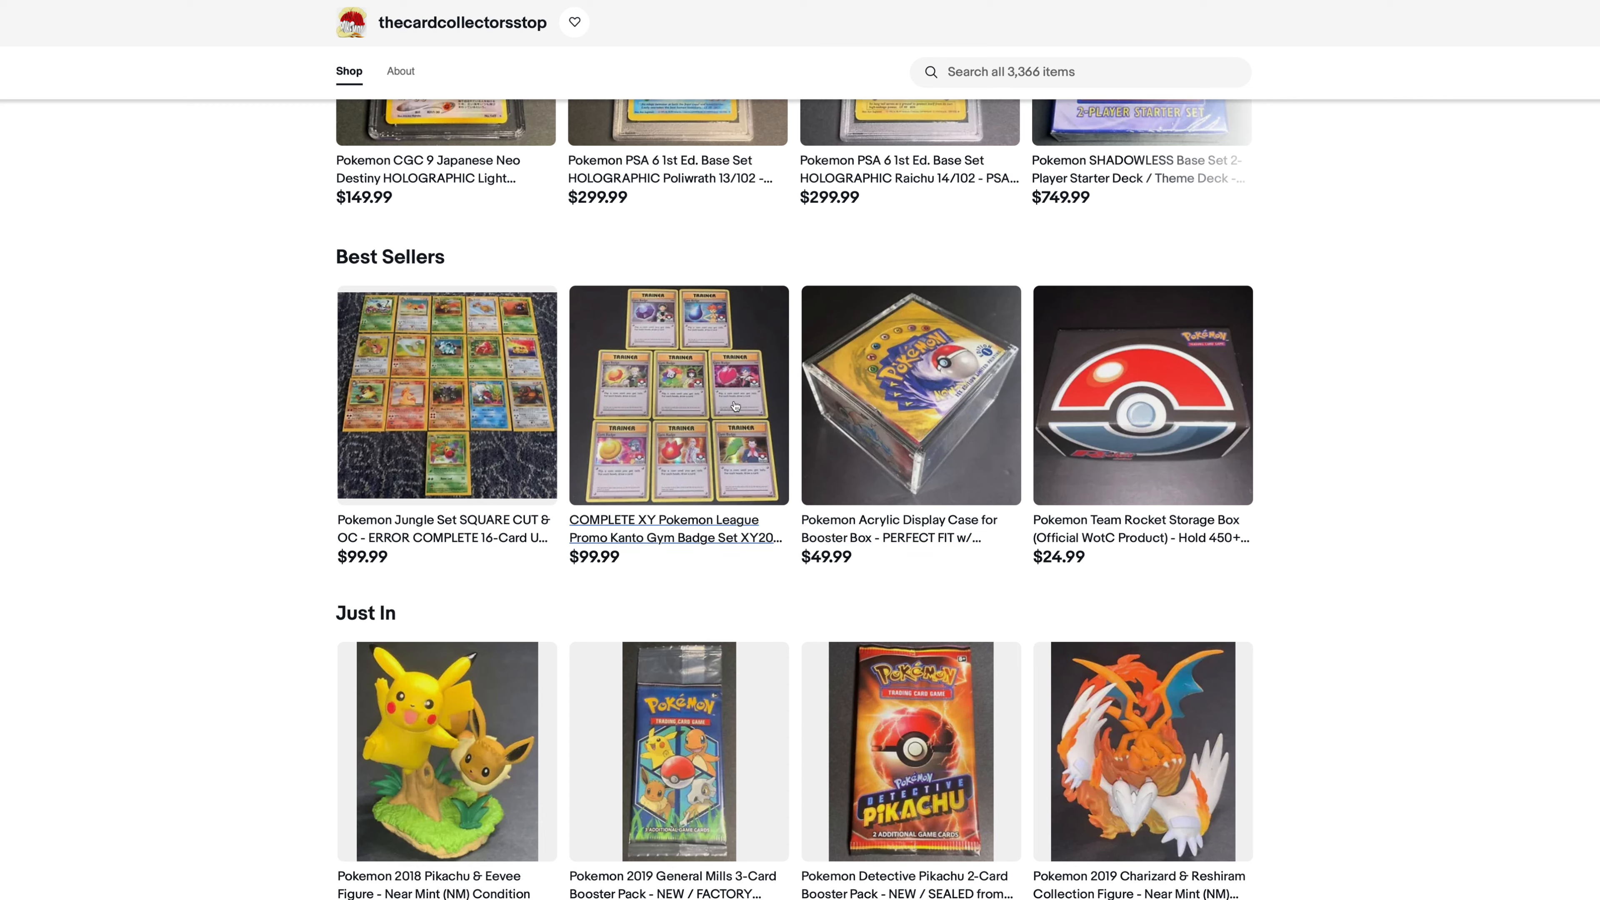
{"action": "mouse_move", "coordinate": [756, 490]}
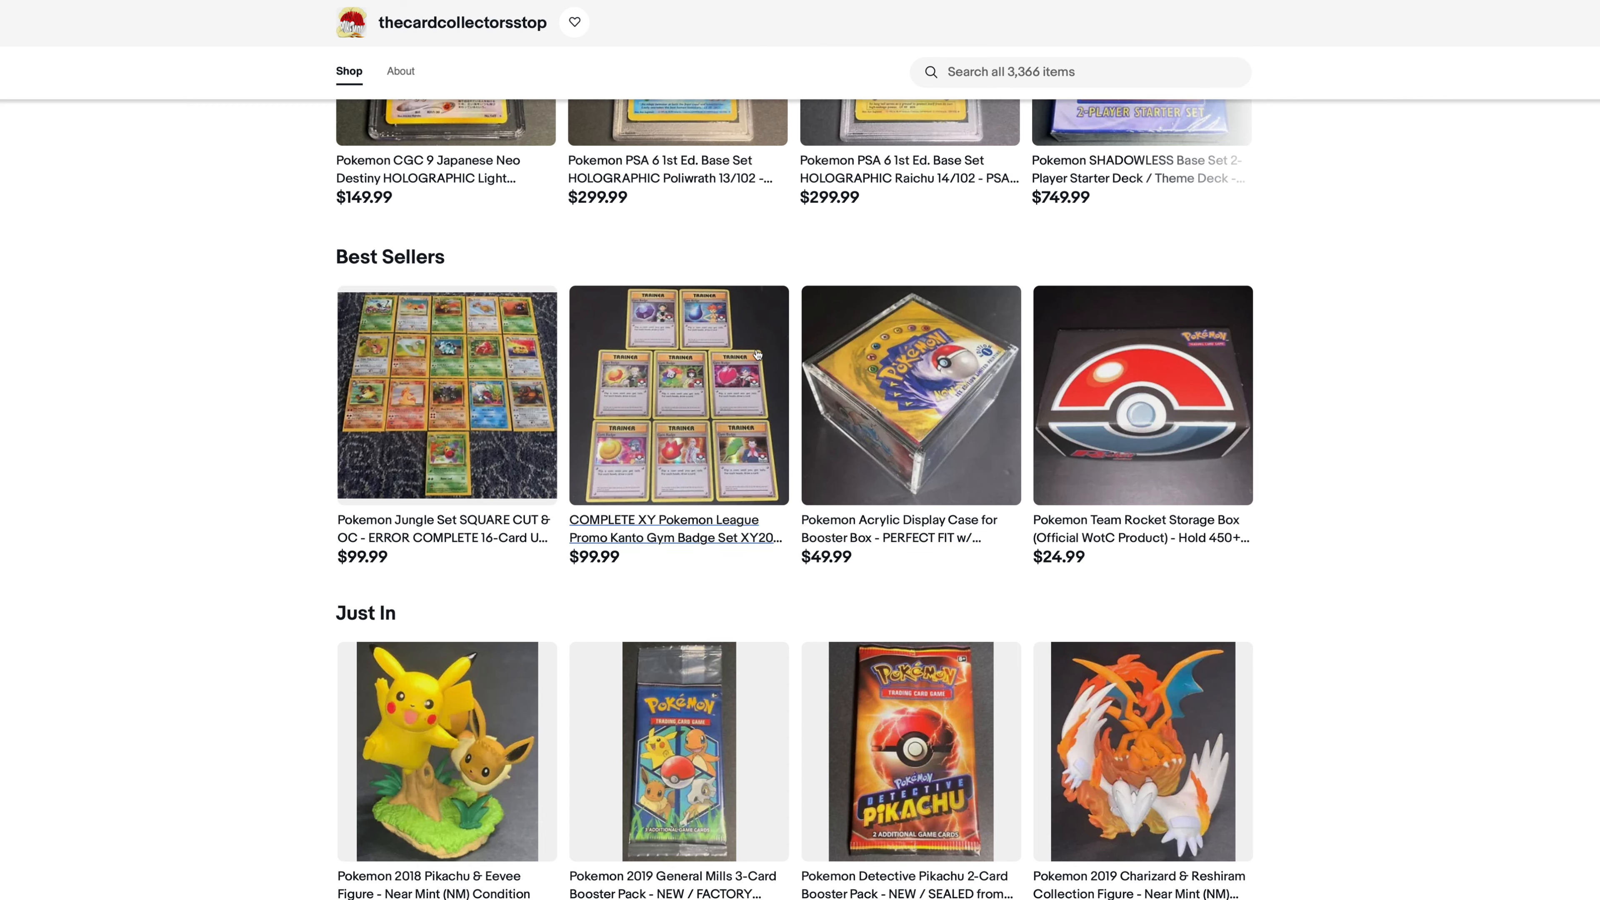
{"action": "mouse_move", "coordinate": [756, 452]}
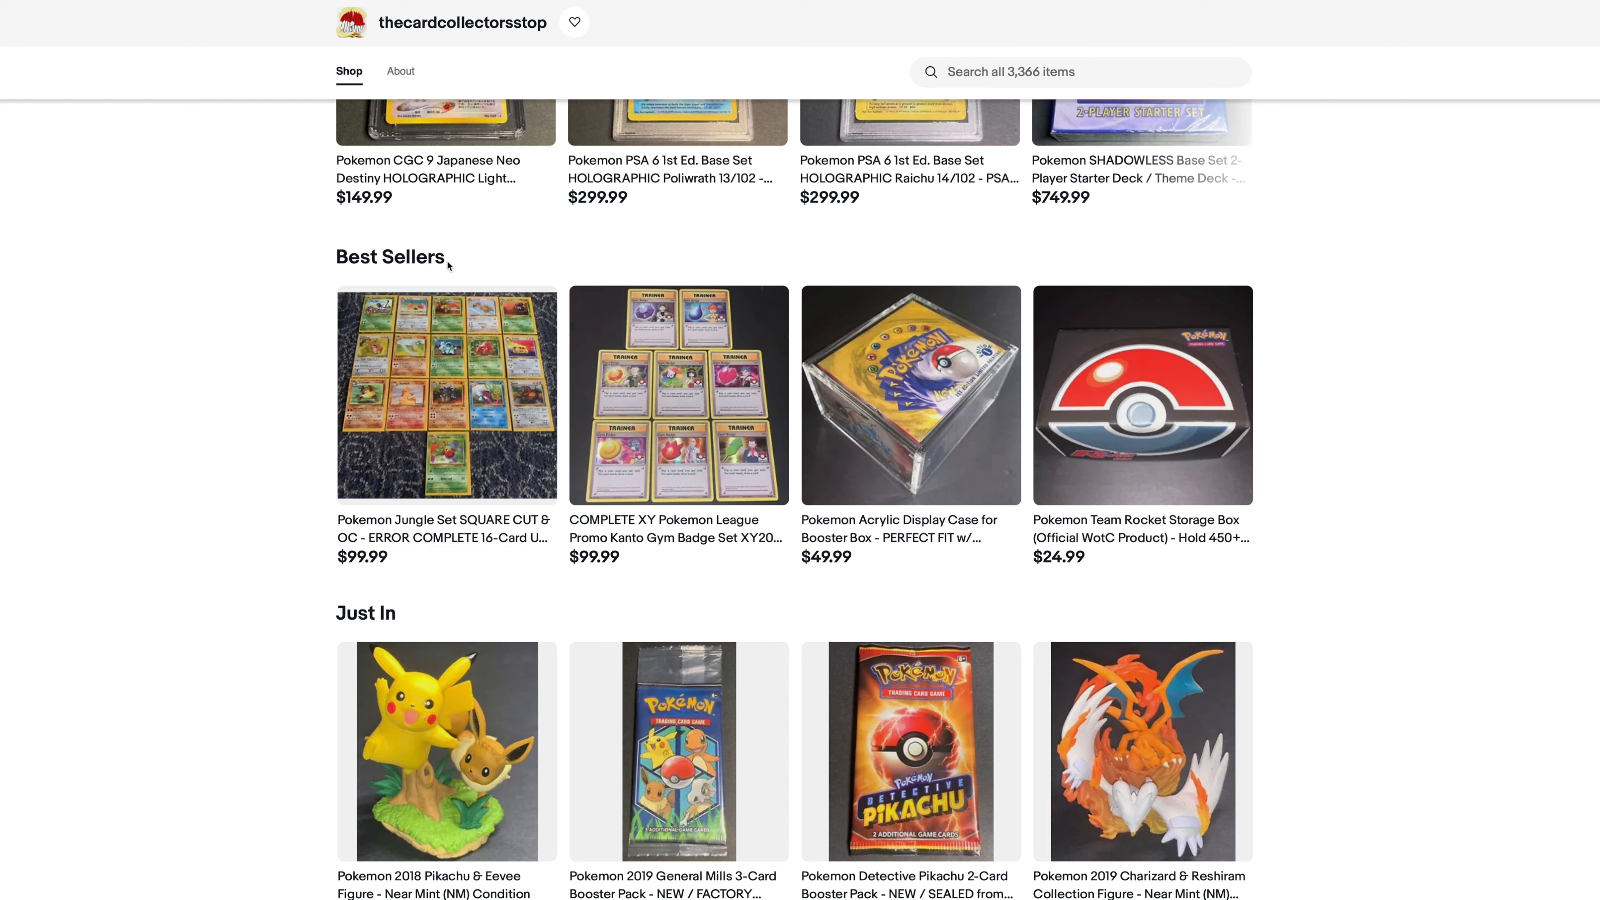
{"action": "scroll", "scroll_direction": "down", "scroll_amount": 3}
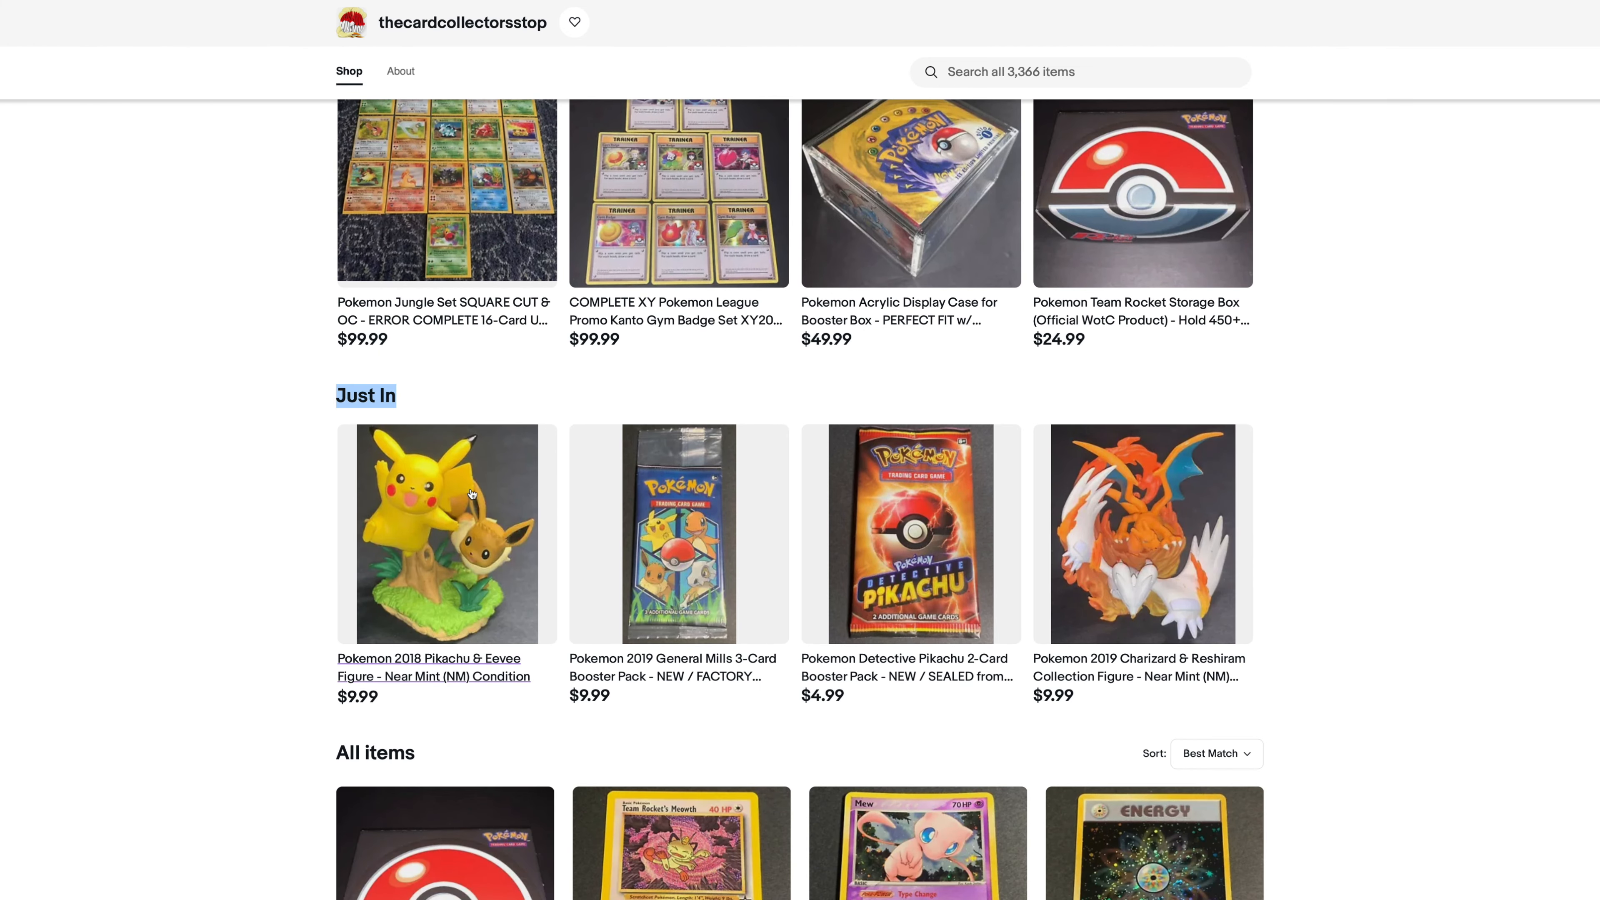
{"action": "mouse_move", "coordinate": [910, 510]}
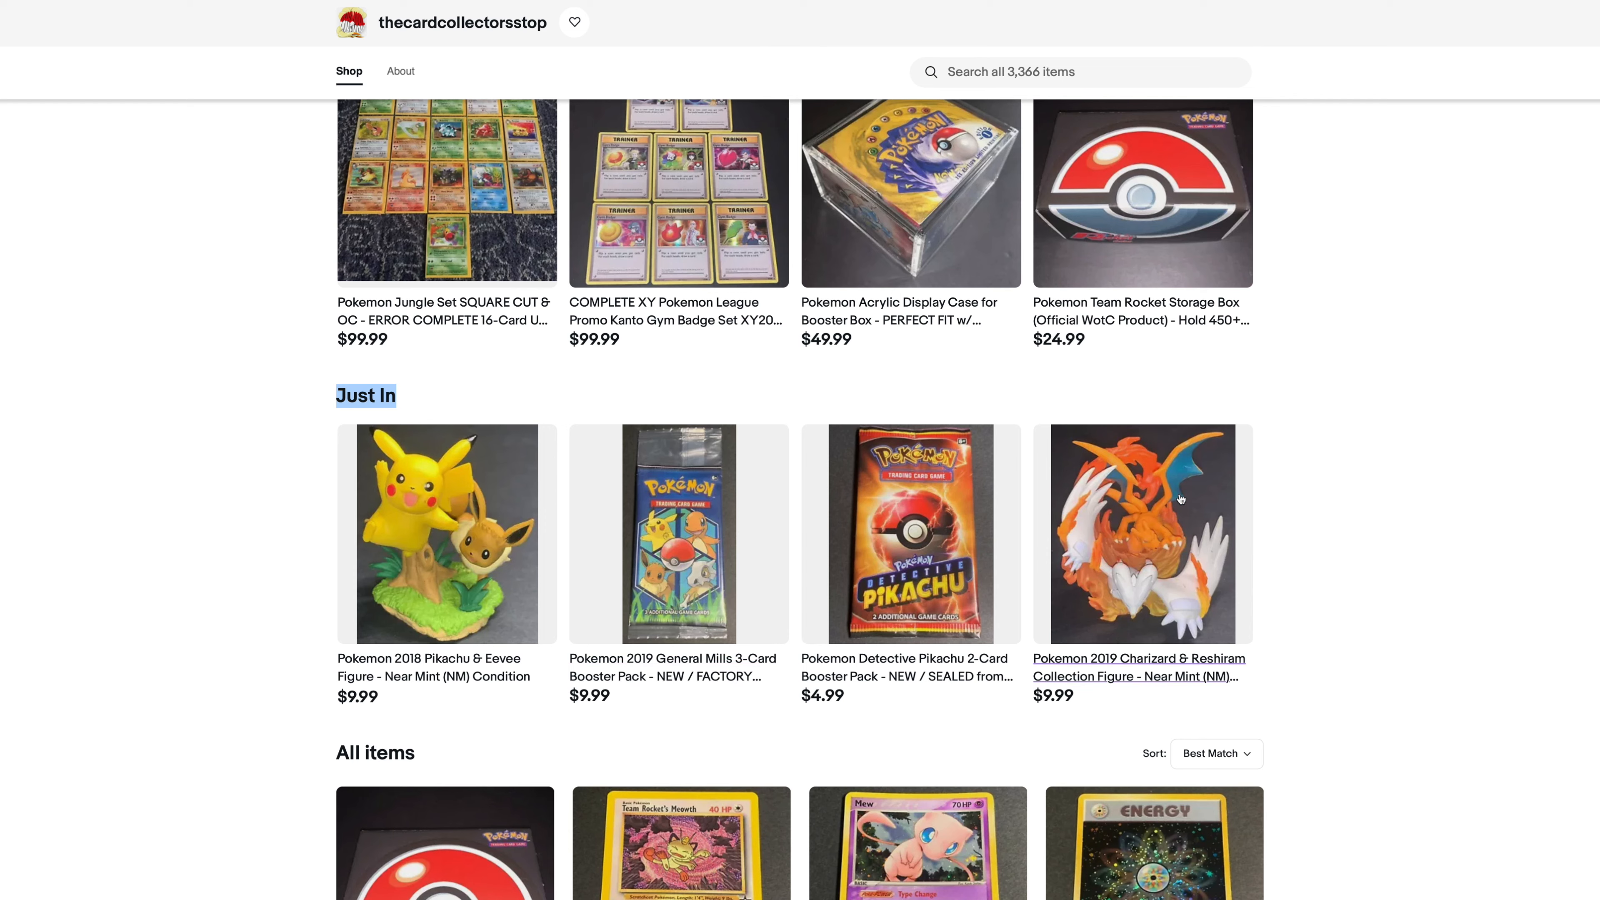
{"action": "mouse_move", "coordinate": [517, 508]}
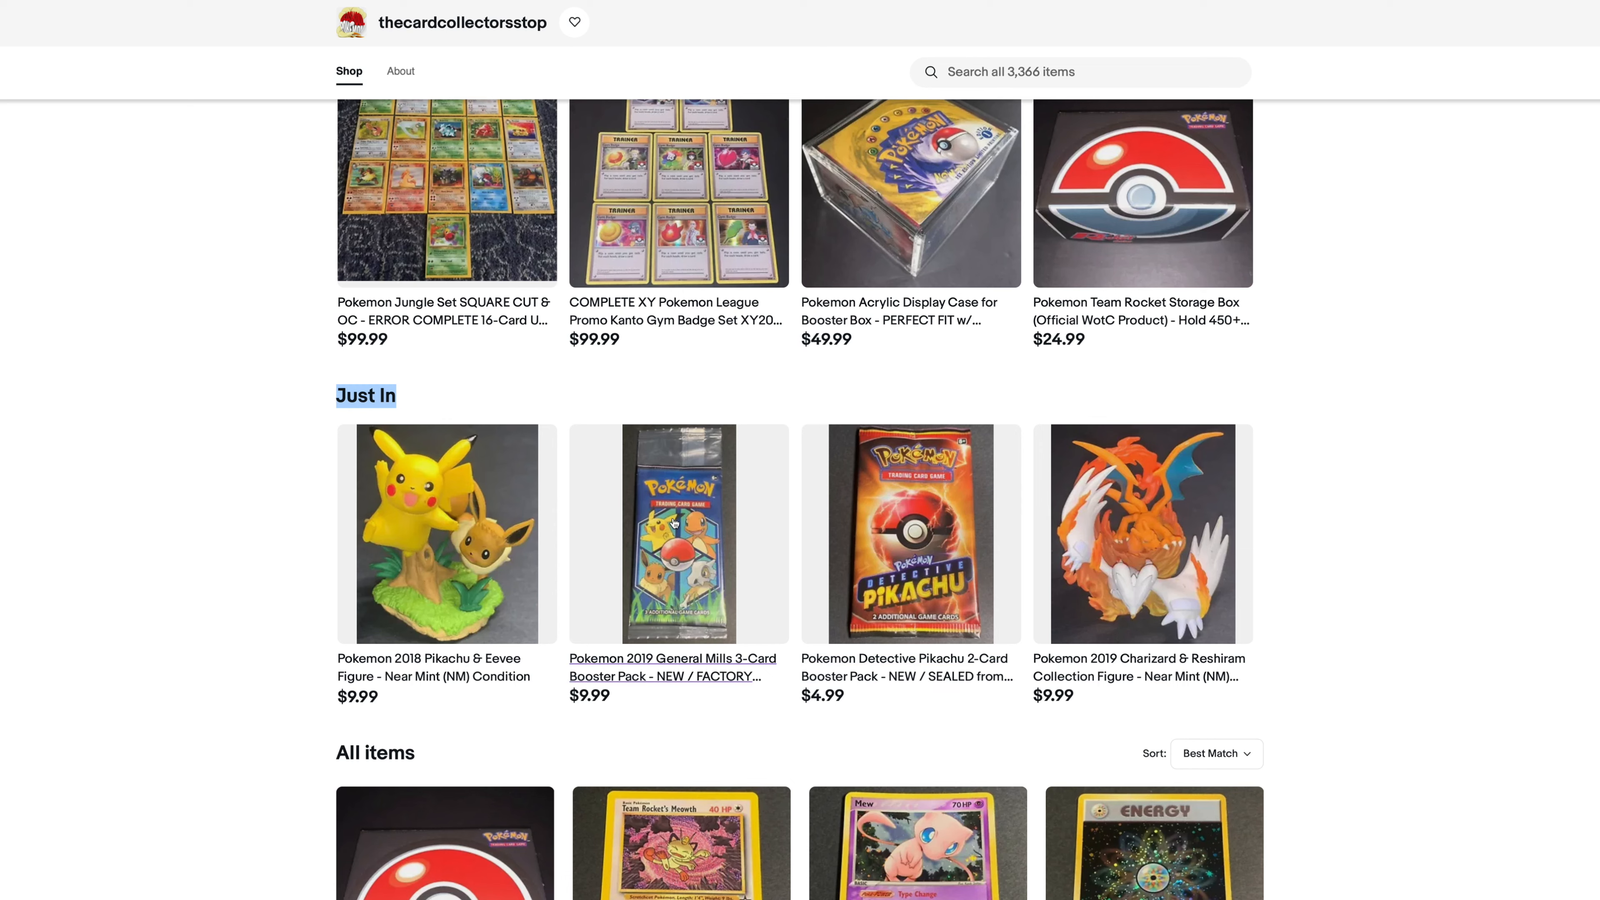
{"action": "mouse_move", "coordinate": [735, 522]}
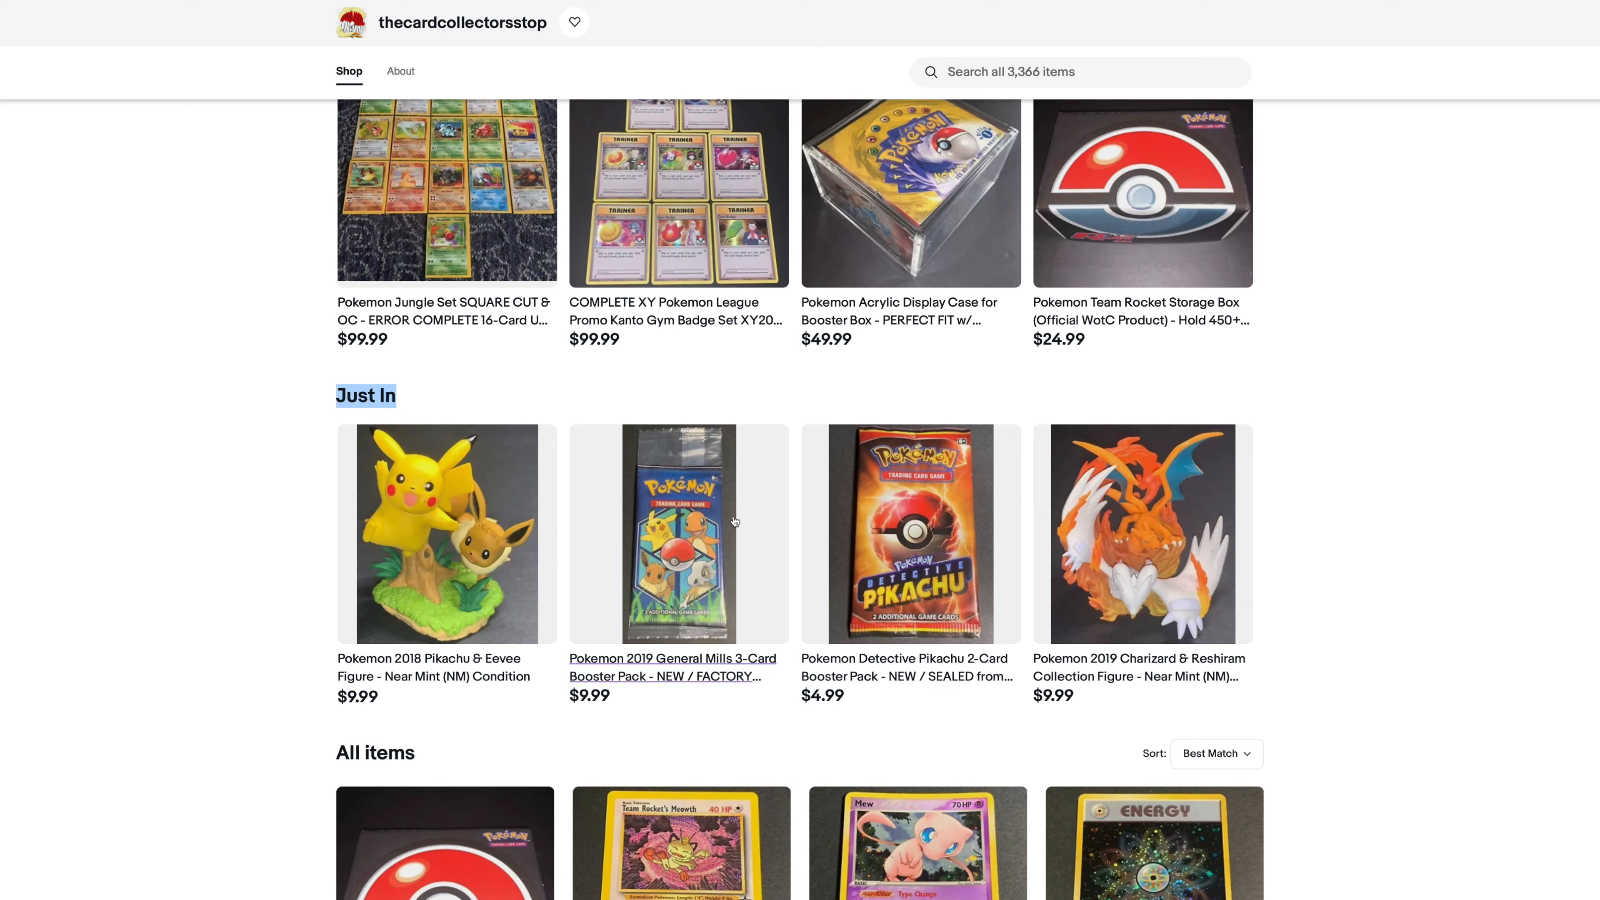
{"action": "mouse_move", "coordinate": [668, 534]}
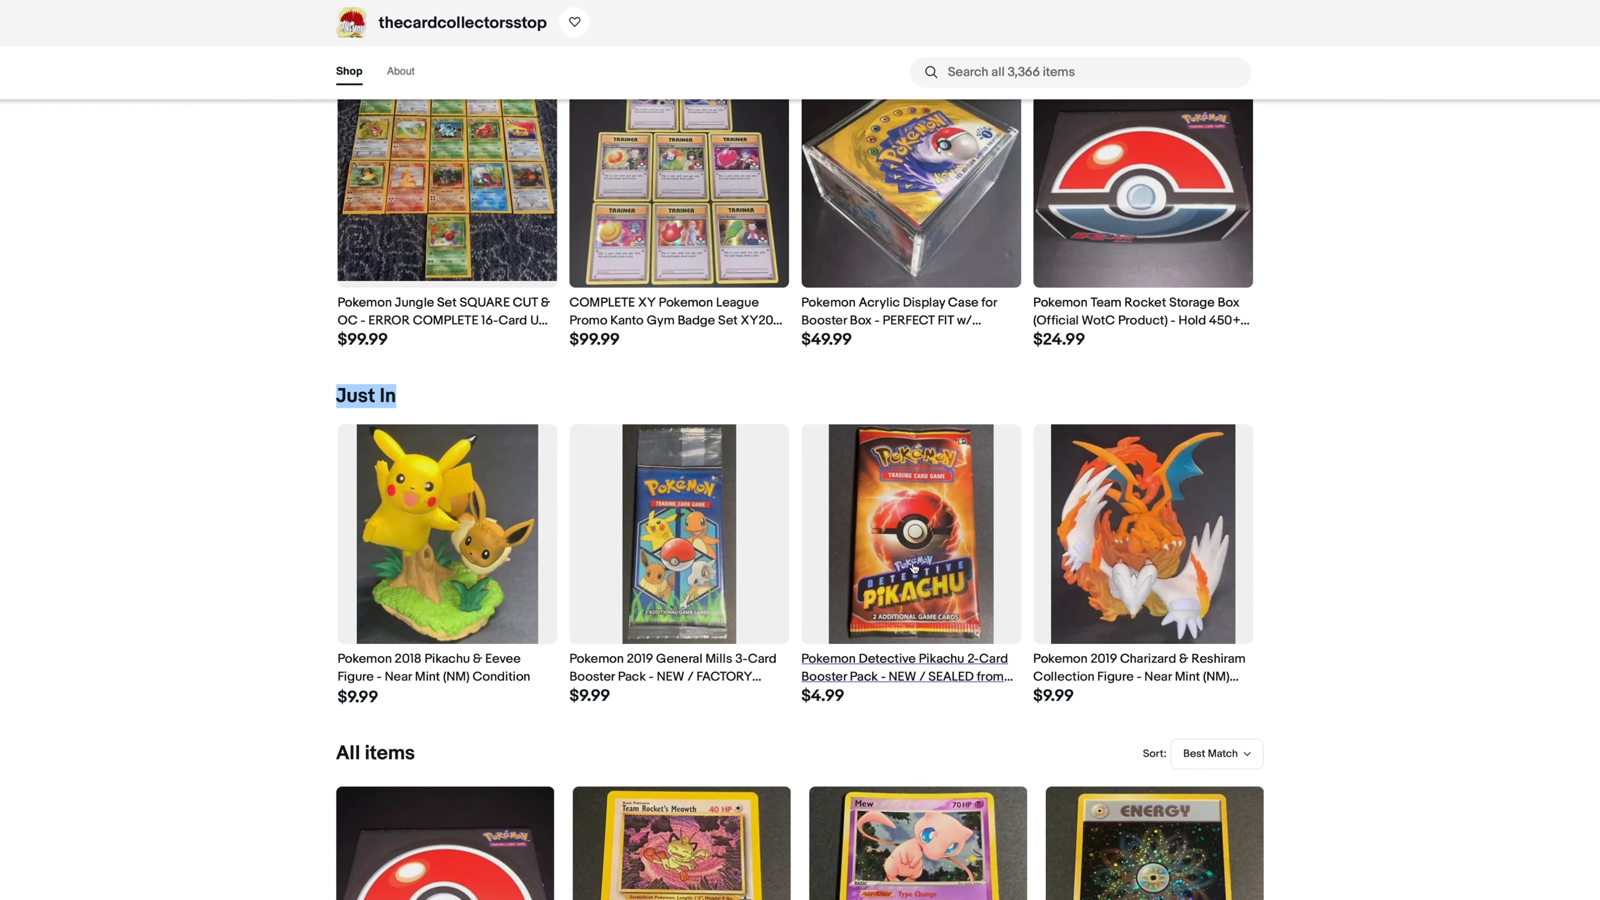
{"action": "mouse_move", "coordinate": [702, 575]}
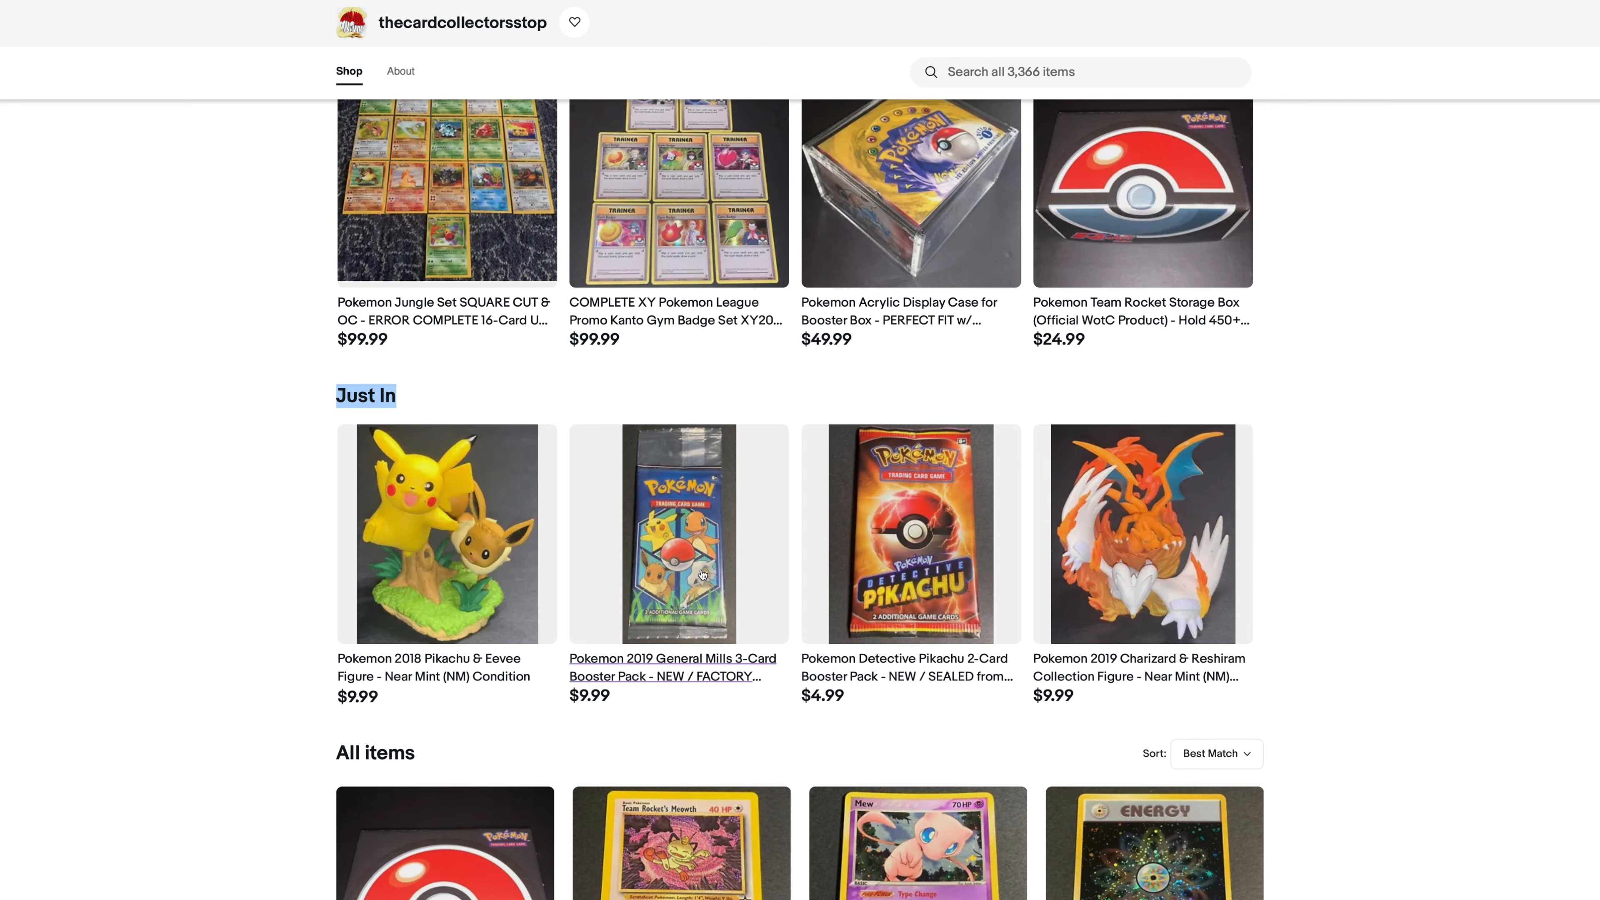
{"action": "mouse_move", "coordinate": [690, 691]}
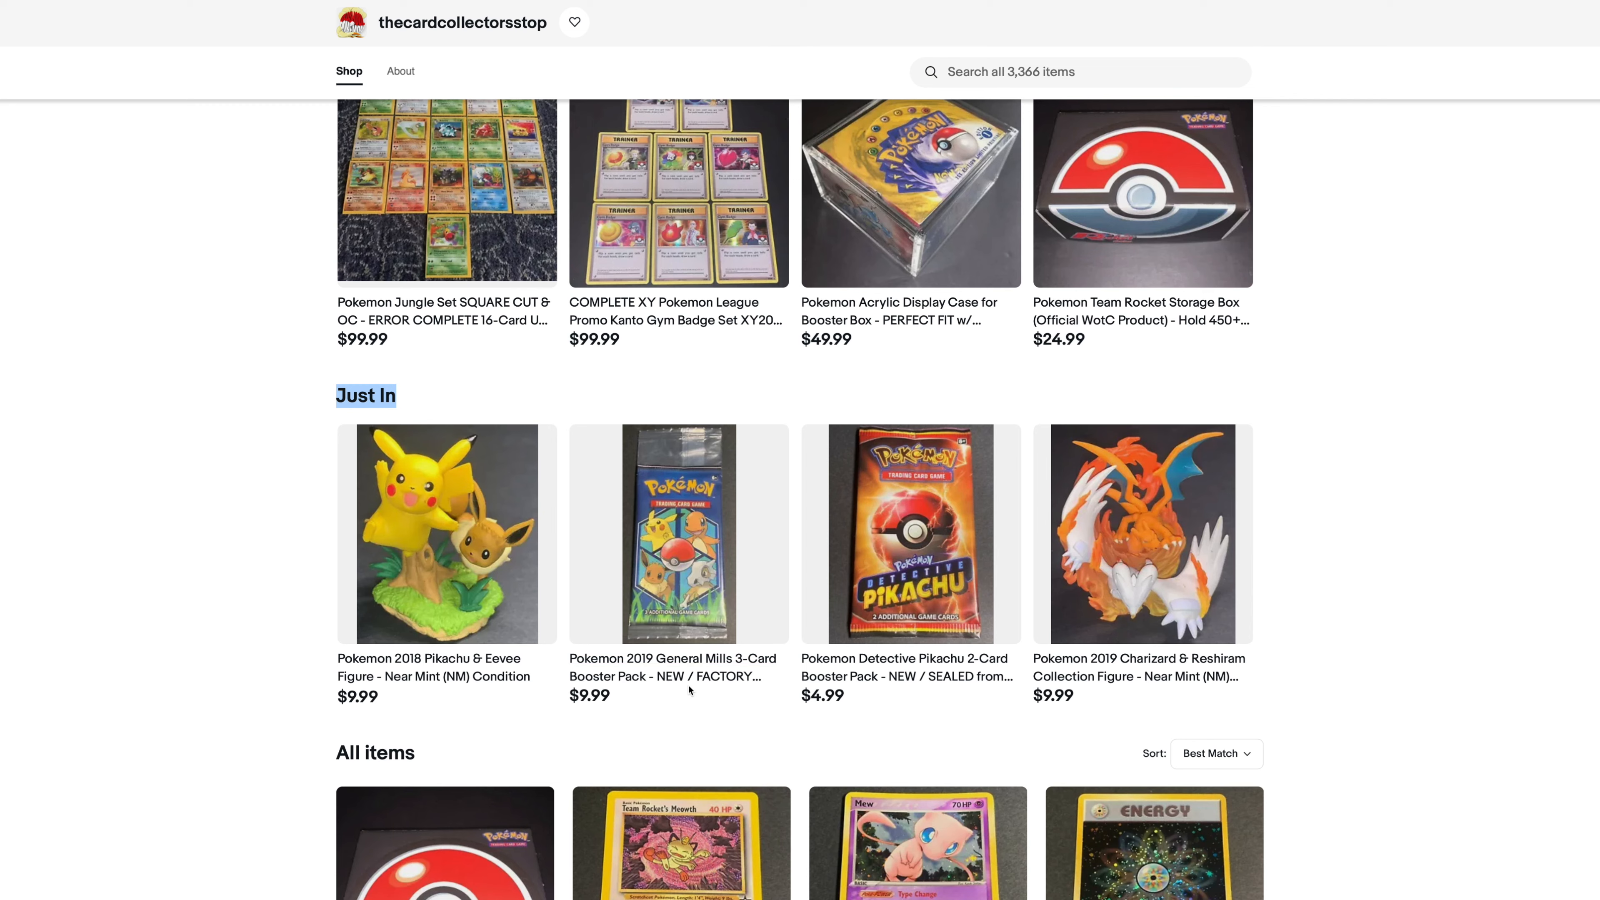
{"action": "mouse_move", "coordinate": [693, 682]}
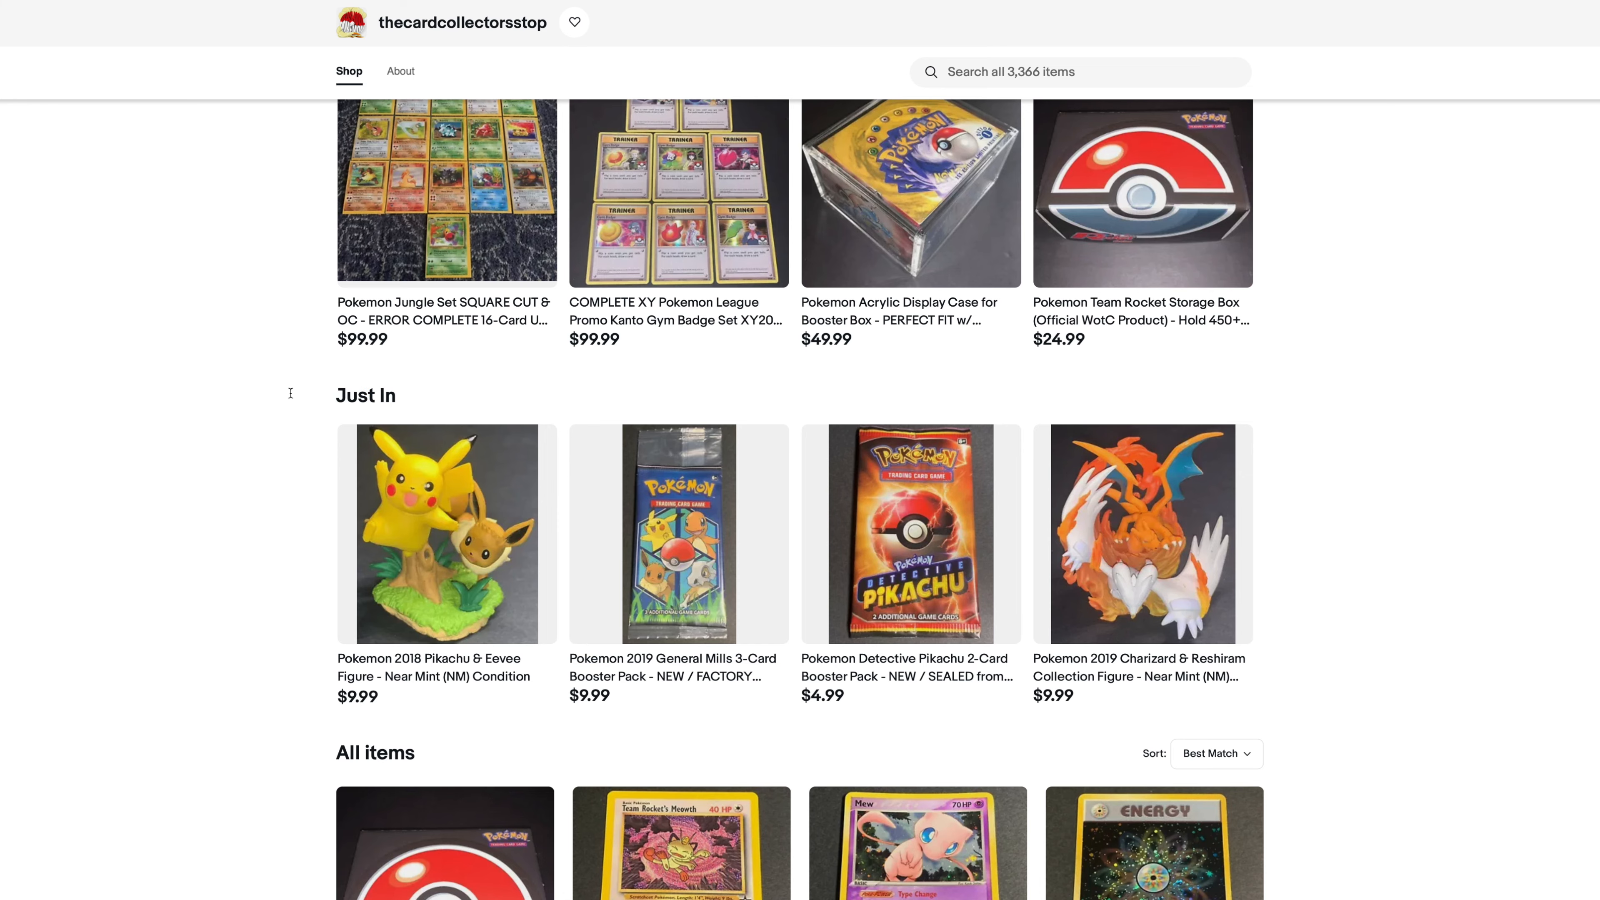
{"action": "scroll", "scroll_direction": "down", "scroll_amount": 3}
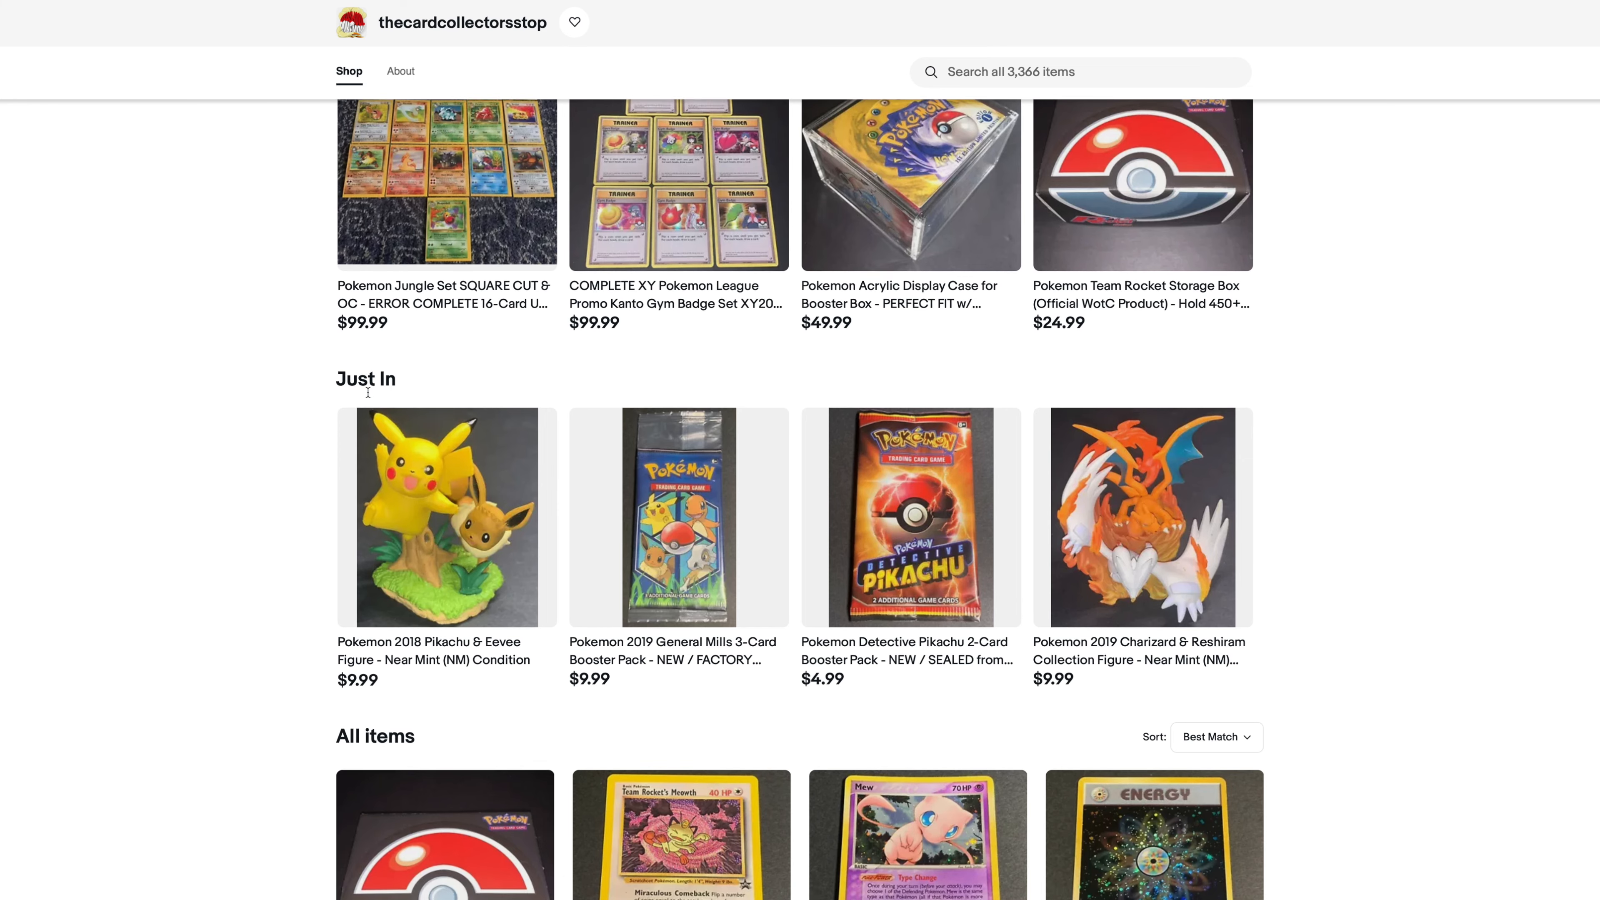
{"action": "scroll", "scroll_direction": "down", "scroll_amount": 3}
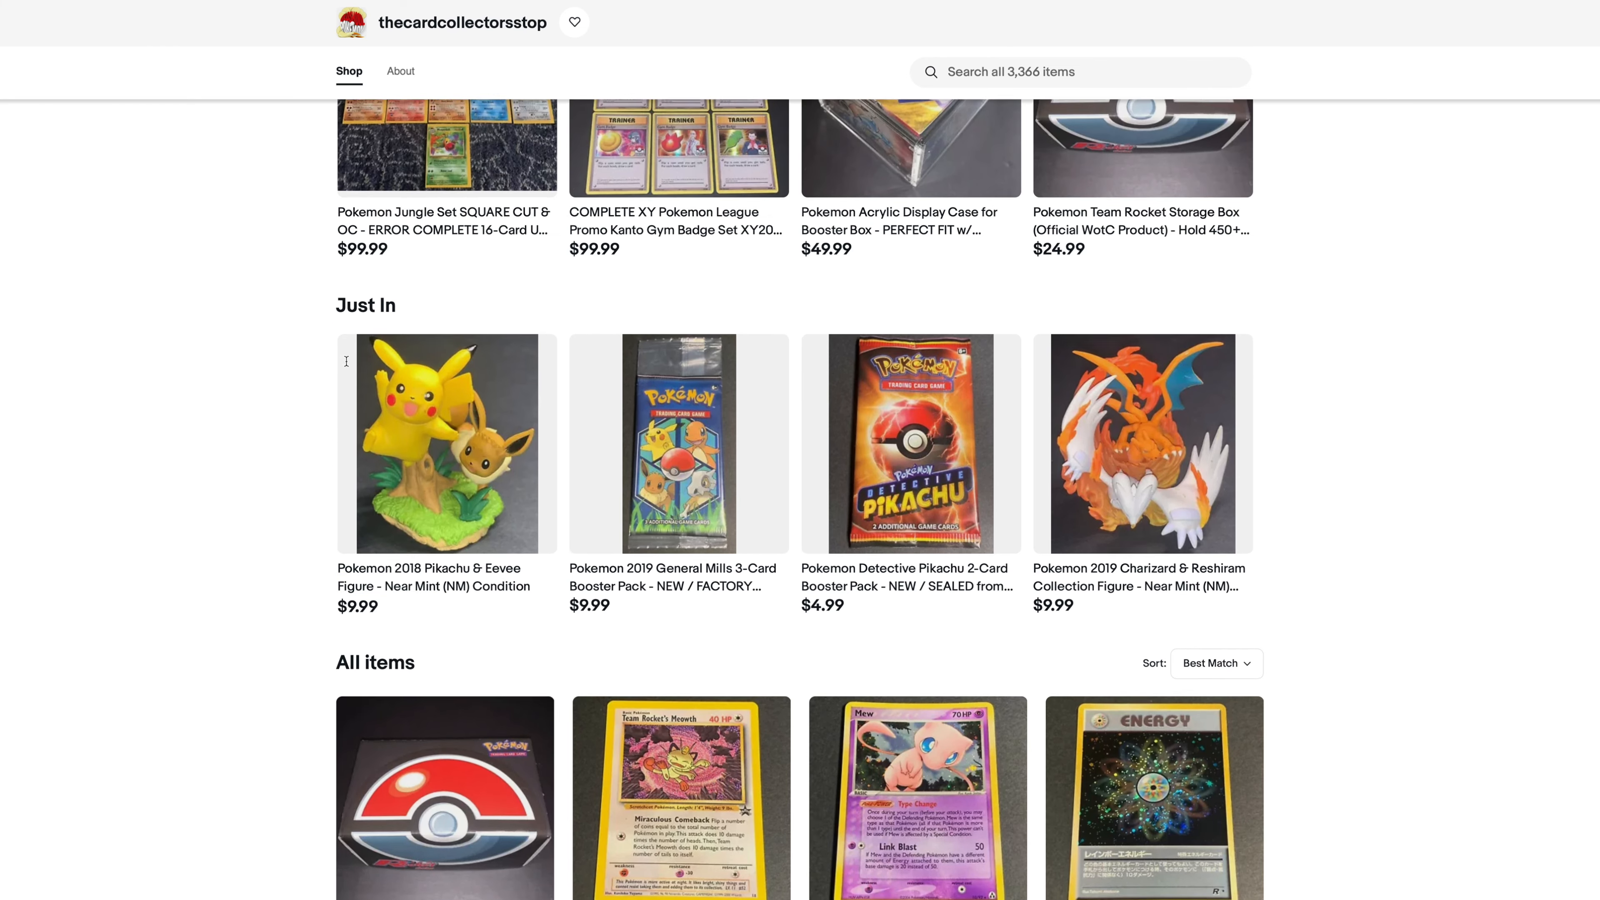
{"action": "scroll", "scroll_direction": "down", "scroll_amount": 3}
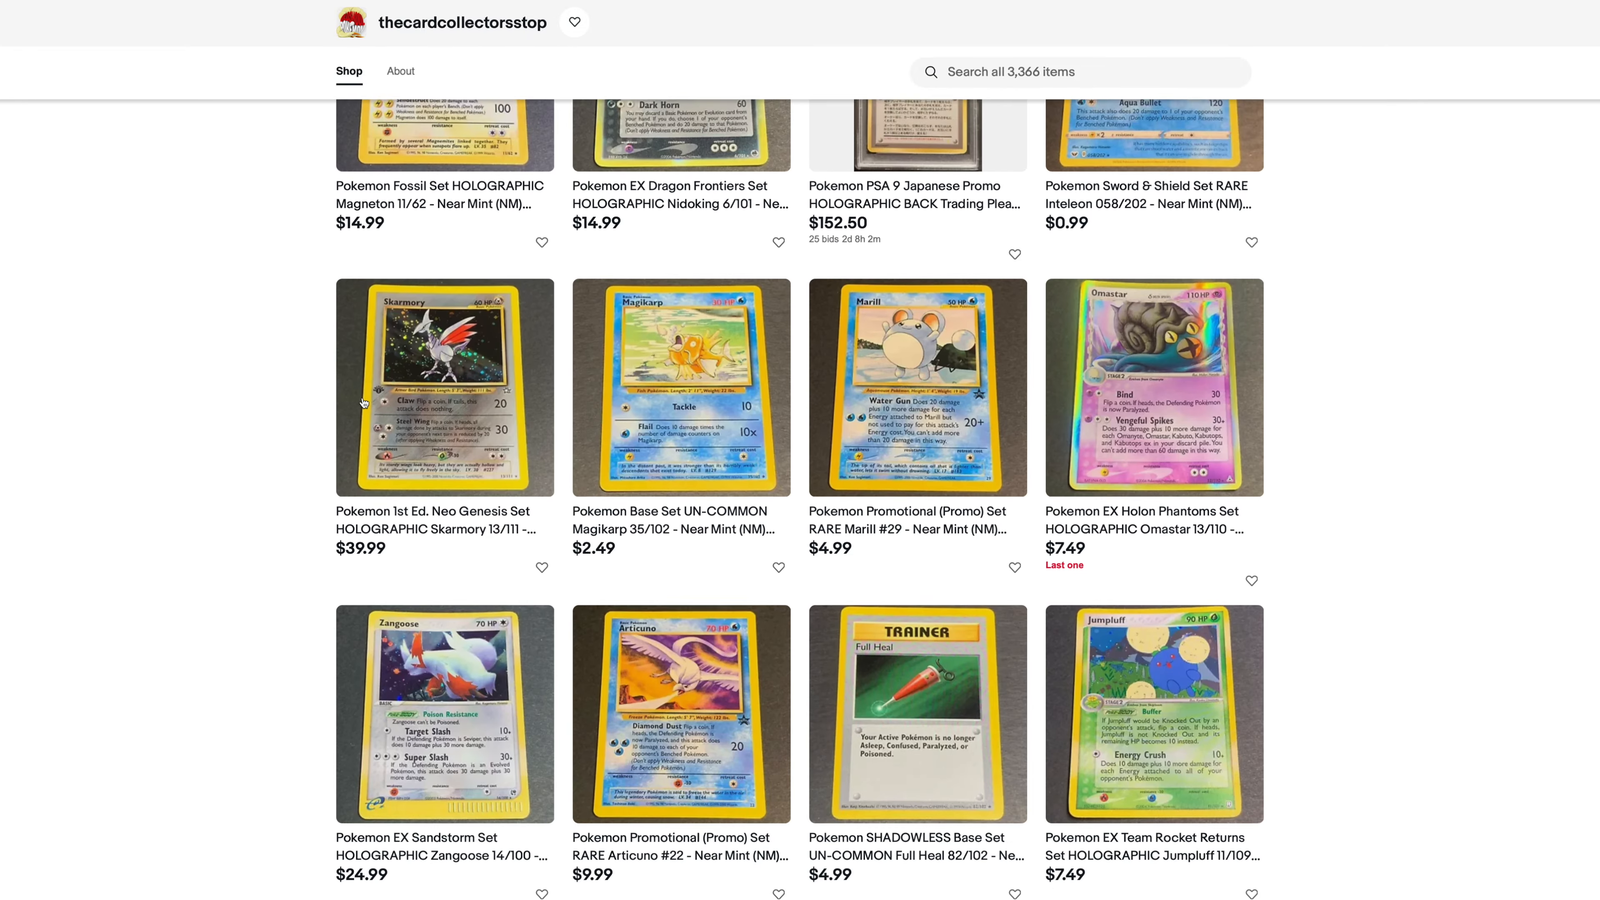
{"action": "scroll", "scroll_direction": "down", "scroll_amount": 3}
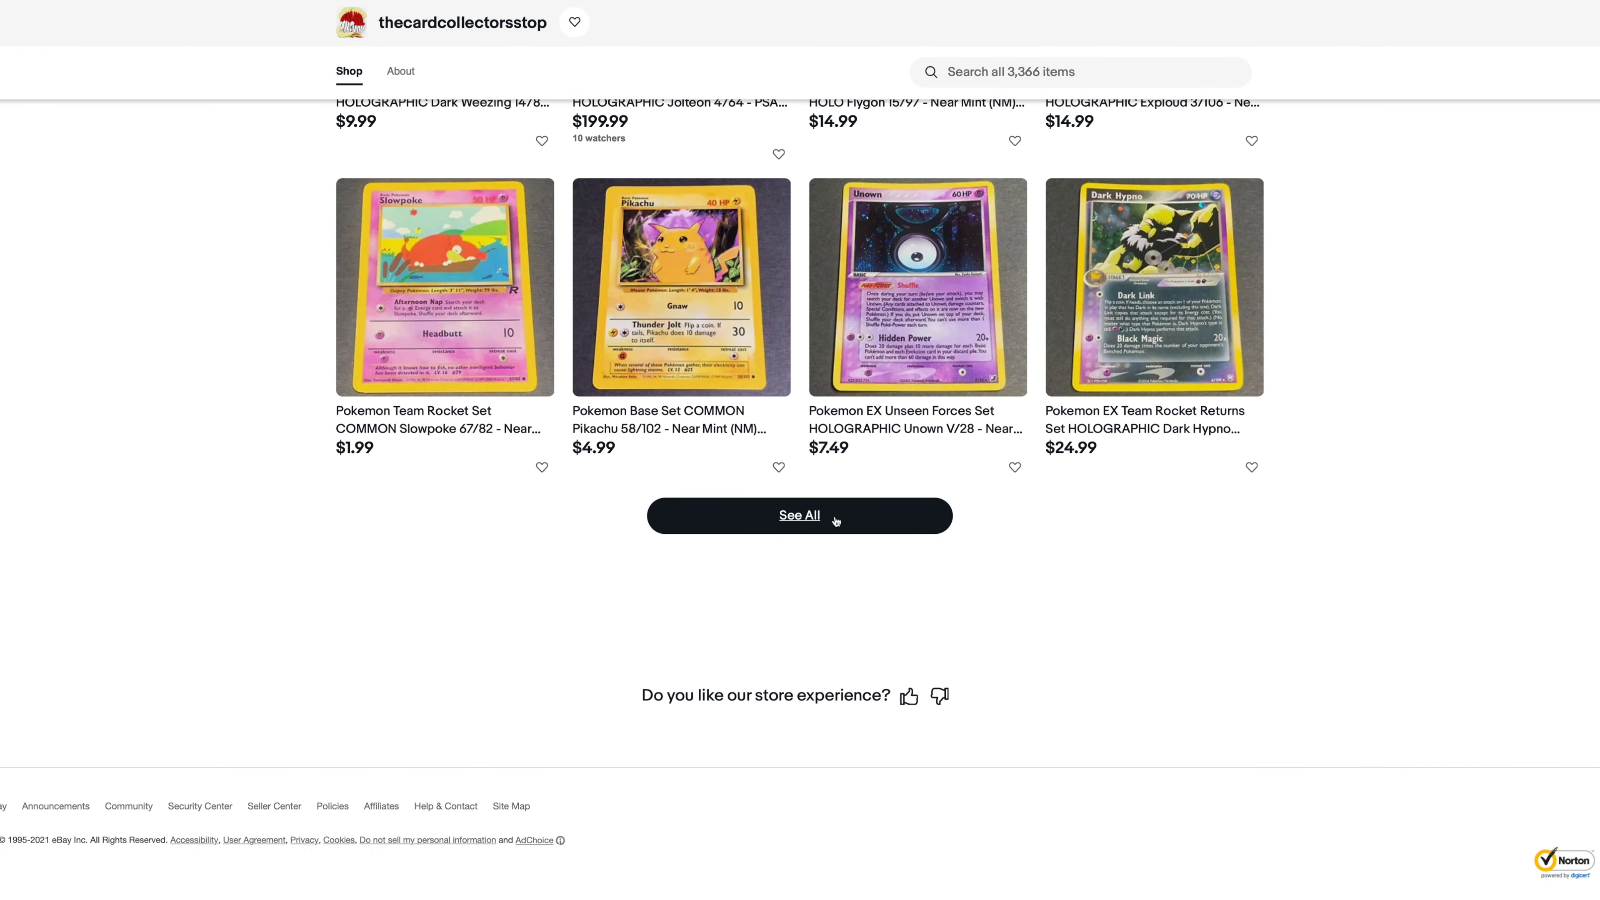
Step: Use See All to load the full store listing of 3,366 results with category filters
{"action": "left_click", "coordinate": [800, 515]}
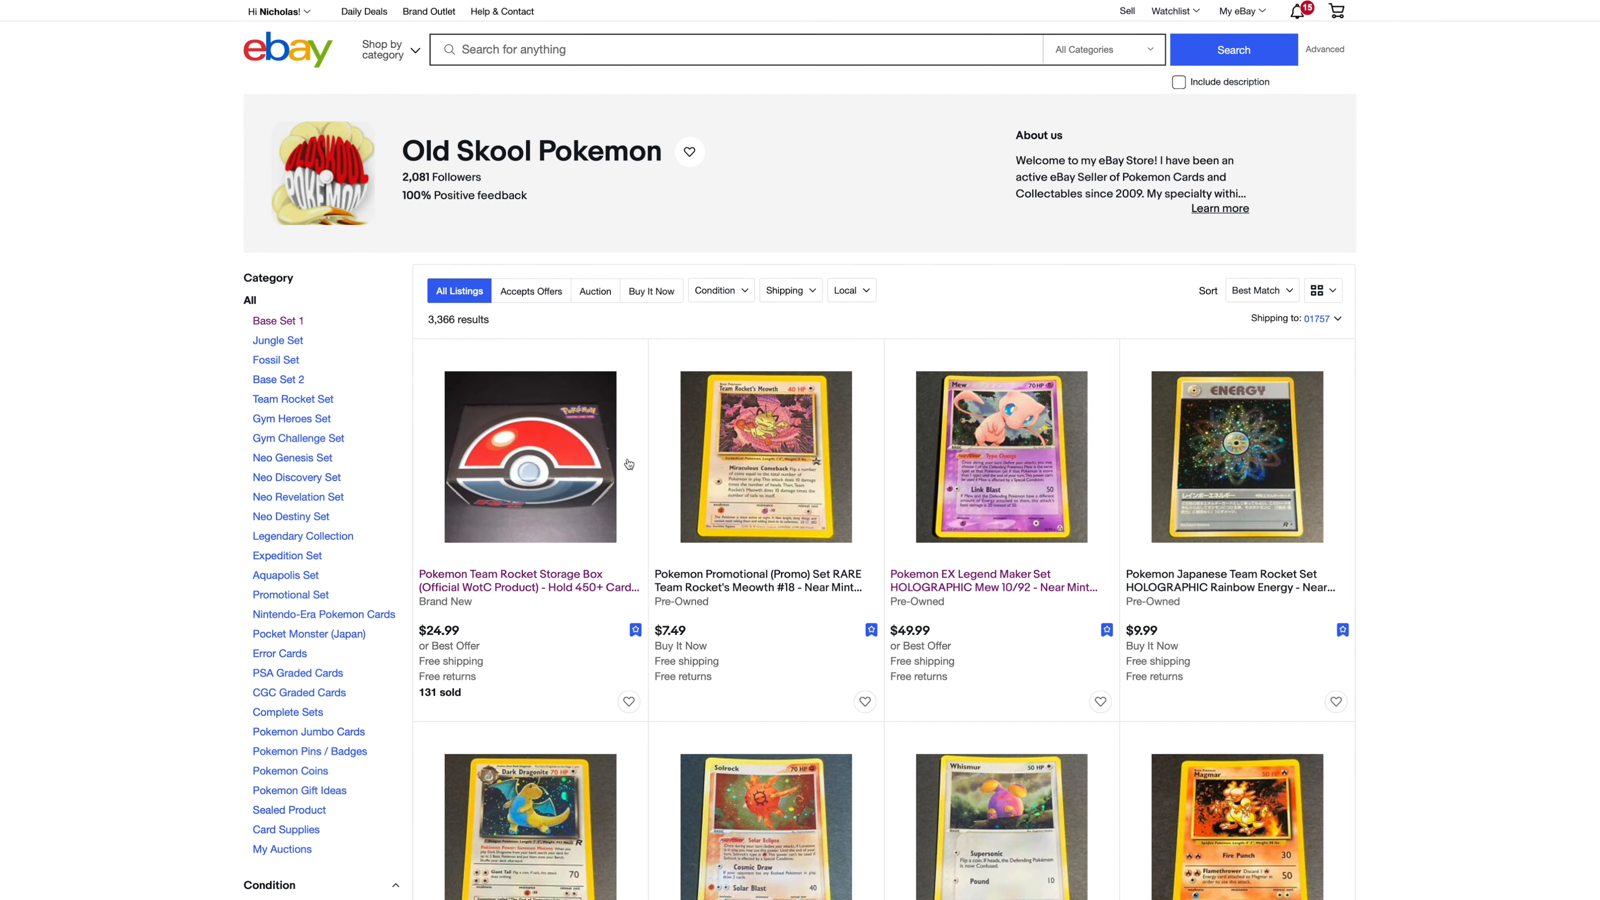
{"action": "scroll", "scroll_direction": "down", "scroll_amount": 3}
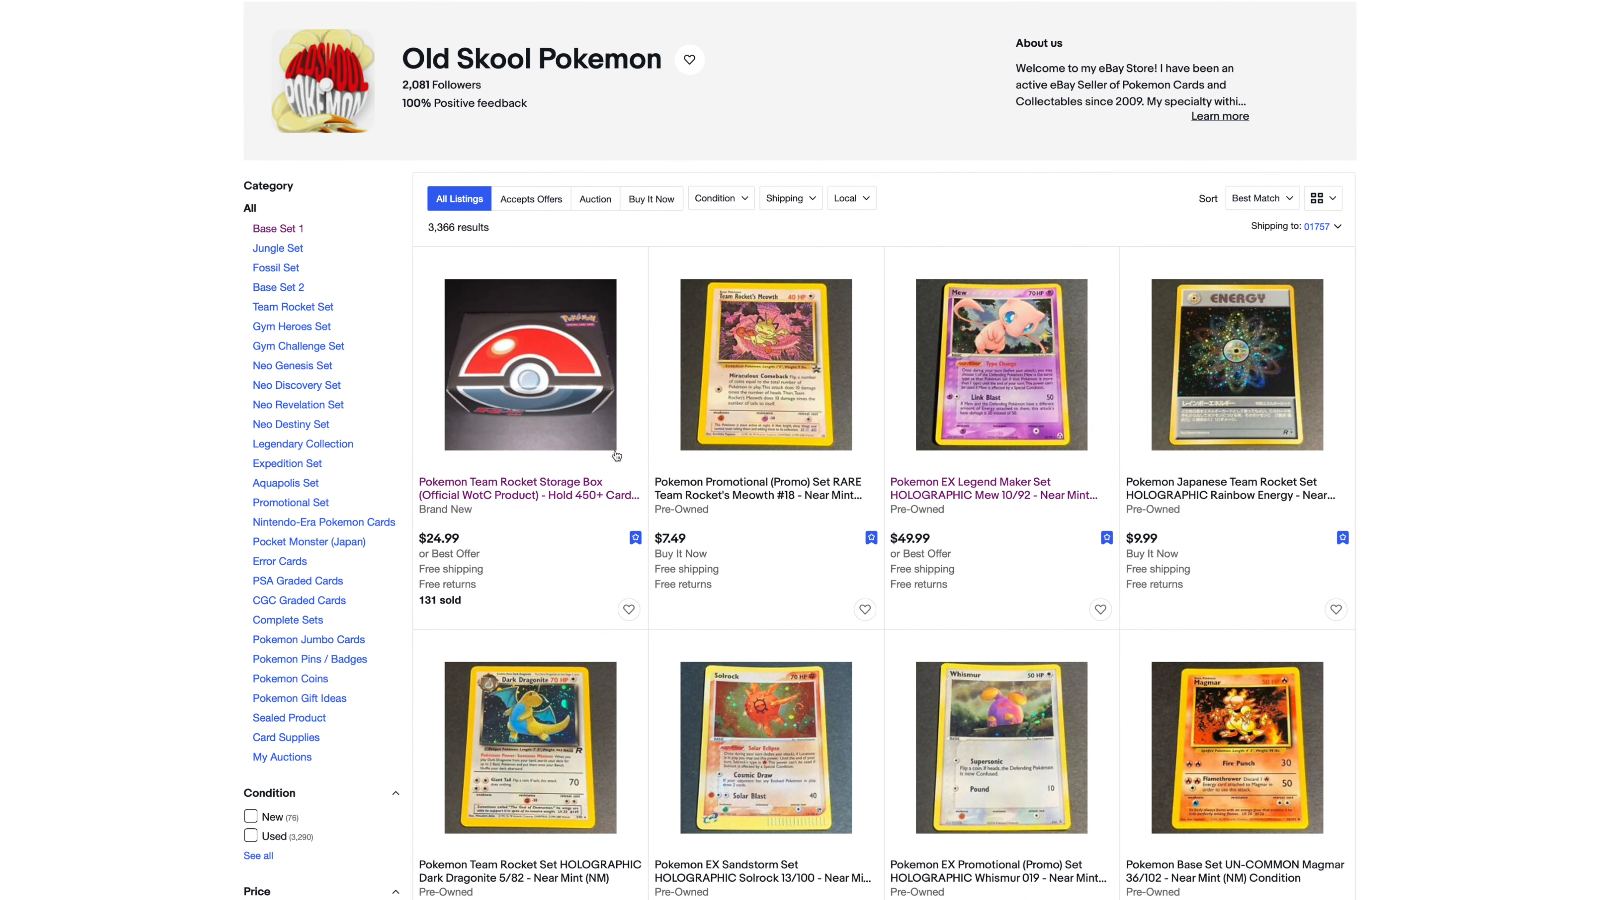
{"action": "mouse_move", "coordinate": [315, 237]}
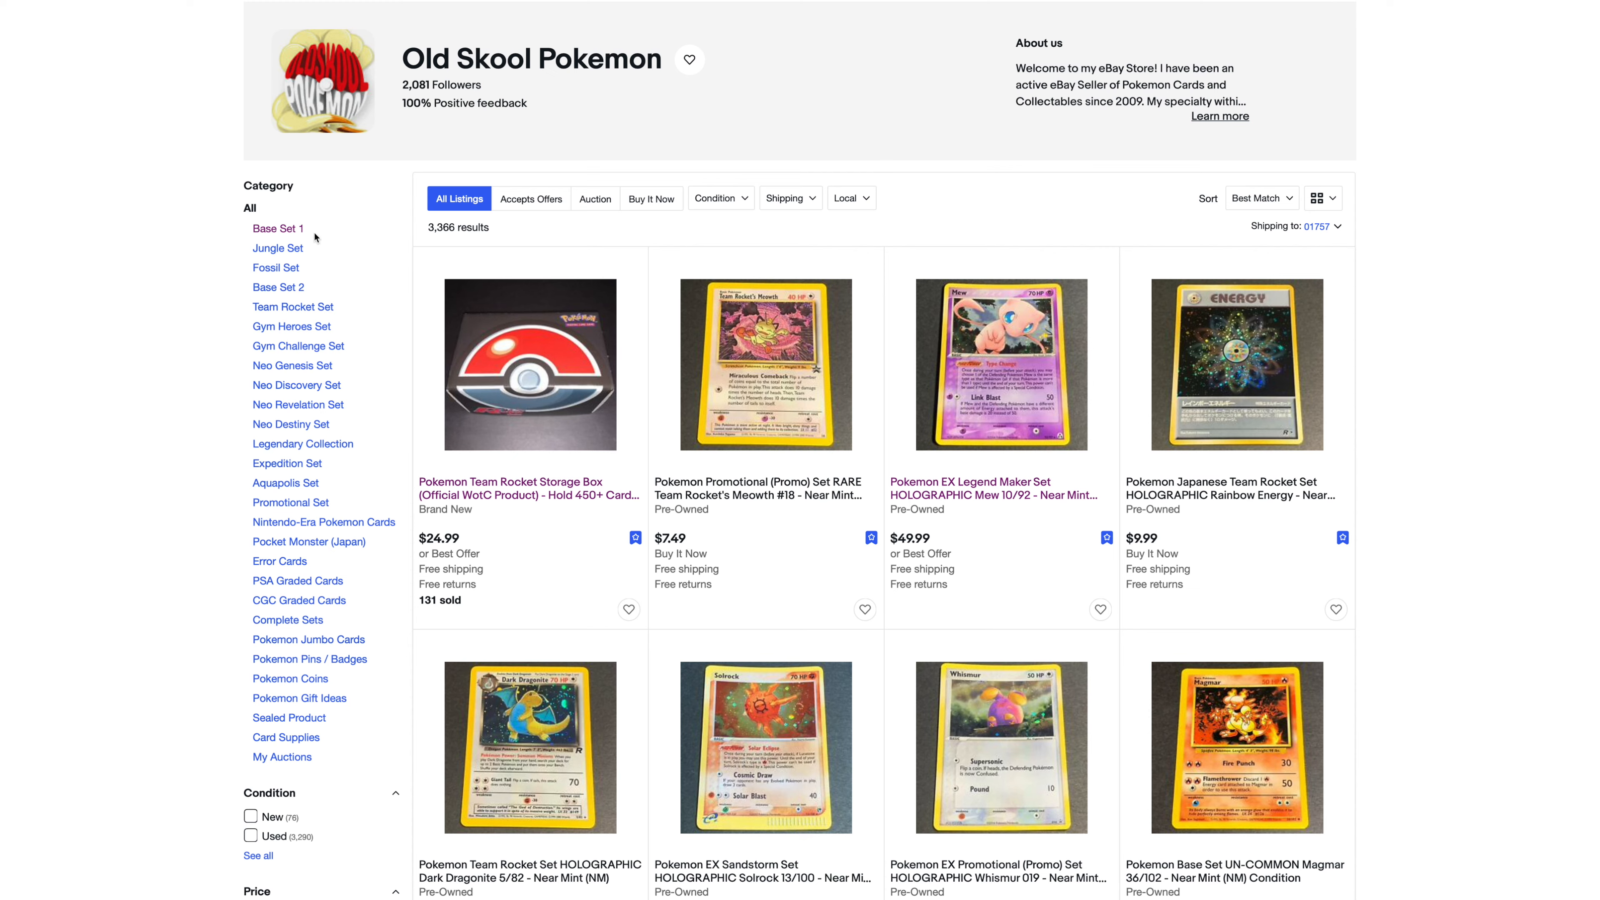
{"action": "mouse_move", "coordinate": [308, 718]}
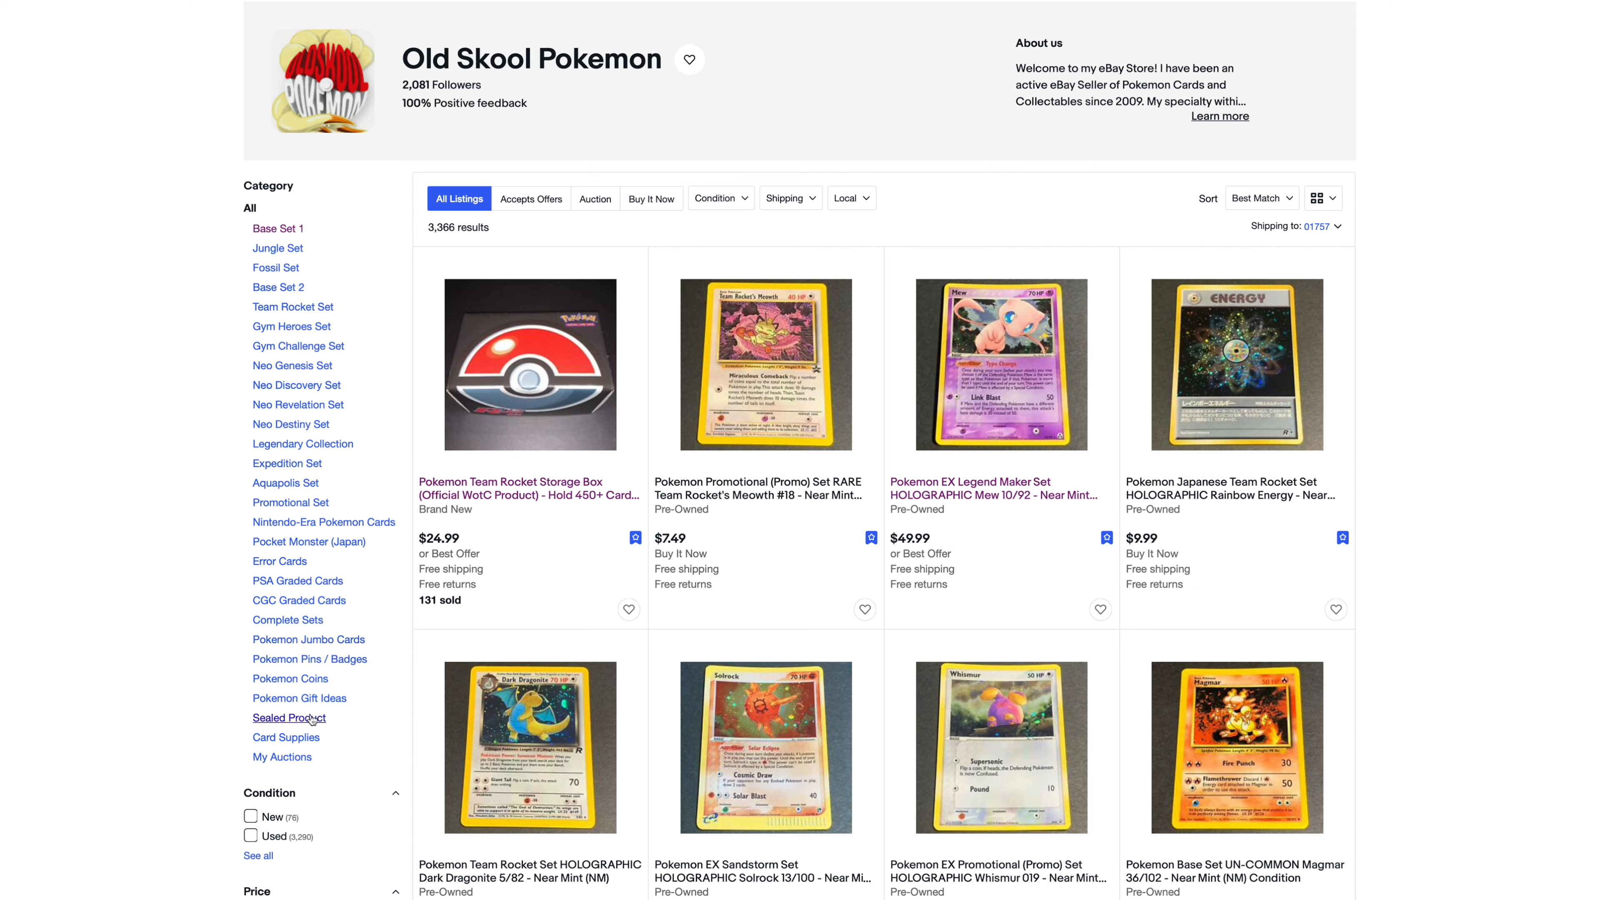
{"action": "mouse_move", "coordinate": [384, 552]}
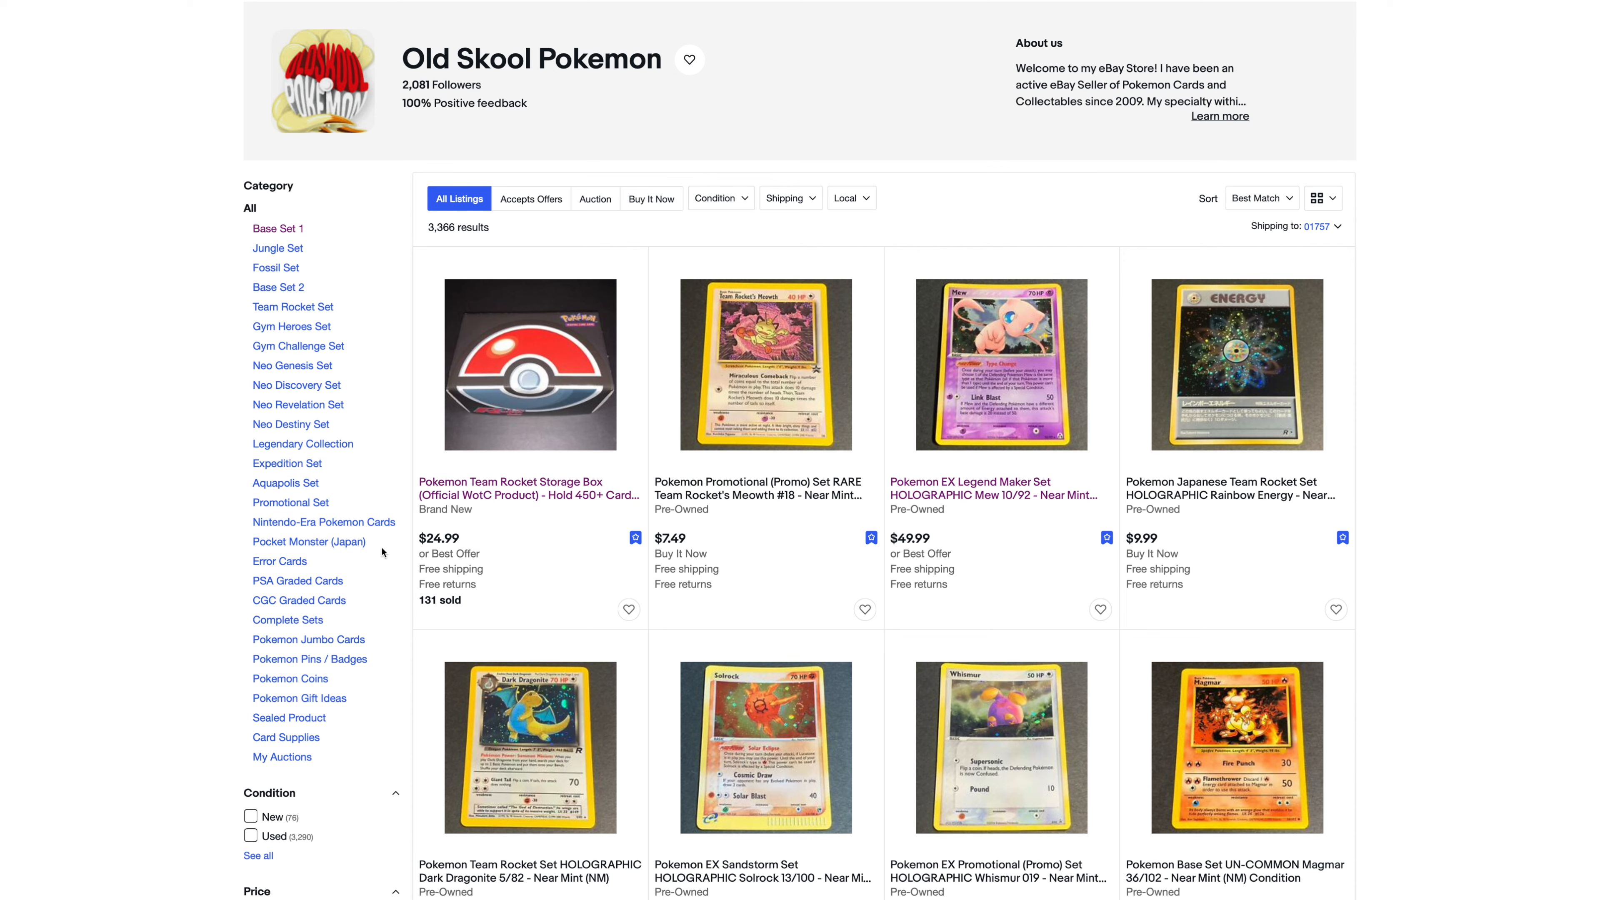
{"action": "mouse_move", "coordinate": [882, 631]}
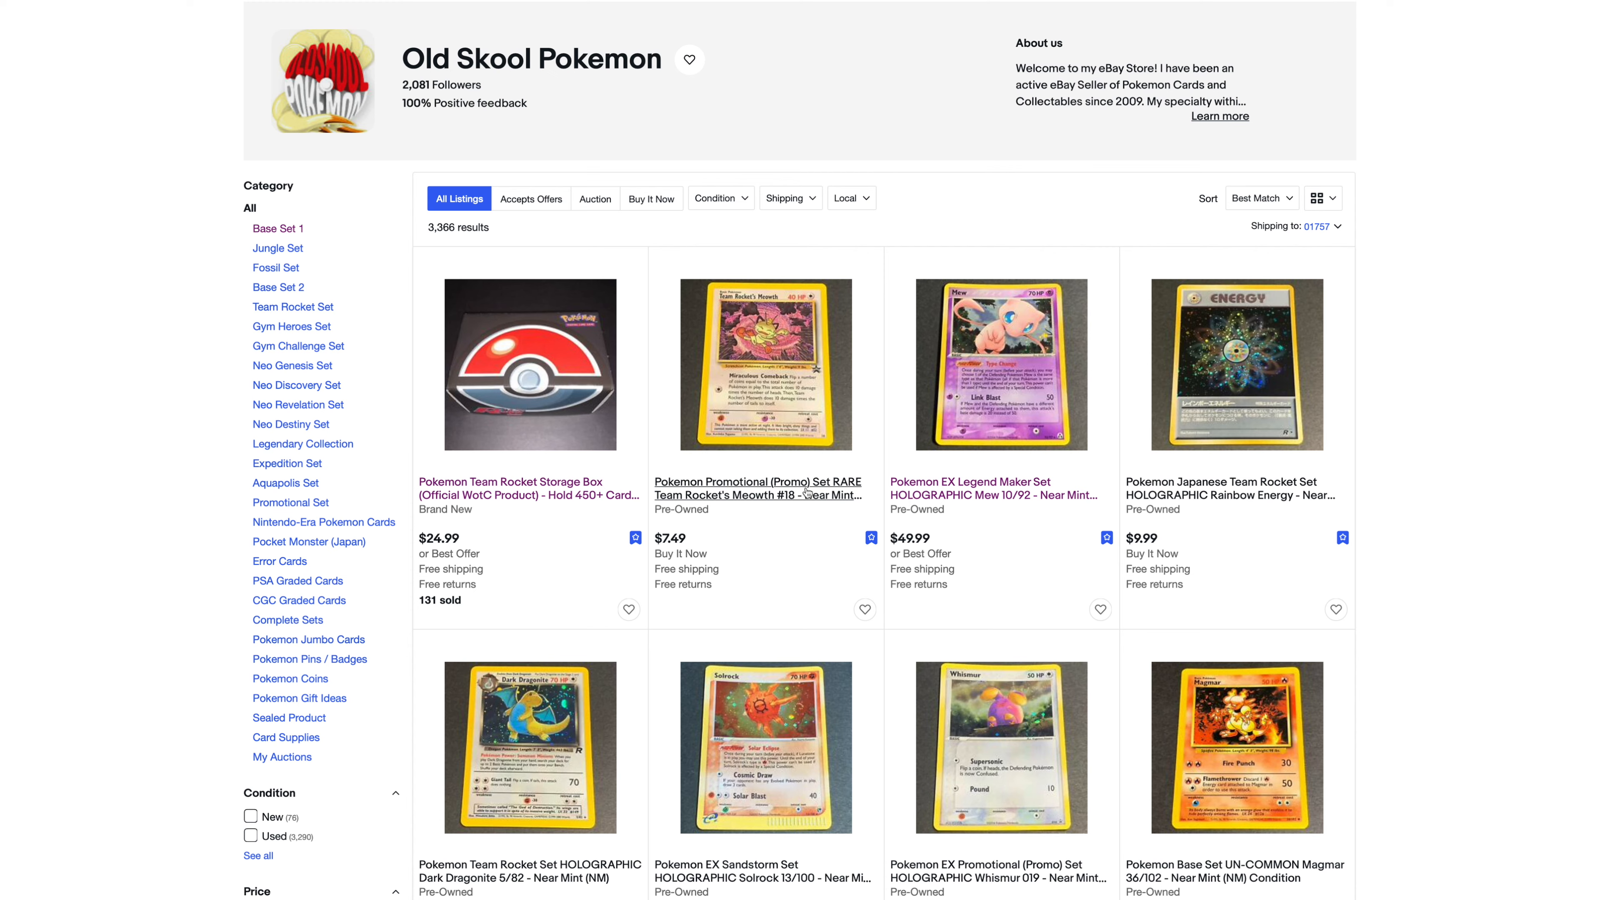
{"action": "mouse_move", "coordinate": [807, 515]}
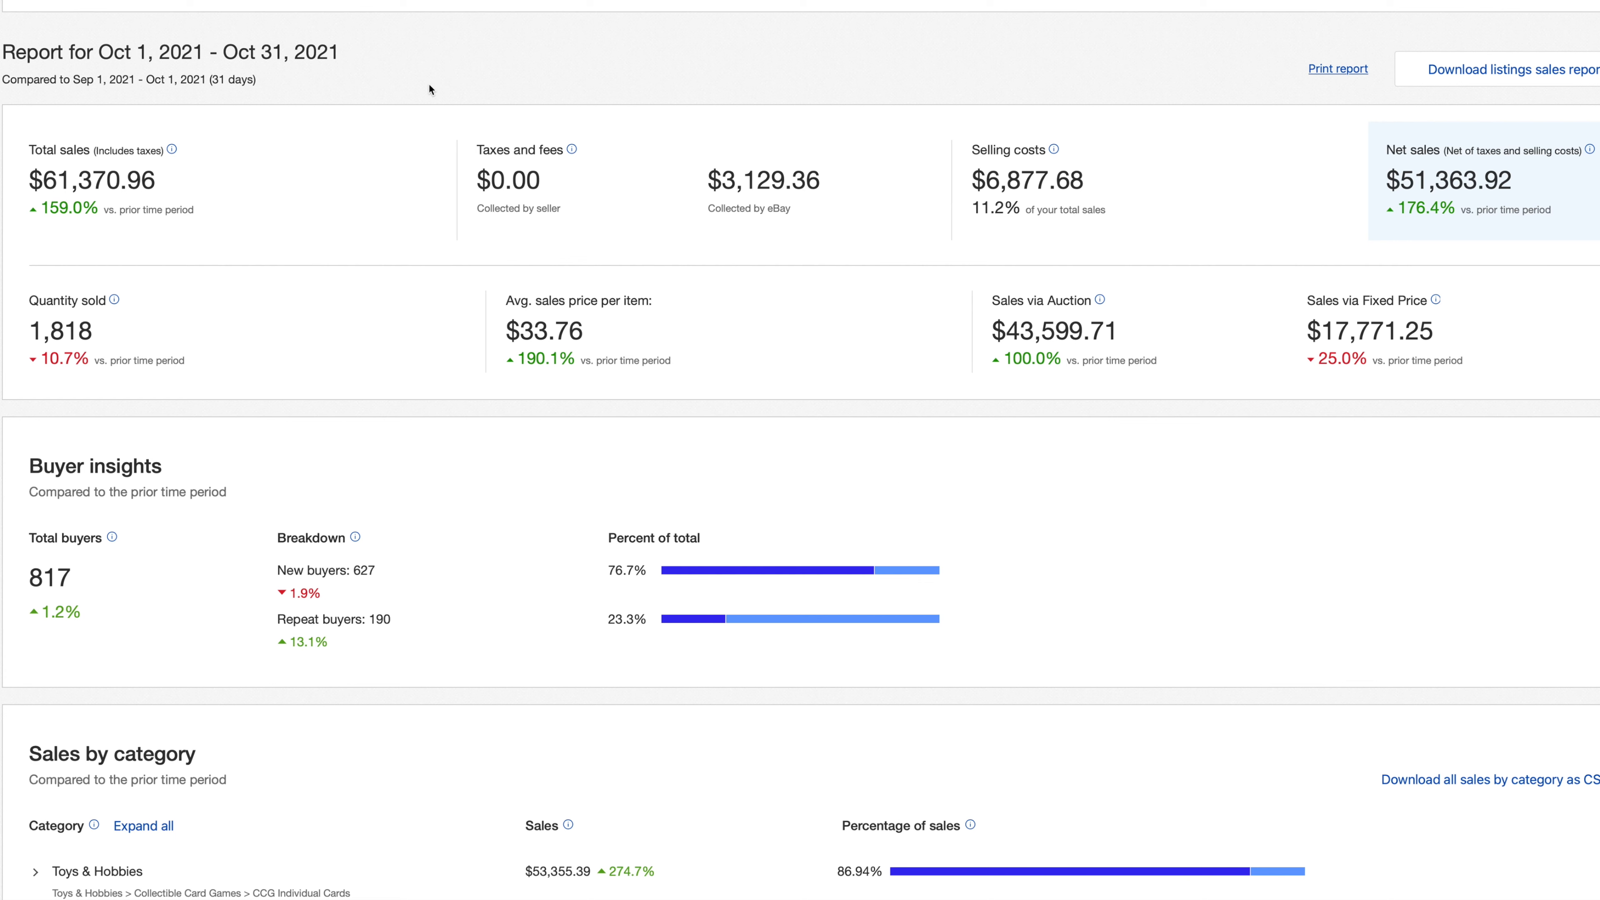
{"action": "mouse_move", "coordinate": [423, 145]}
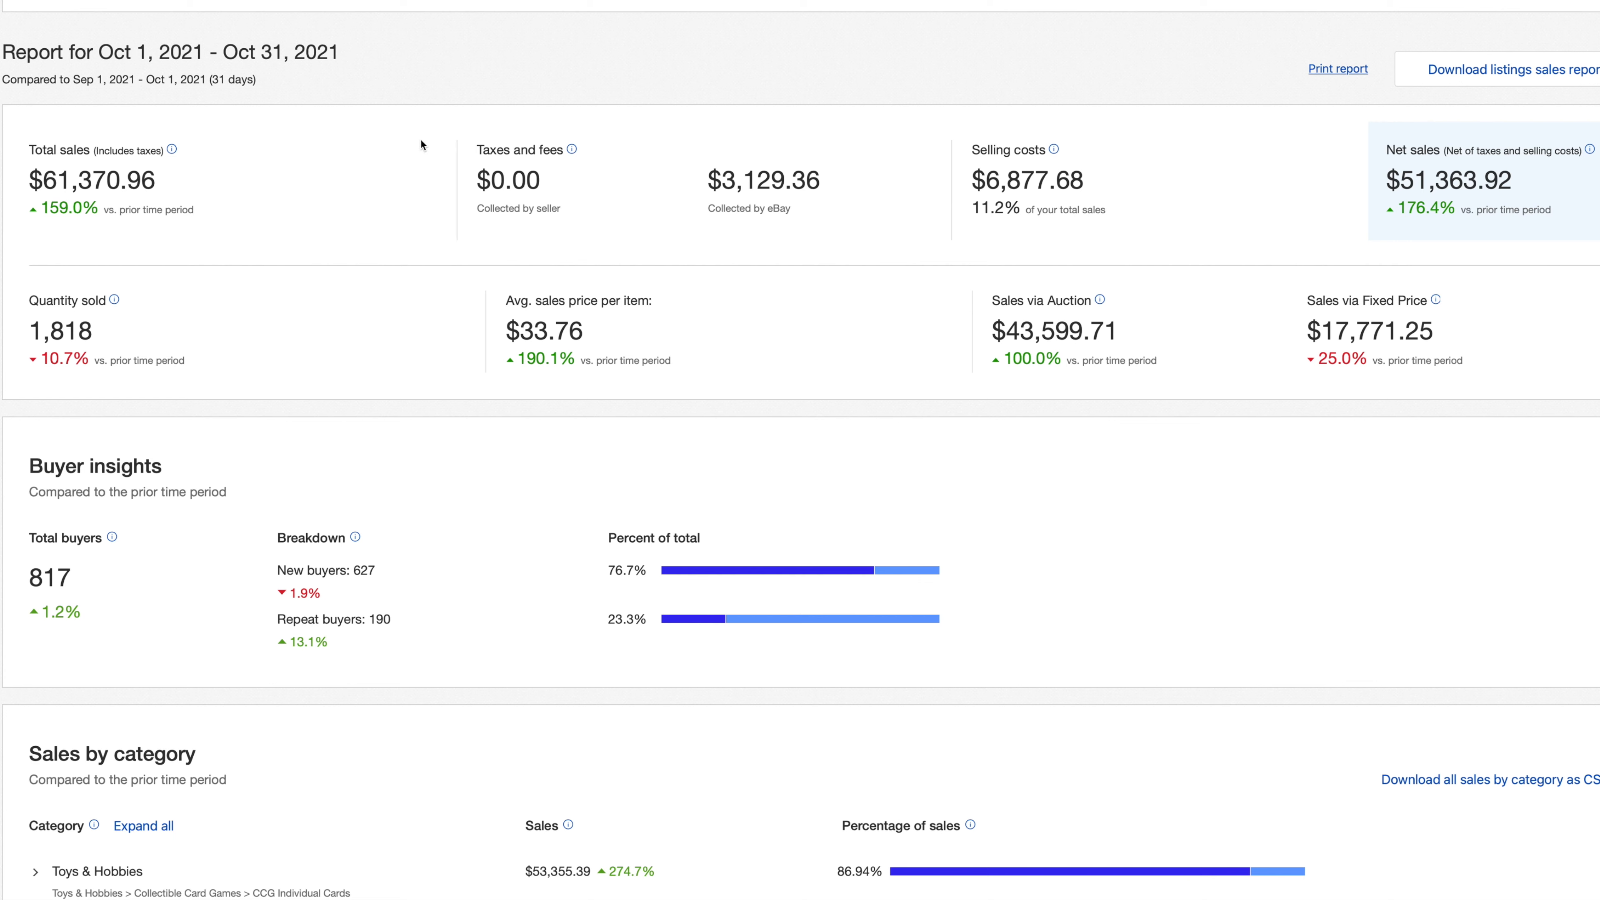
{"action": "mouse_move", "coordinate": [325, 176]}
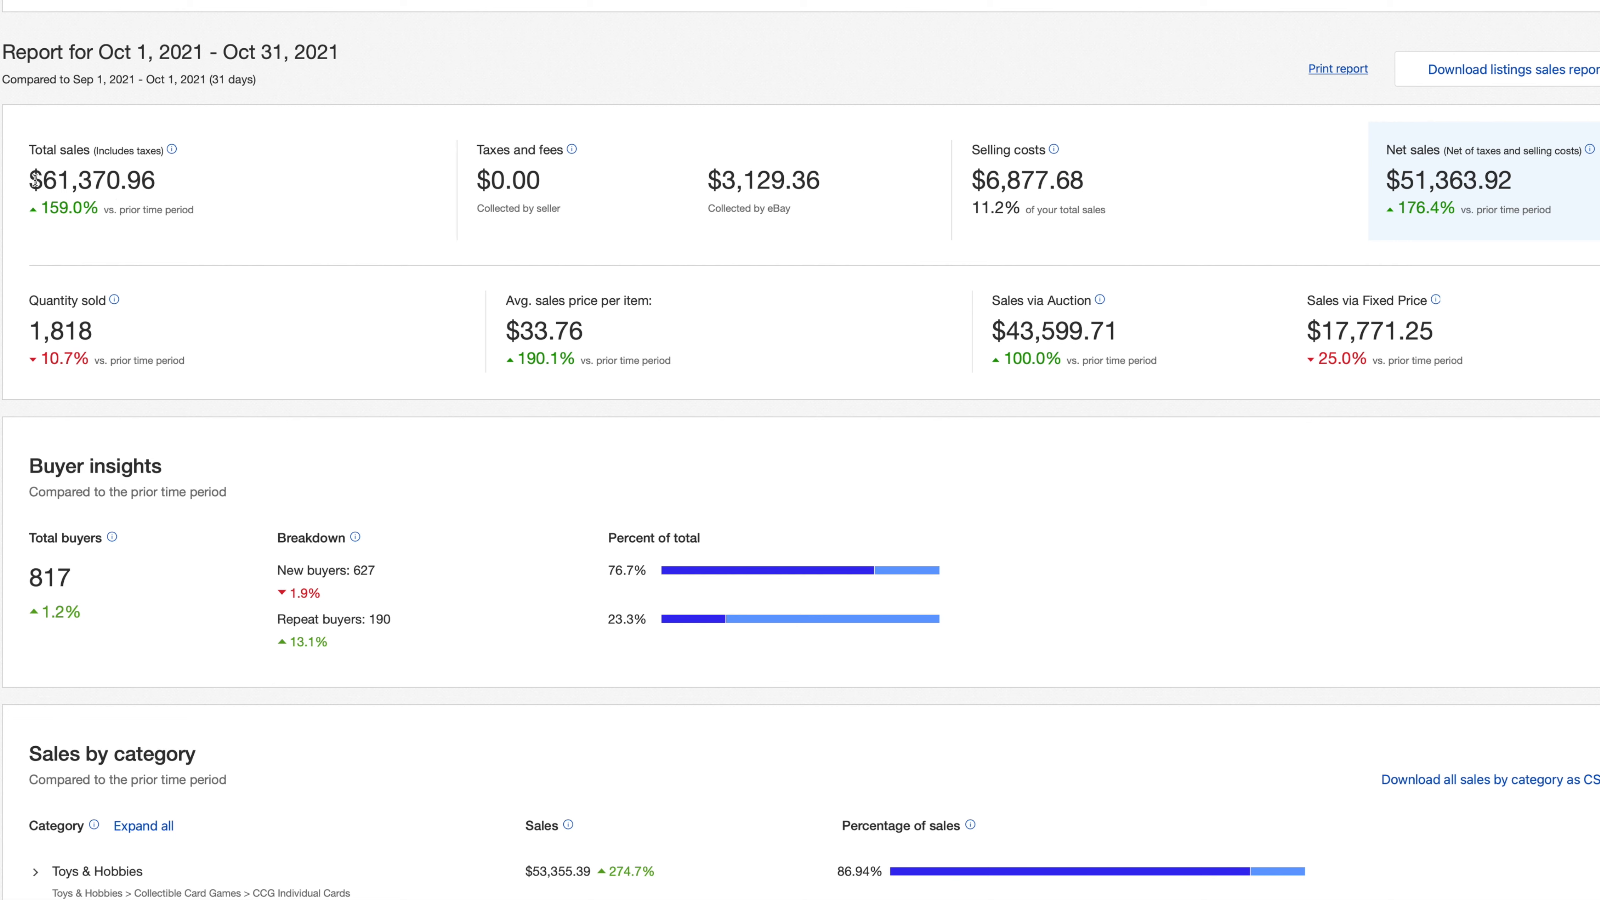
{"action": "double_click", "coordinate": [90, 180]}
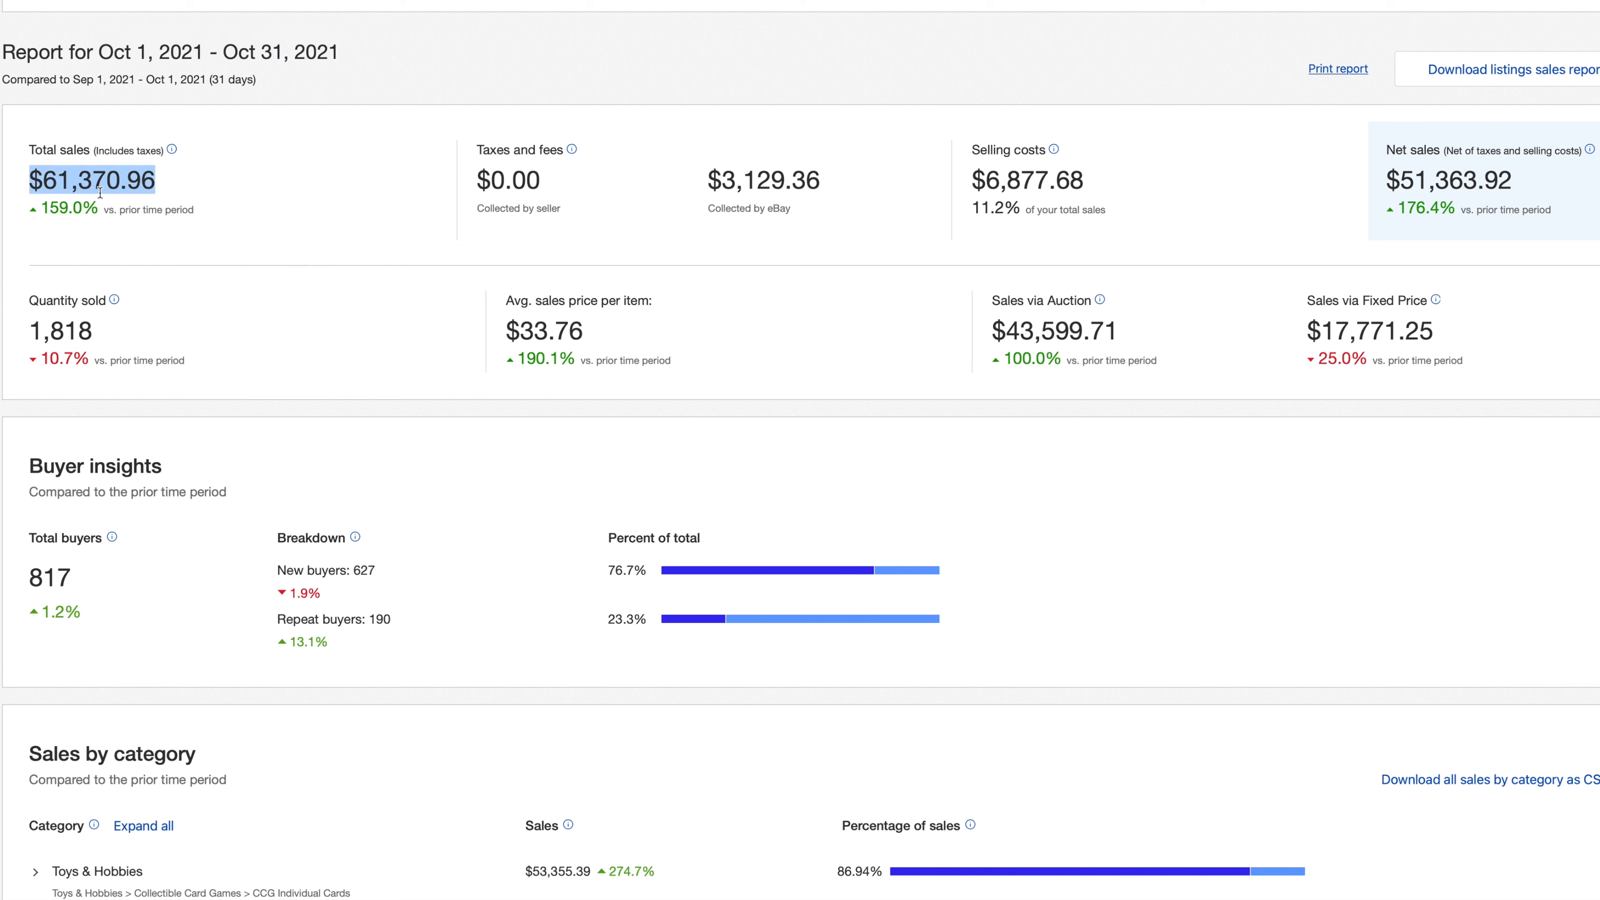
{"action": "mouse_move", "coordinate": [158, 202]}
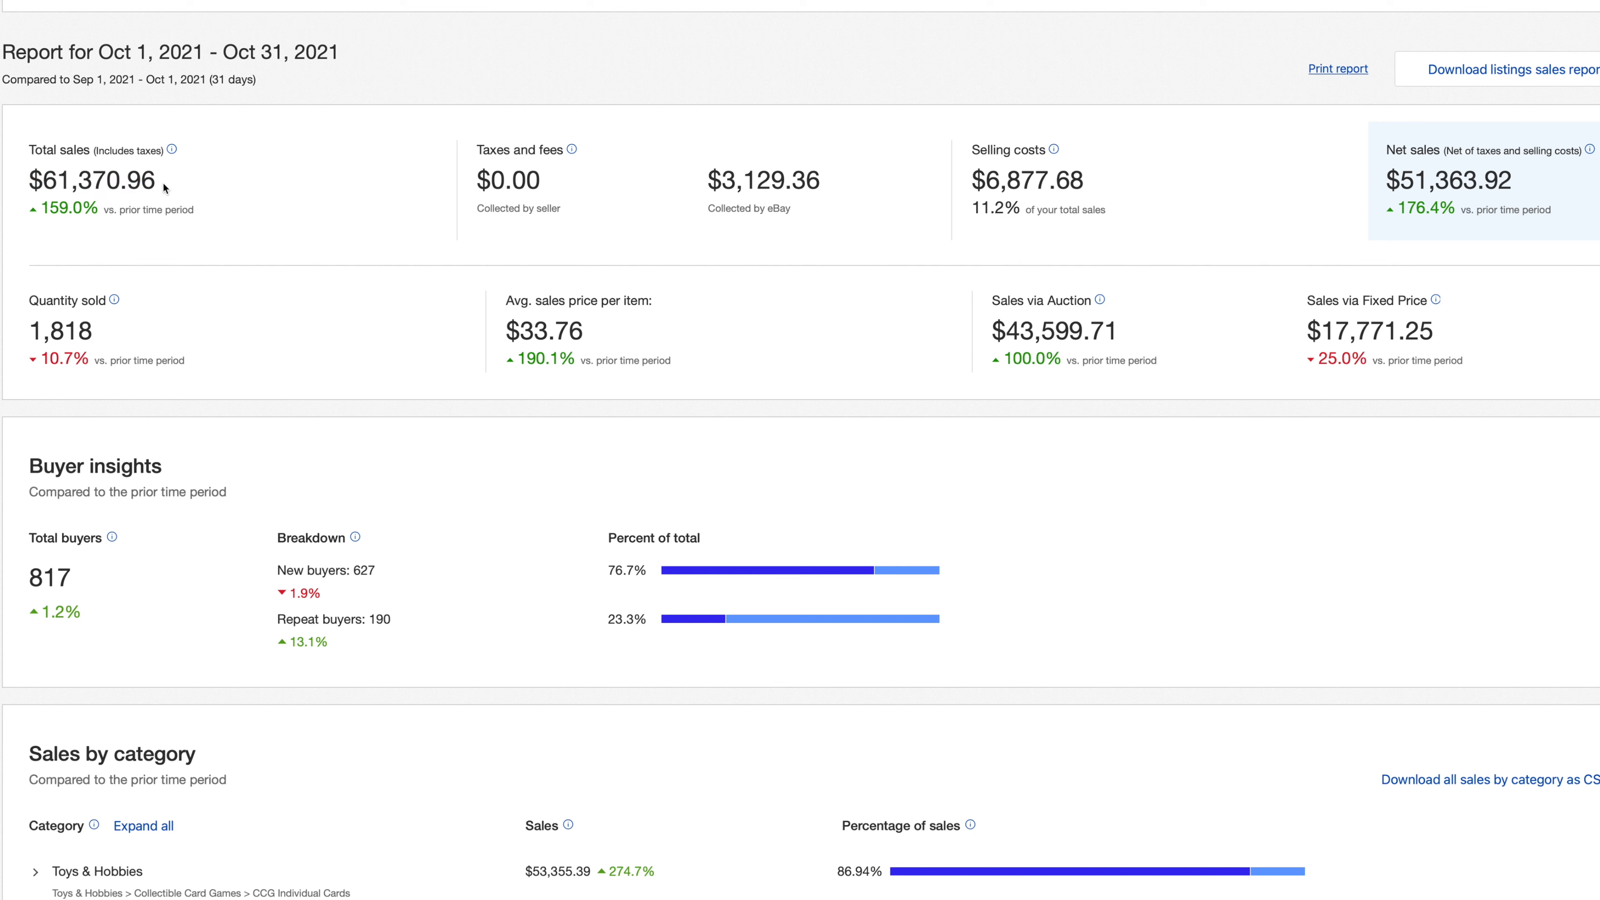
{"action": "double_click", "coordinate": [58, 330]}
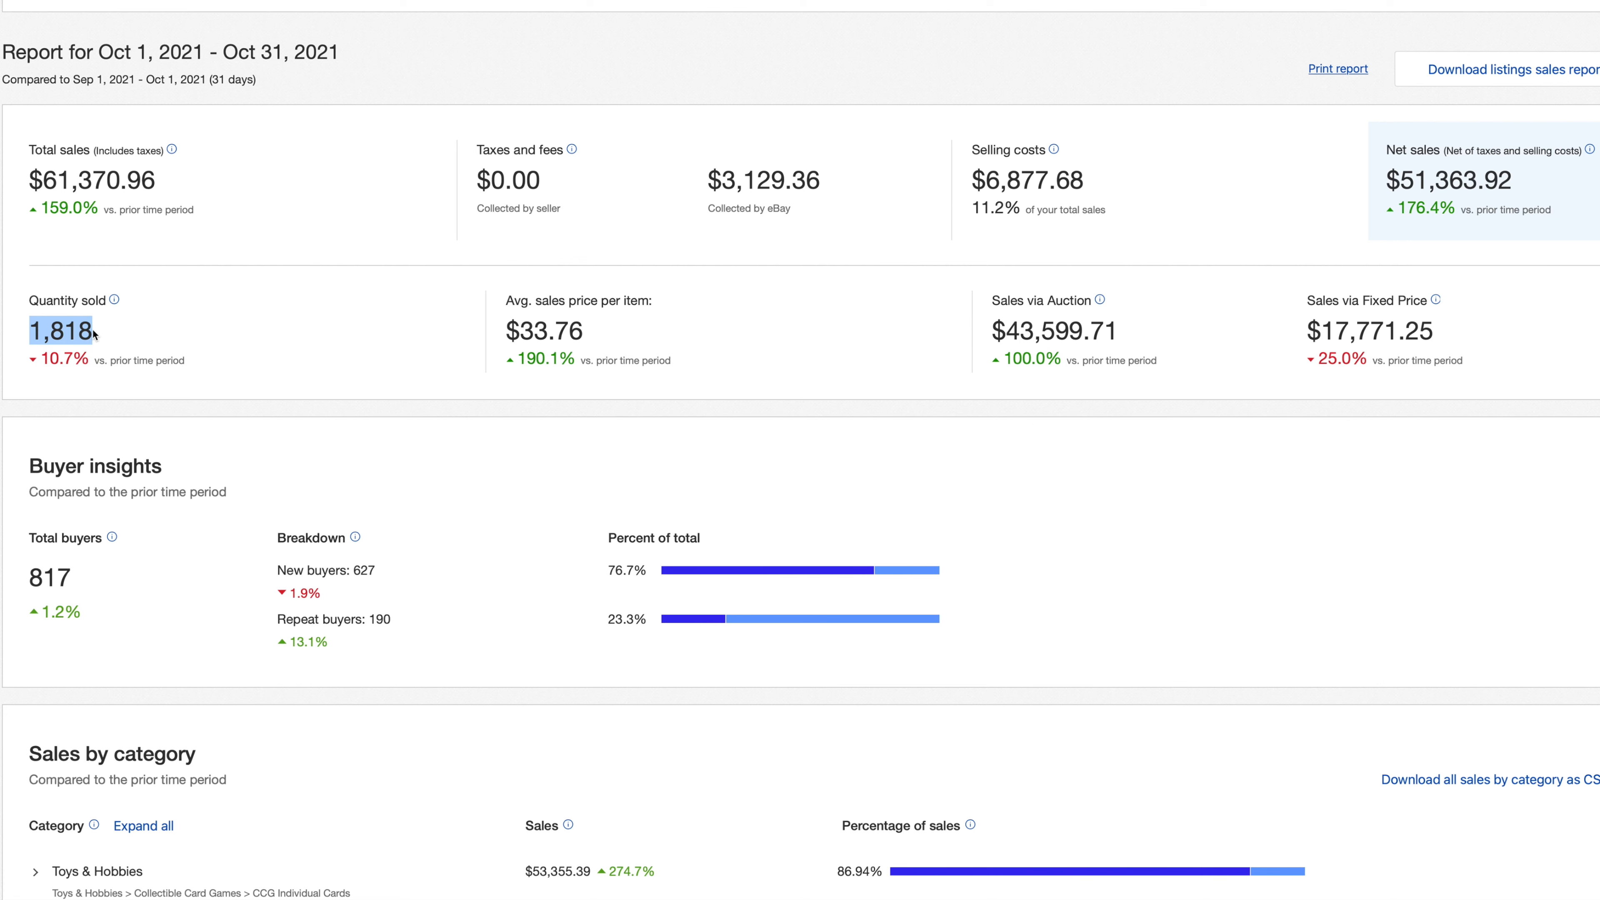
{"action": "mouse_move", "coordinate": [95, 347]}
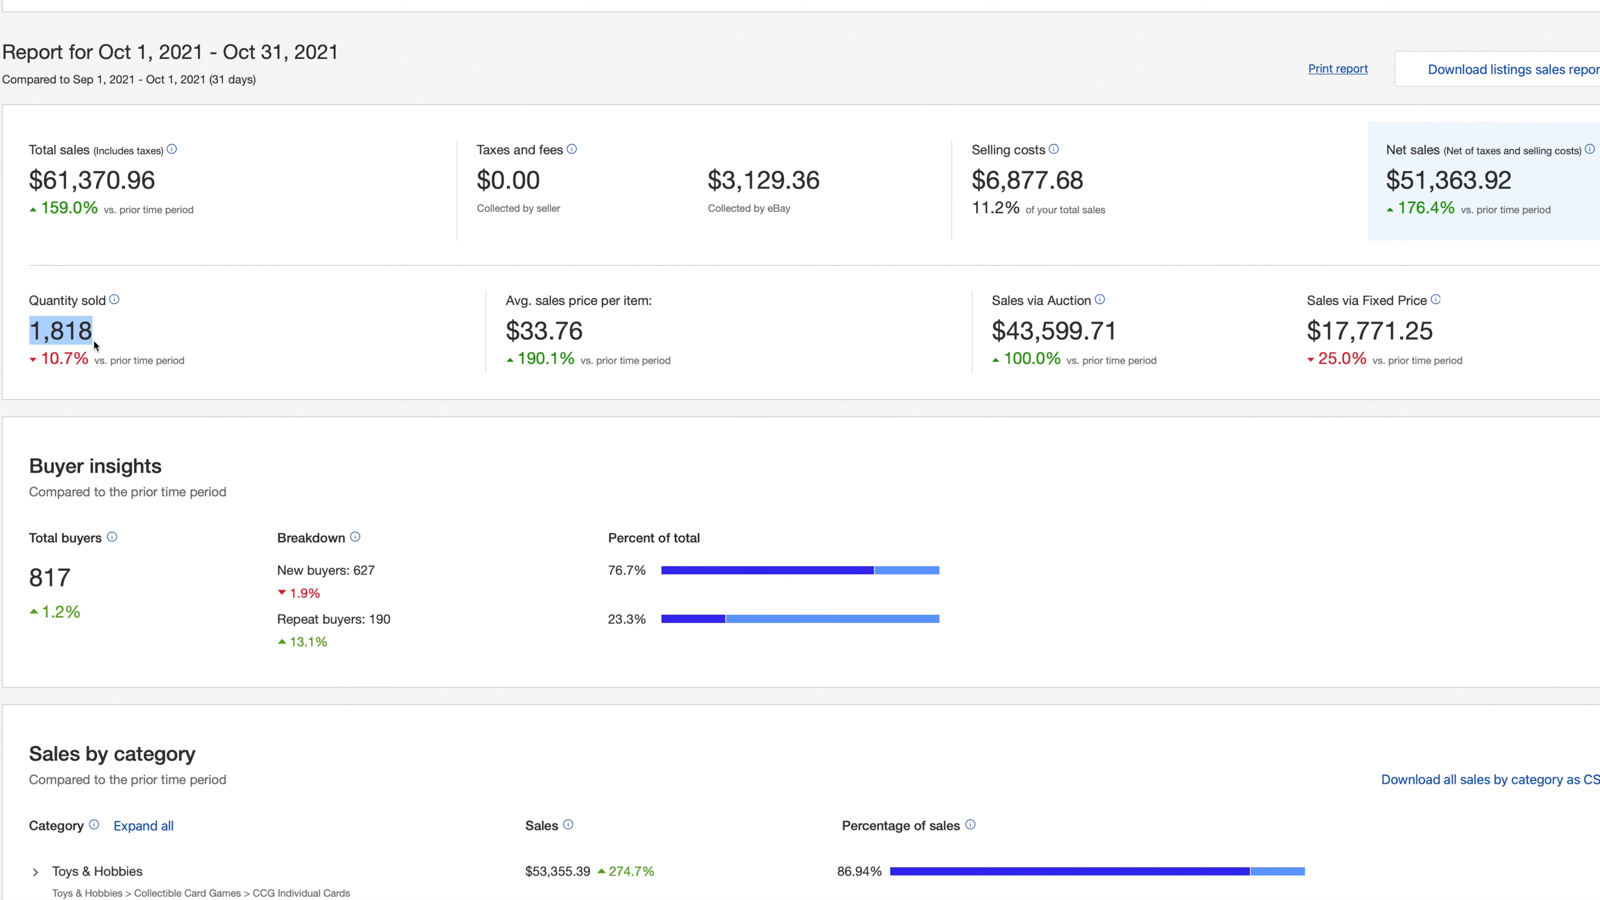
{"action": "mouse_move", "coordinate": [137, 349]}
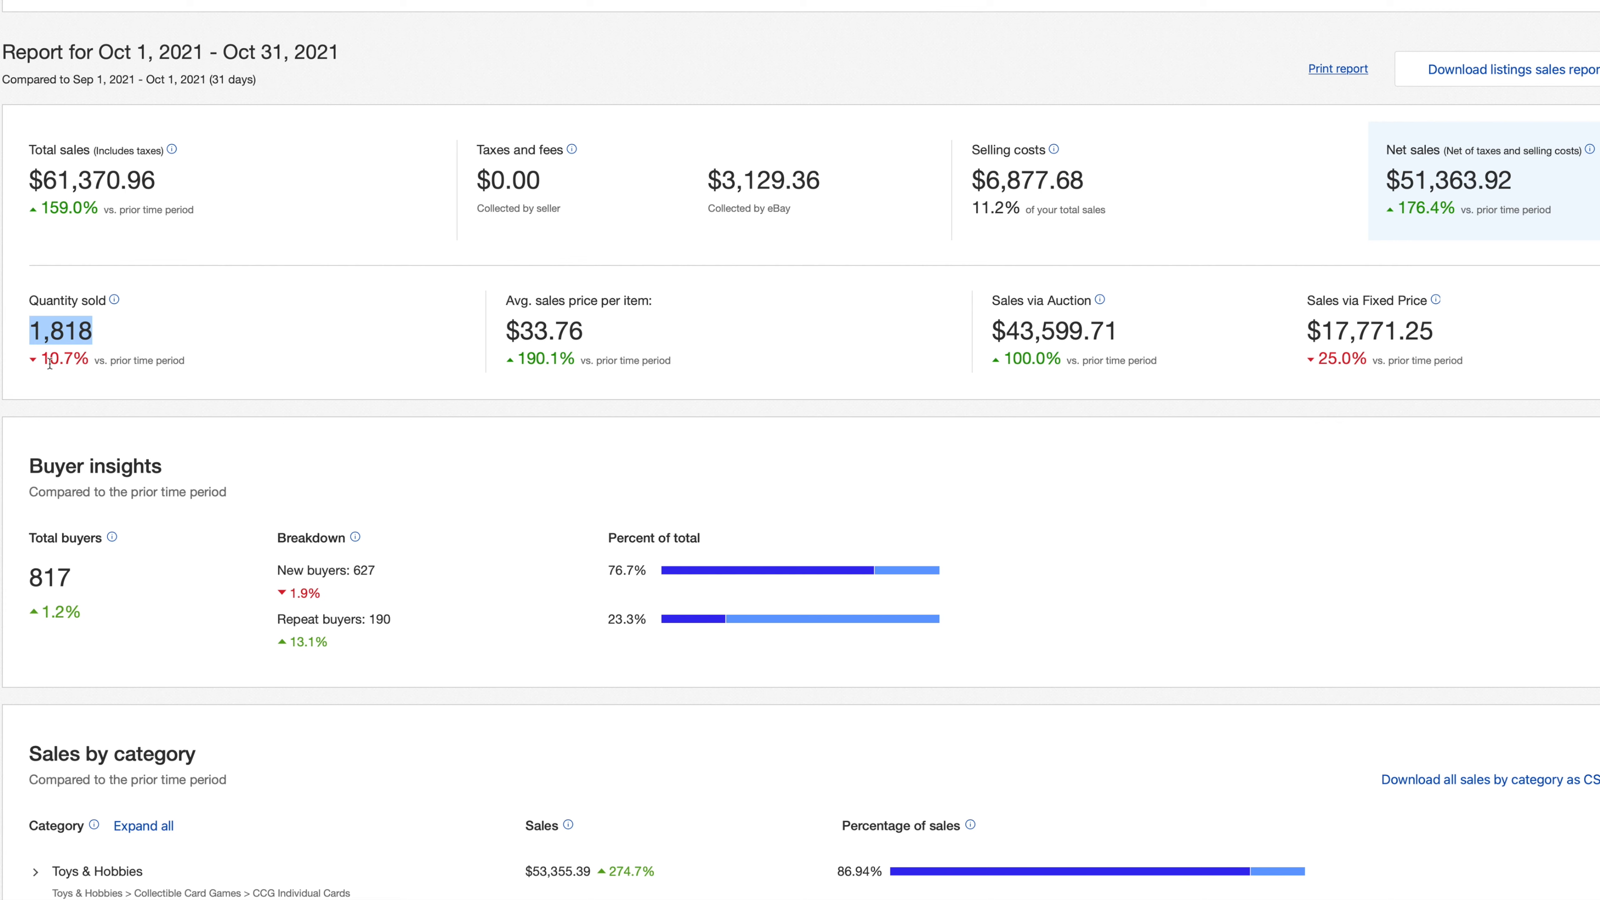
{"action": "mouse_move", "coordinate": [66, 367]}
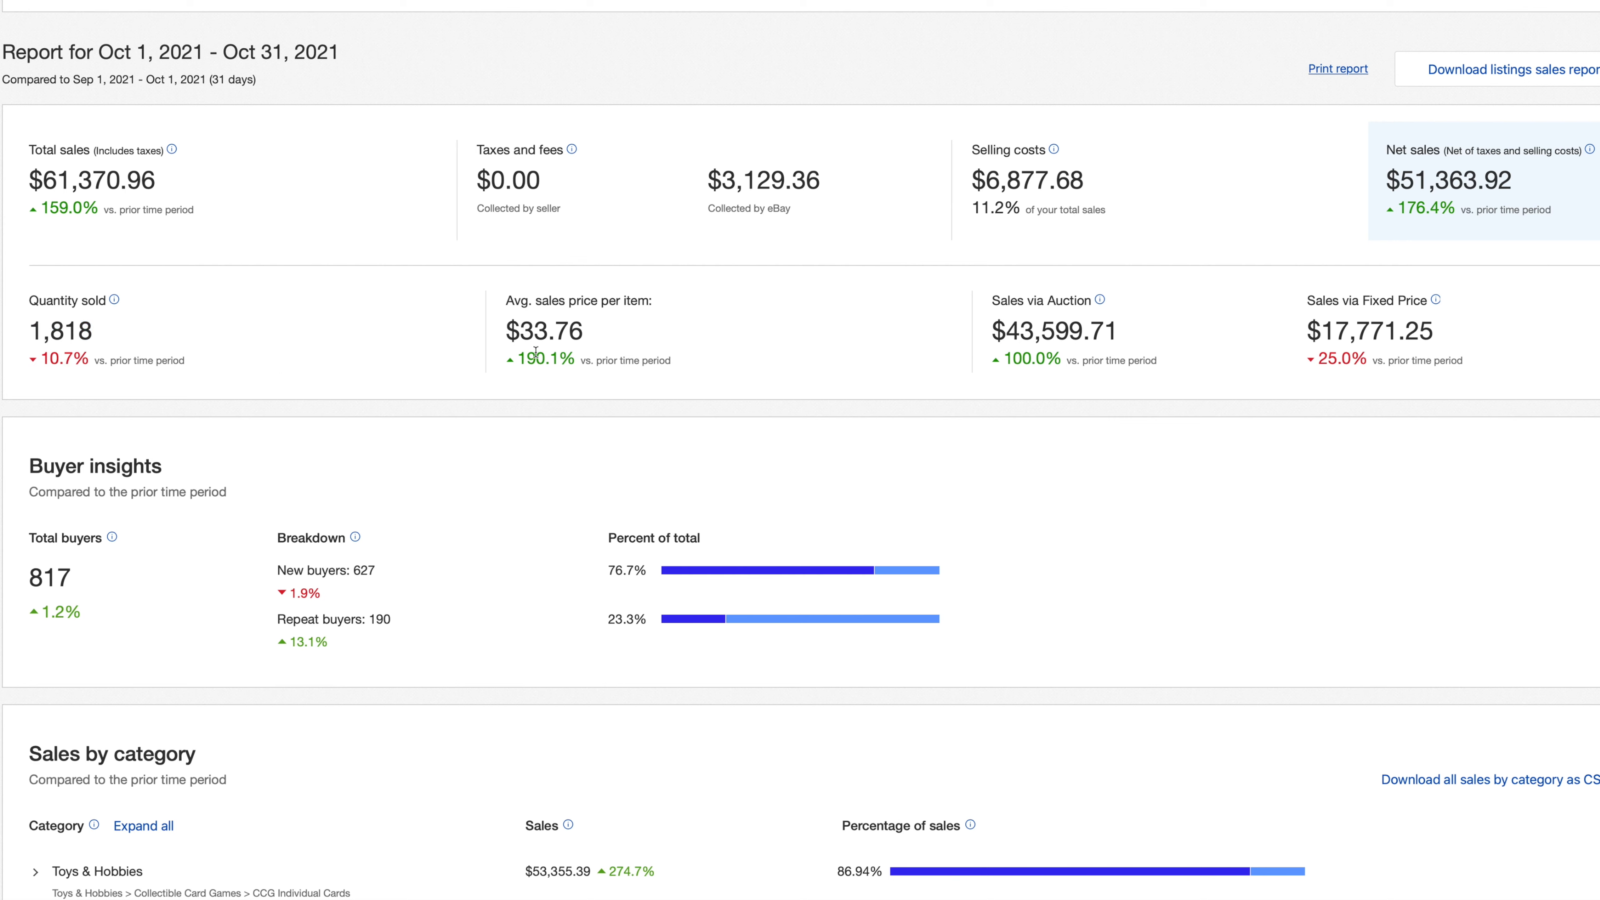
{"action": "double_click", "coordinate": [544, 332]}
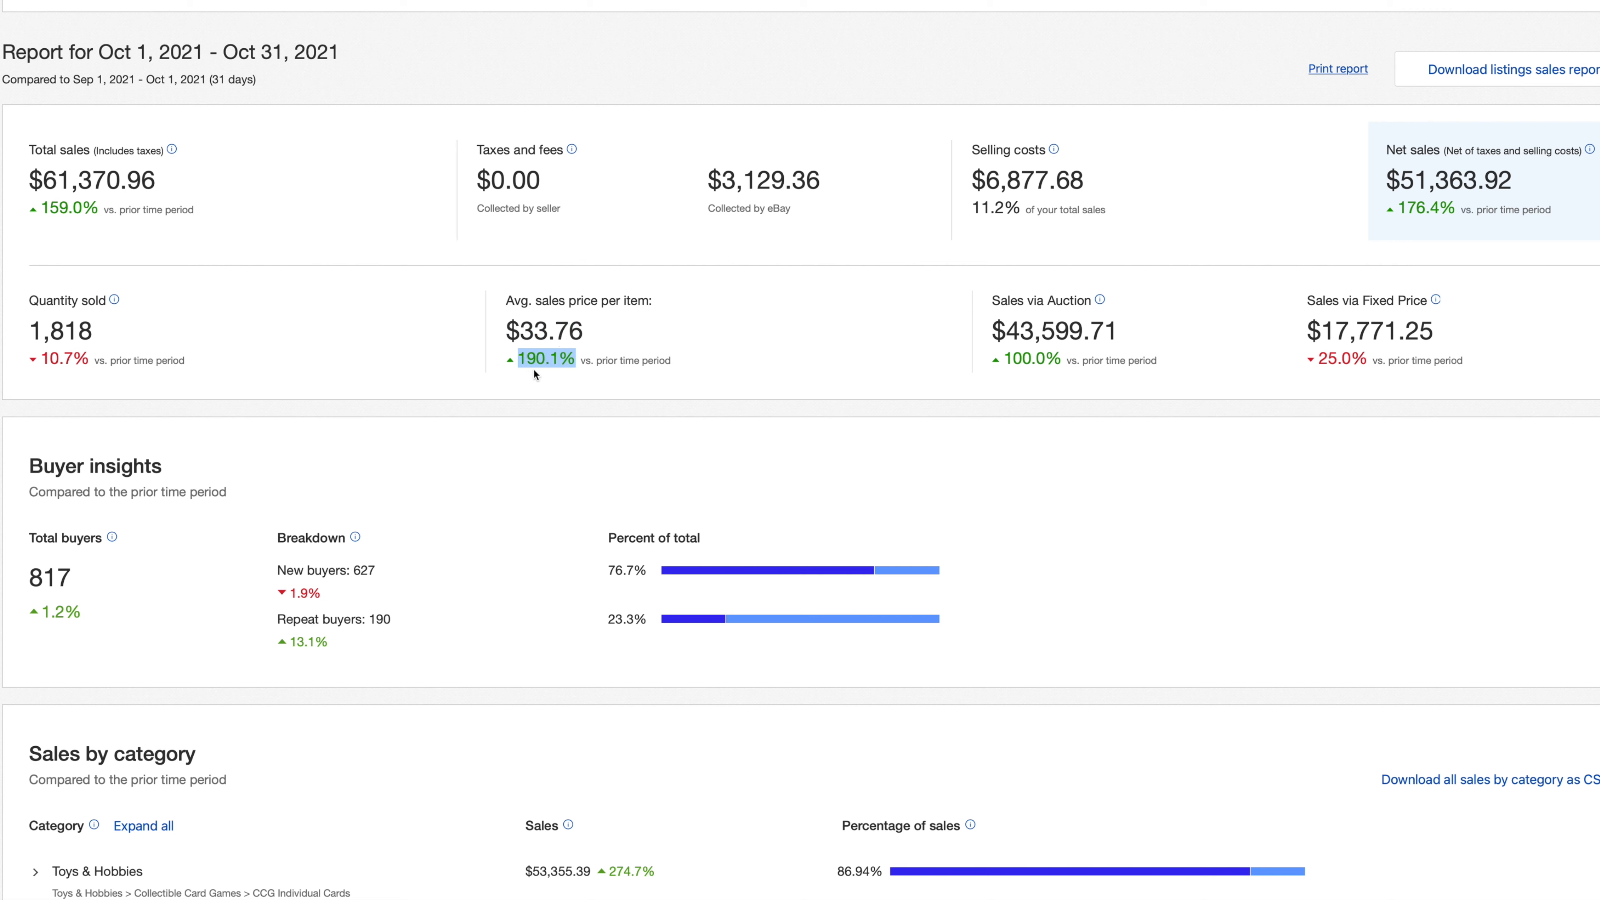
{"action": "mouse_move", "coordinate": [107, 127]}
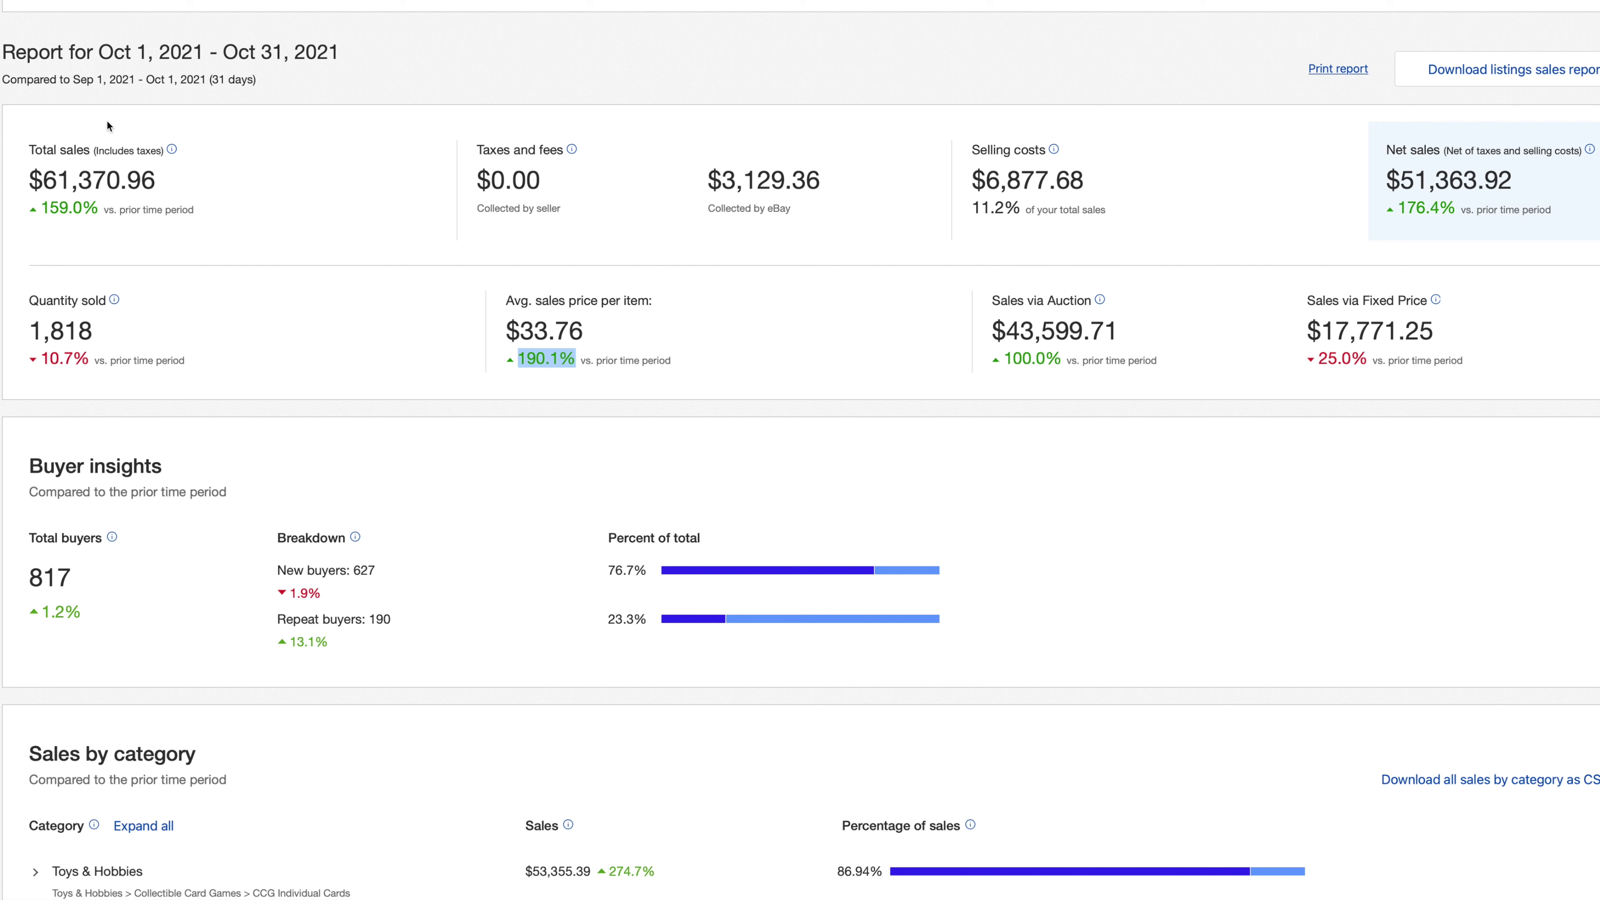
{"action": "mouse_move", "coordinate": [554, 377]}
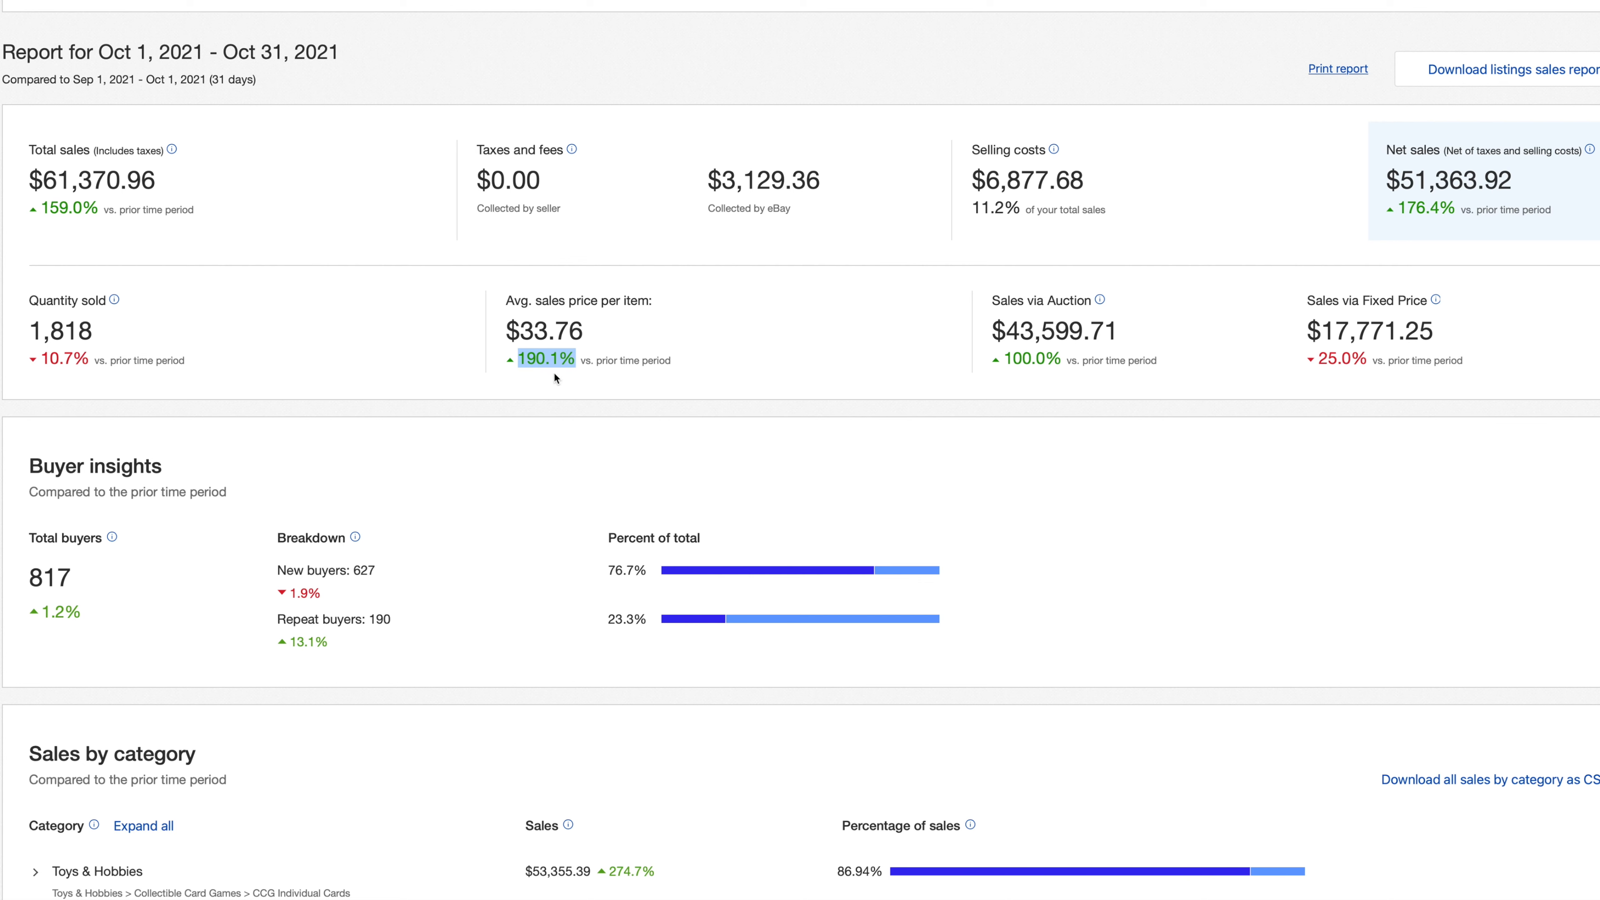
{"action": "mouse_move", "coordinate": [640, 289]}
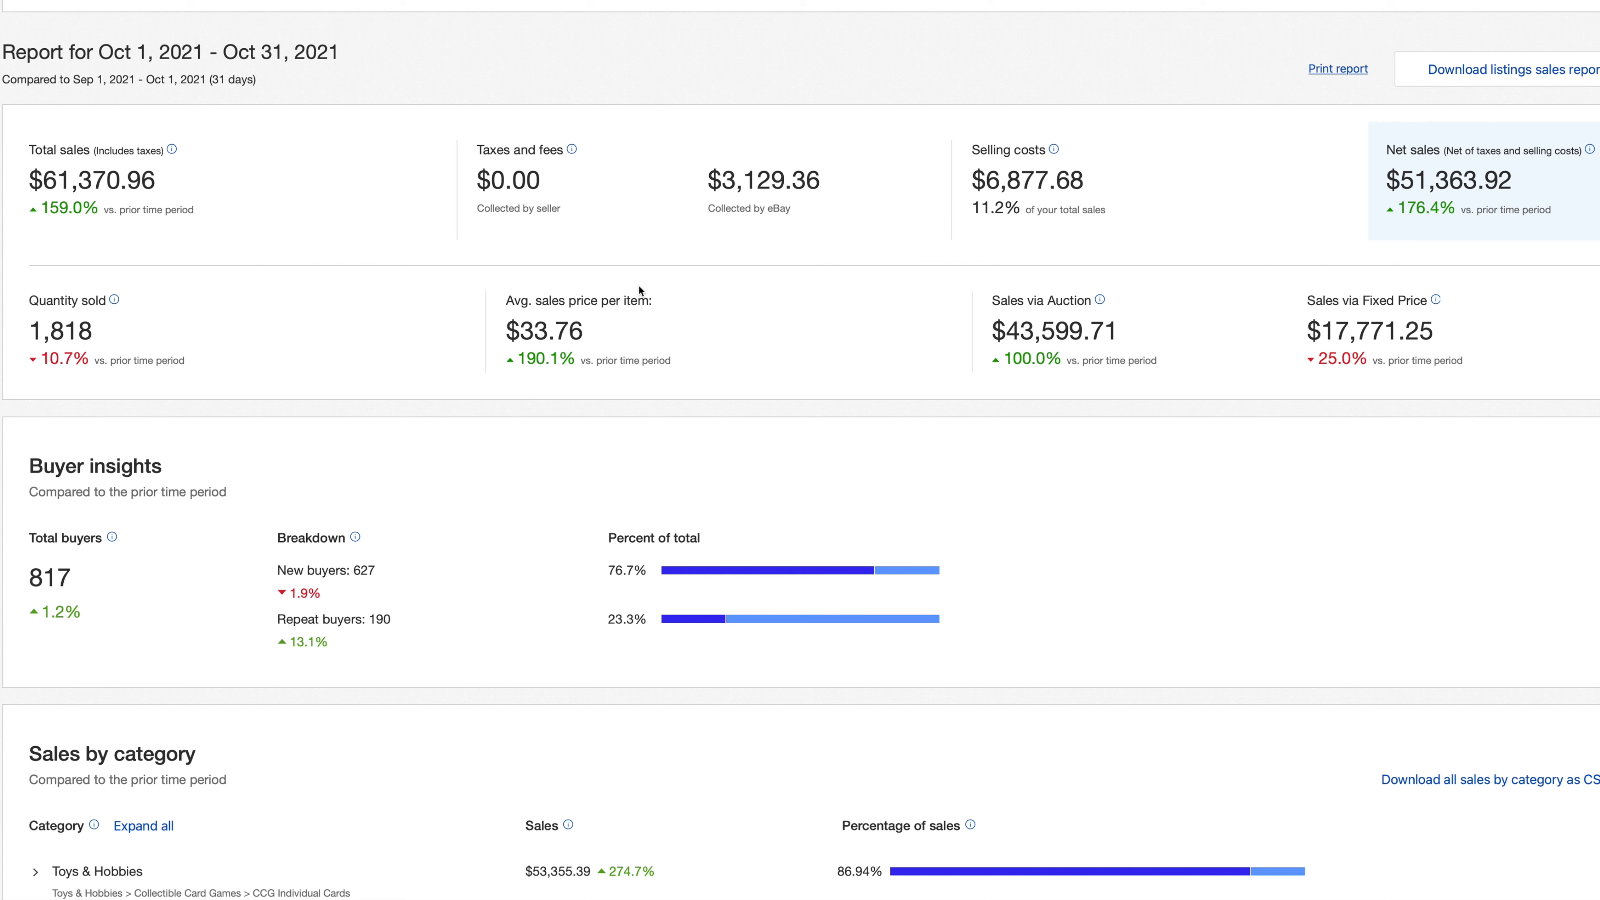
{"action": "mouse_move", "coordinate": [607, 342]}
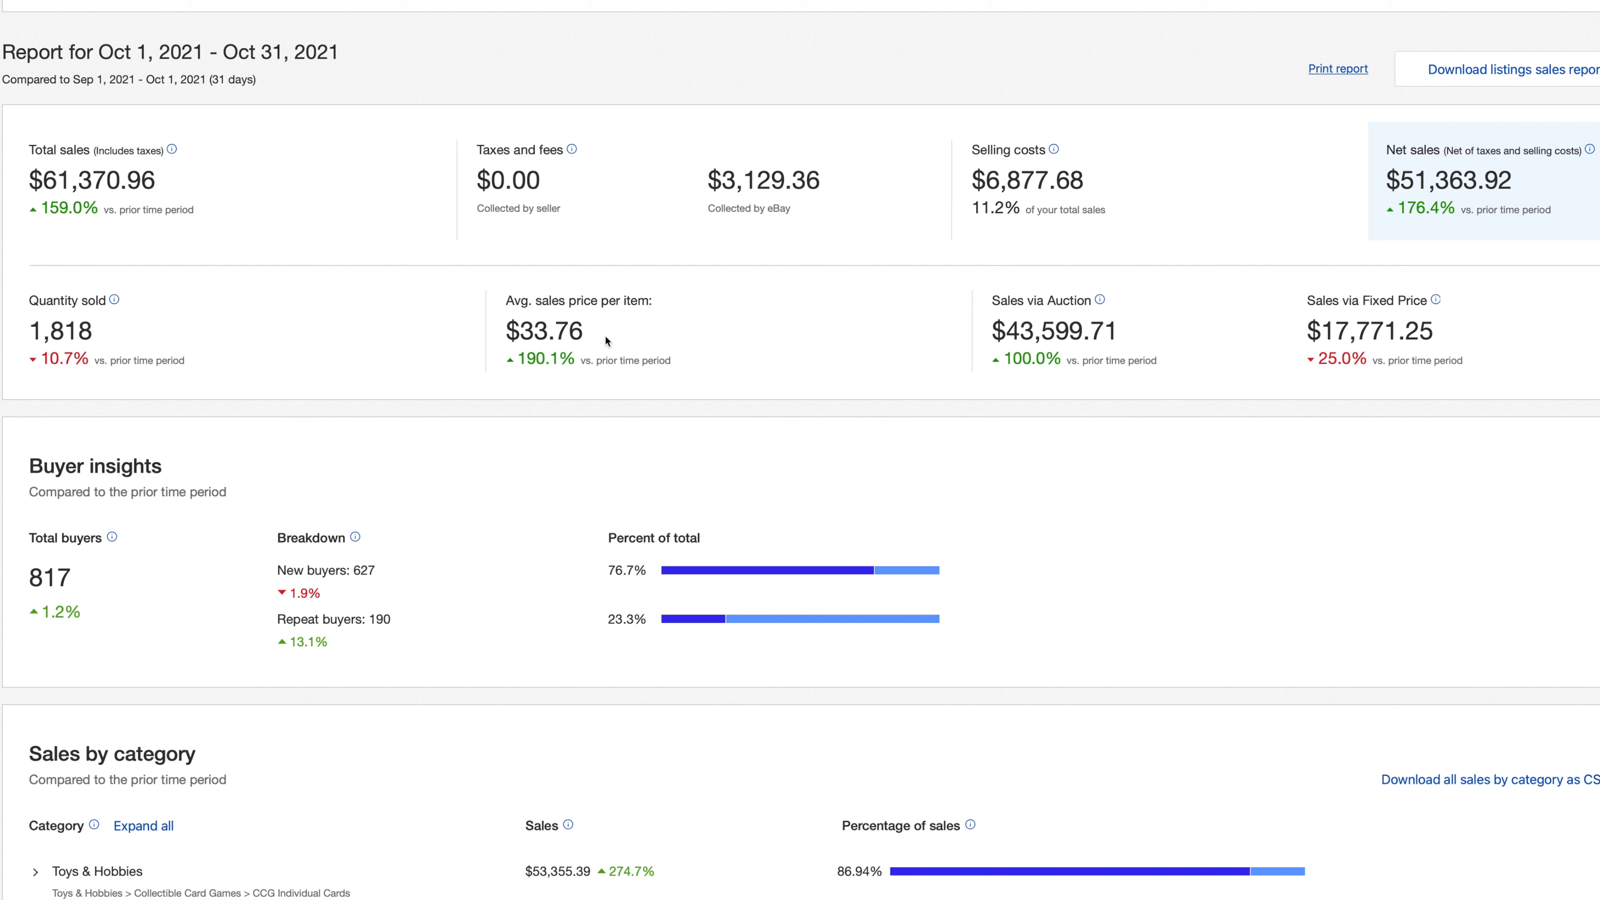
{"action": "mouse_move", "coordinate": [992, 327]}
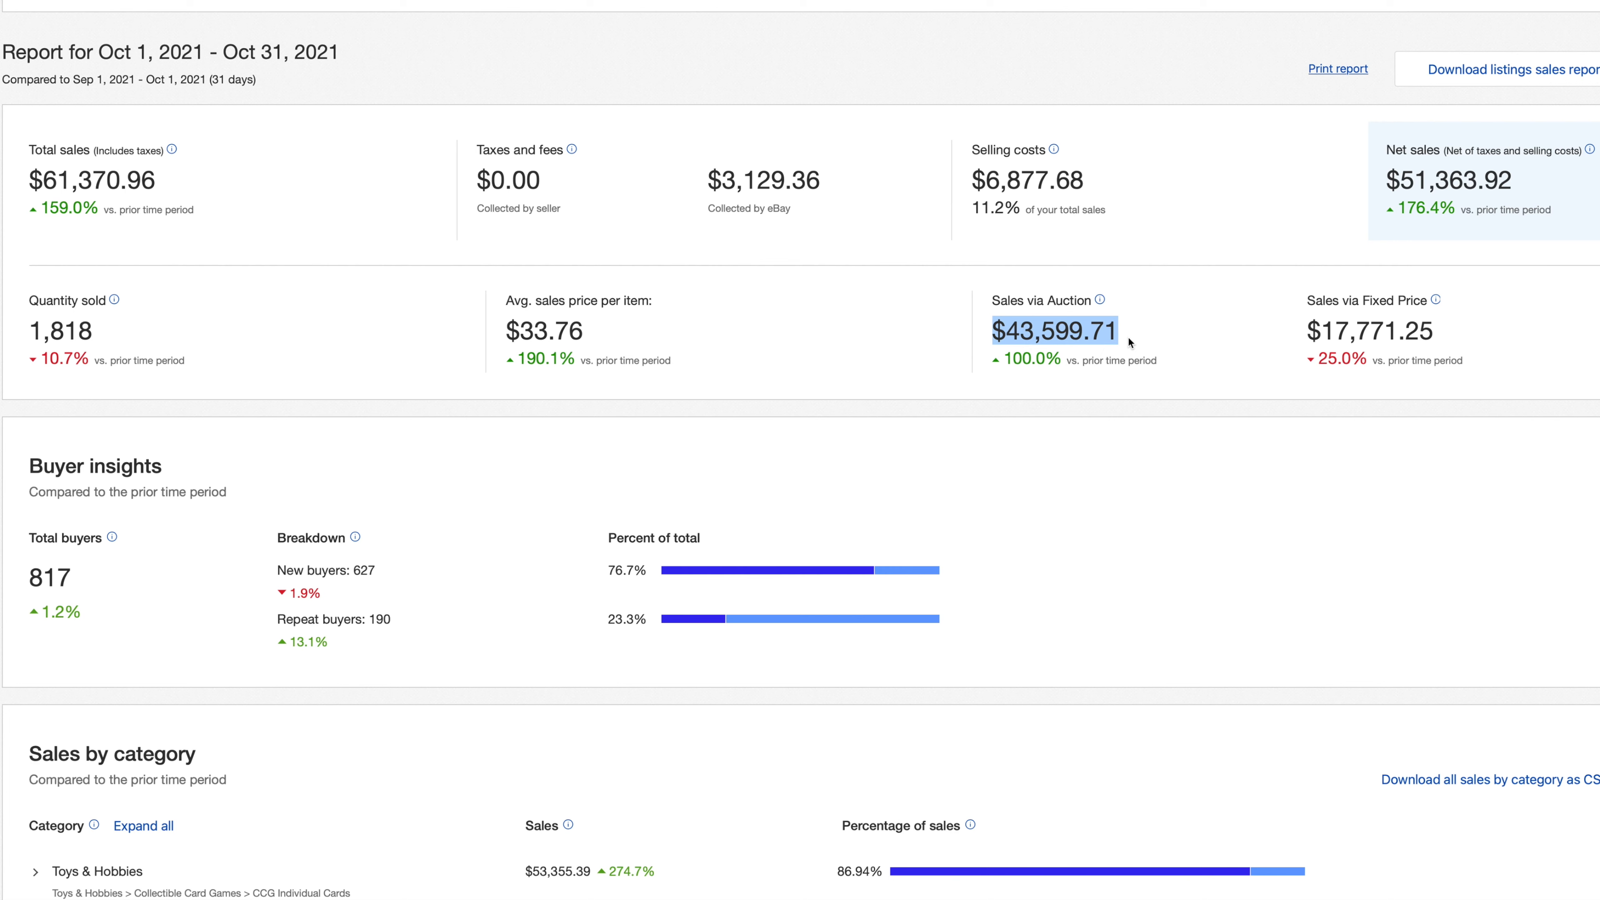
{"action": "mouse_move", "coordinate": [1070, 357]}
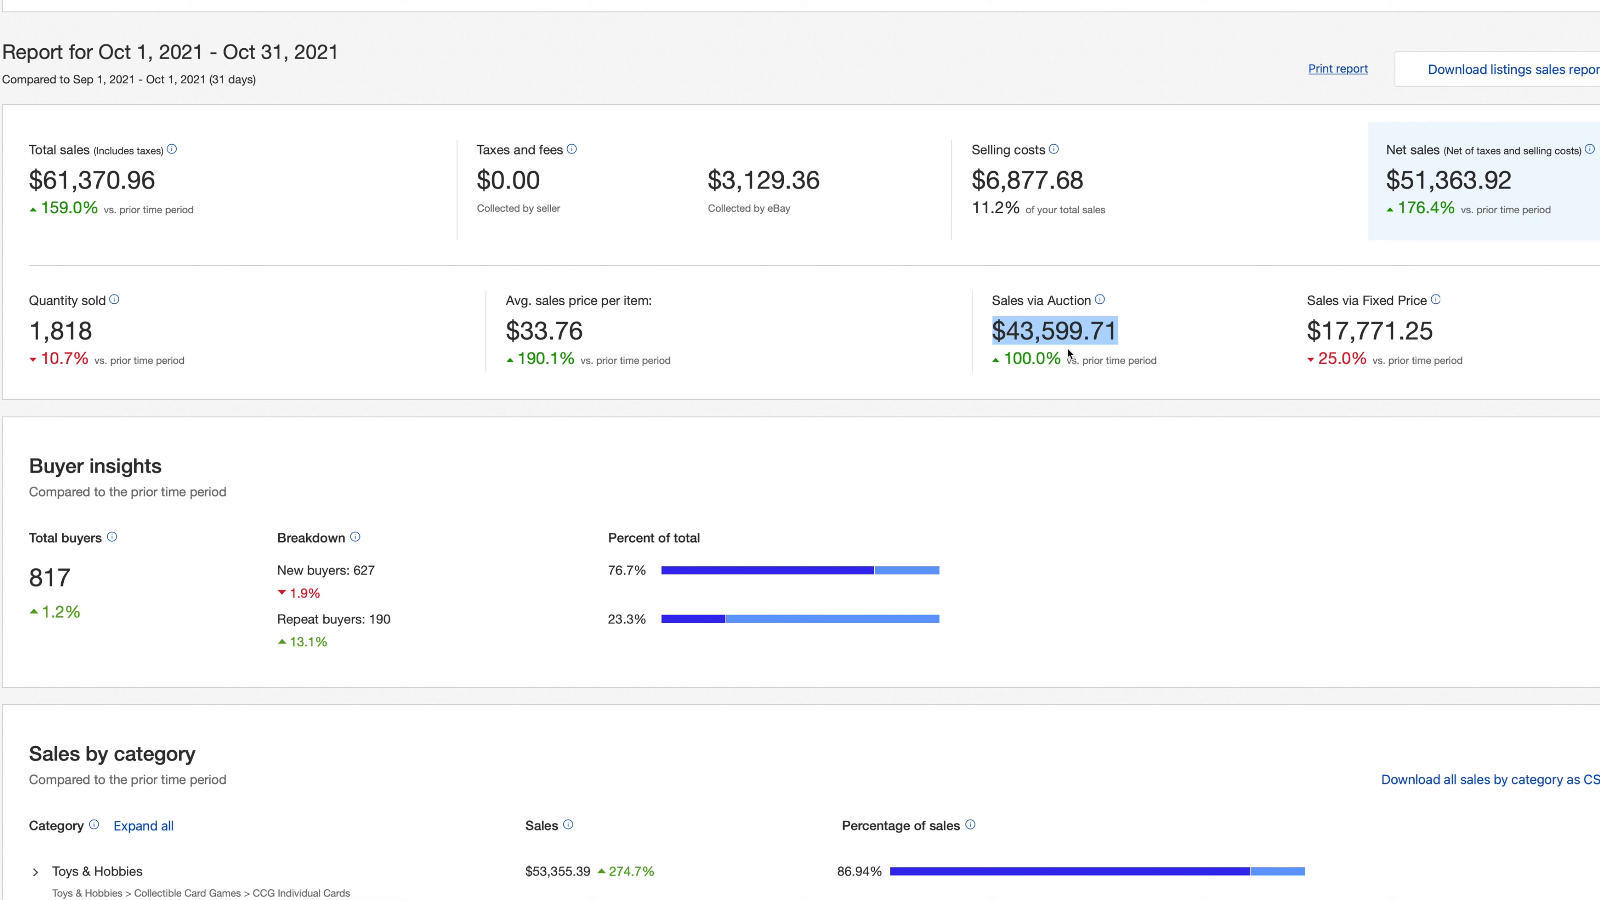
{"action": "mouse_move", "coordinate": [1120, 354]}
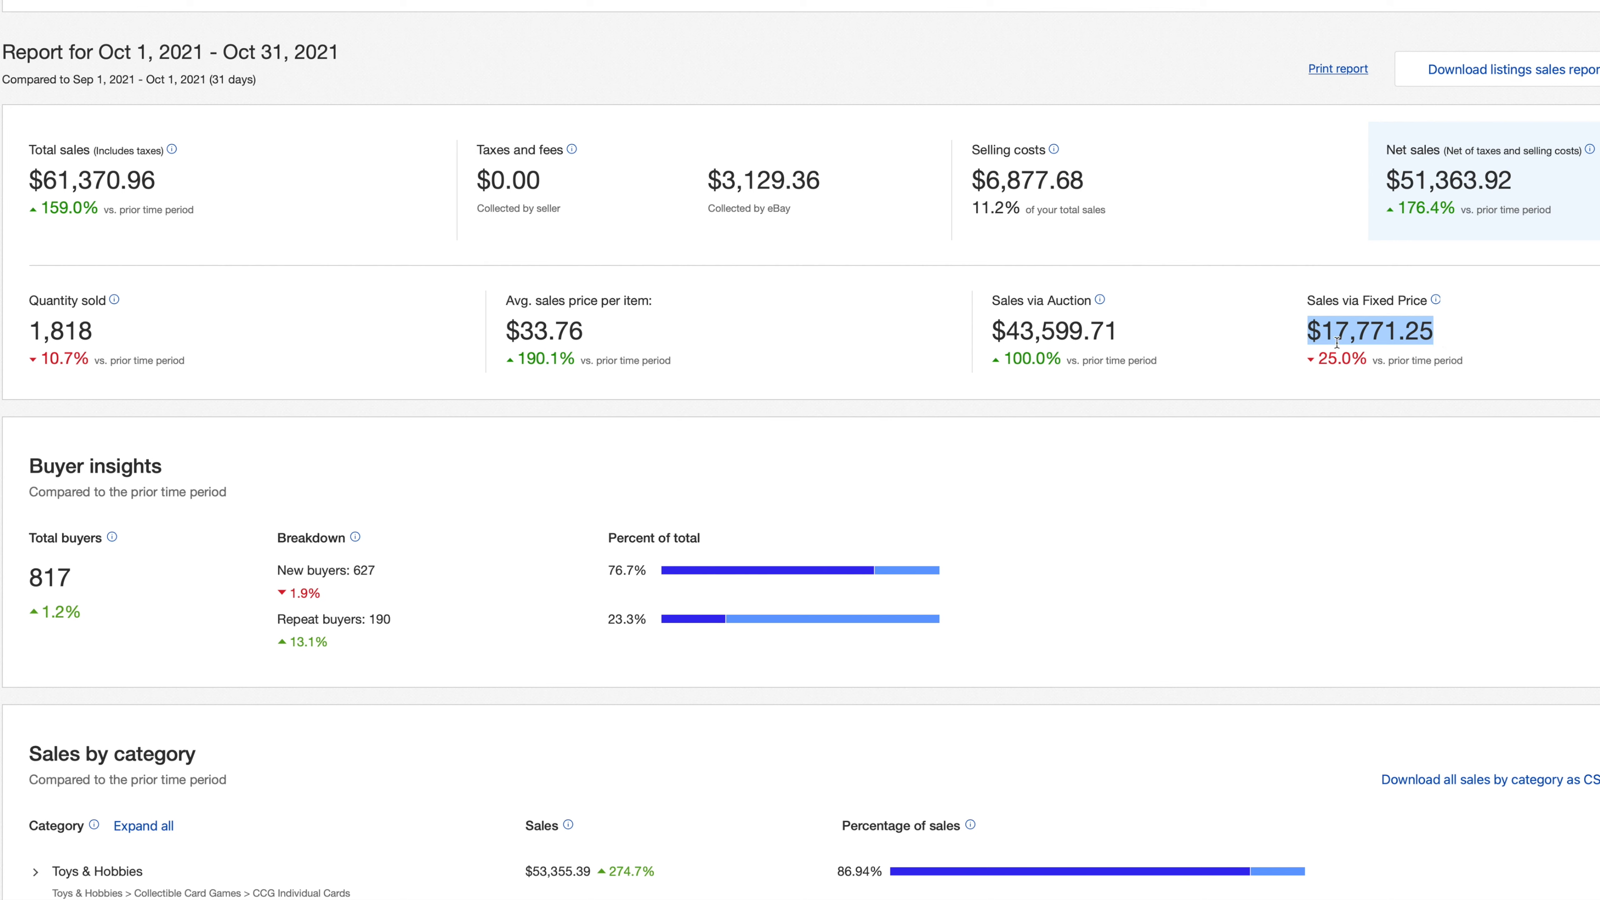
{"action": "mouse_move", "coordinate": [1407, 340]}
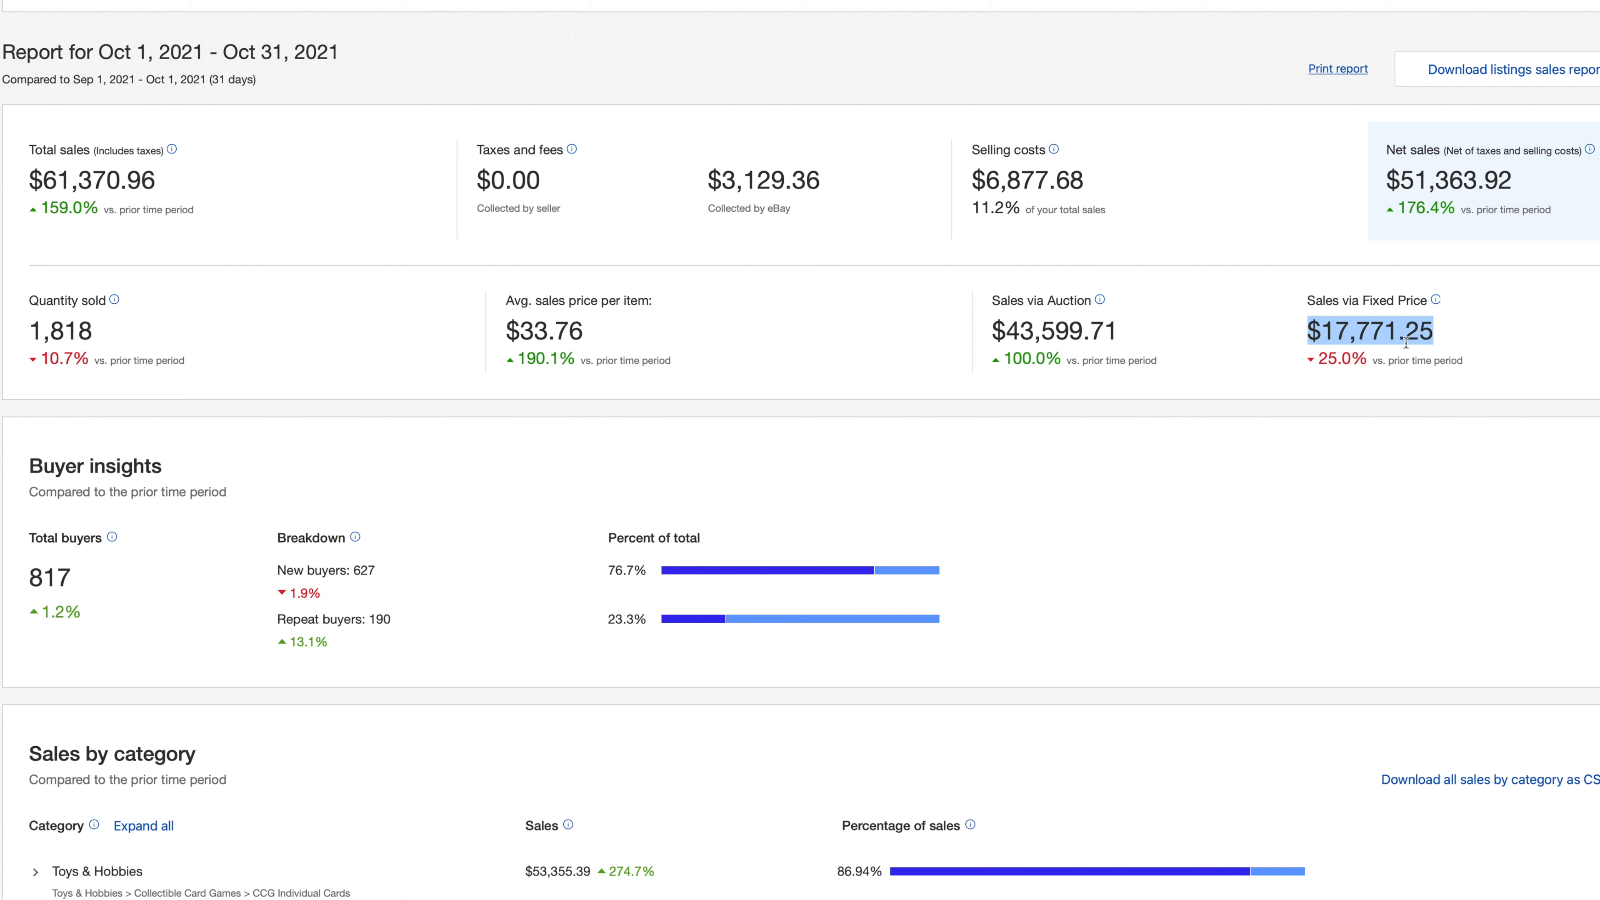
{"action": "mouse_move", "coordinate": [1370, 347]}
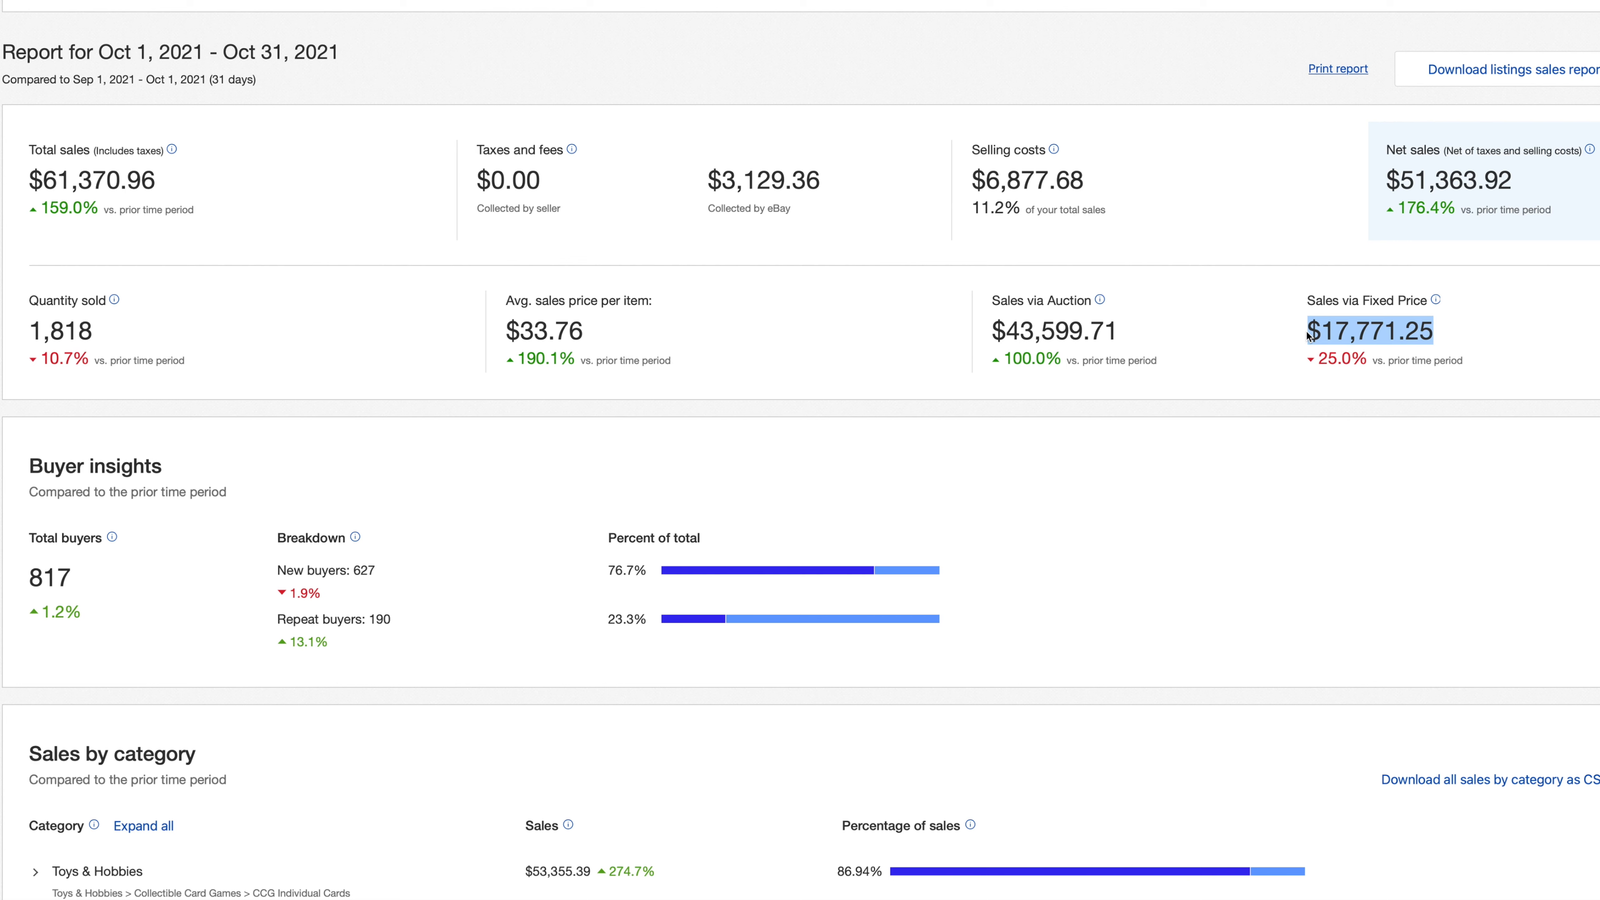
{"action": "left_click", "coordinate": [1324, 332]}
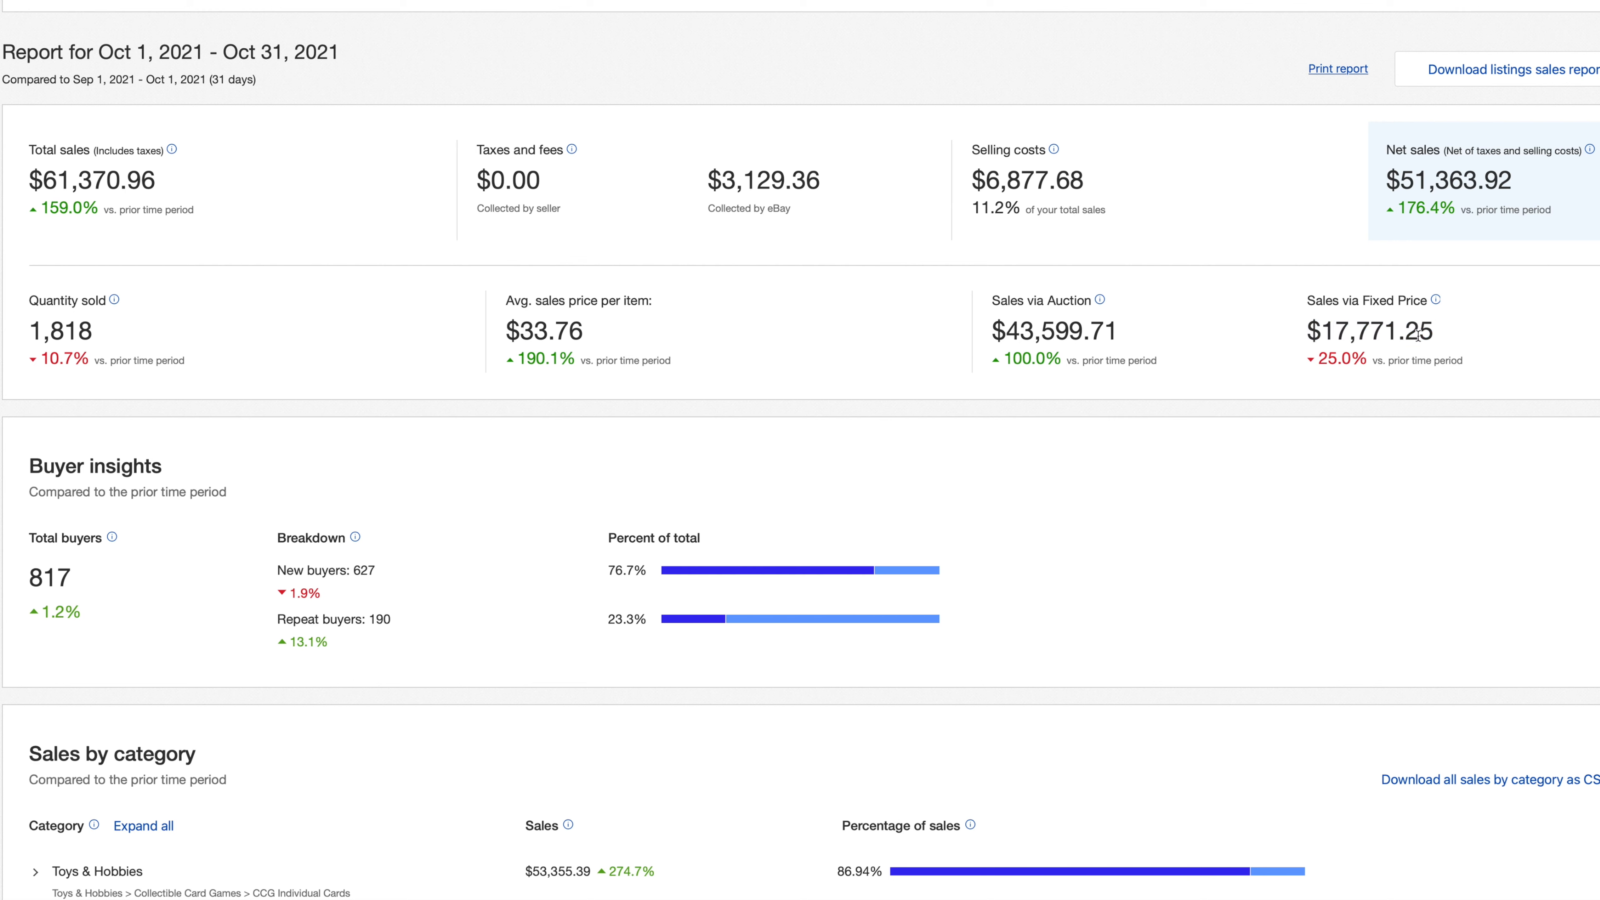
{"action": "mouse_move", "coordinate": [1003, 327]}
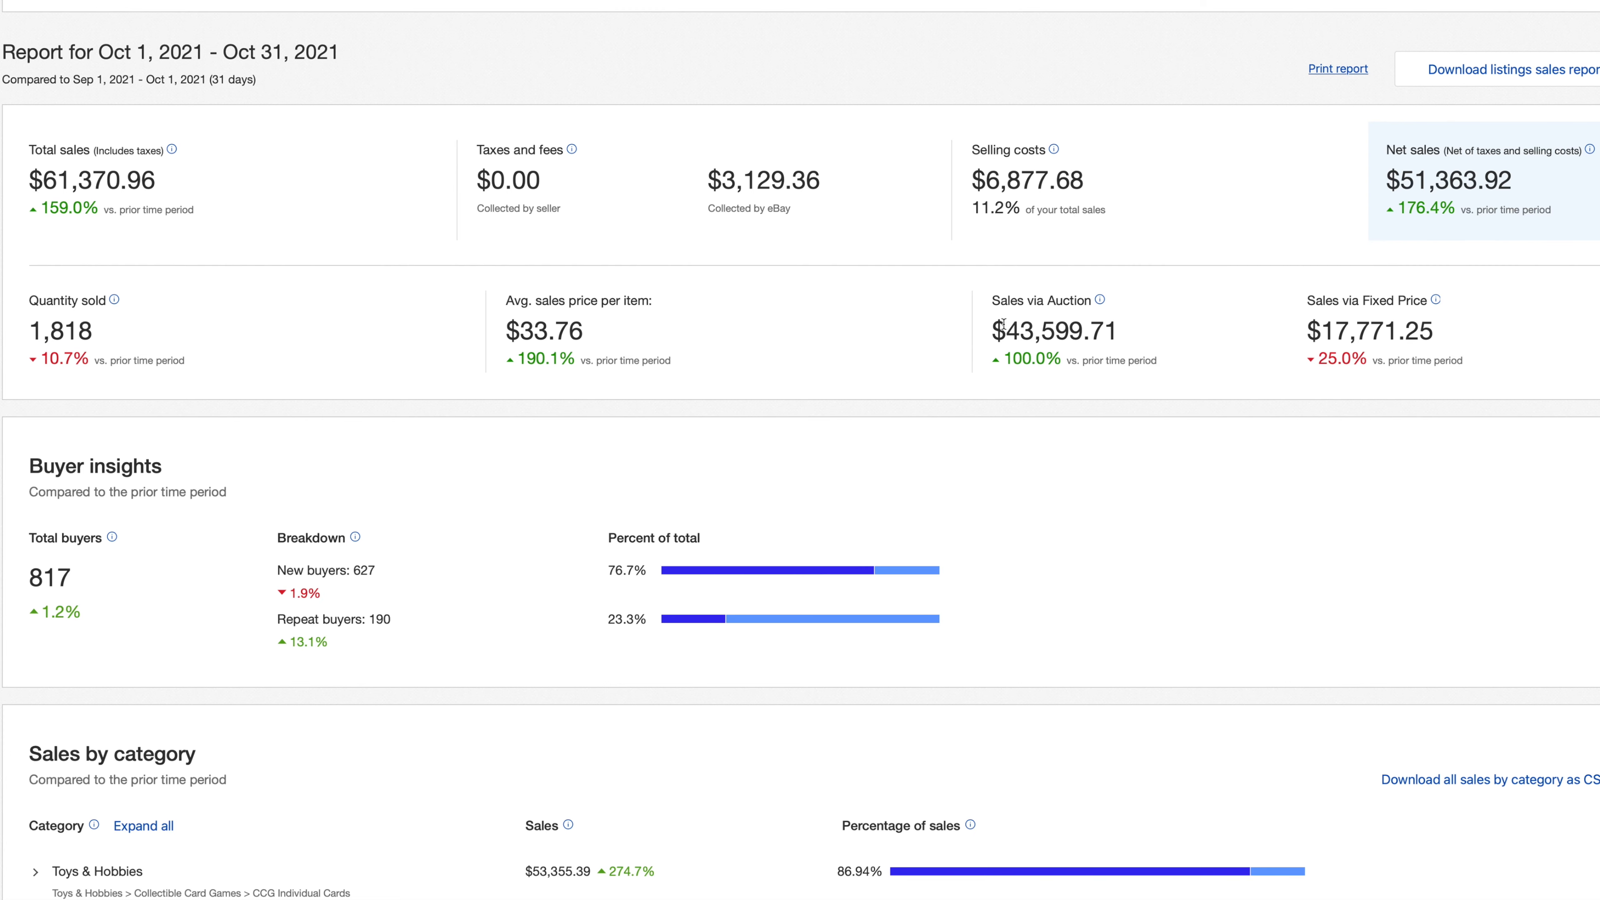
{"action": "mouse_move", "coordinate": [879, 340]}
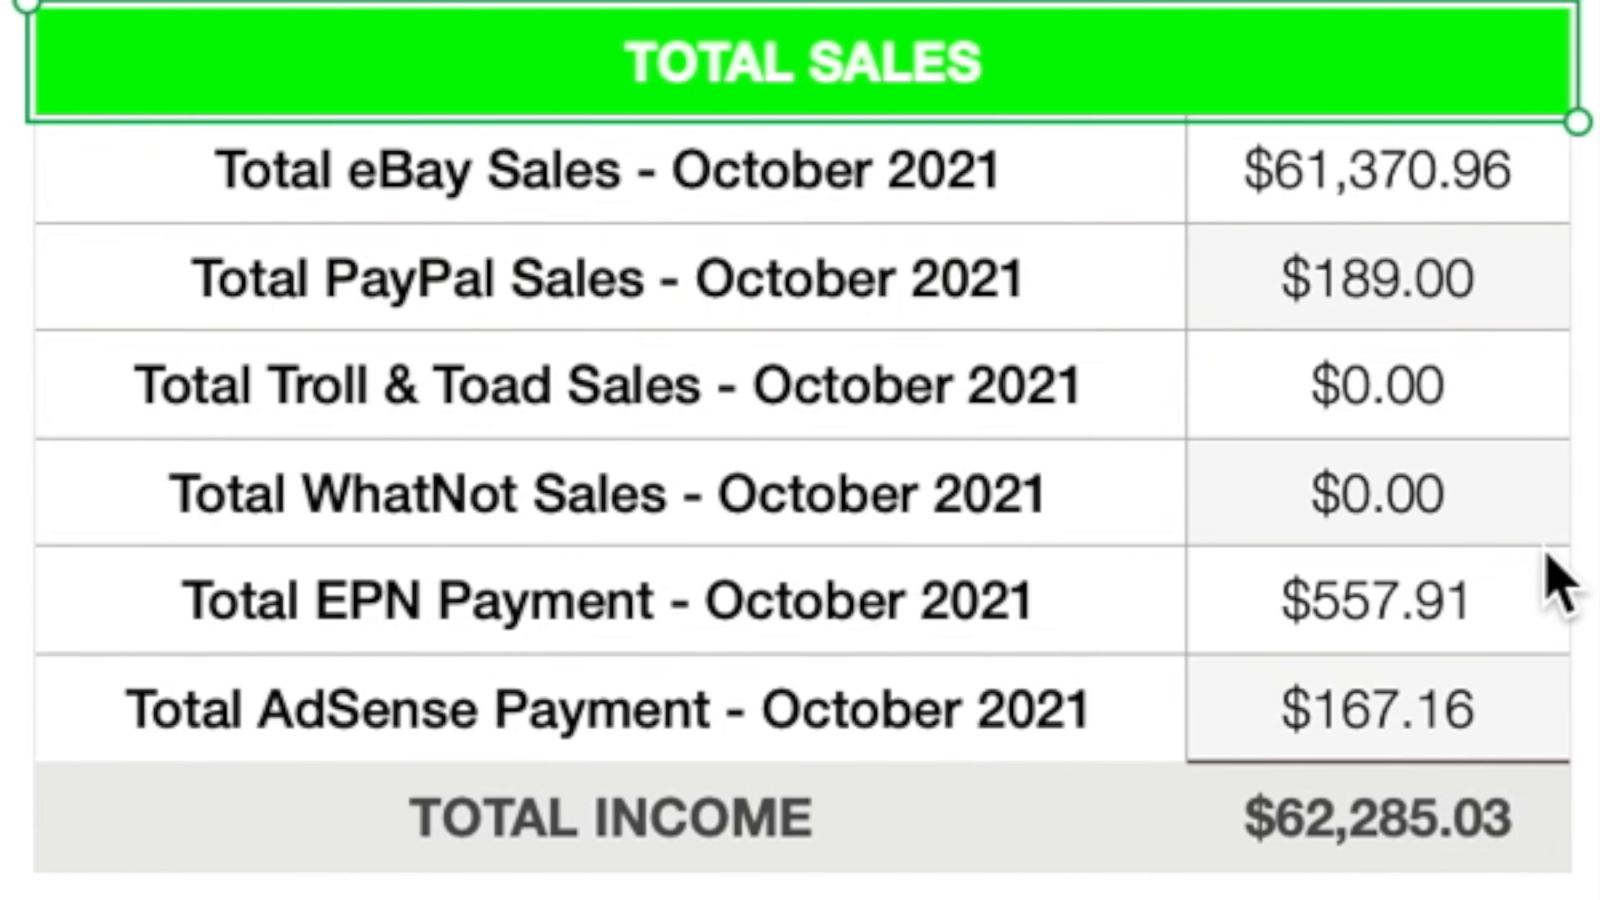
{"action": "mouse_move", "coordinate": [1540, 343]}
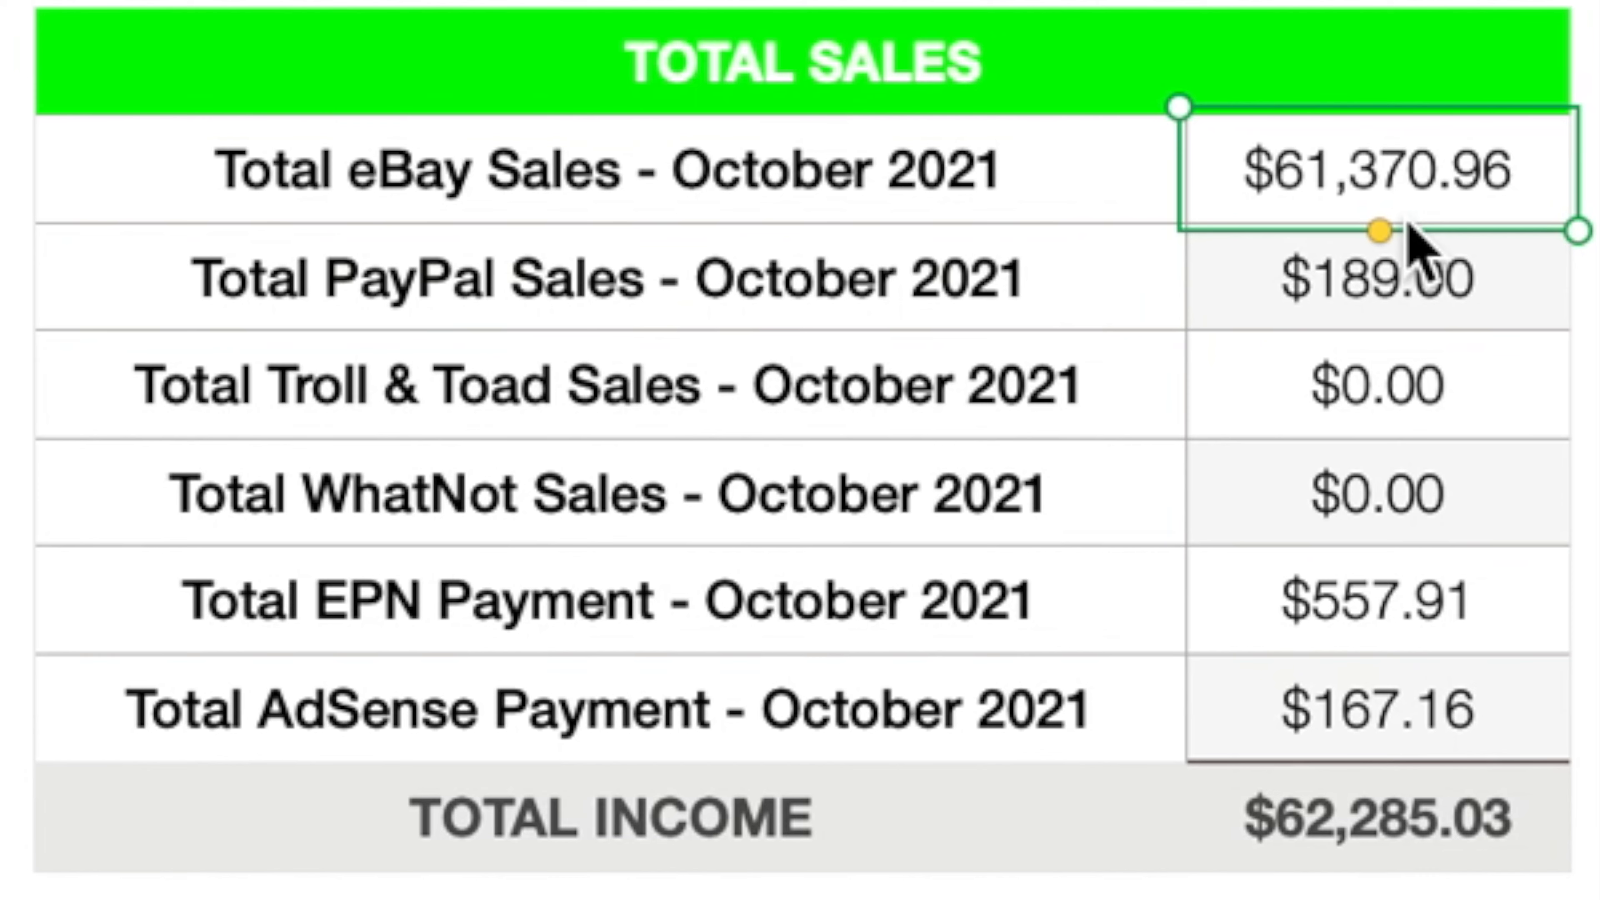
{"action": "mouse_move", "coordinate": [1529, 218]}
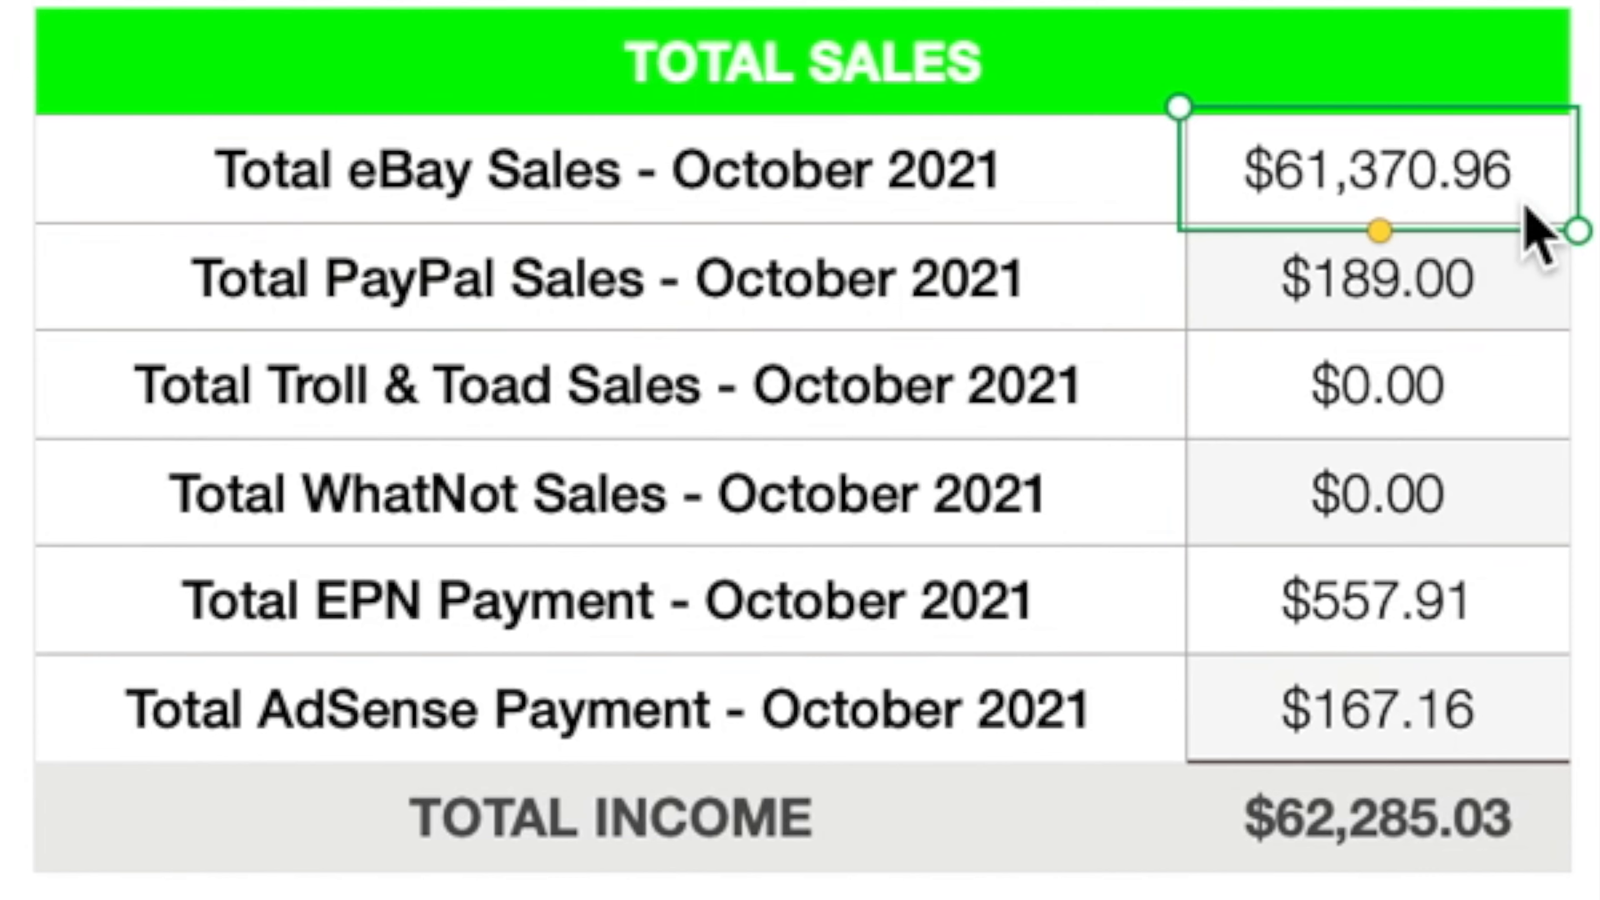
{"action": "mouse_move", "coordinate": [1488, 300]}
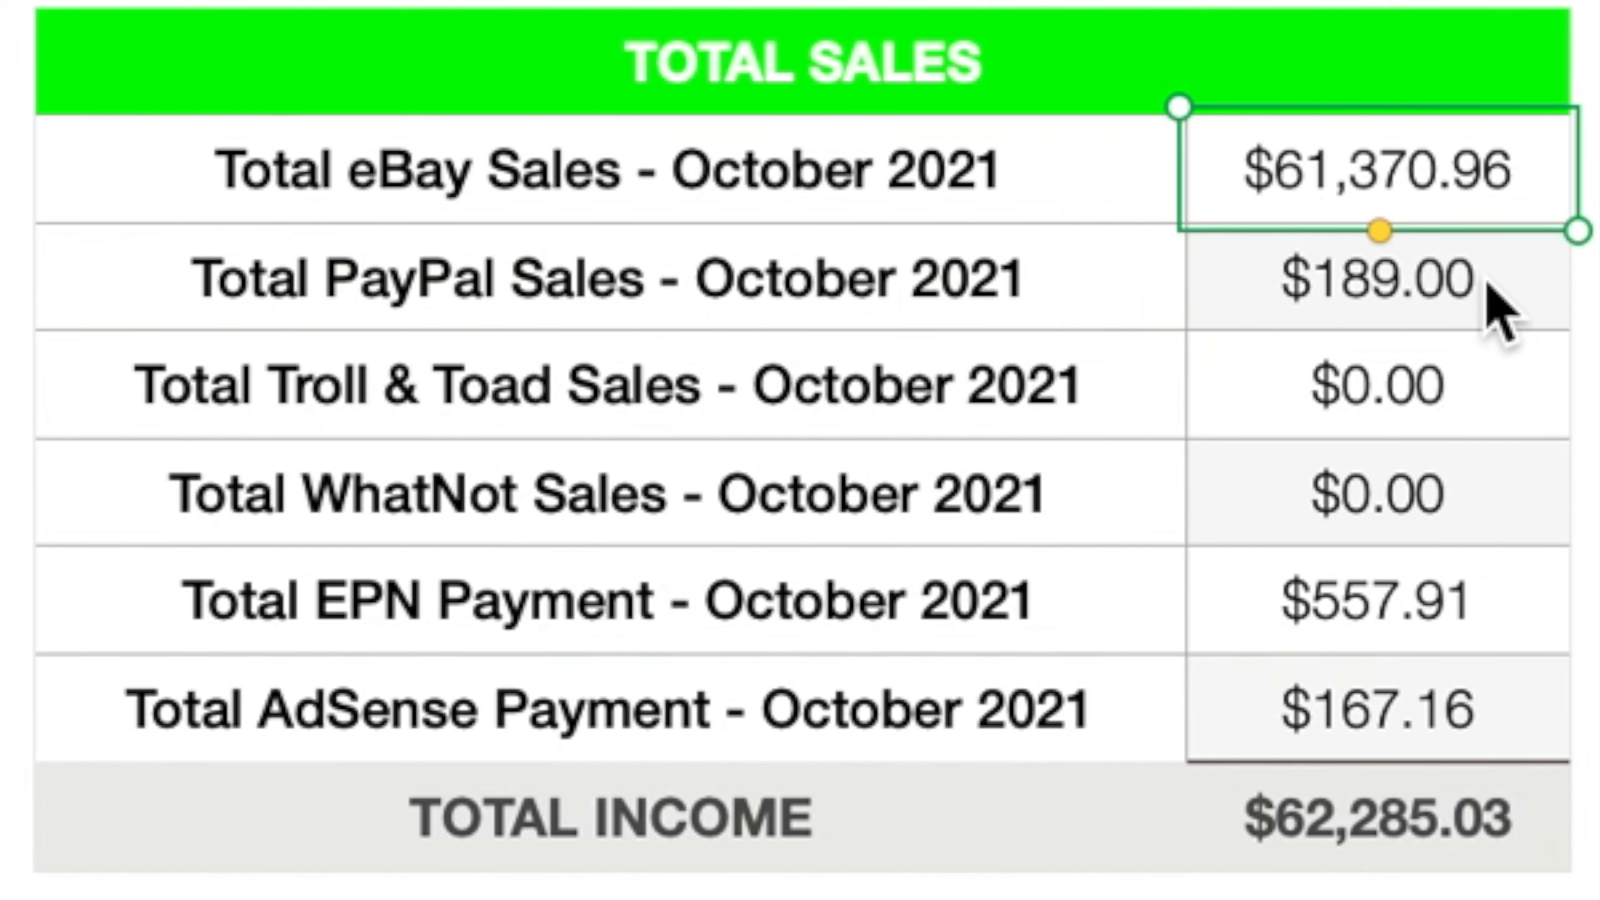
{"action": "left_click", "coordinate": [1374, 281]}
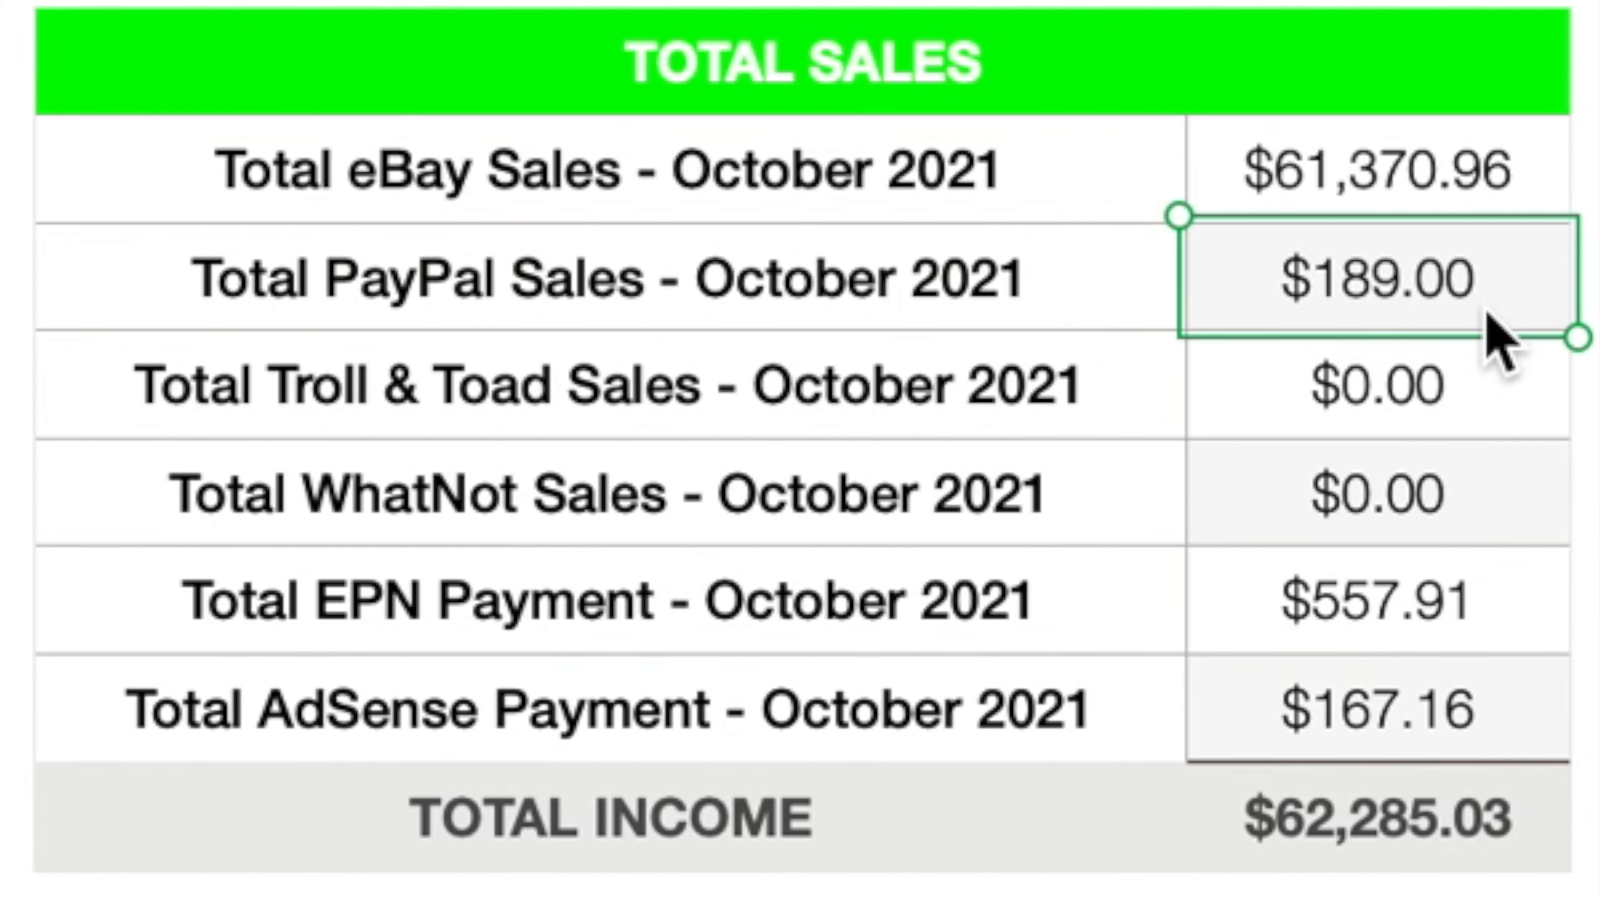
{"action": "left_click", "coordinate": [1366, 385]}
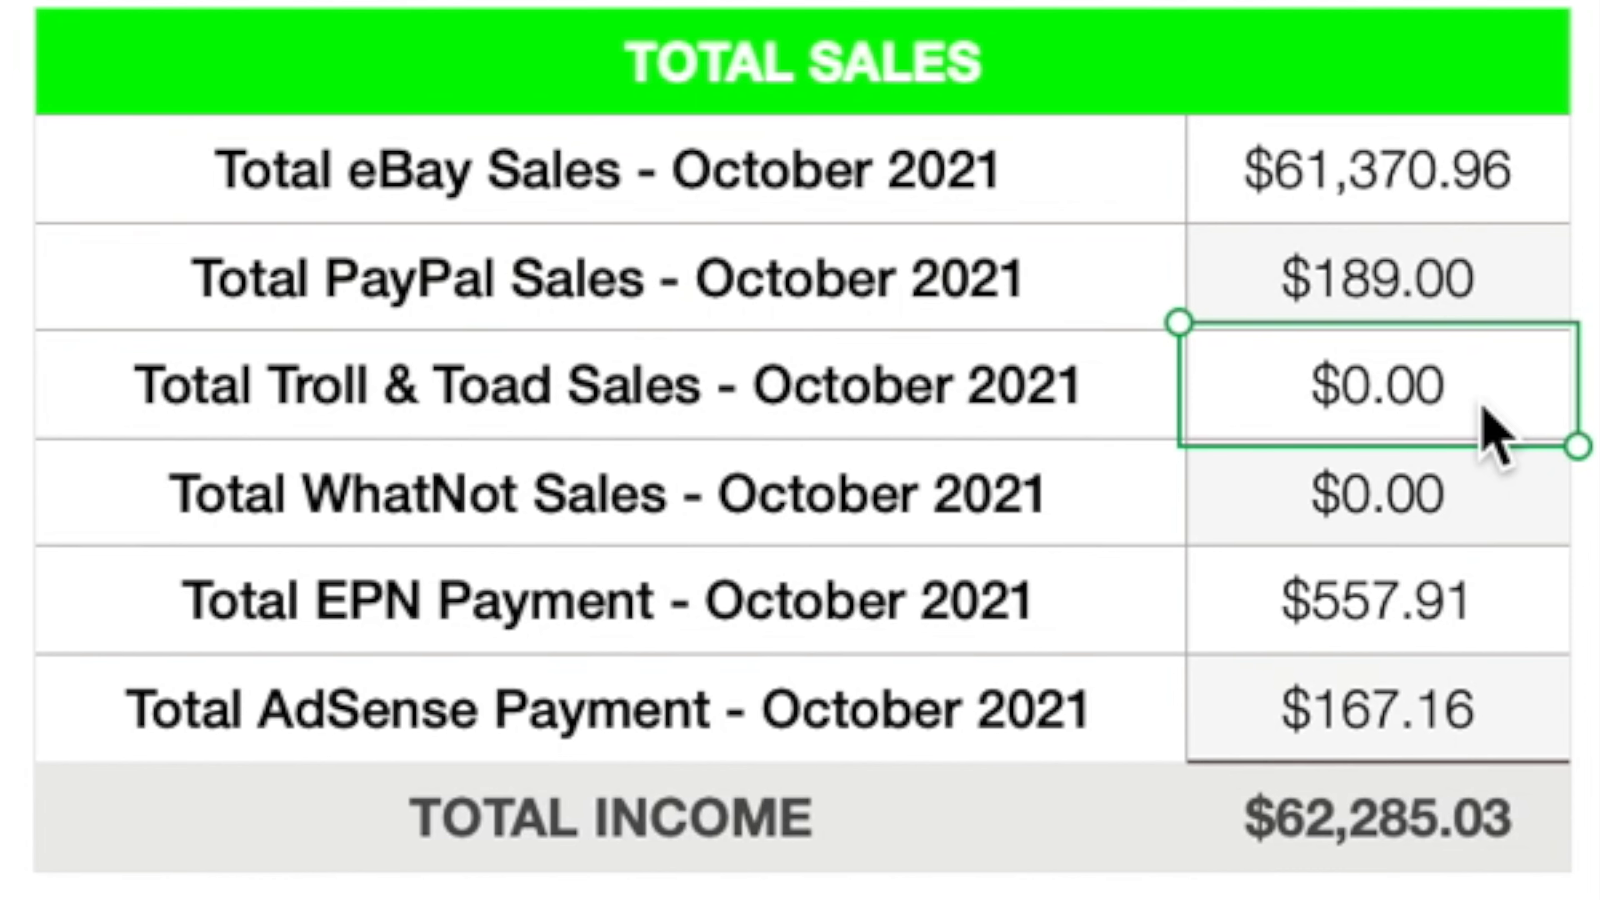
{"action": "left_click", "coordinate": [1372, 495]}
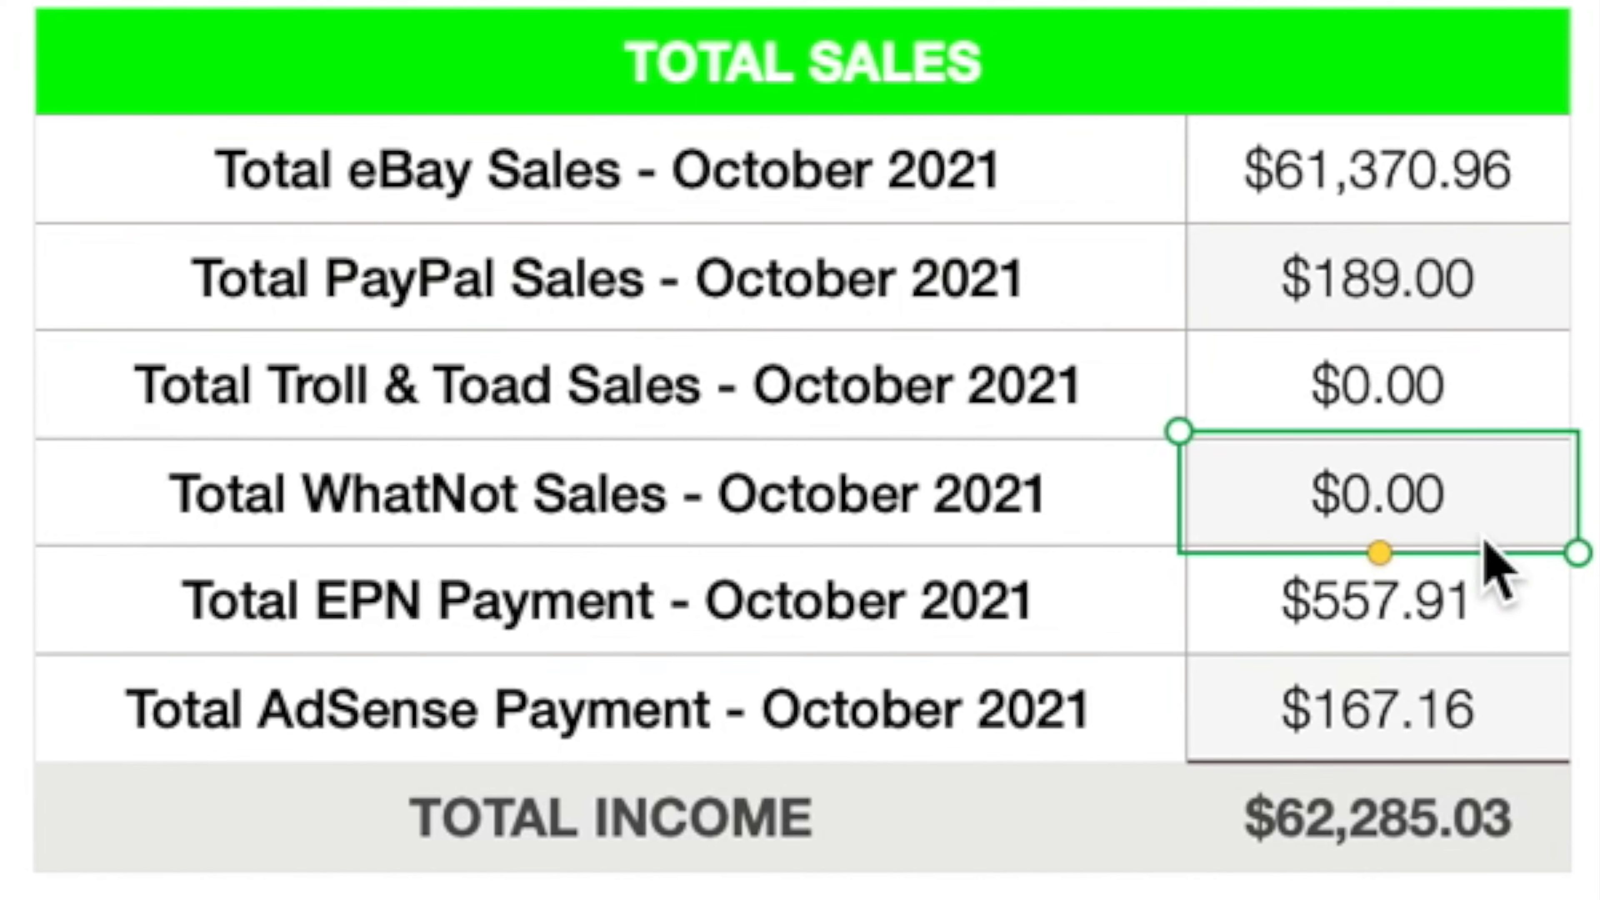
{"action": "mouse_move", "coordinate": [1495, 573]}
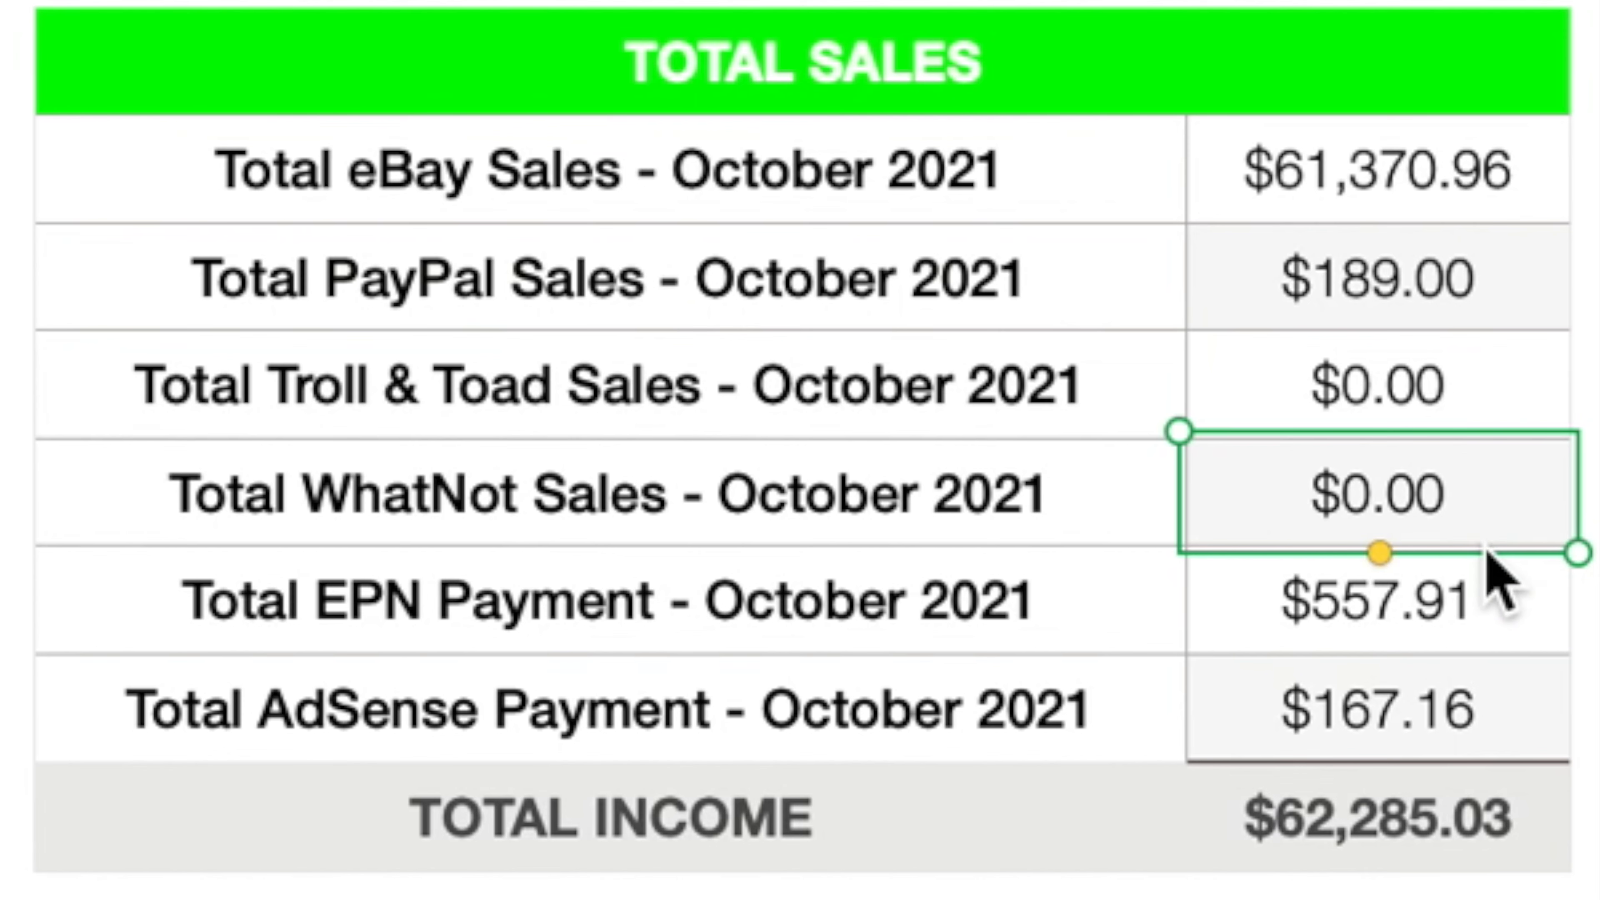
{"action": "left_click", "coordinate": [1378, 598]}
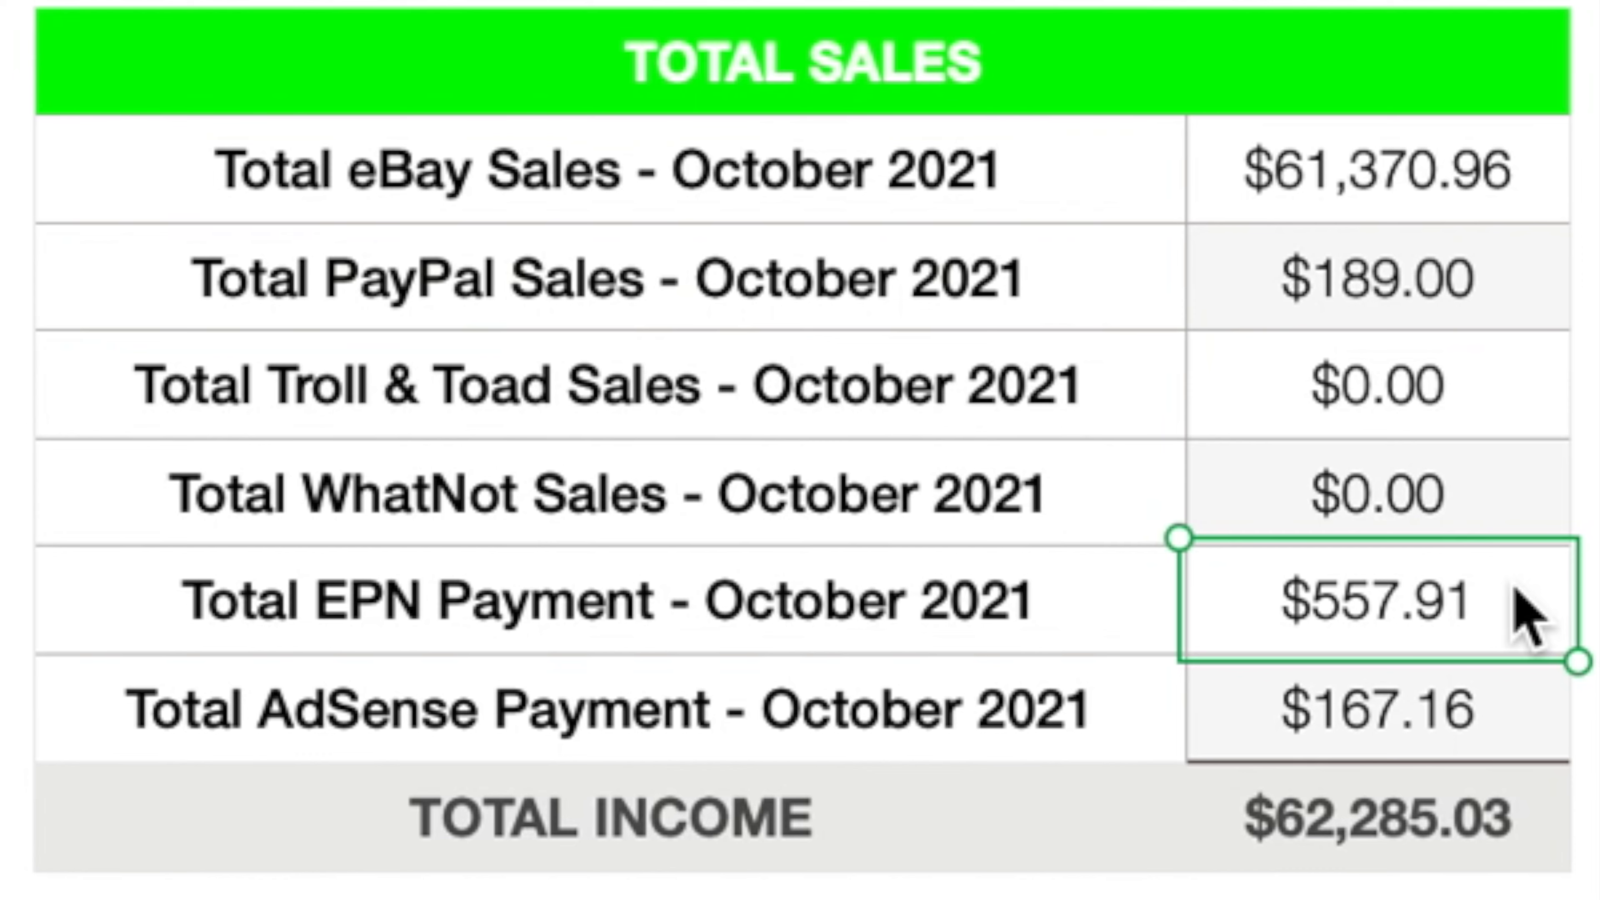
{"action": "mouse_move", "coordinate": [1525, 626]}
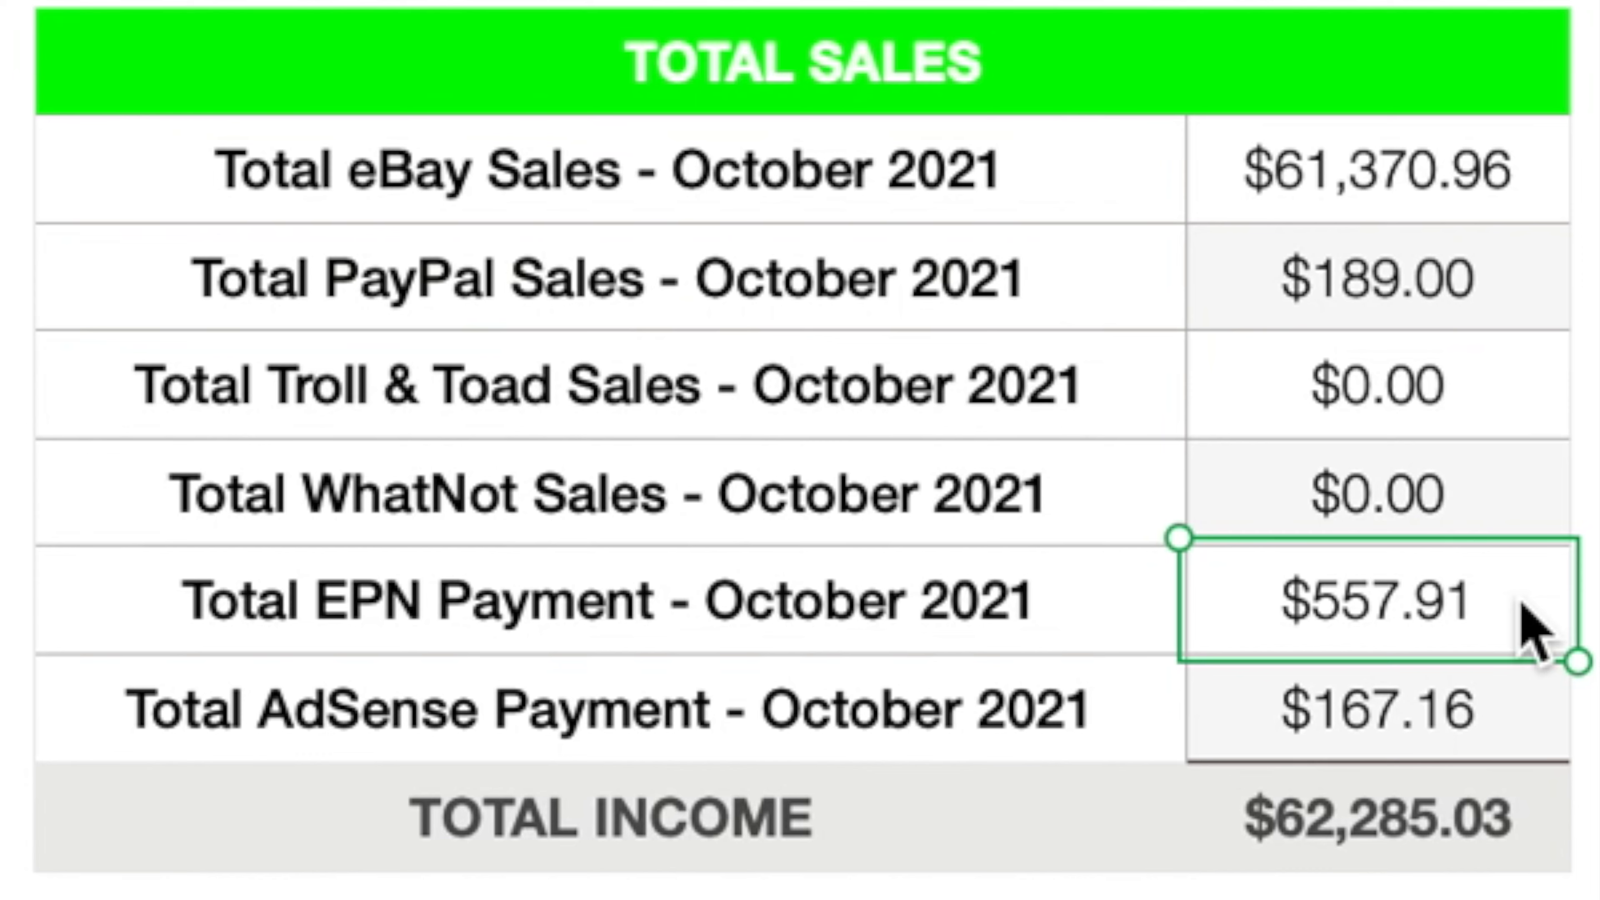
{"action": "left_click", "coordinate": [1375, 709]}
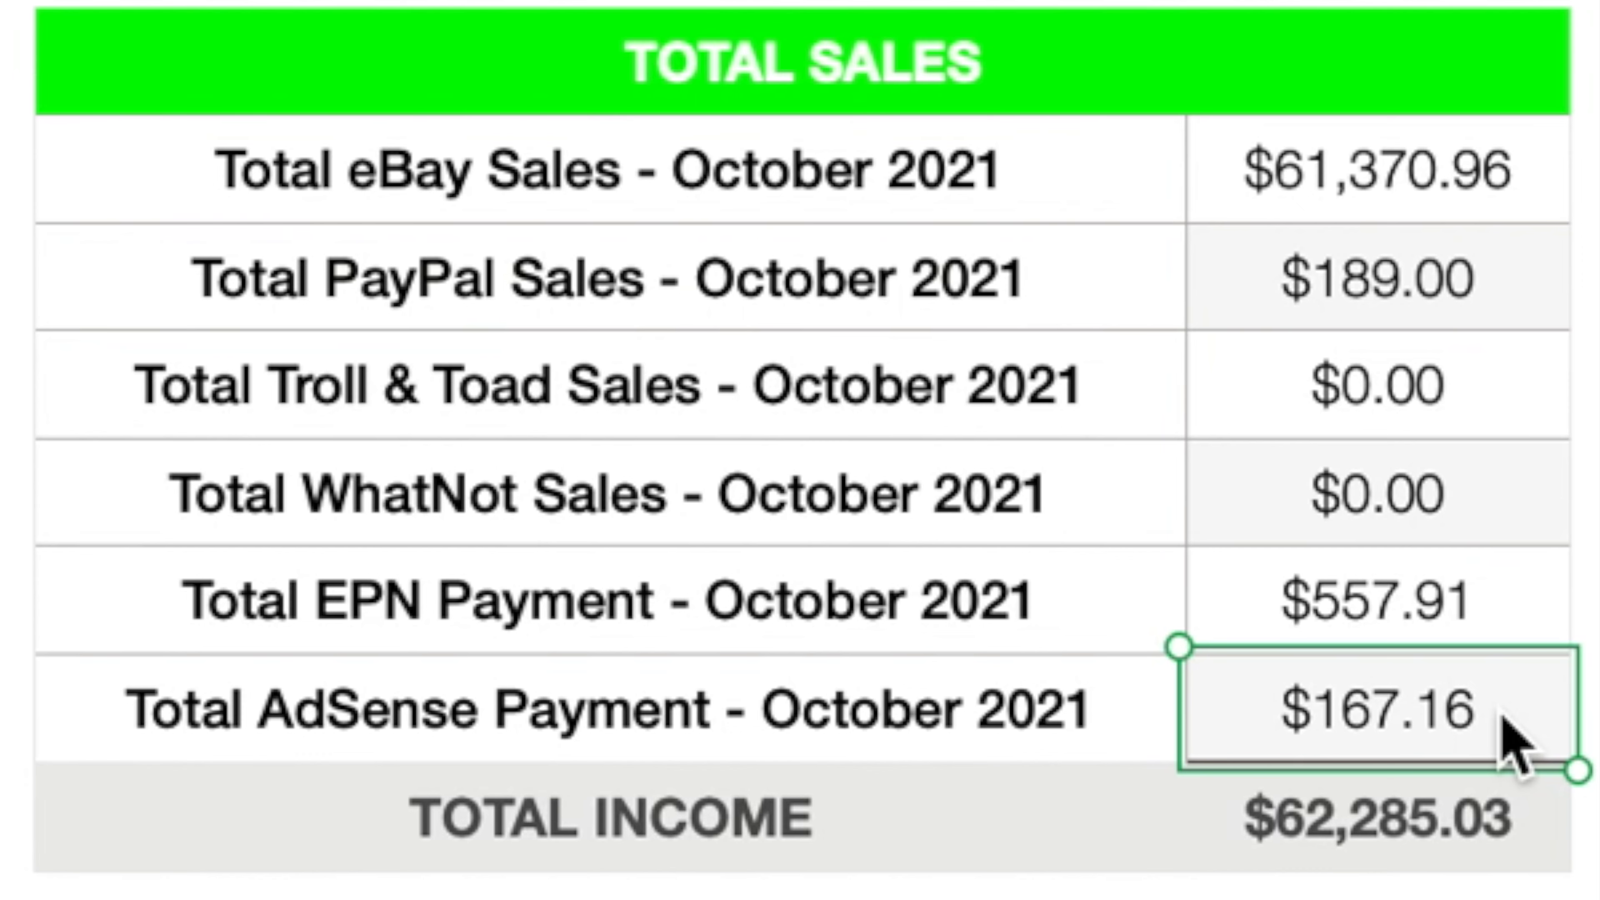
{"action": "mouse_move", "coordinate": [1502, 741]}
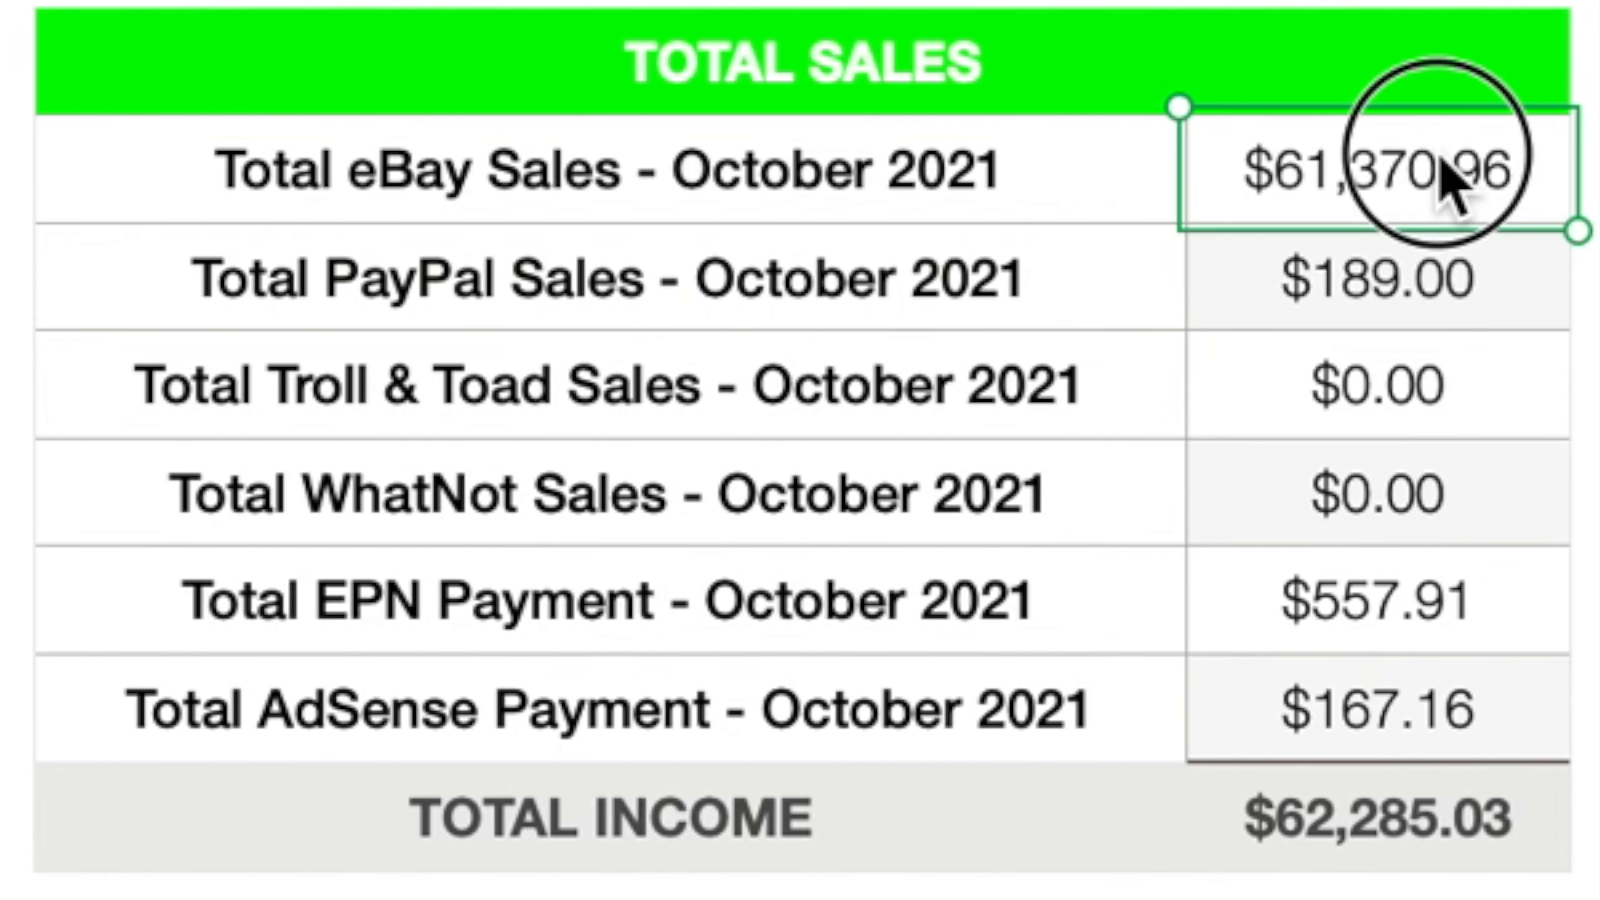
{"action": "left_click_drag", "start_coordinate": [1429, 169], "coordinate": [1429, 817]}
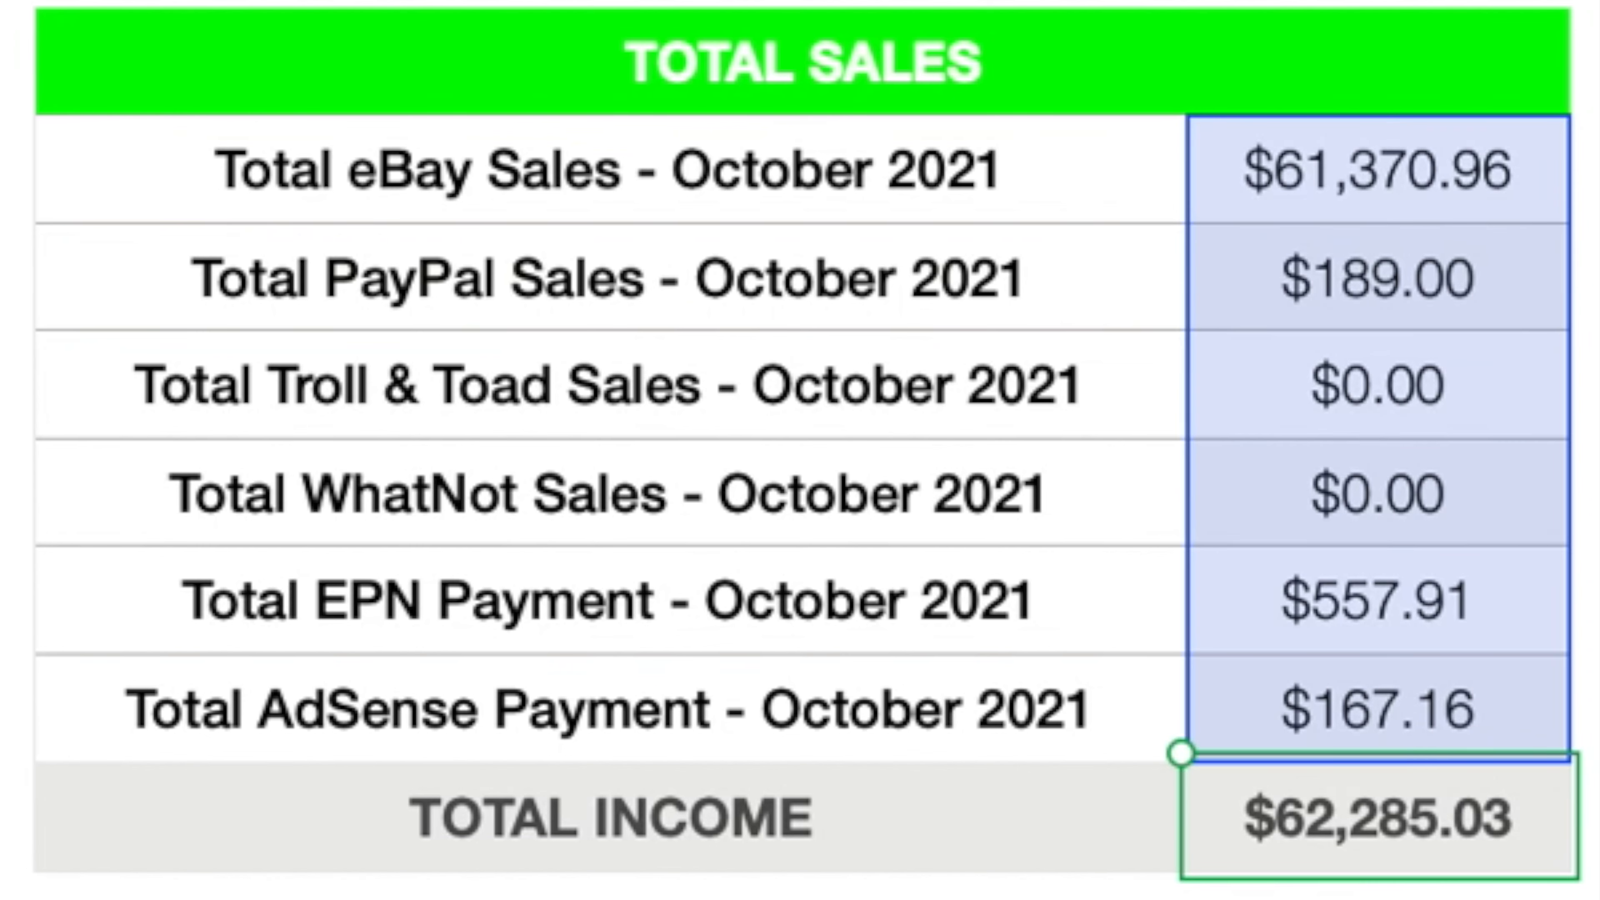
{"action": "mouse_move", "coordinate": [1564, 849]}
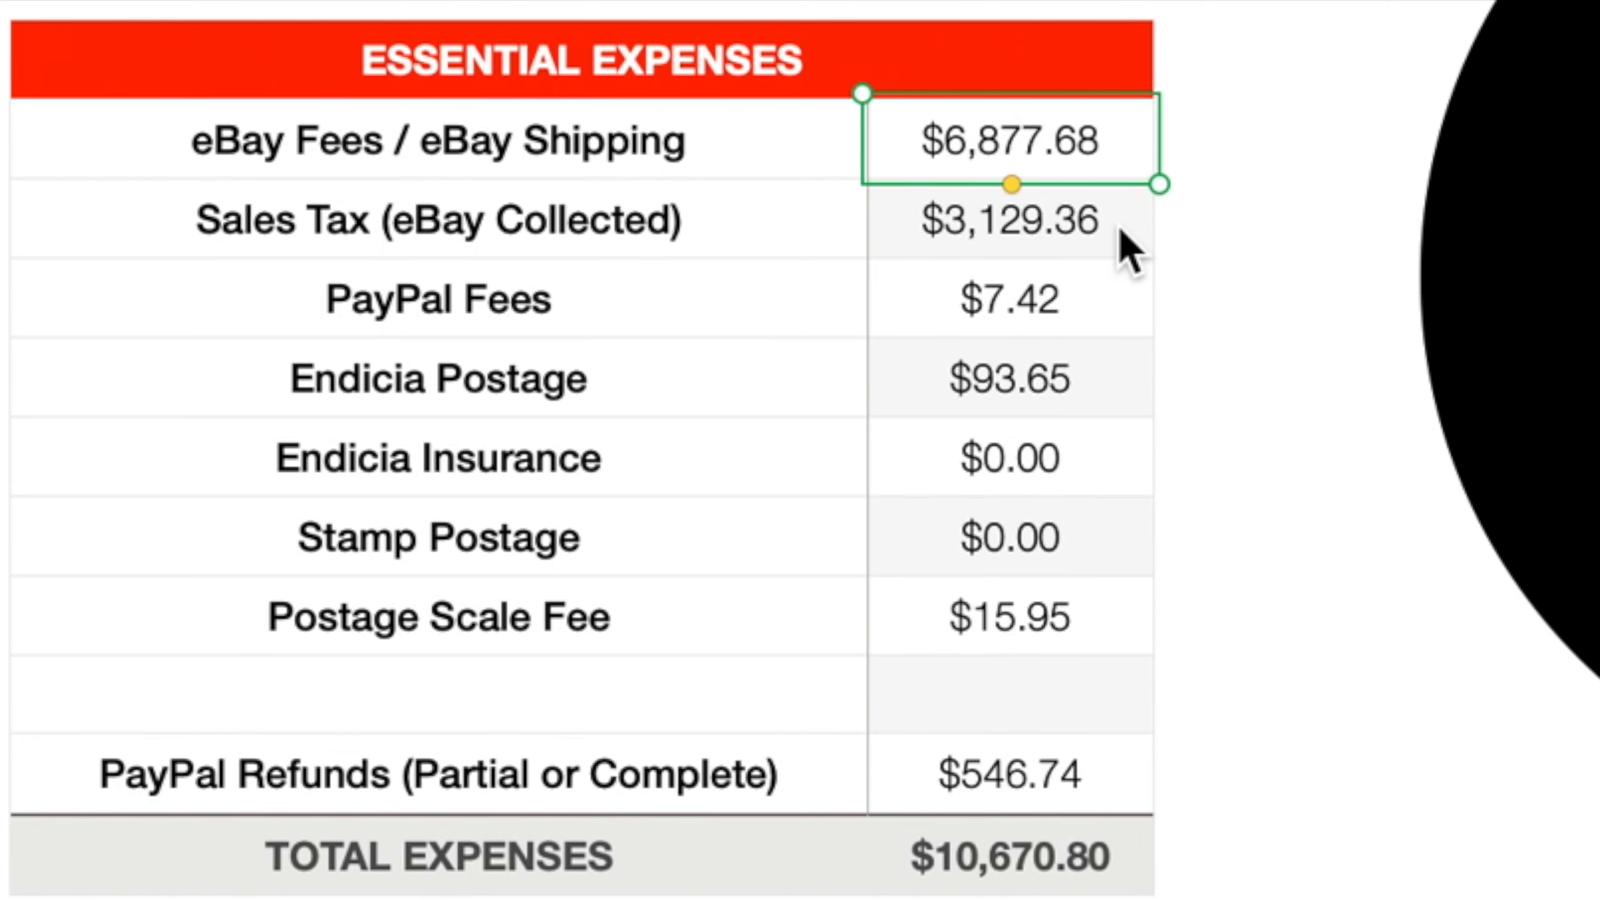
{"action": "left_click", "coordinate": [1010, 224]}
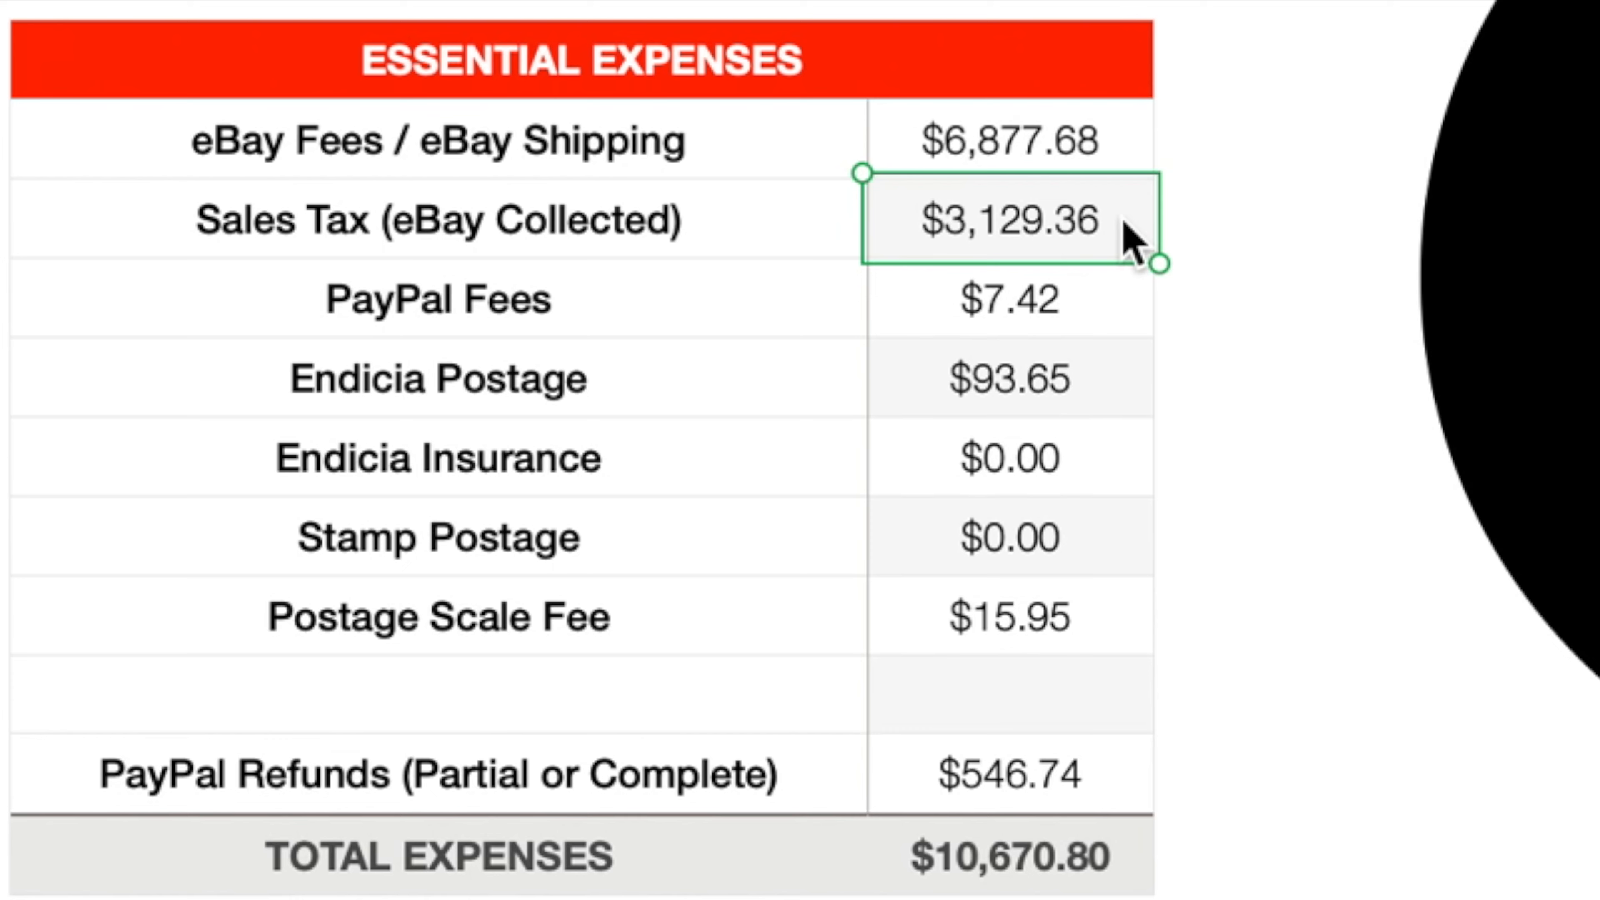
{"action": "left_click", "coordinate": [1006, 298]}
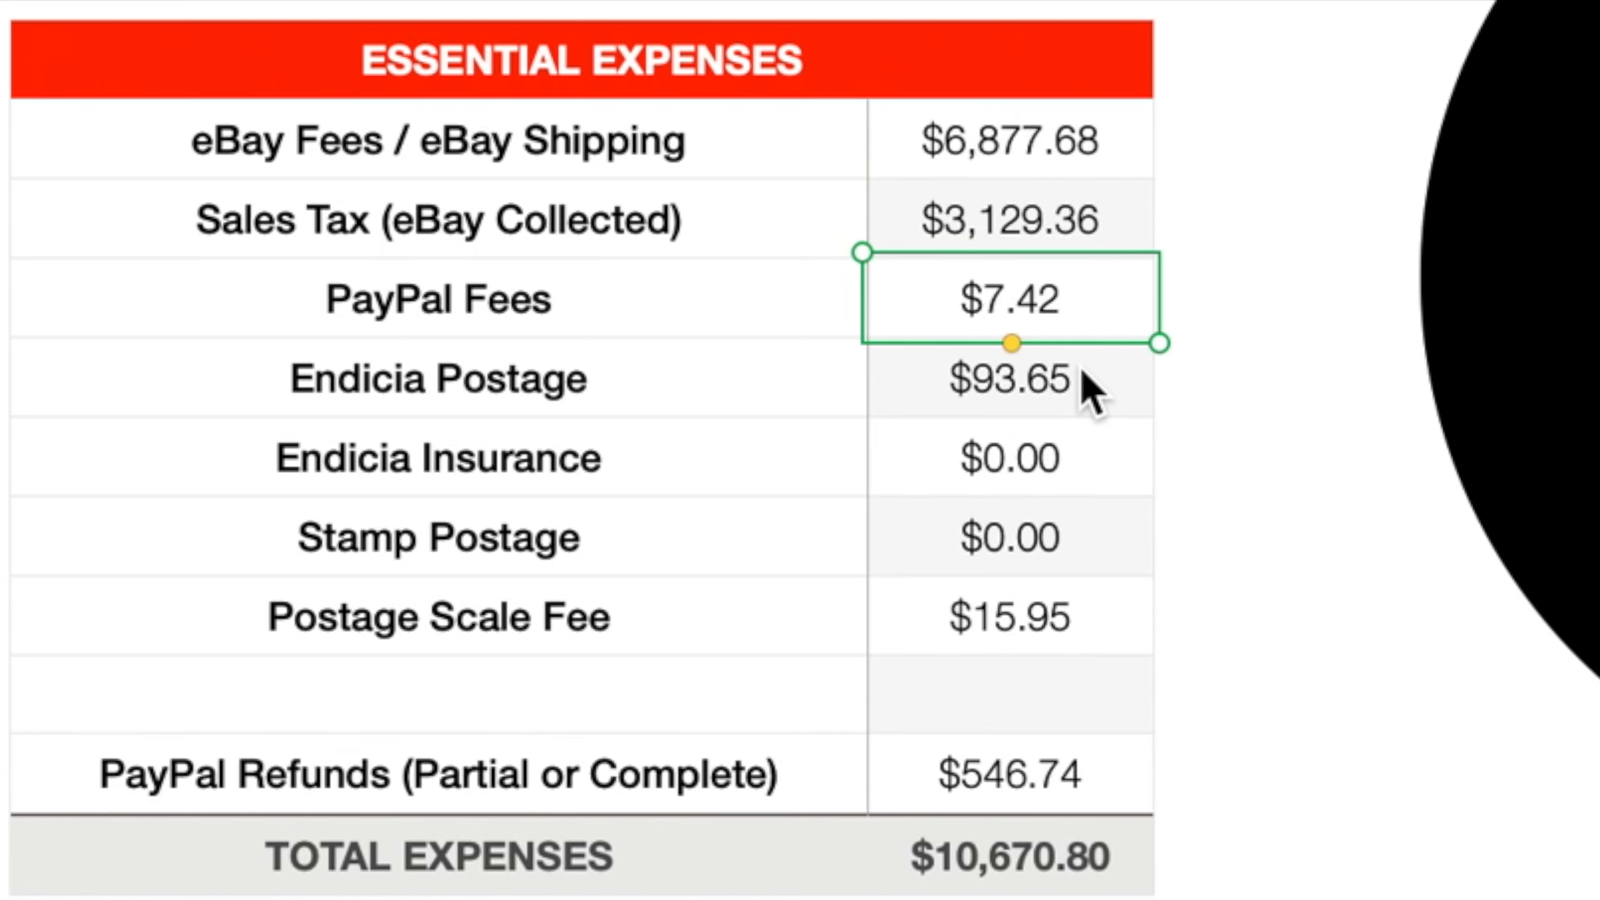
{"action": "left_click", "coordinate": [1006, 380]}
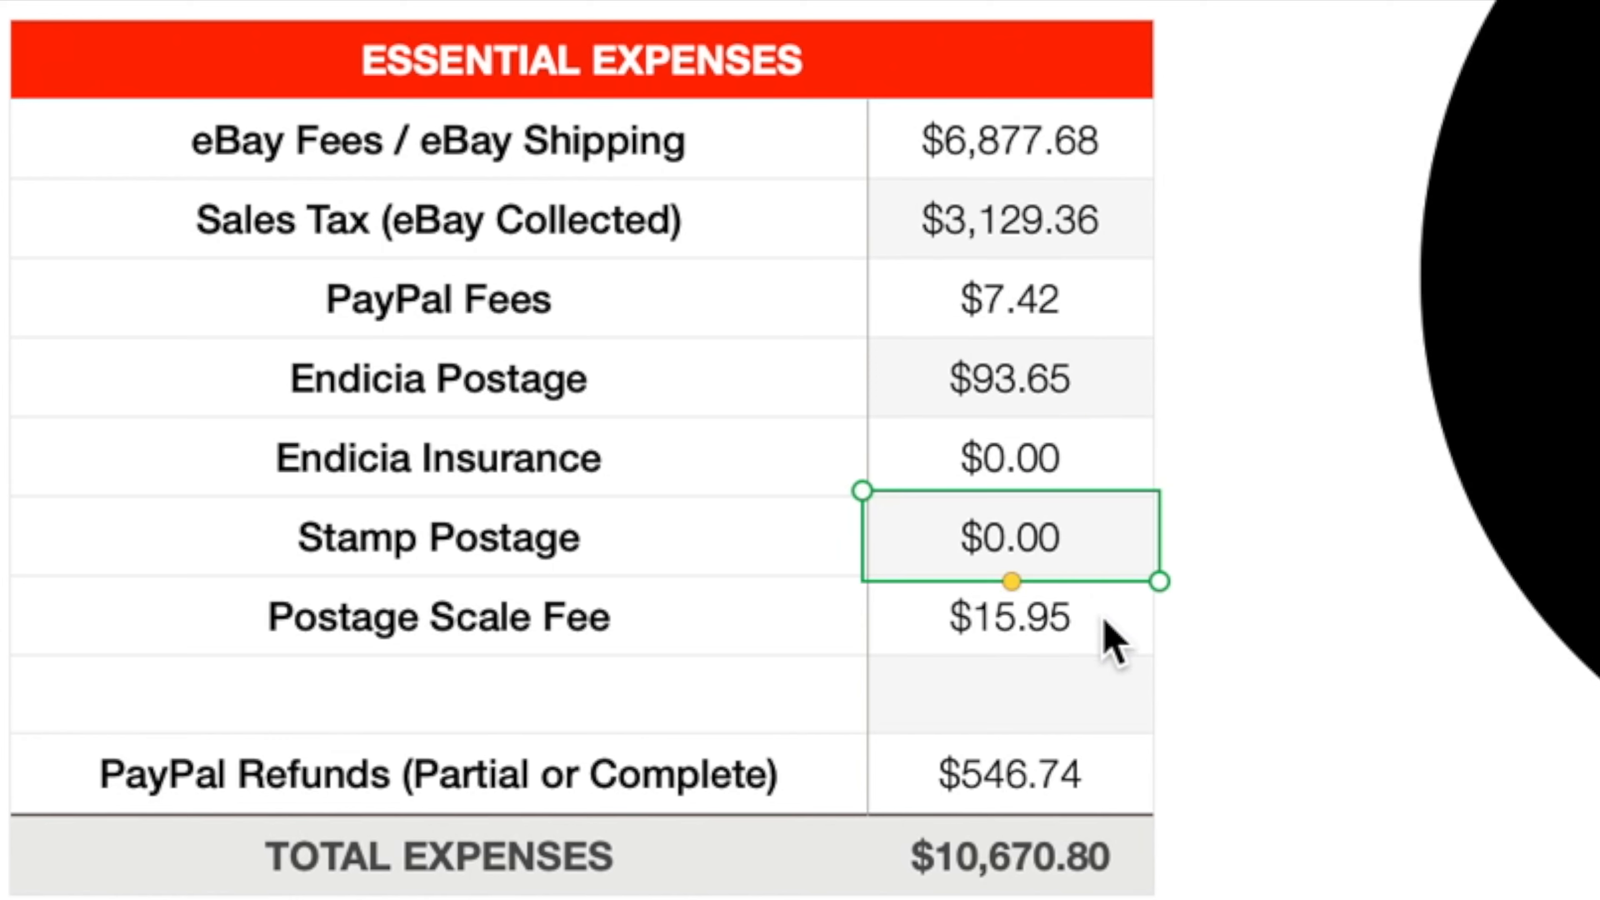
{"action": "left_click", "coordinate": [1003, 616]}
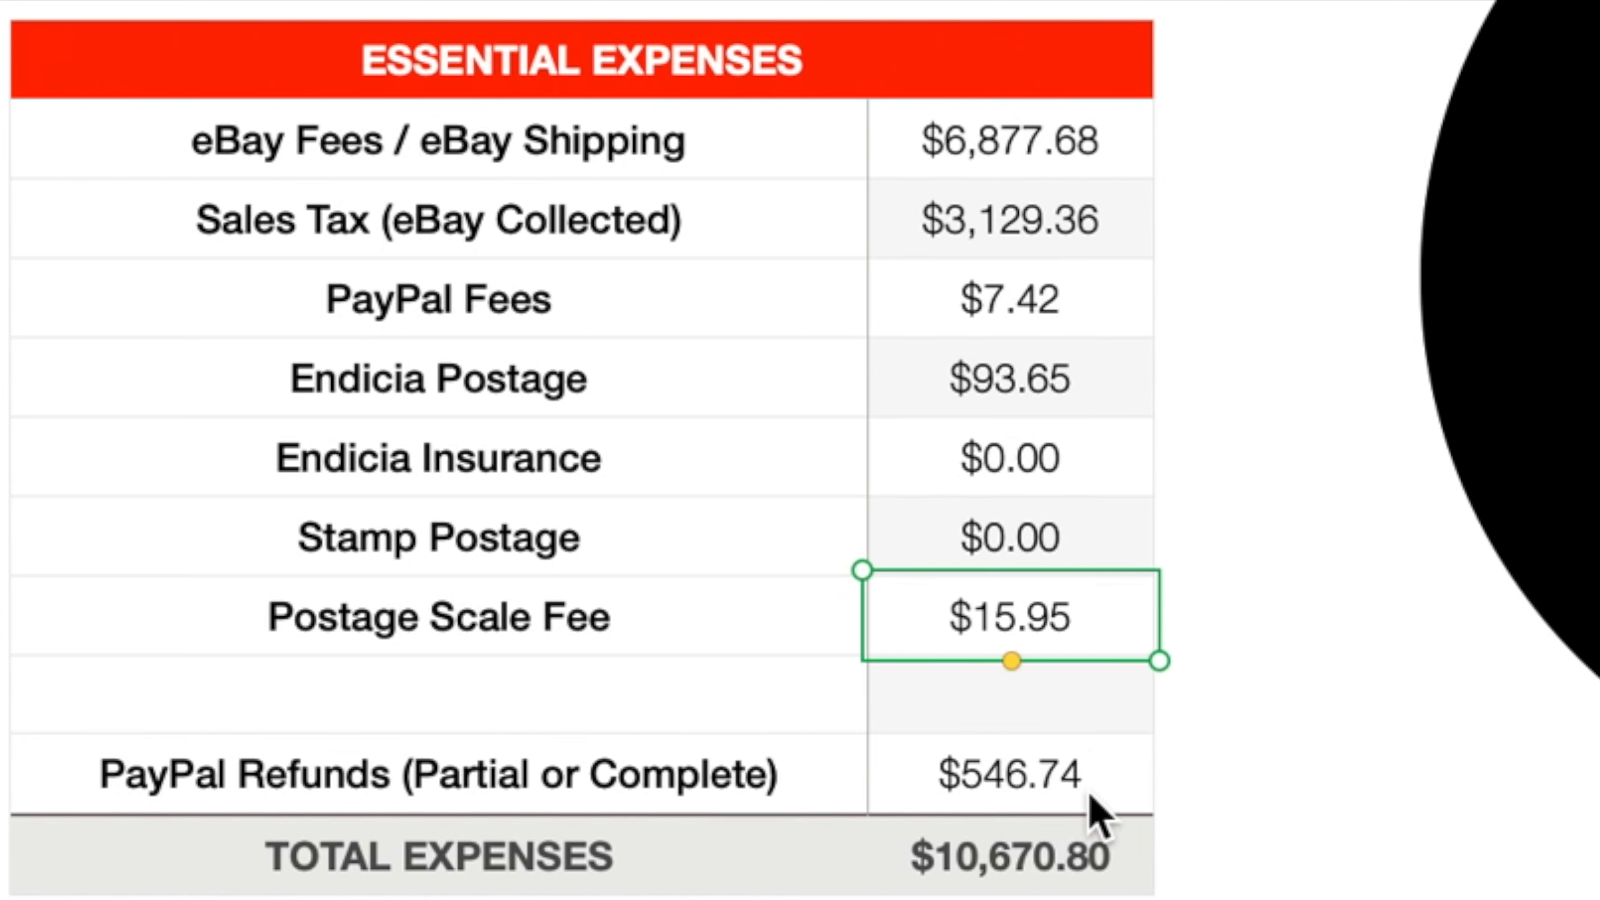
{"action": "left_click", "coordinate": [1007, 778]}
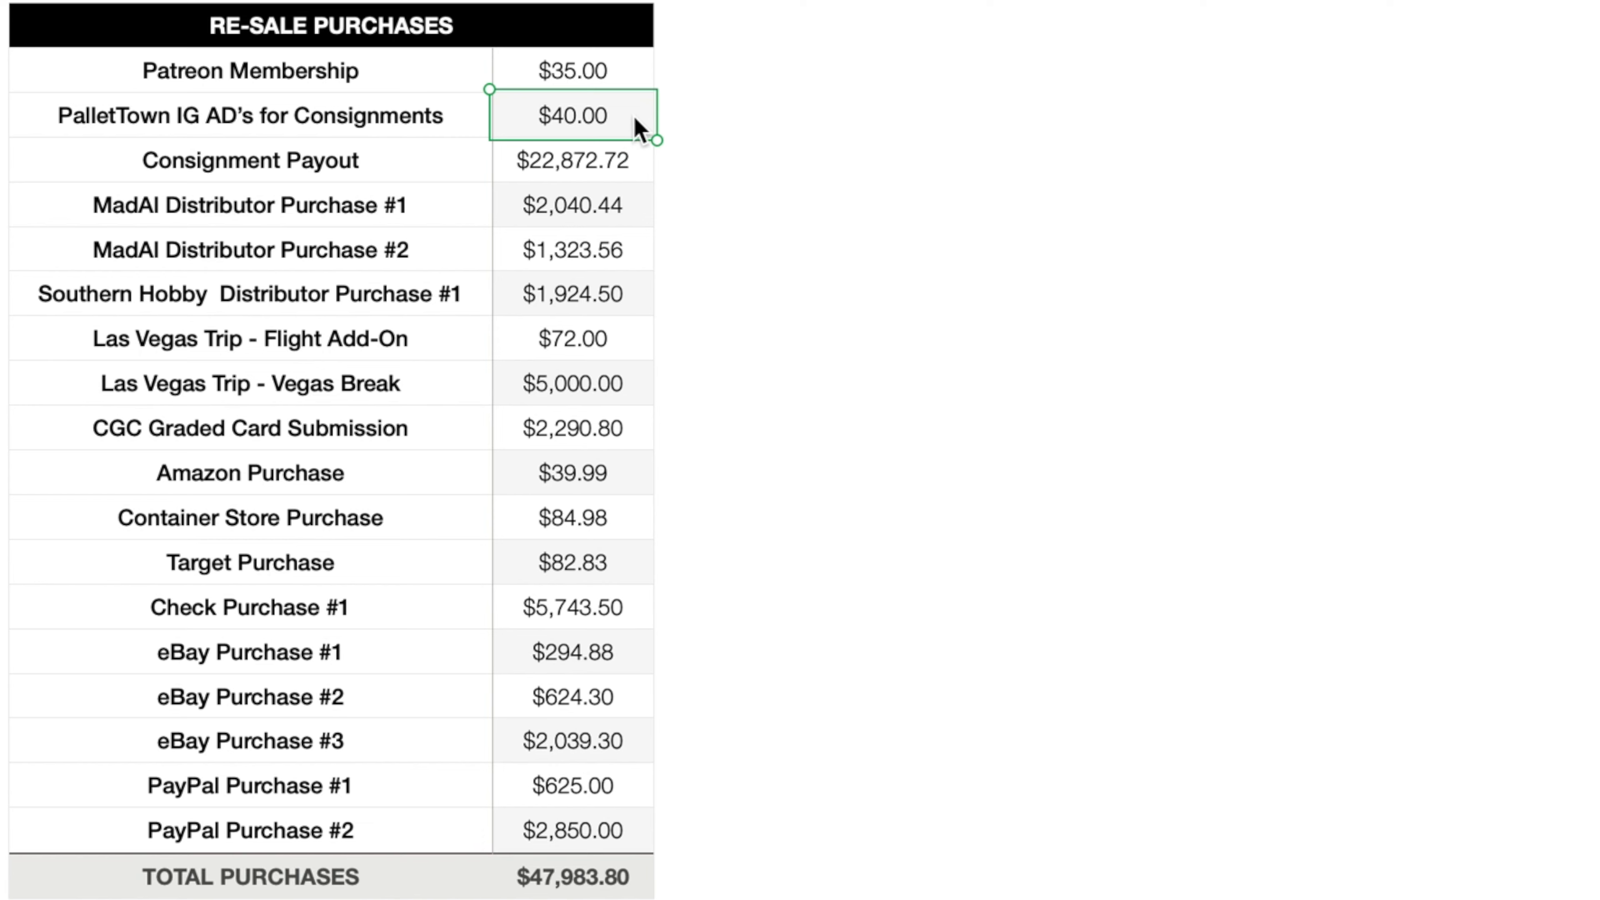
{"action": "left_click", "coordinate": [572, 161]}
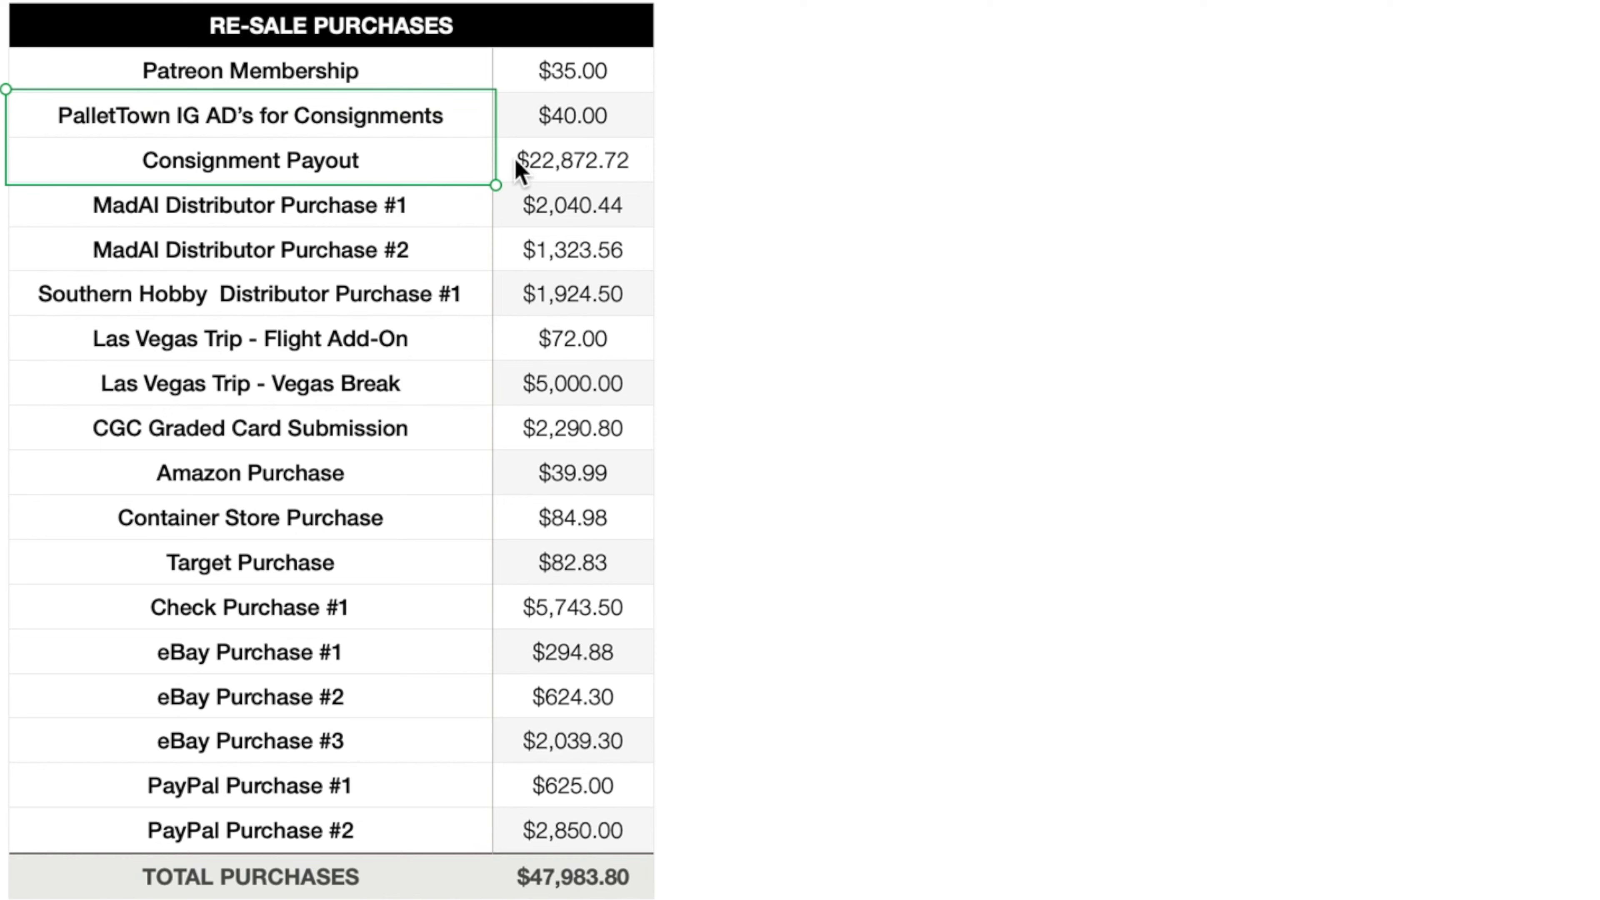
{"action": "mouse_move", "coordinate": [317, 165]}
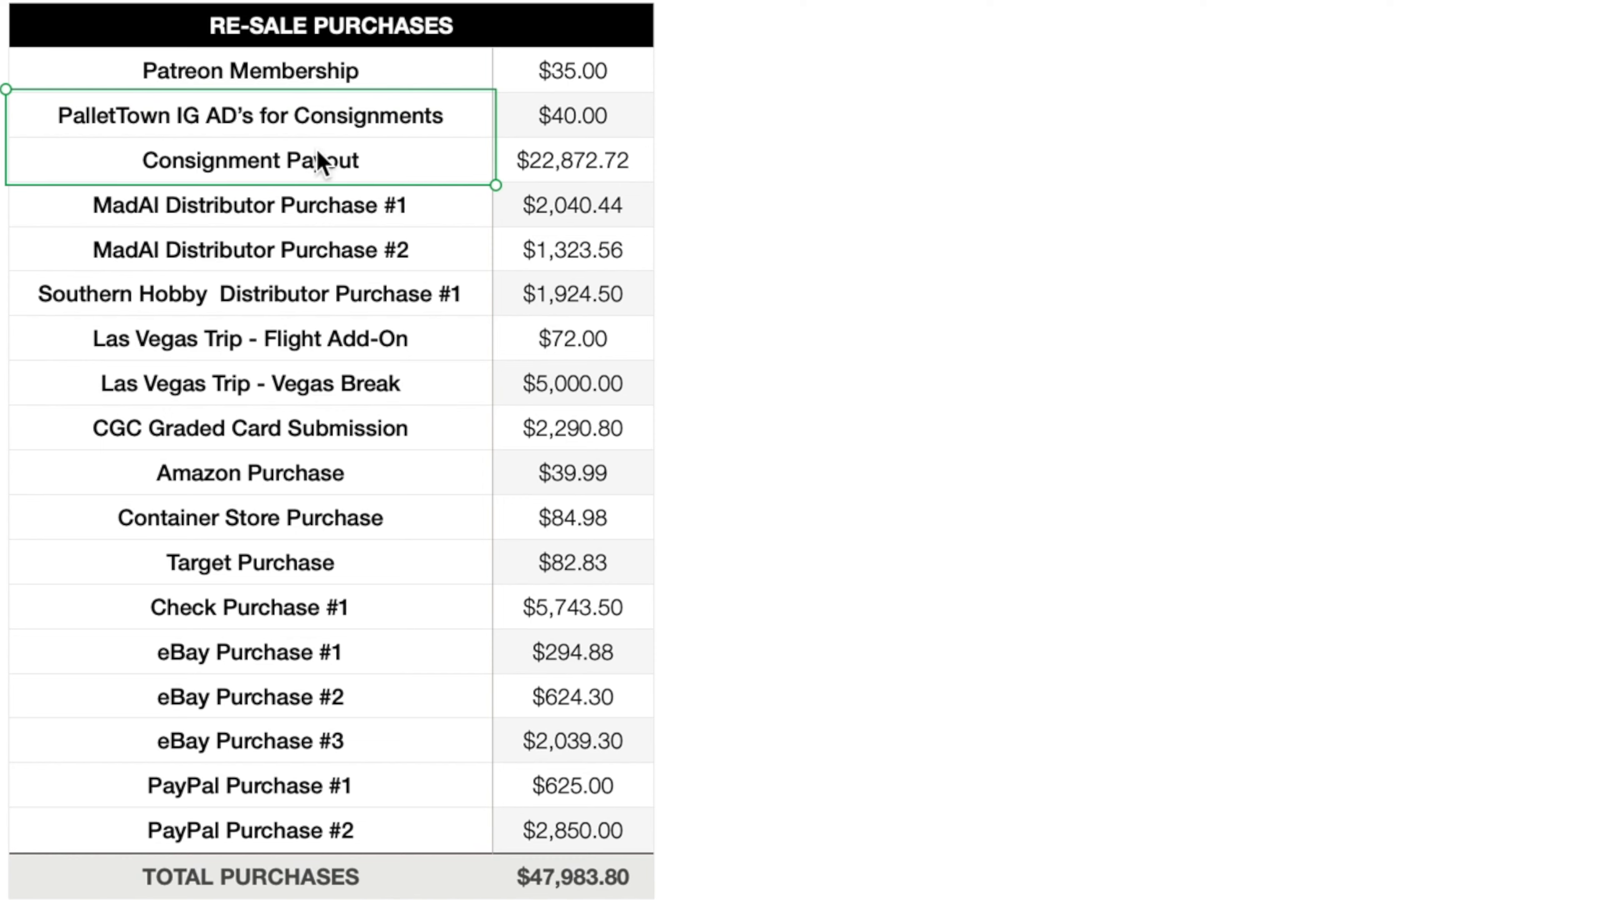
{"action": "mouse_move", "coordinate": [376, 180]}
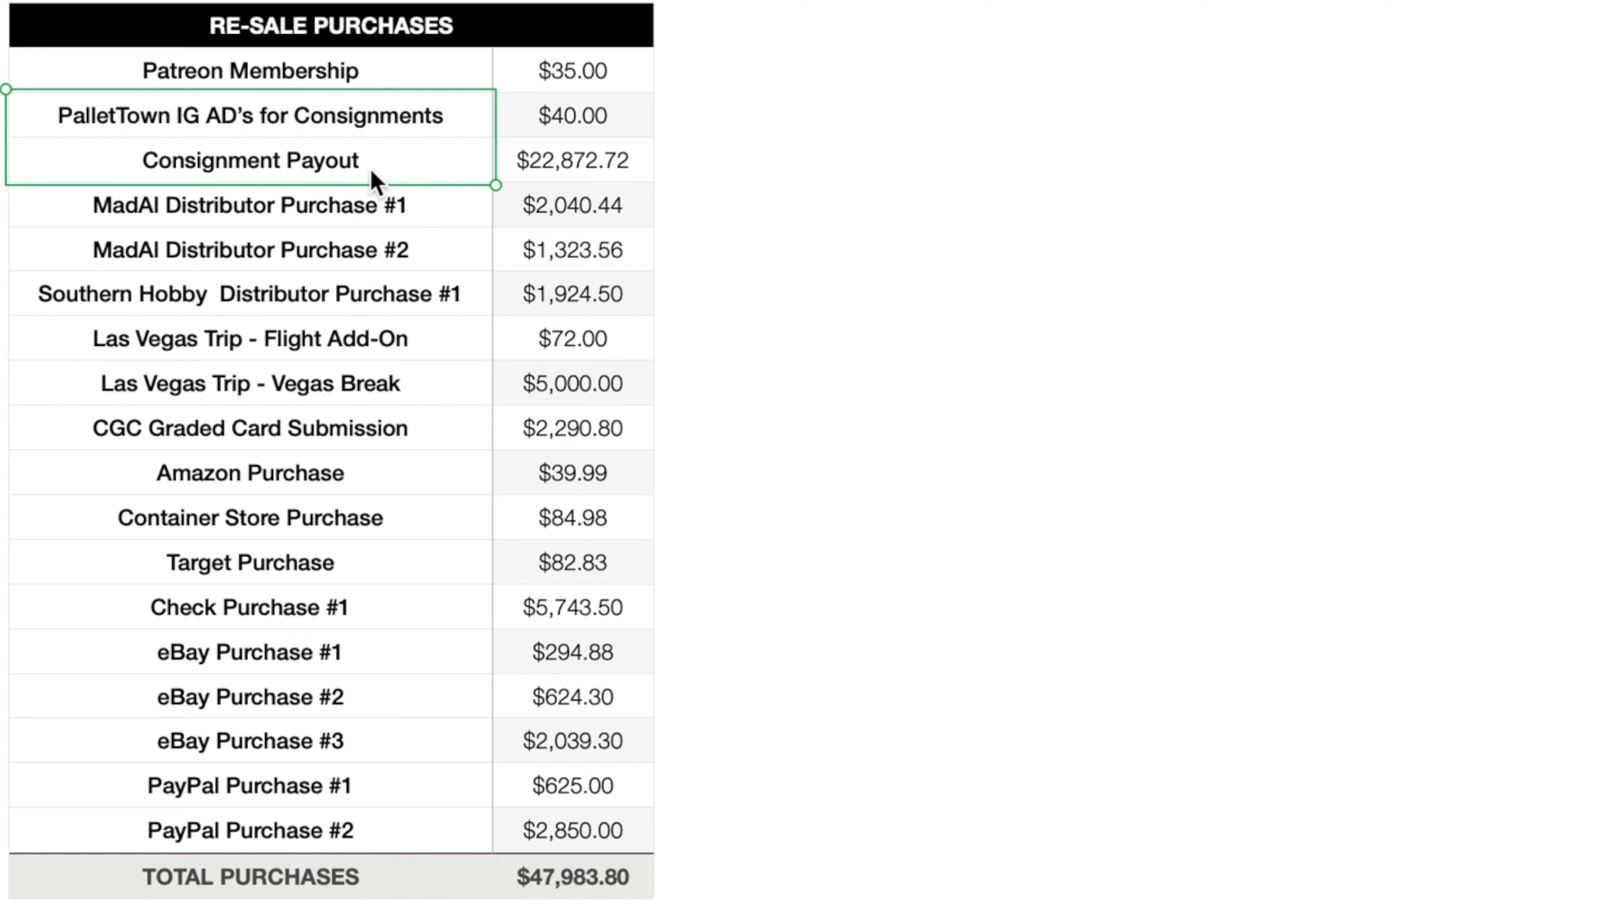
{"action": "mouse_move", "coordinate": [475, 123]}
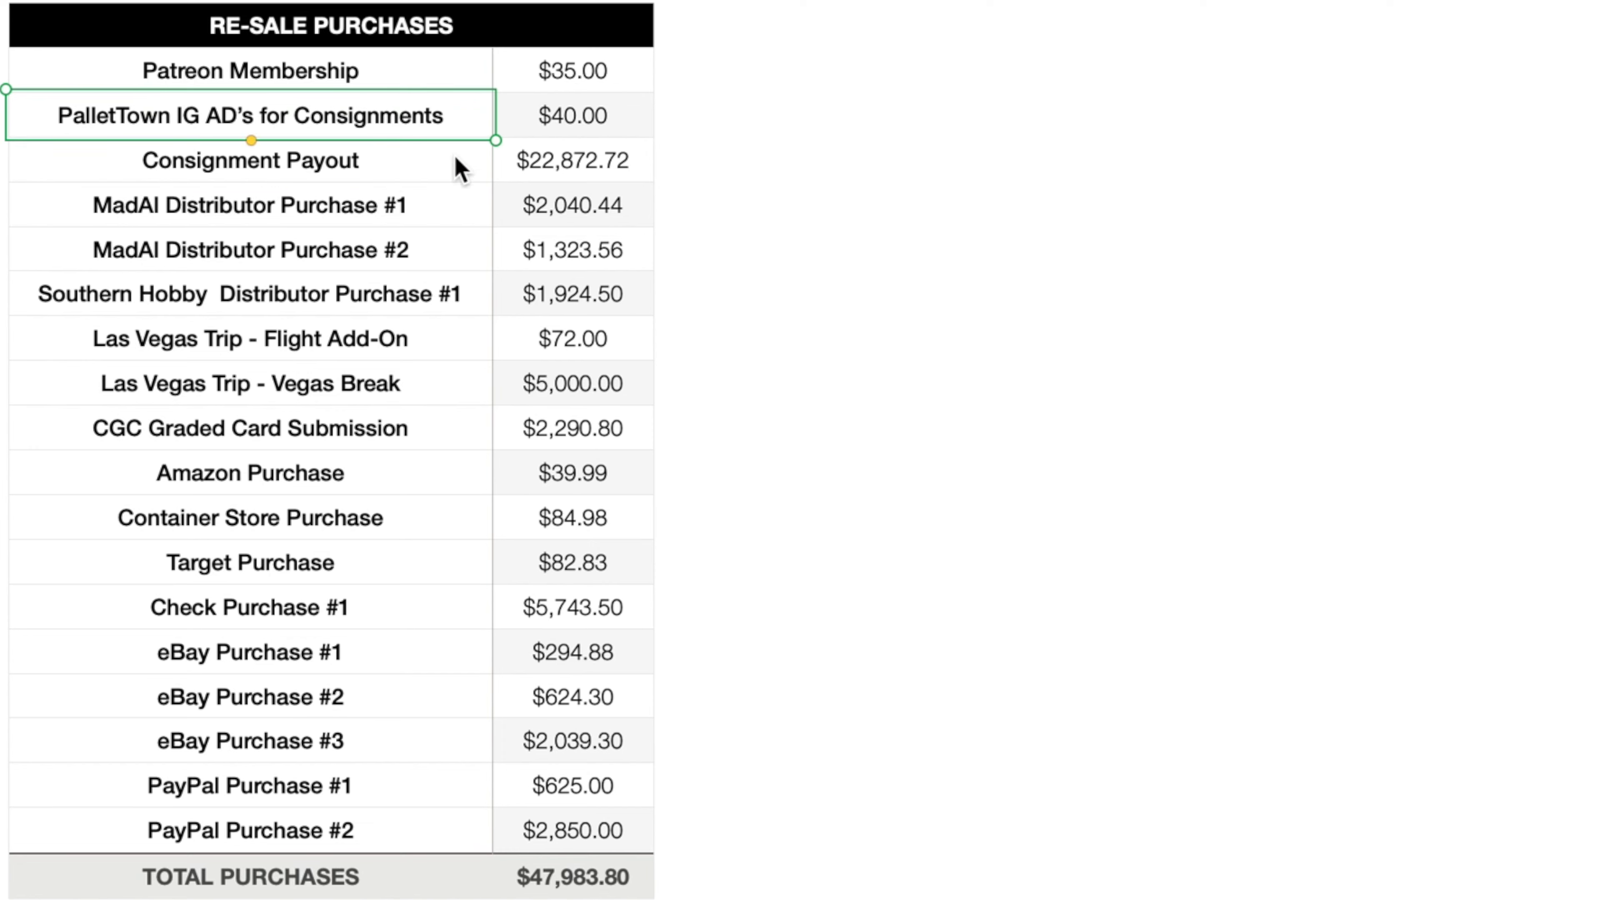
{"action": "left_click", "coordinate": [250, 160]}
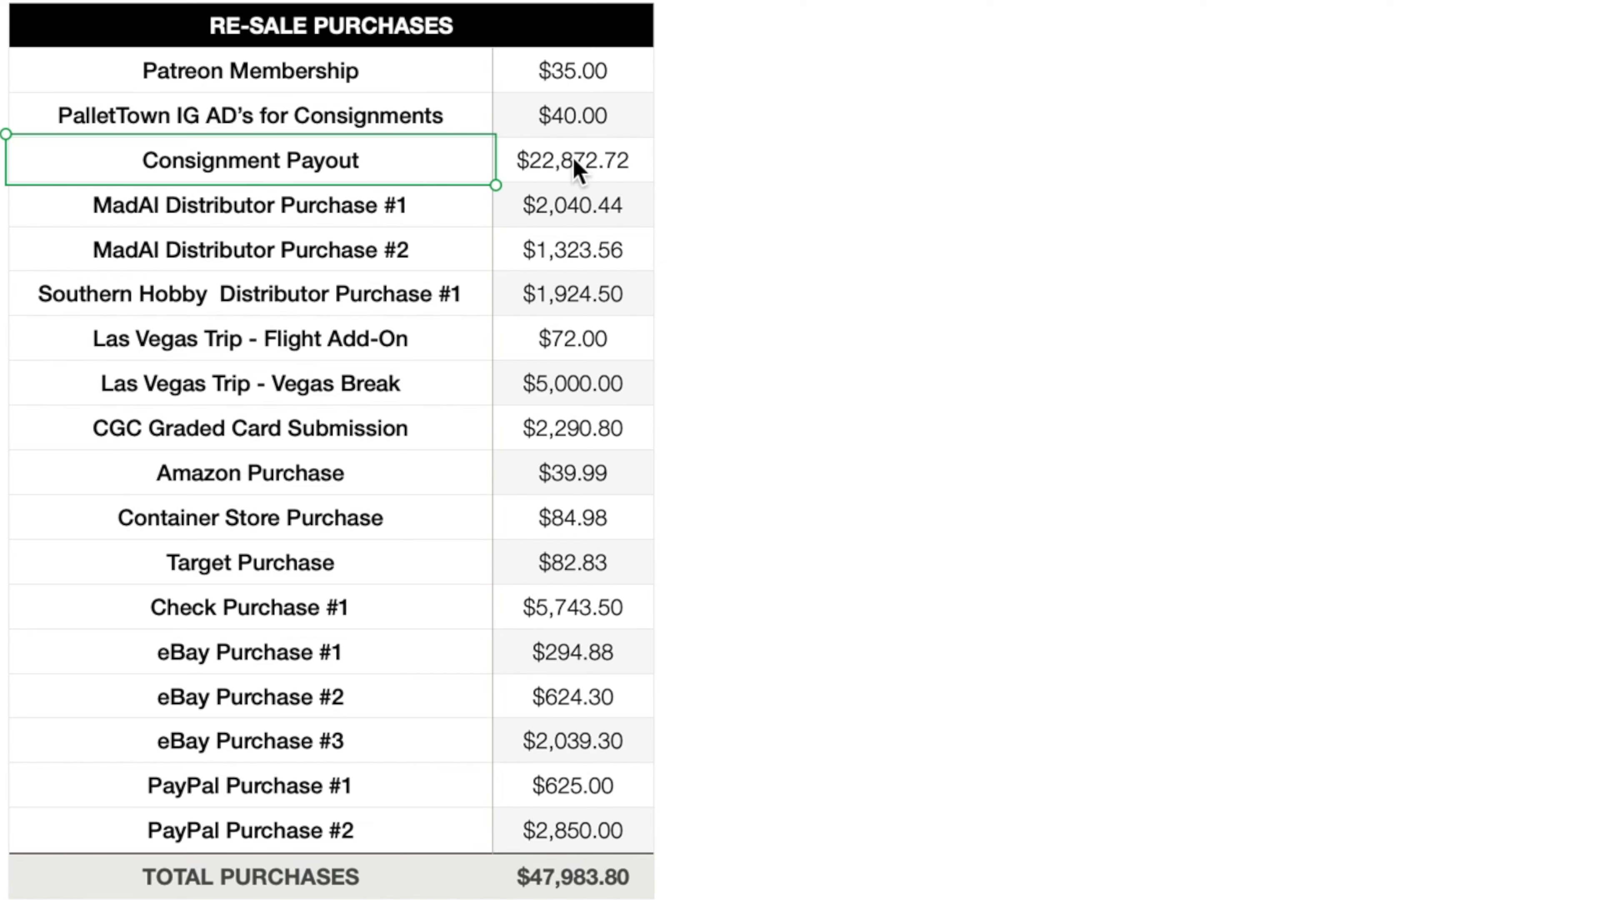
{"action": "left_click", "coordinate": [571, 160]}
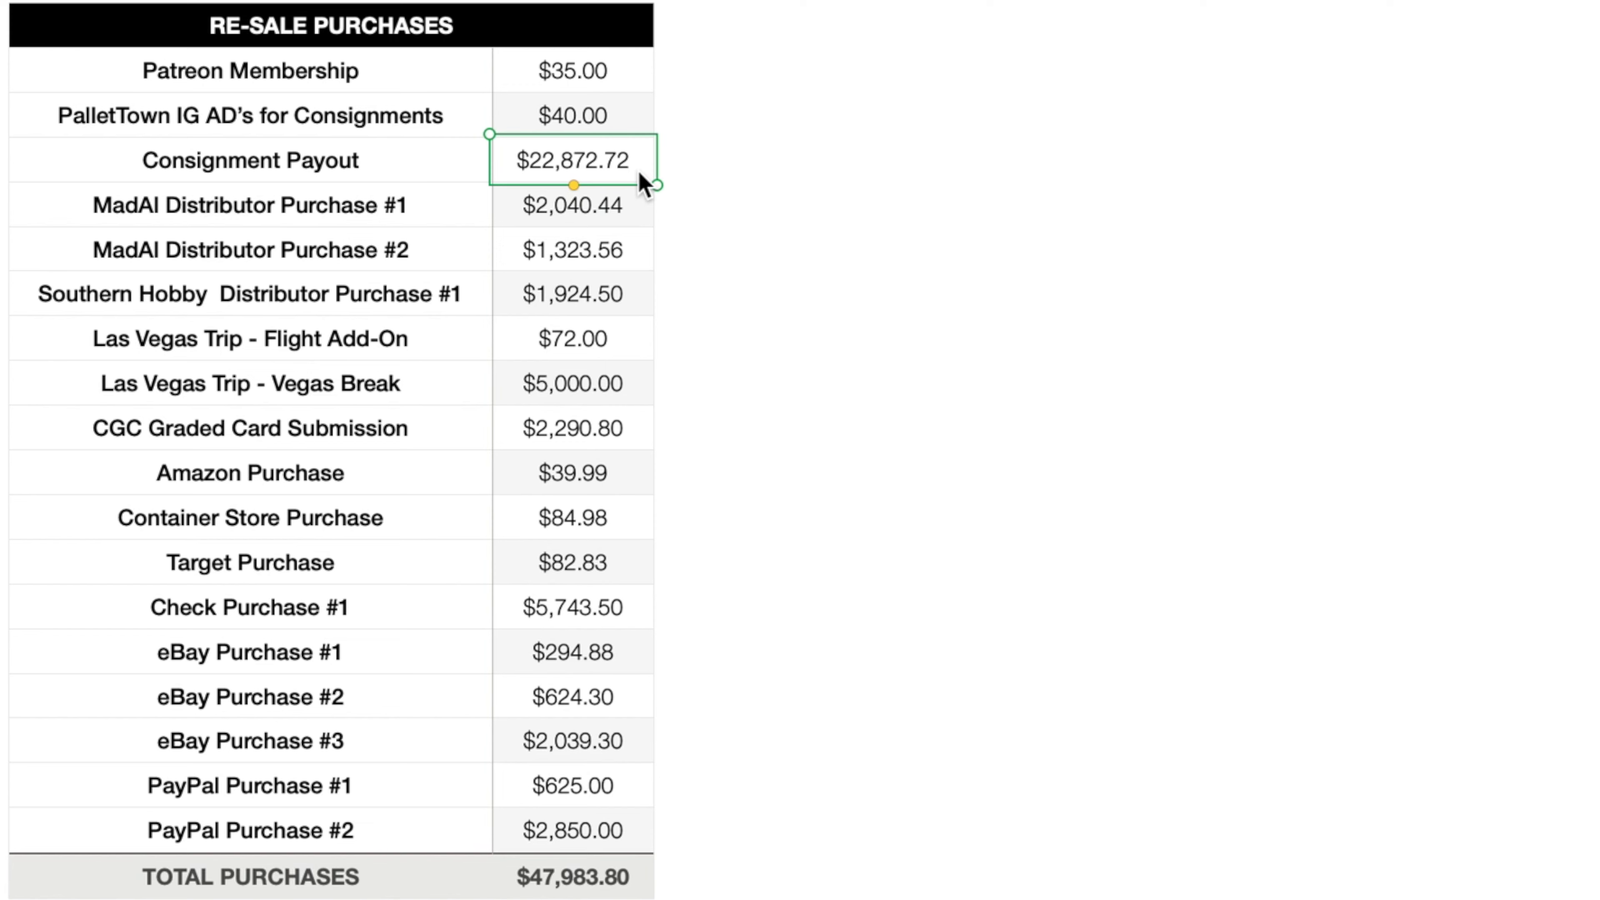
{"action": "mouse_move", "coordinate": [617, 215]}
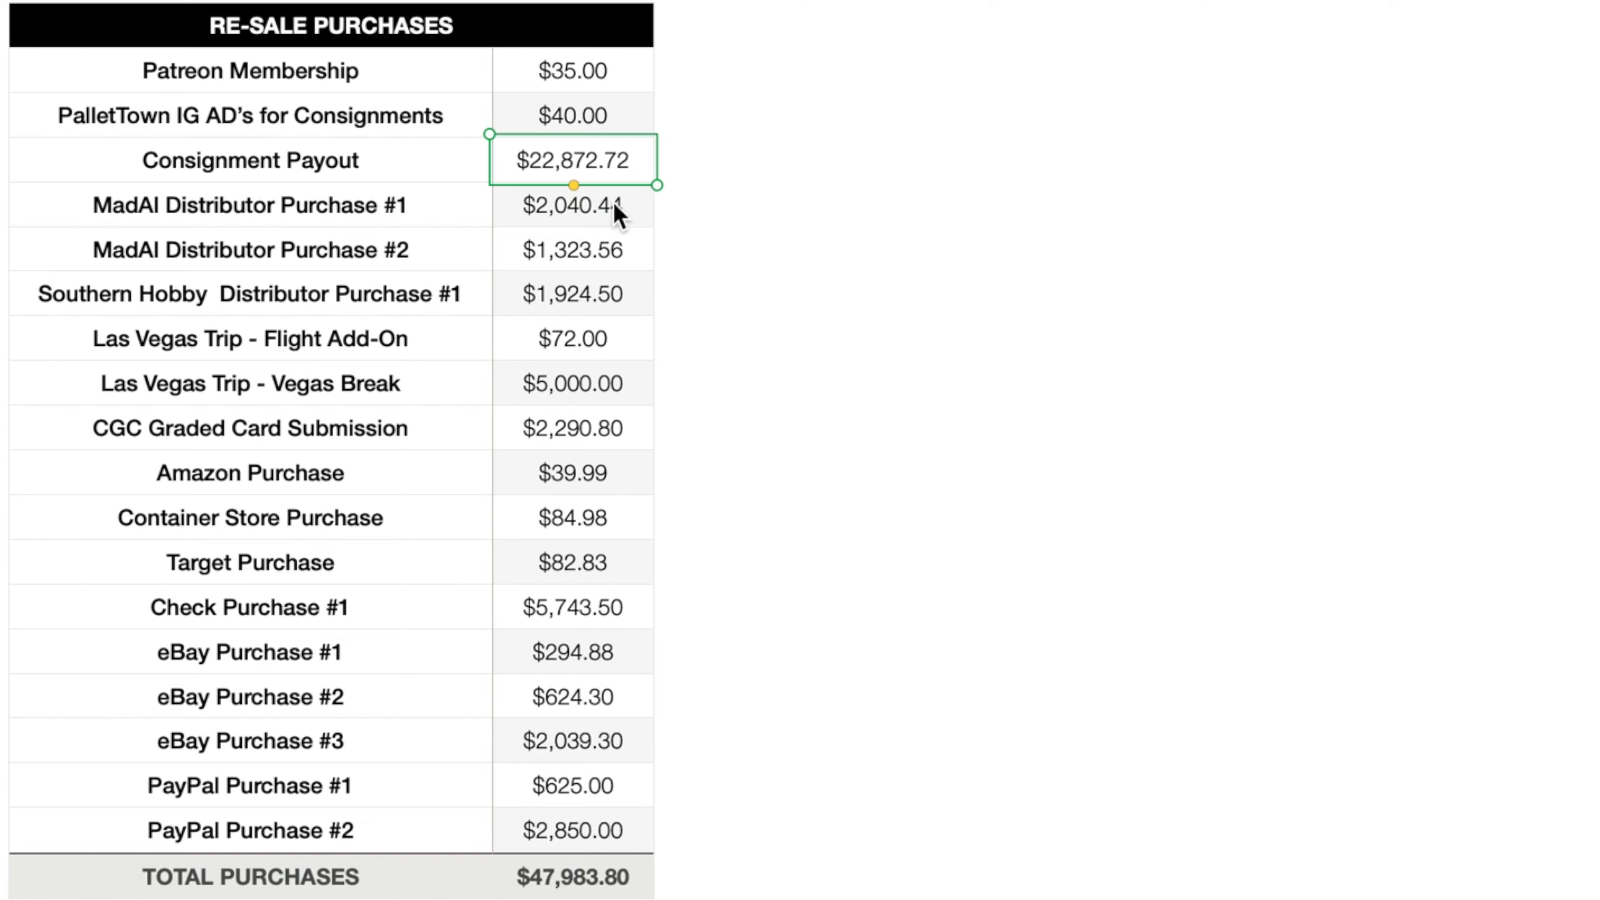
{"action": "left_click", "coordinate": [572, 206]}
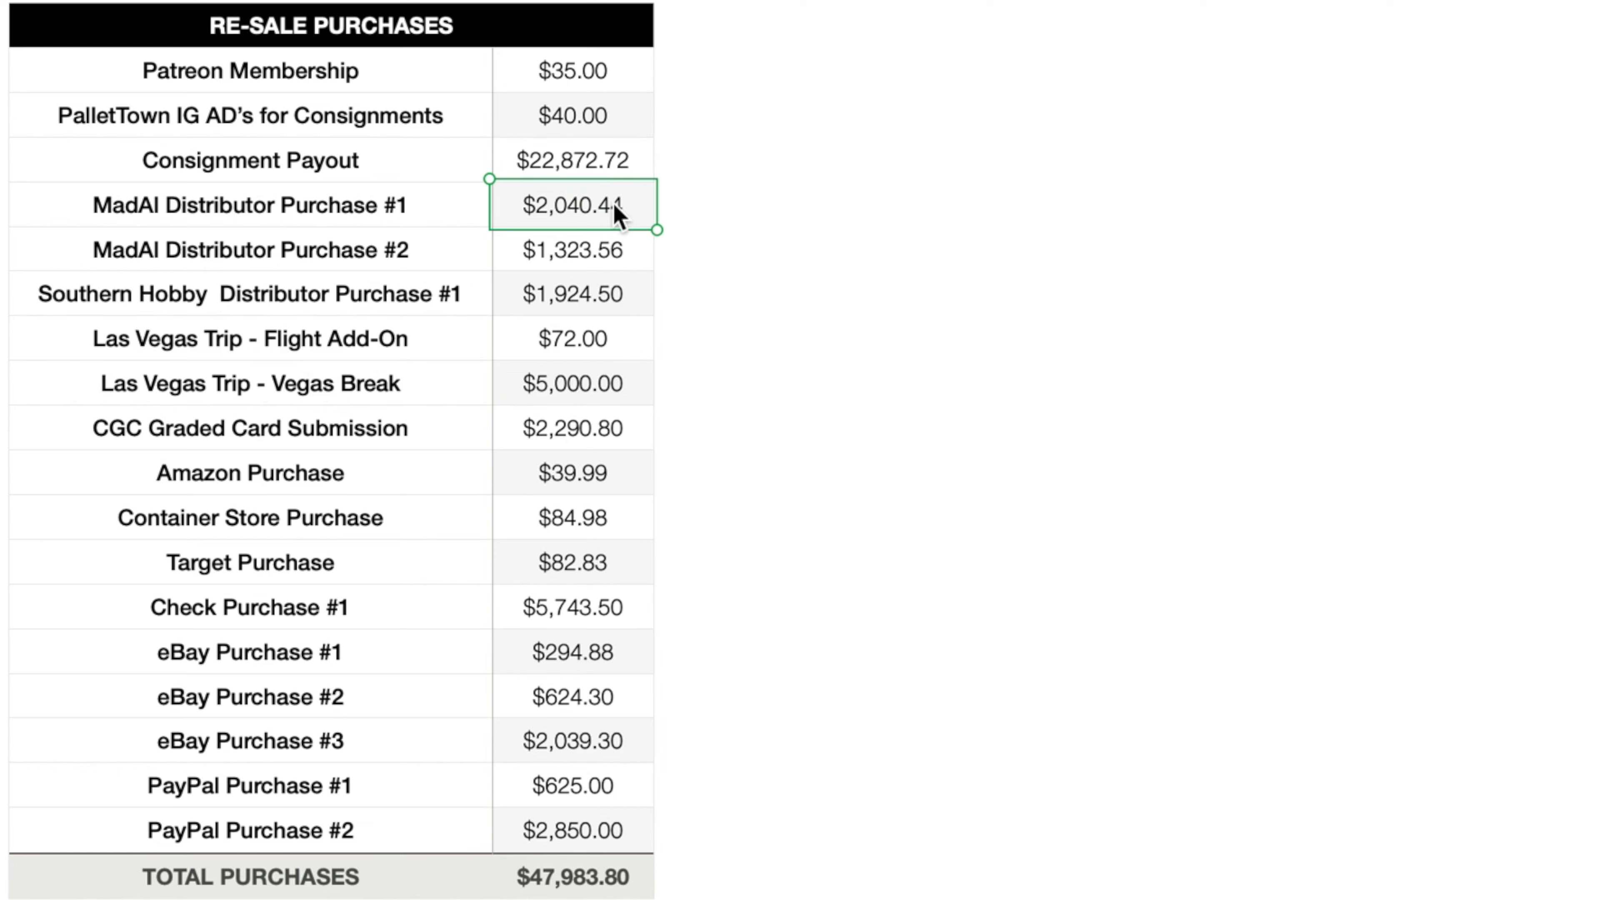
{"action": "mouse_move", "coordinate": [622, 226]}
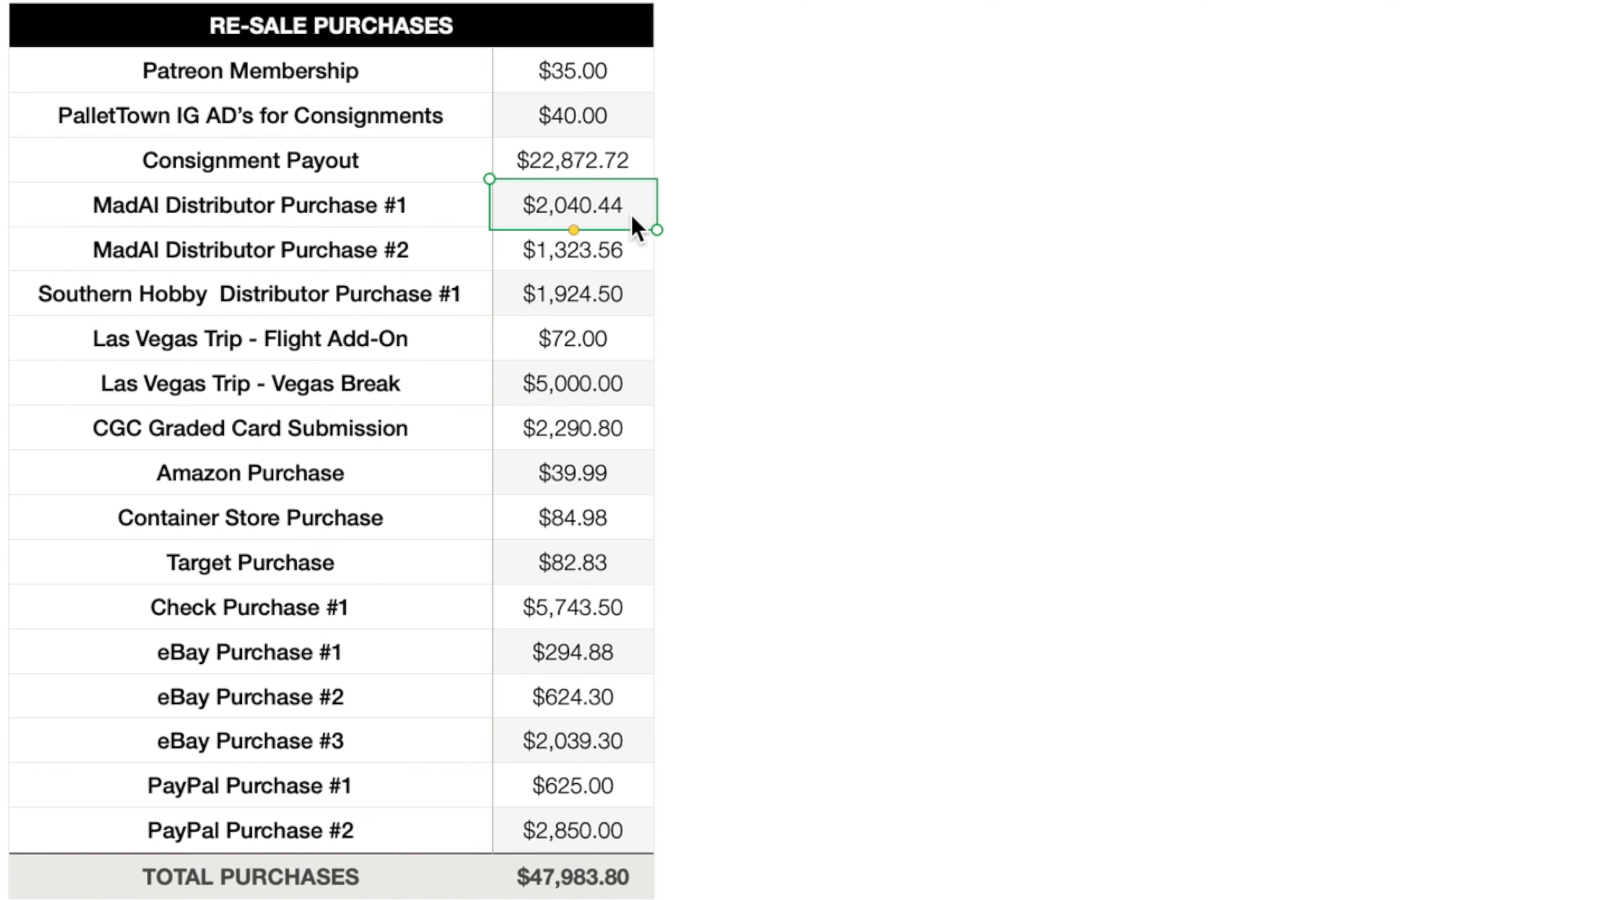
{"action": "left_click", "coordinate": [572, 250]}
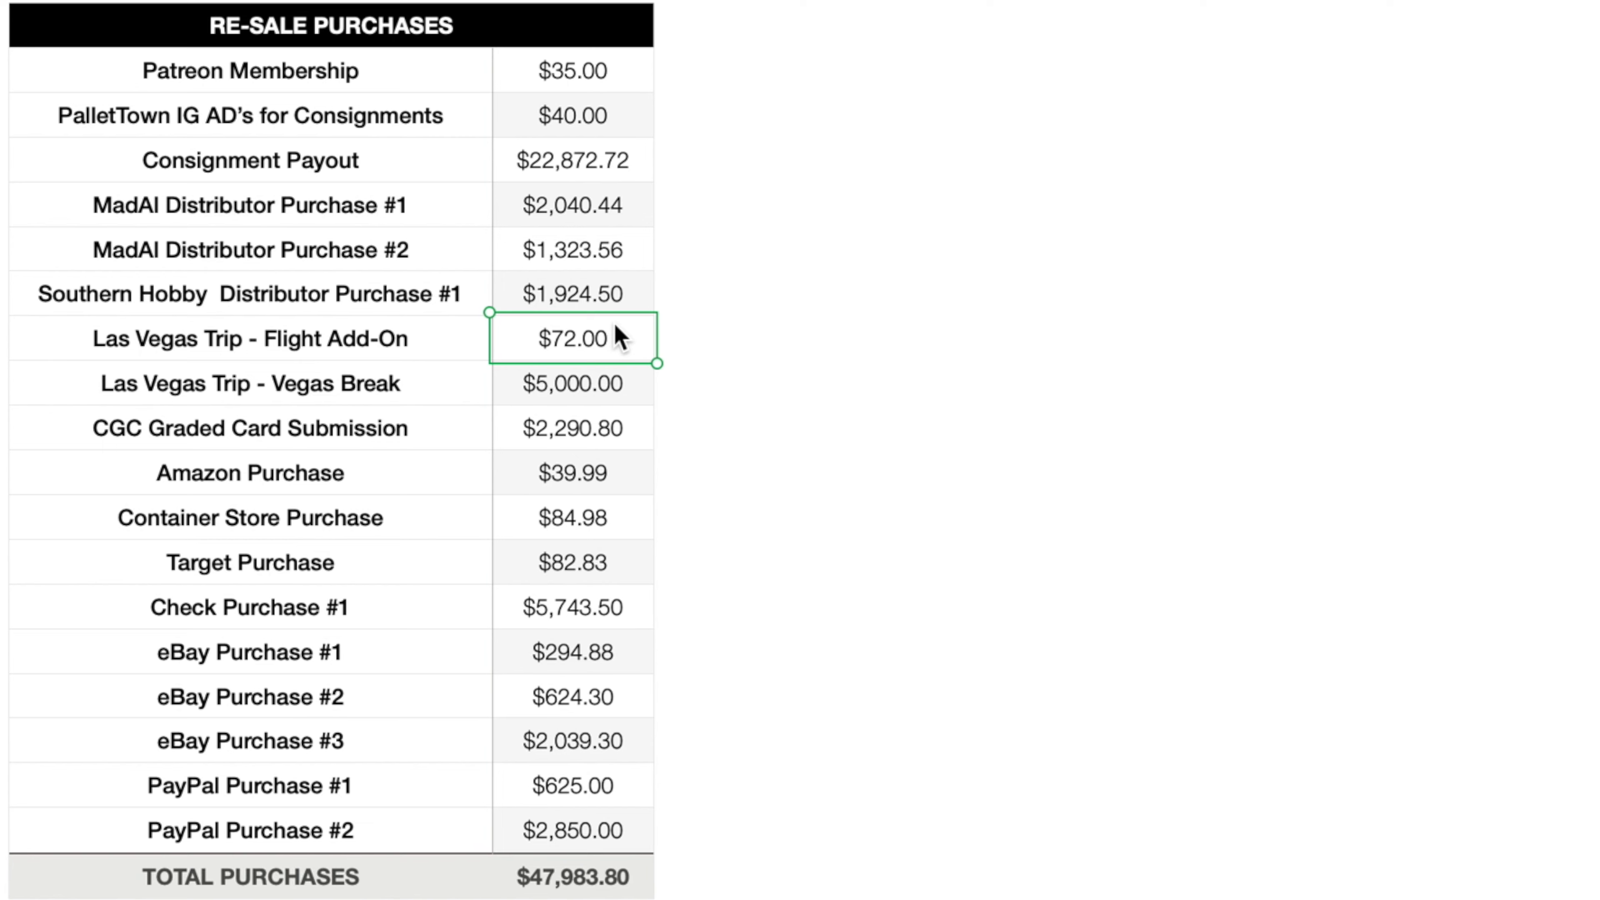
{"action": "mouse_move", "coordinate": [506, 362]}
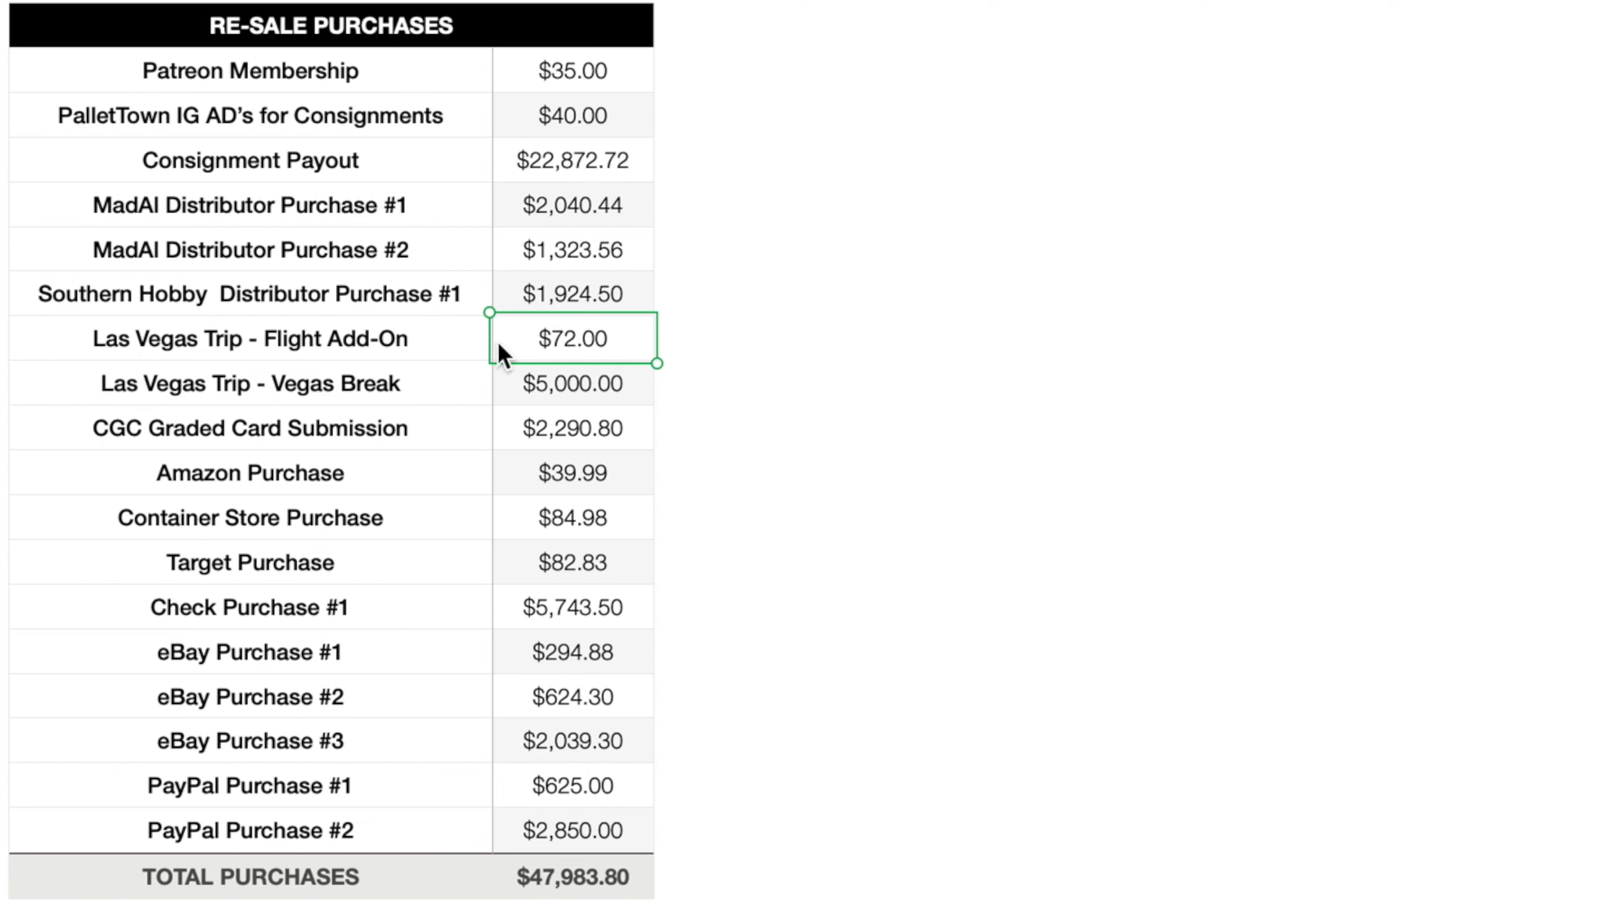
{"action": "mouse_move", "coordinate": [623, 354]}
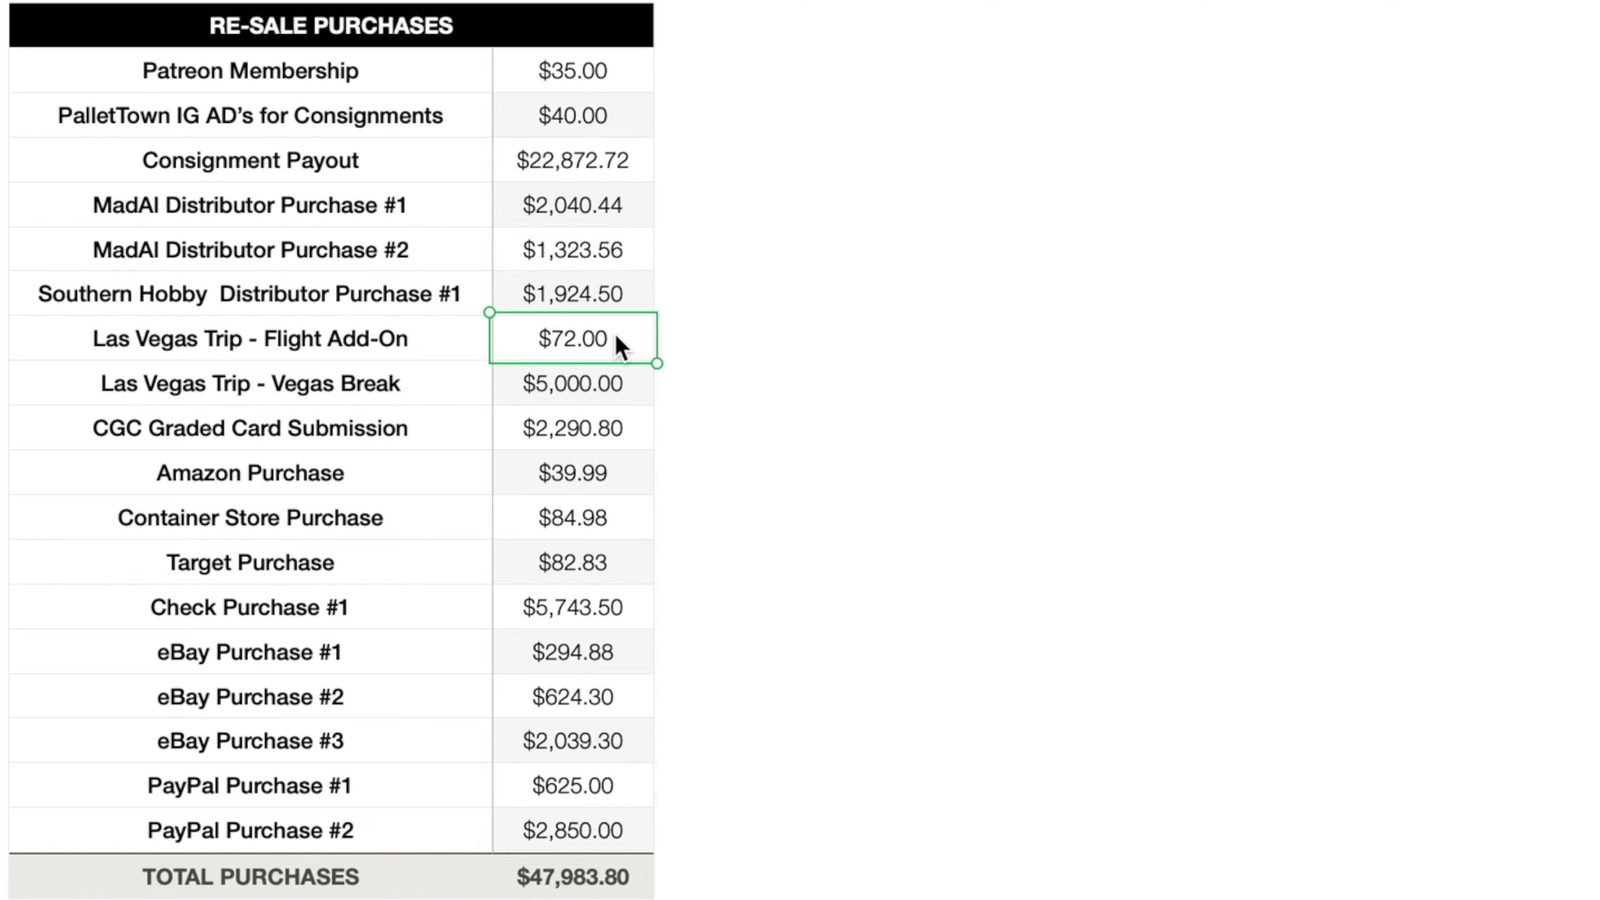
{"action": "left_click", "coordinate": [573, 384]}
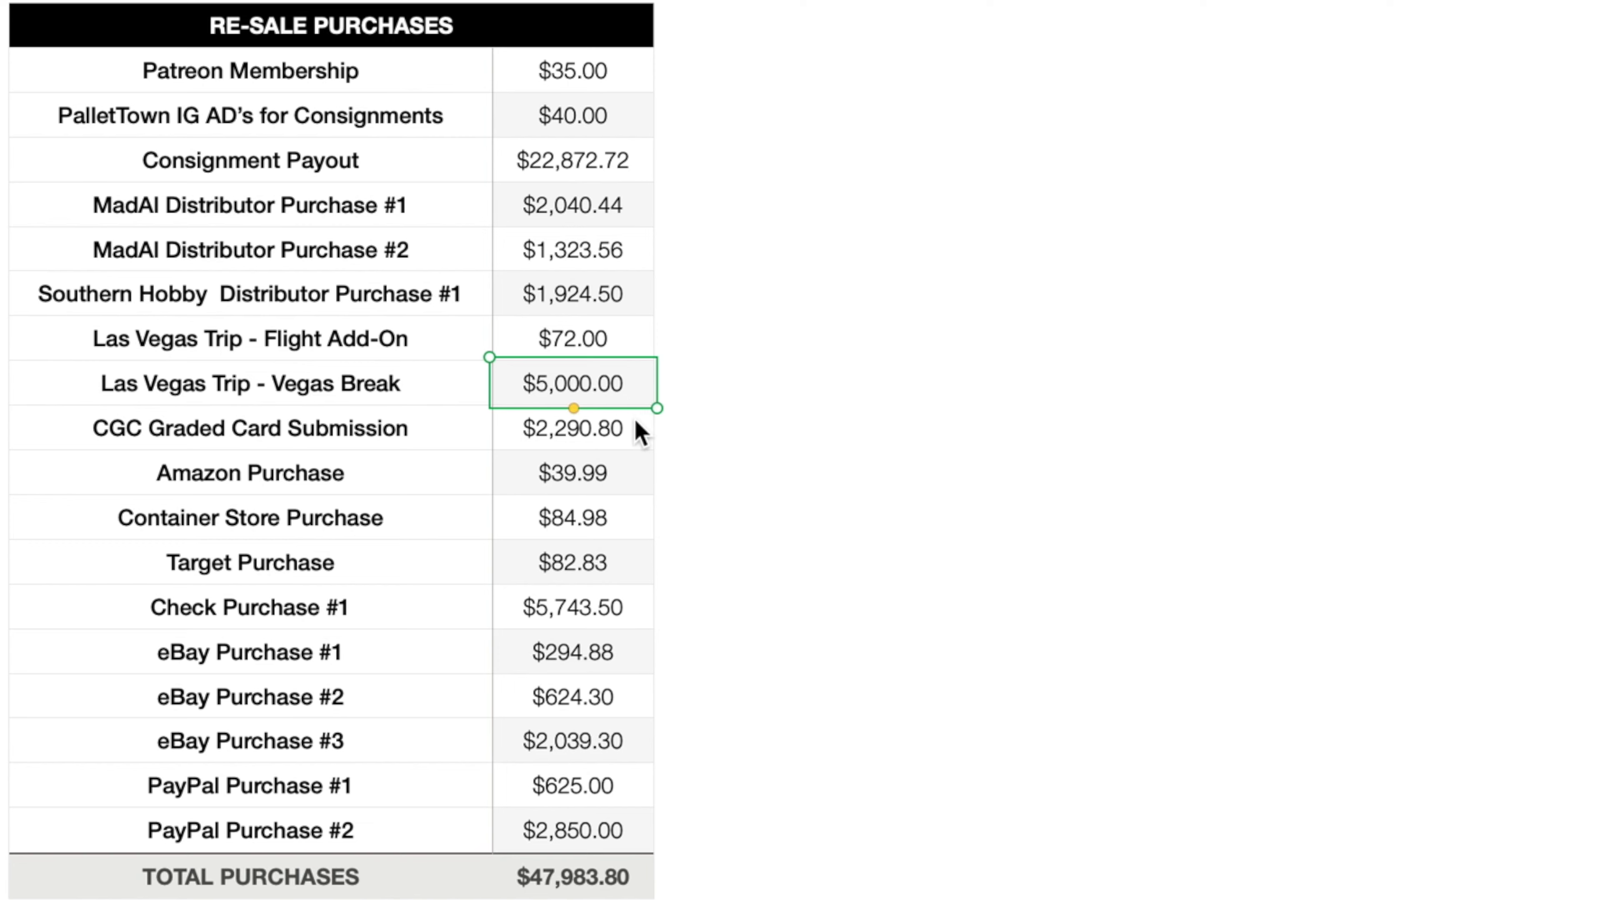
{"action": "left_click", "coordinate": [573, 429]}
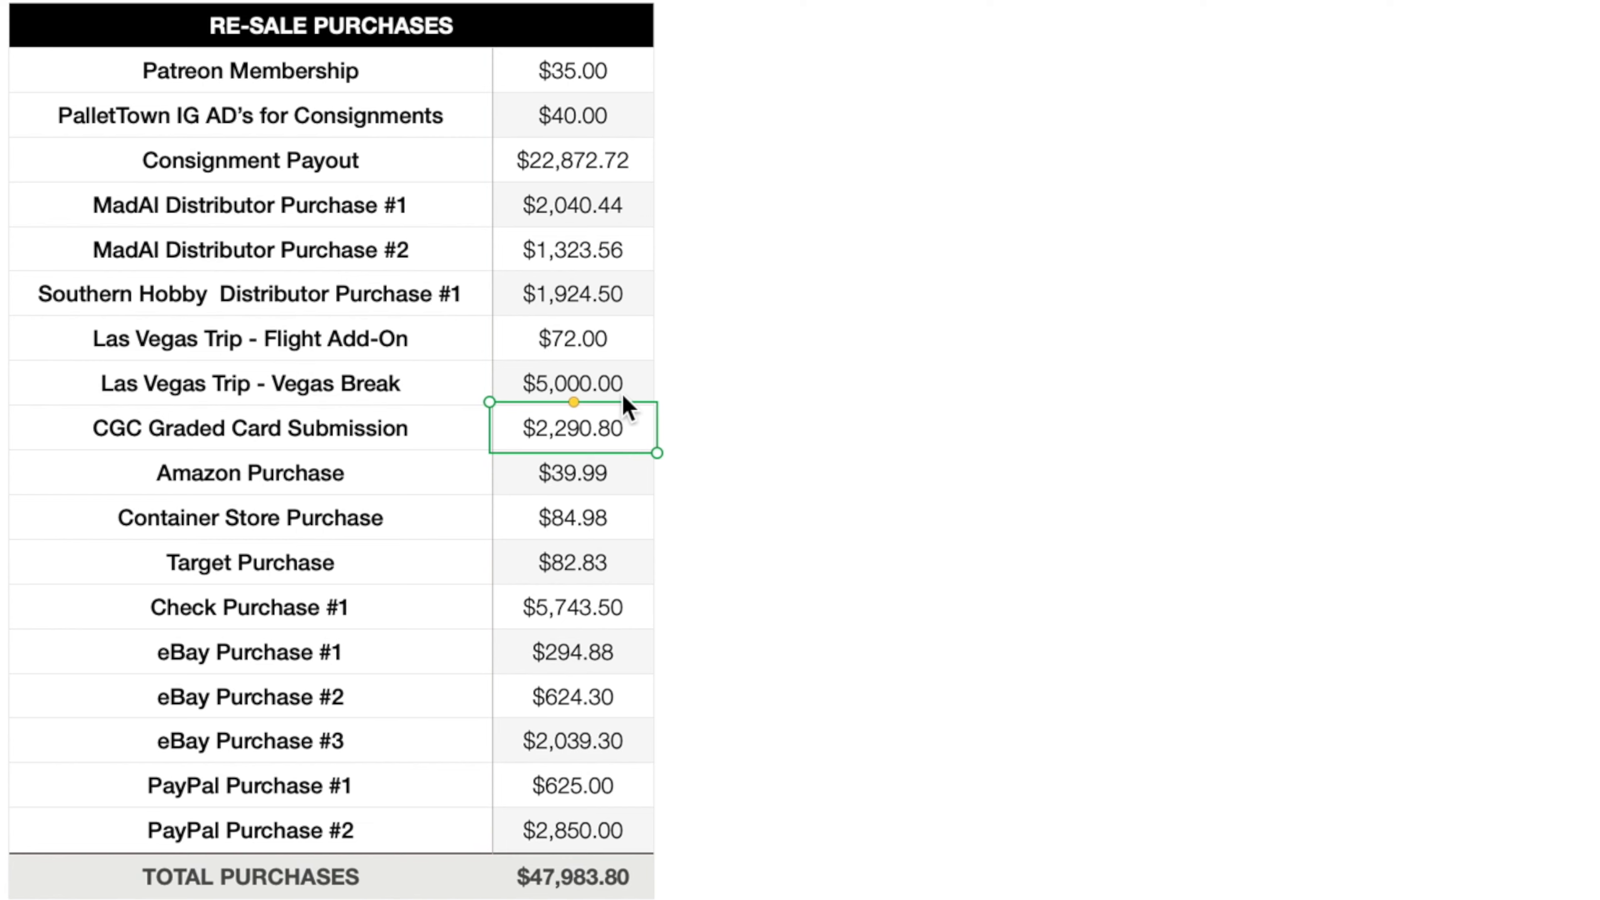
{"action": "mouse_move", "coordinate": [561, 376]}
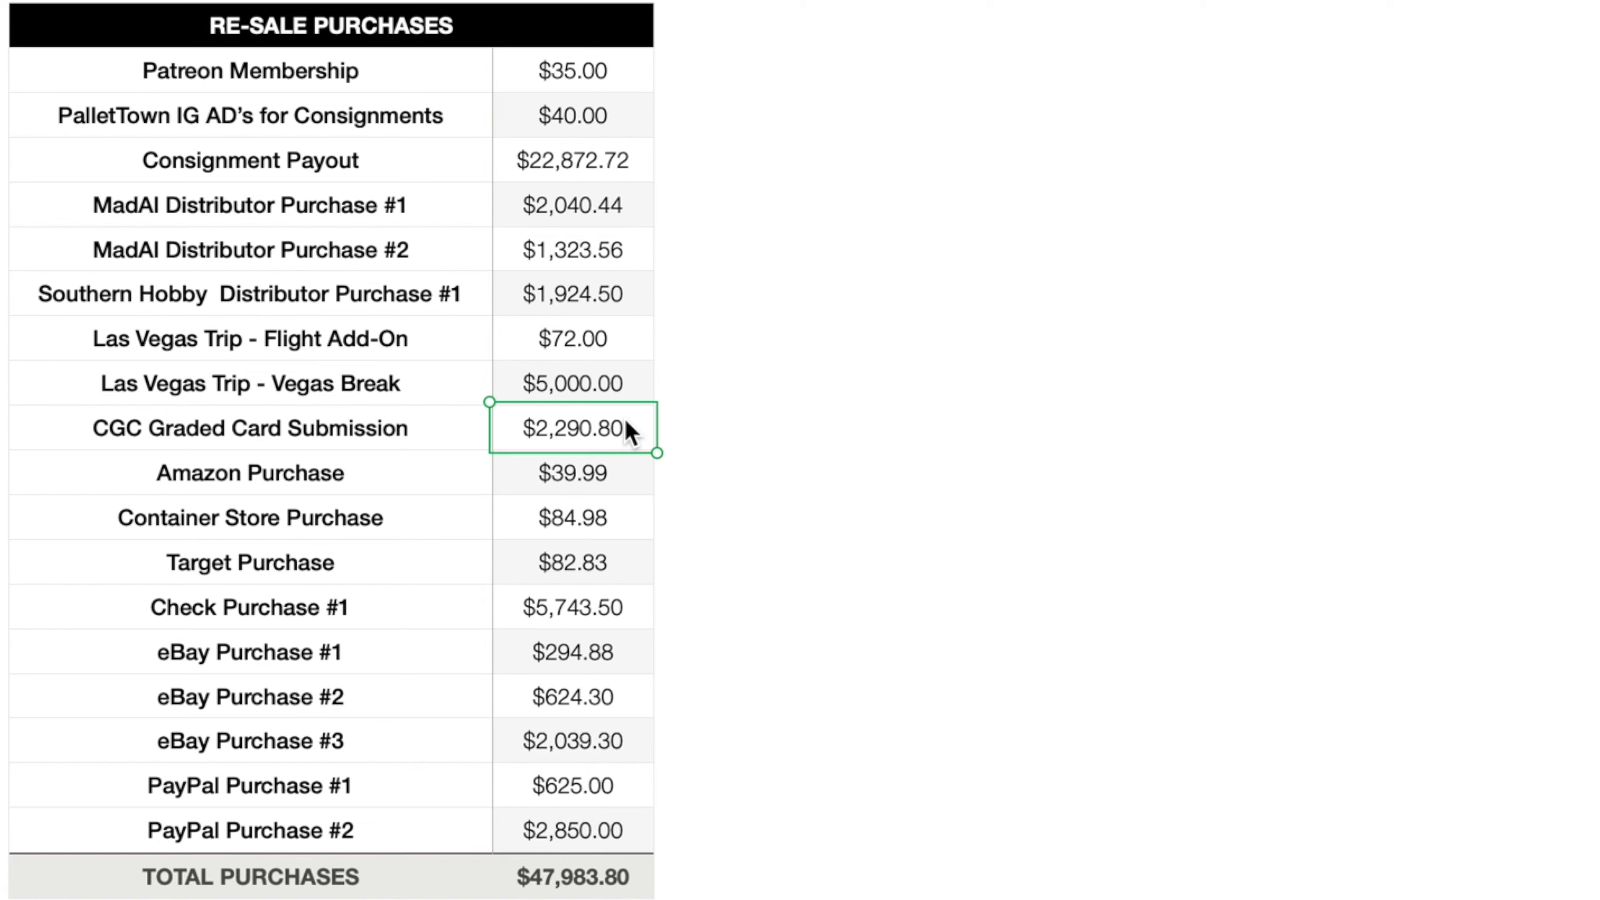
{"action": "mouse_move", "coordinate": [634, 452]}
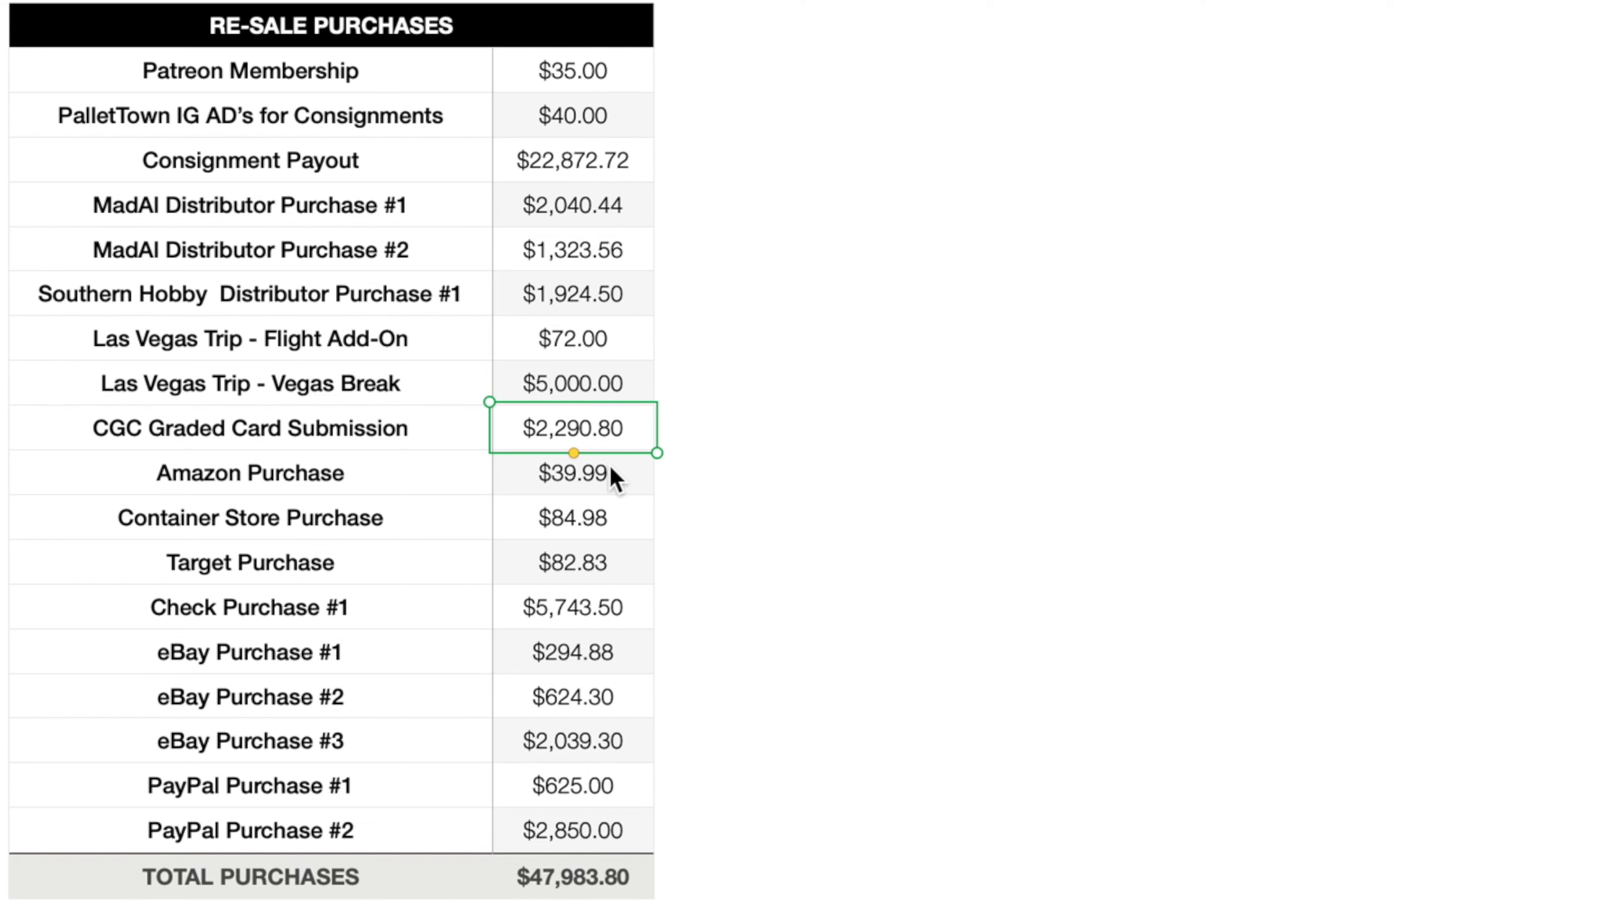
{"action": "left_click", "coordinate": [573, 472]}
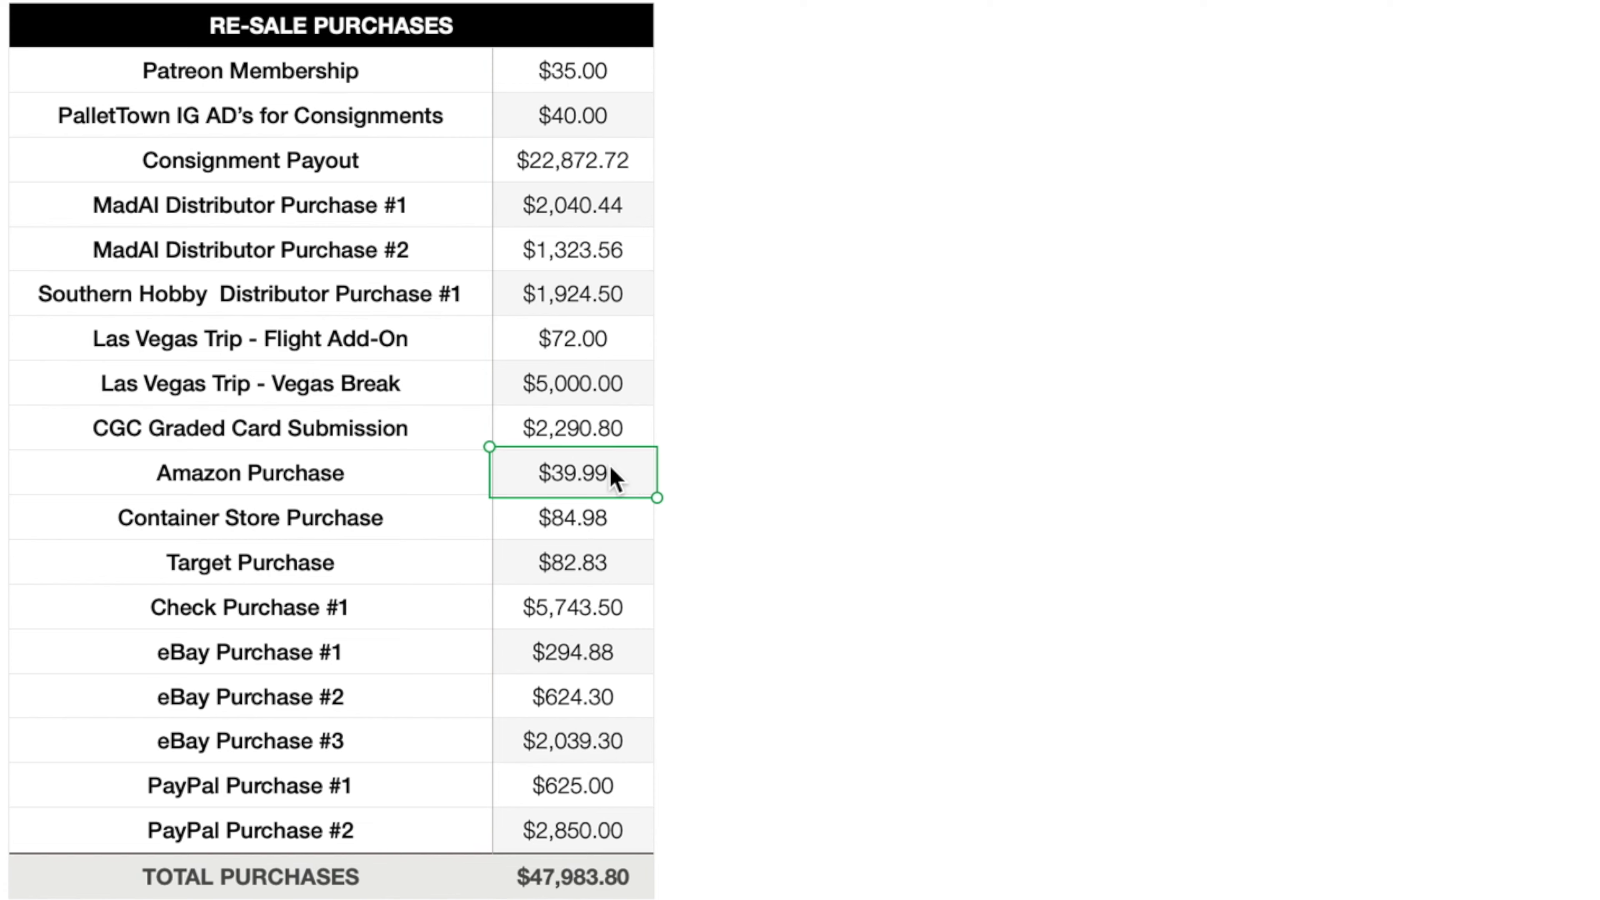
{"action": "mouse_move", "coordinate": [637, 492]}
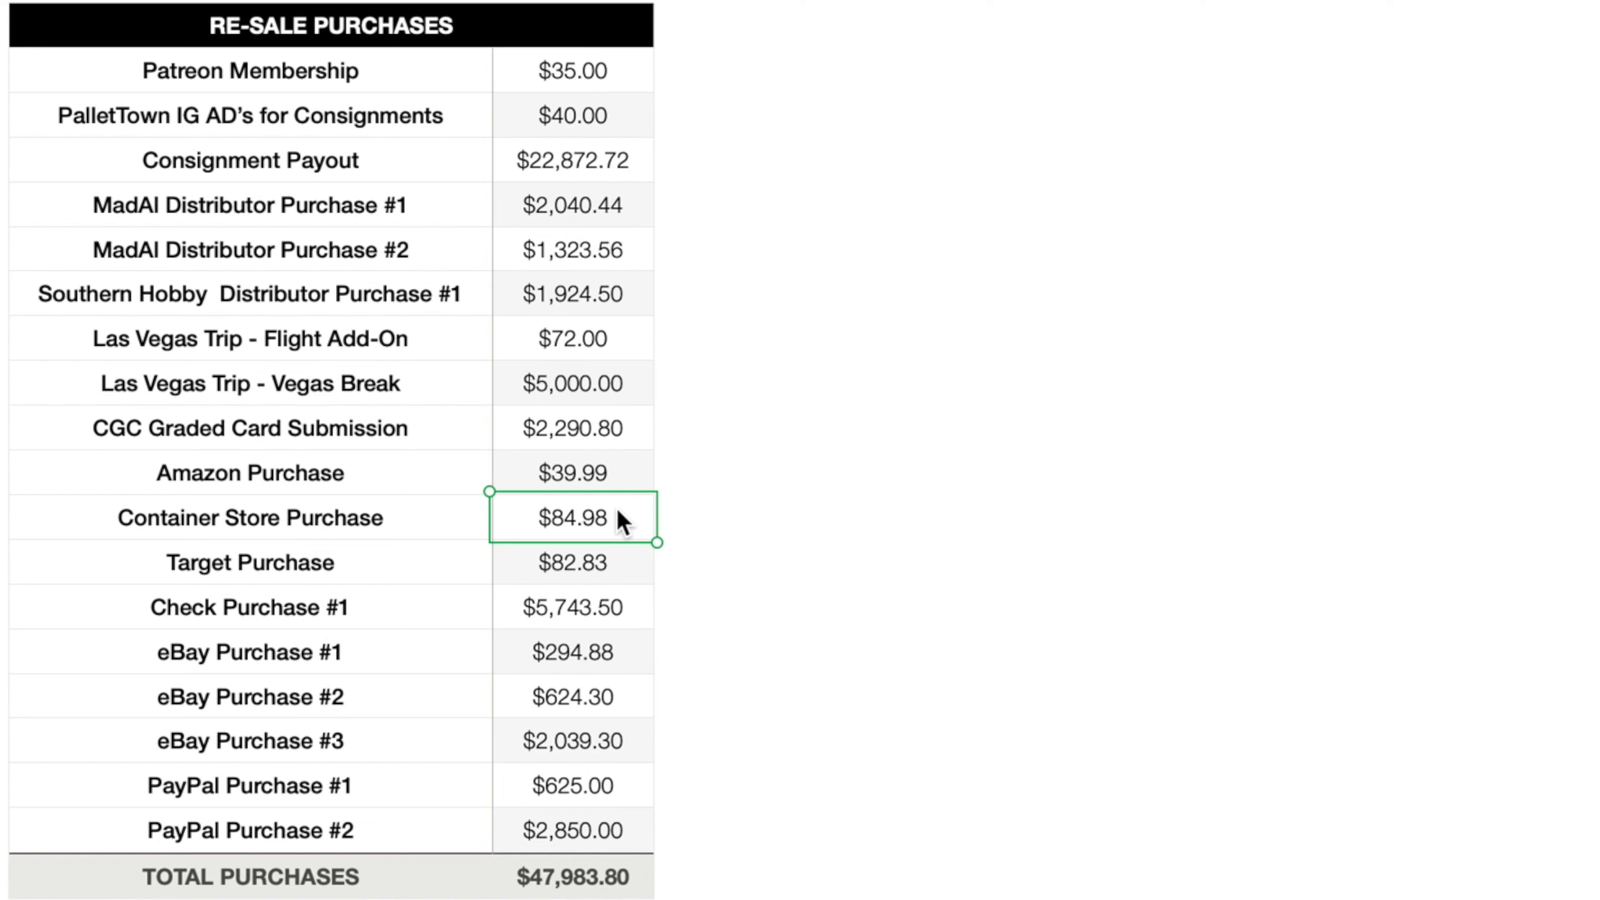
{"action": "mouse_move", "coordinate": [654, 532]}
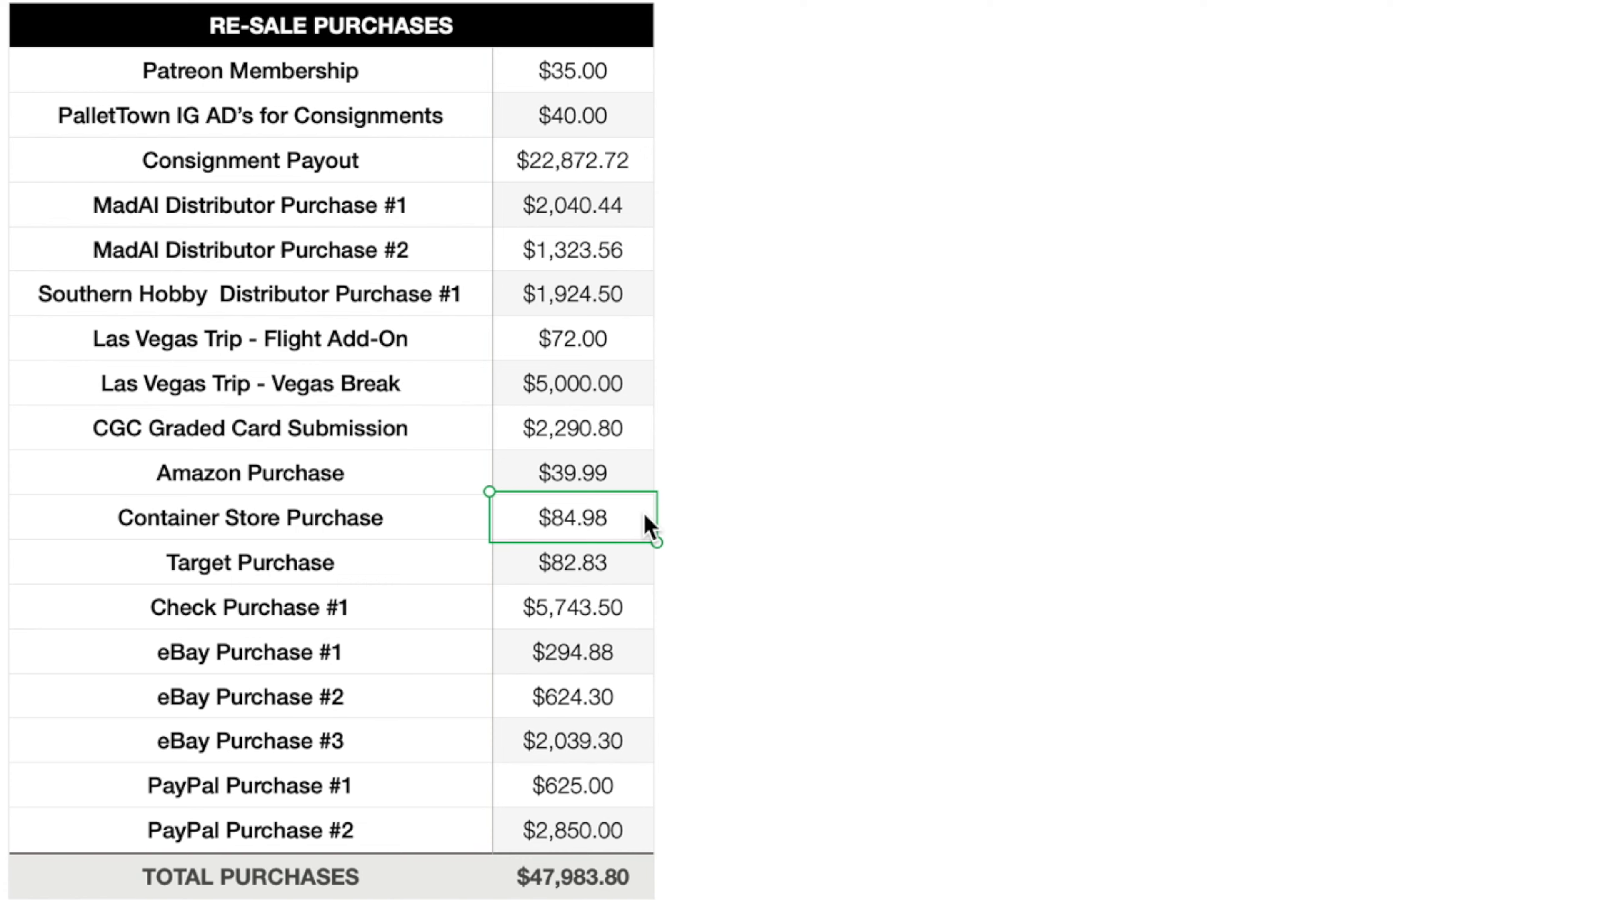
{"action": "left_click", "coordinate": [572, 563]}
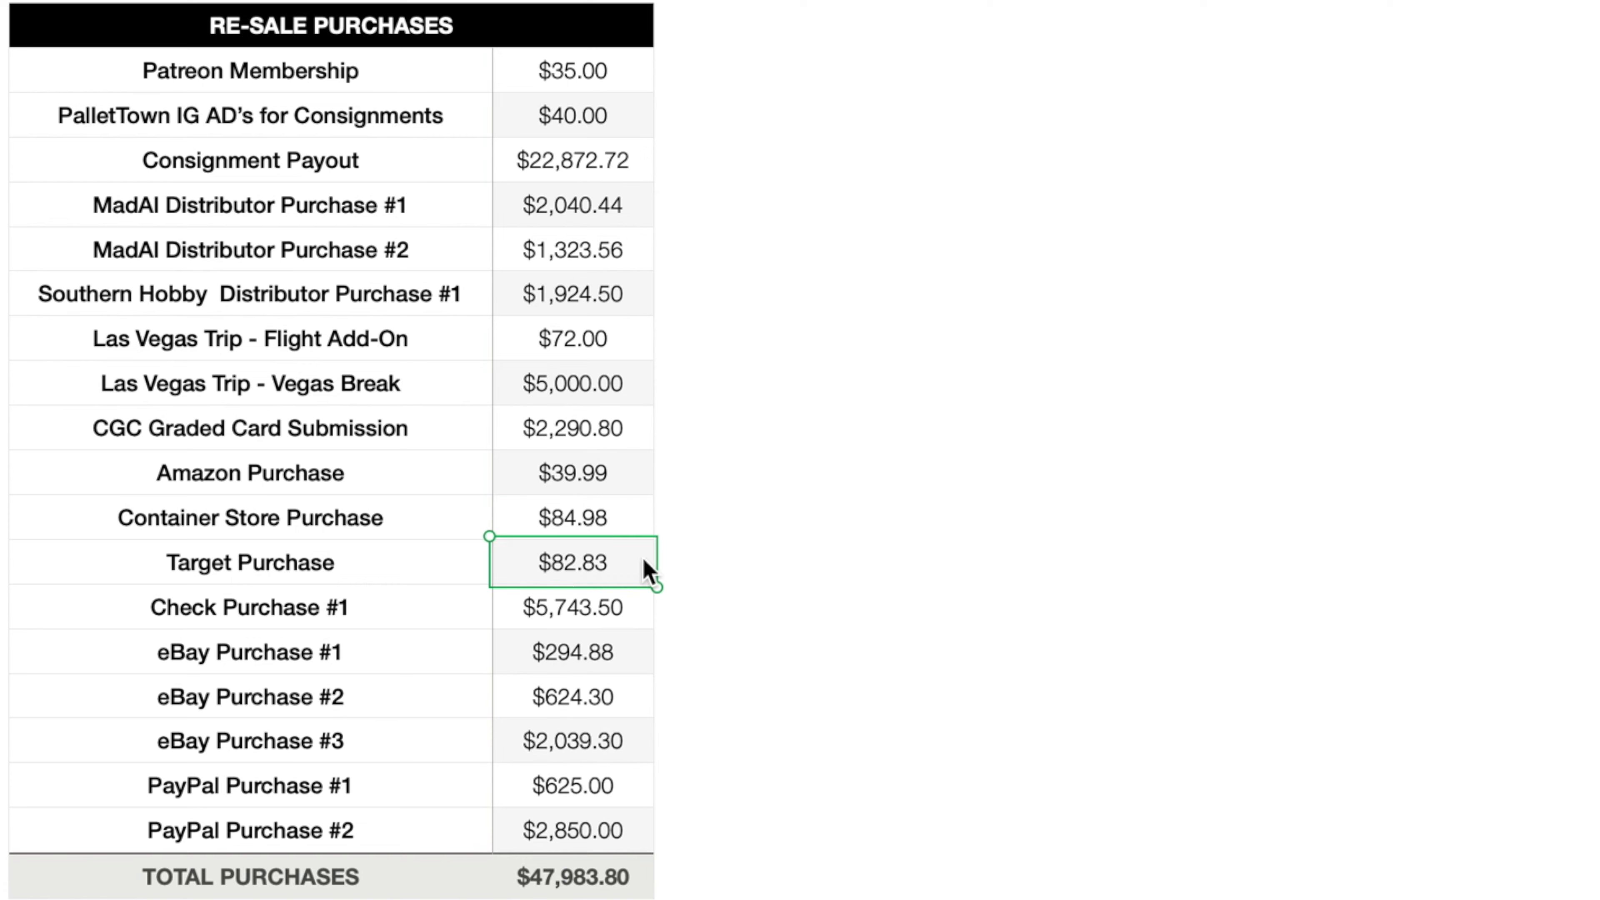
{"action": "mouse_move", "coordinate": [636, 589]}
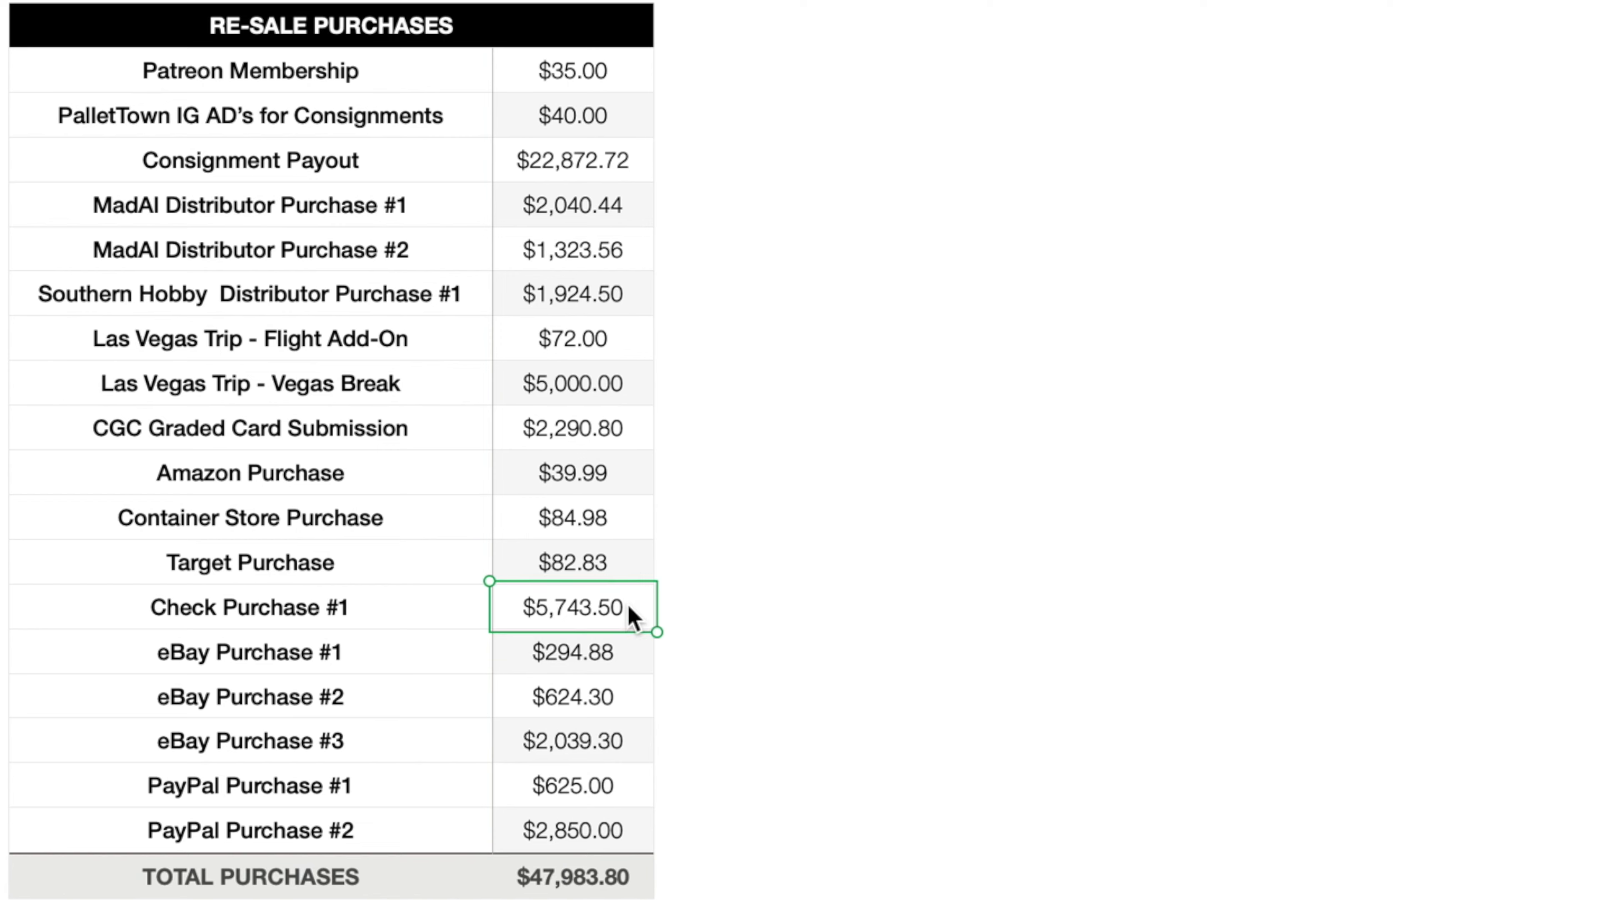
{"action": "mouse_move", "coordinate": [1065, 518]}
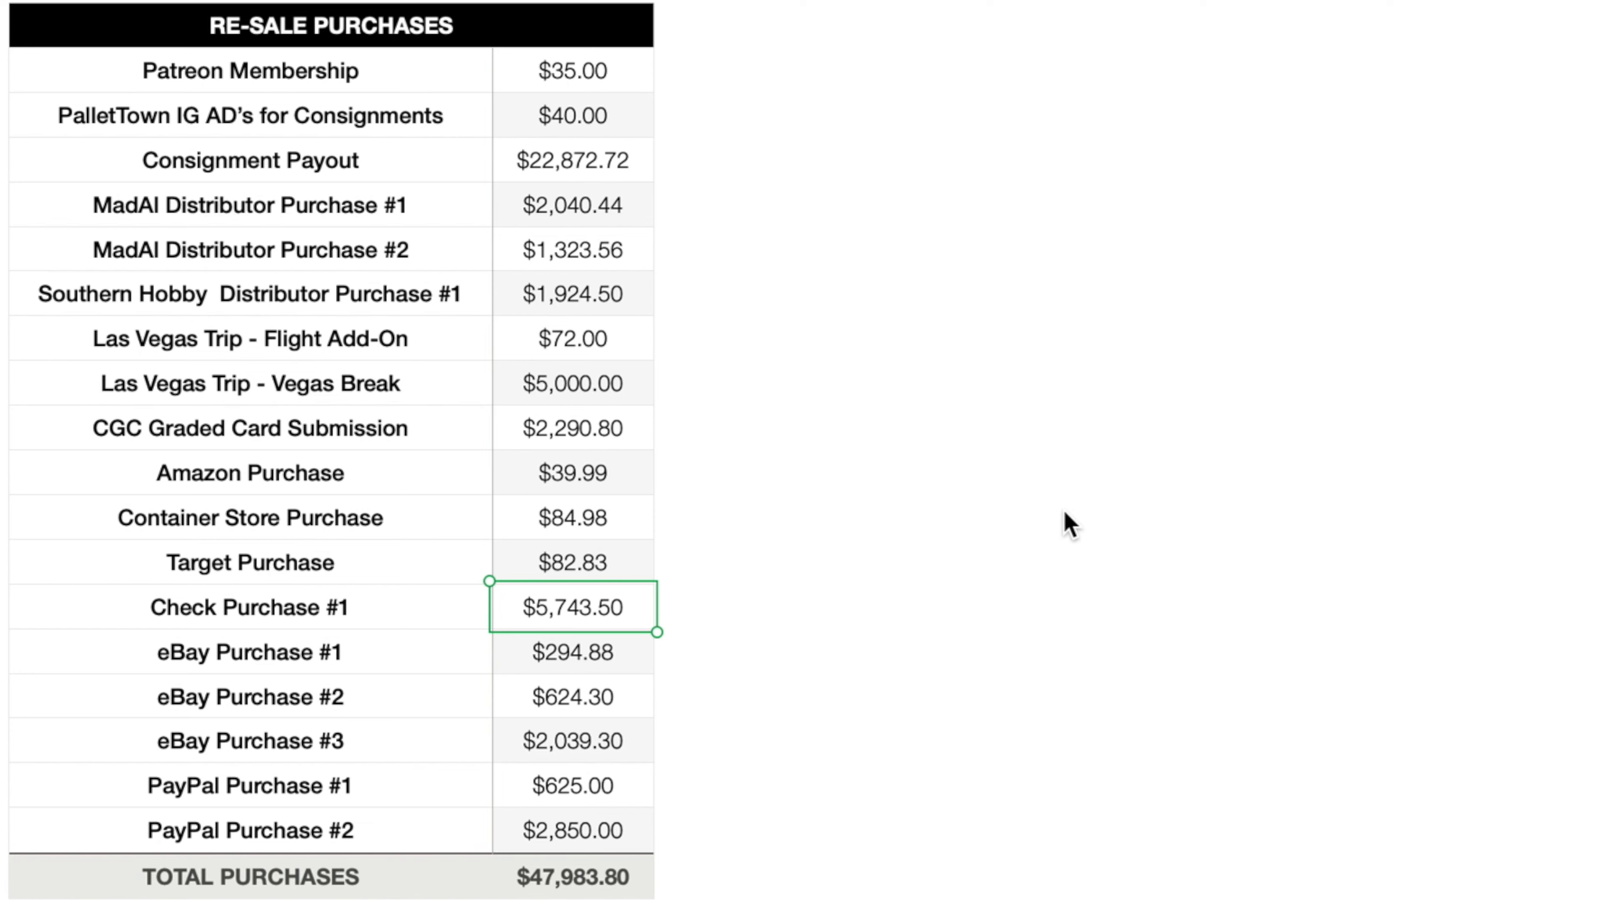
{"action": "left_click", "coordinate": [572, 653]}
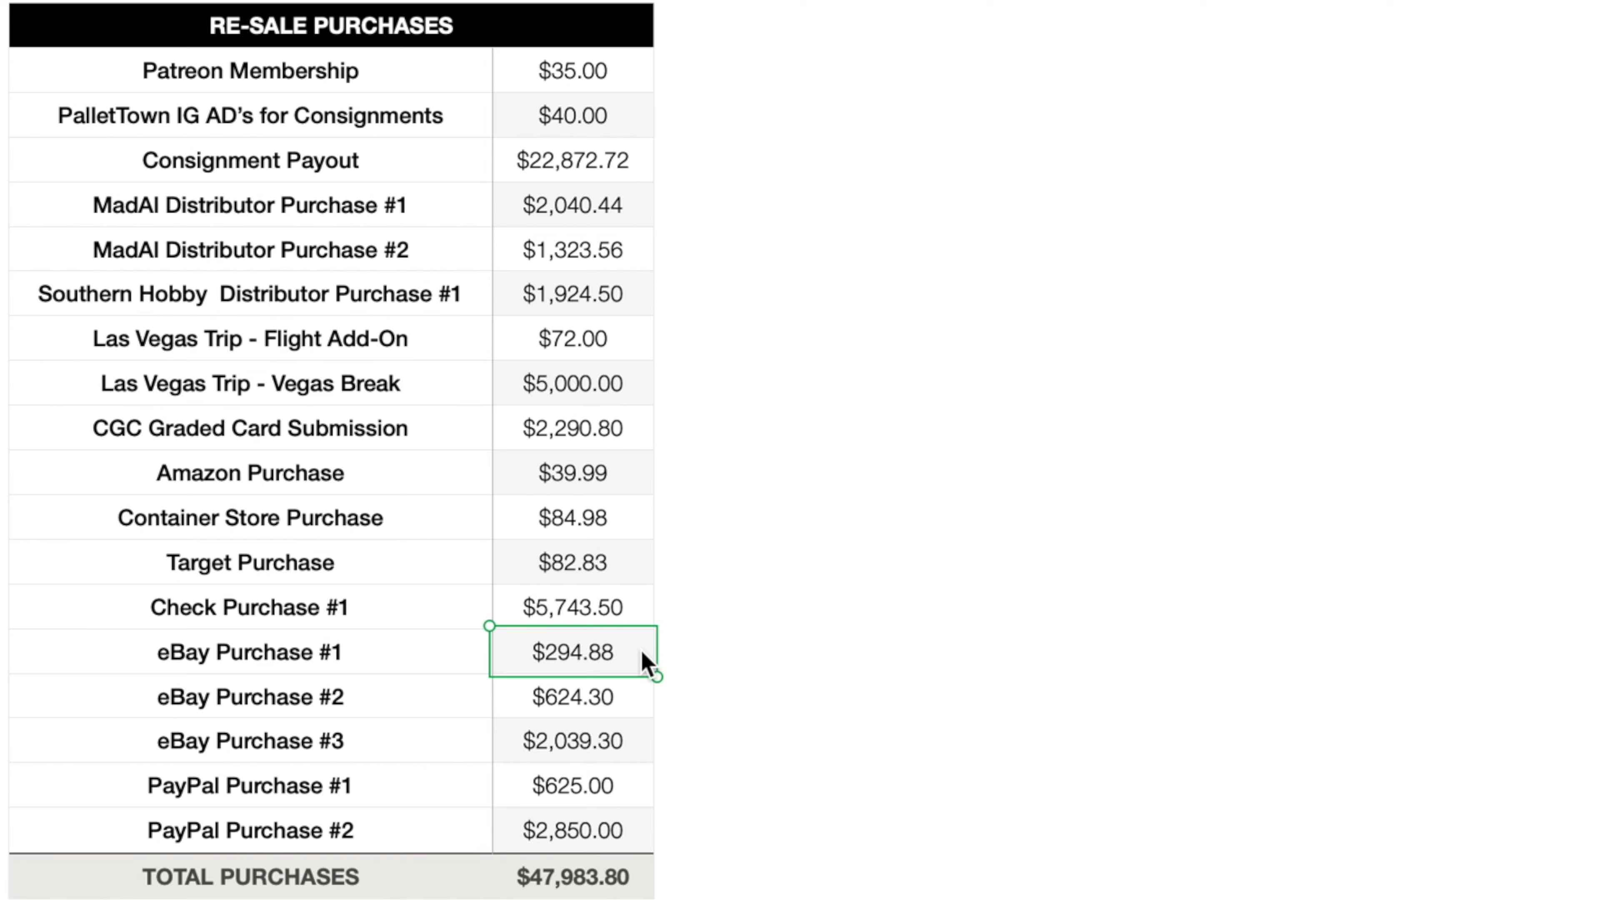
{"action": "left_click", "coordinate": [572, 697]}
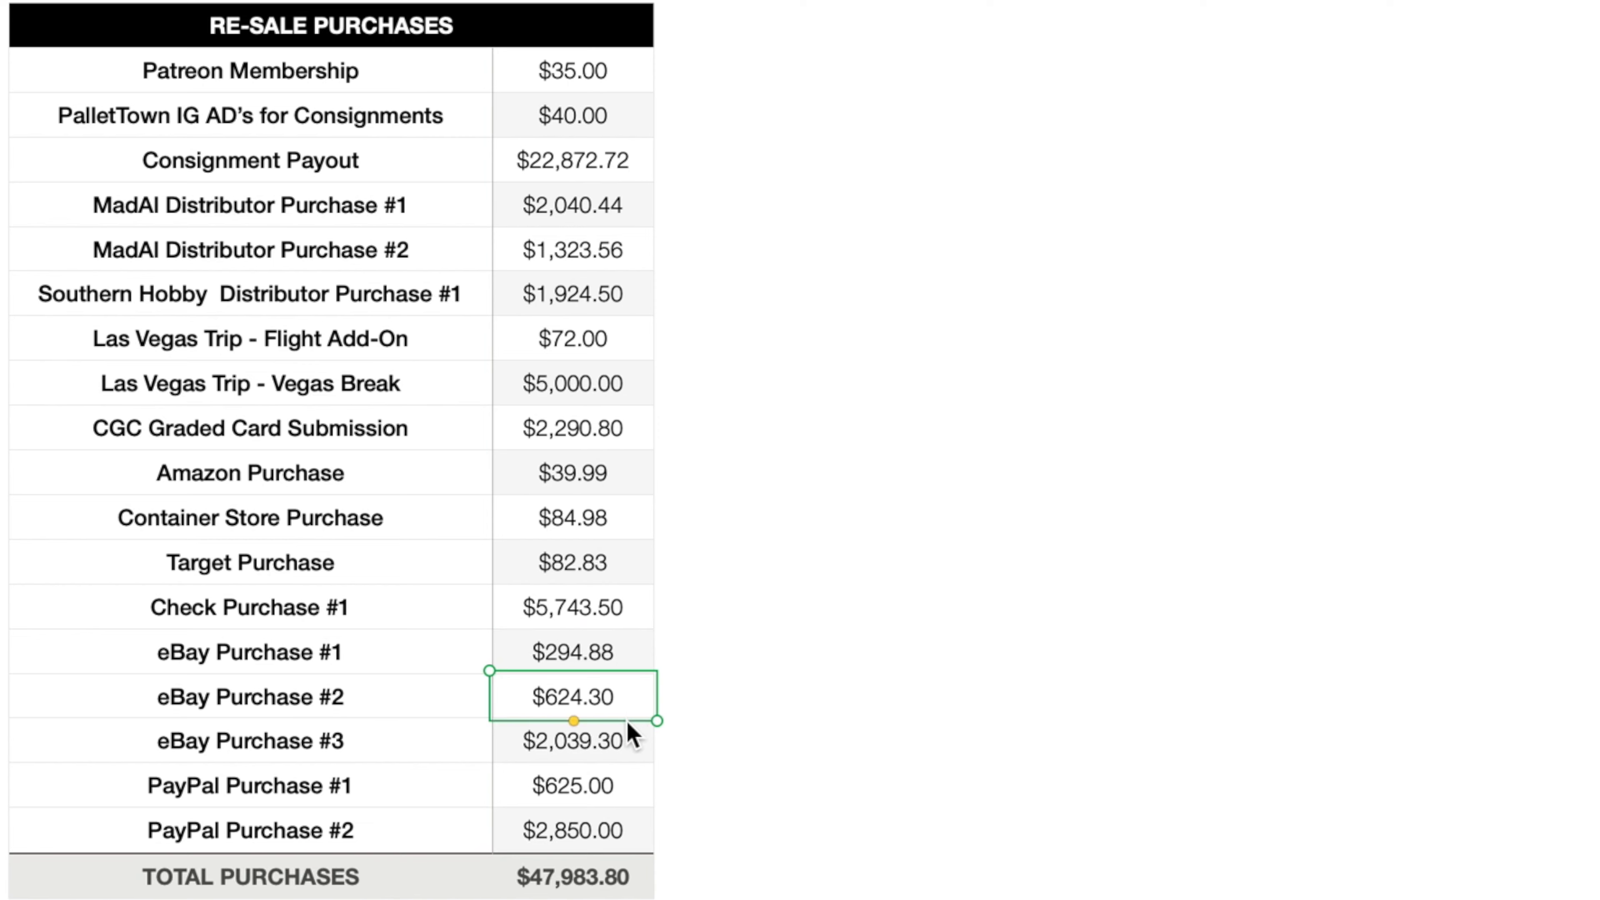
{"action": "left_click", "coordinate": [572, 742]}
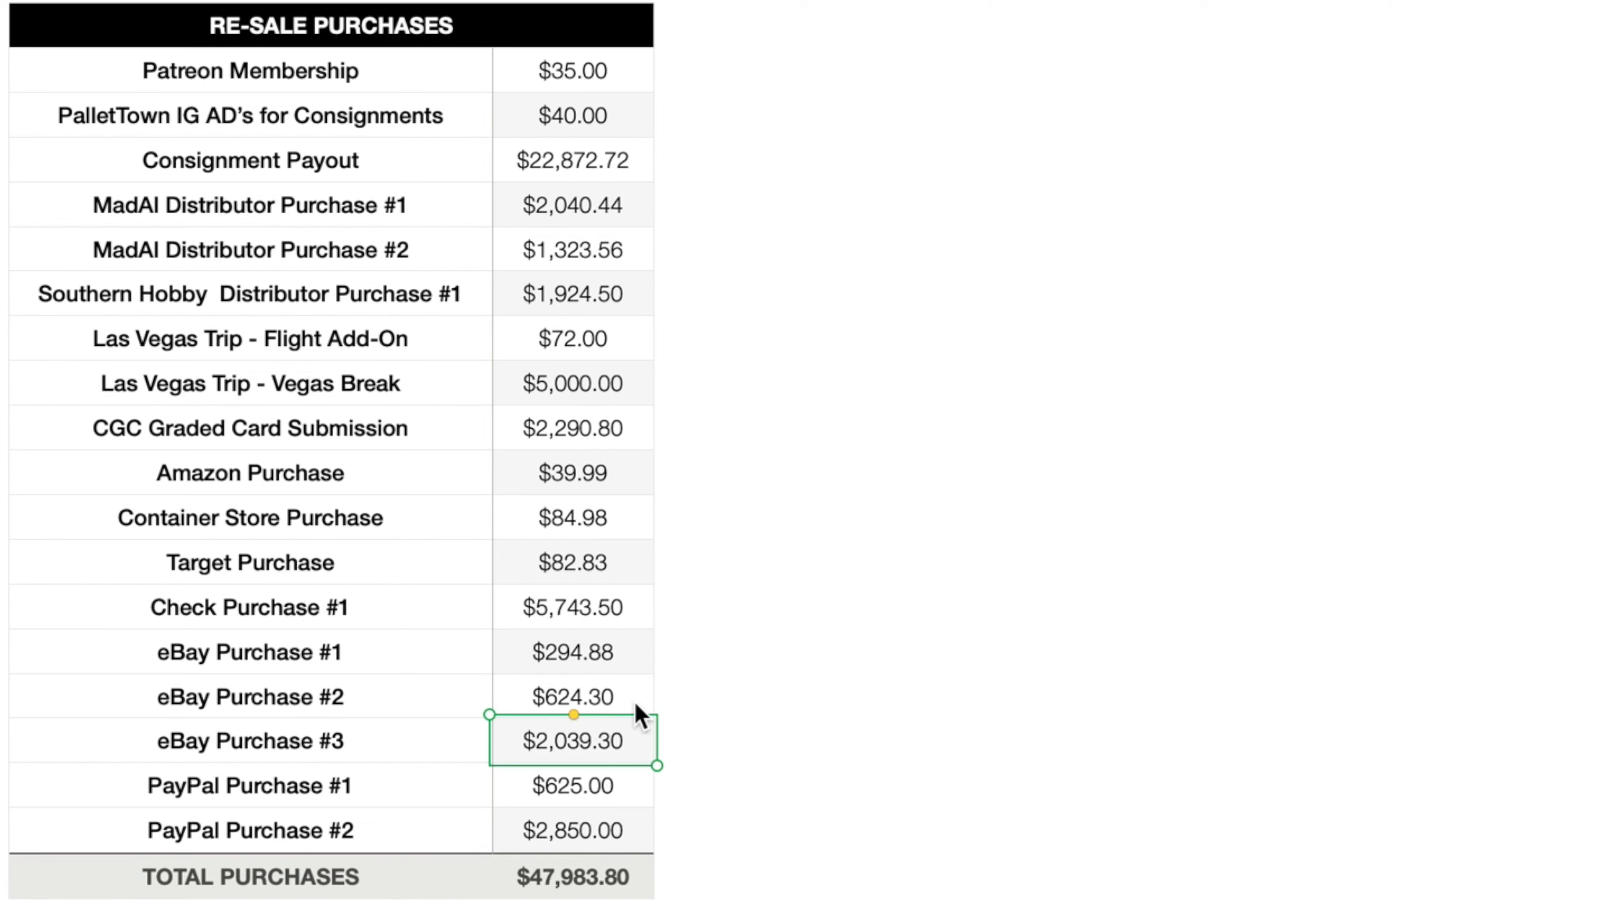
{"action": "left_click", "coordinate": [573, 697]}
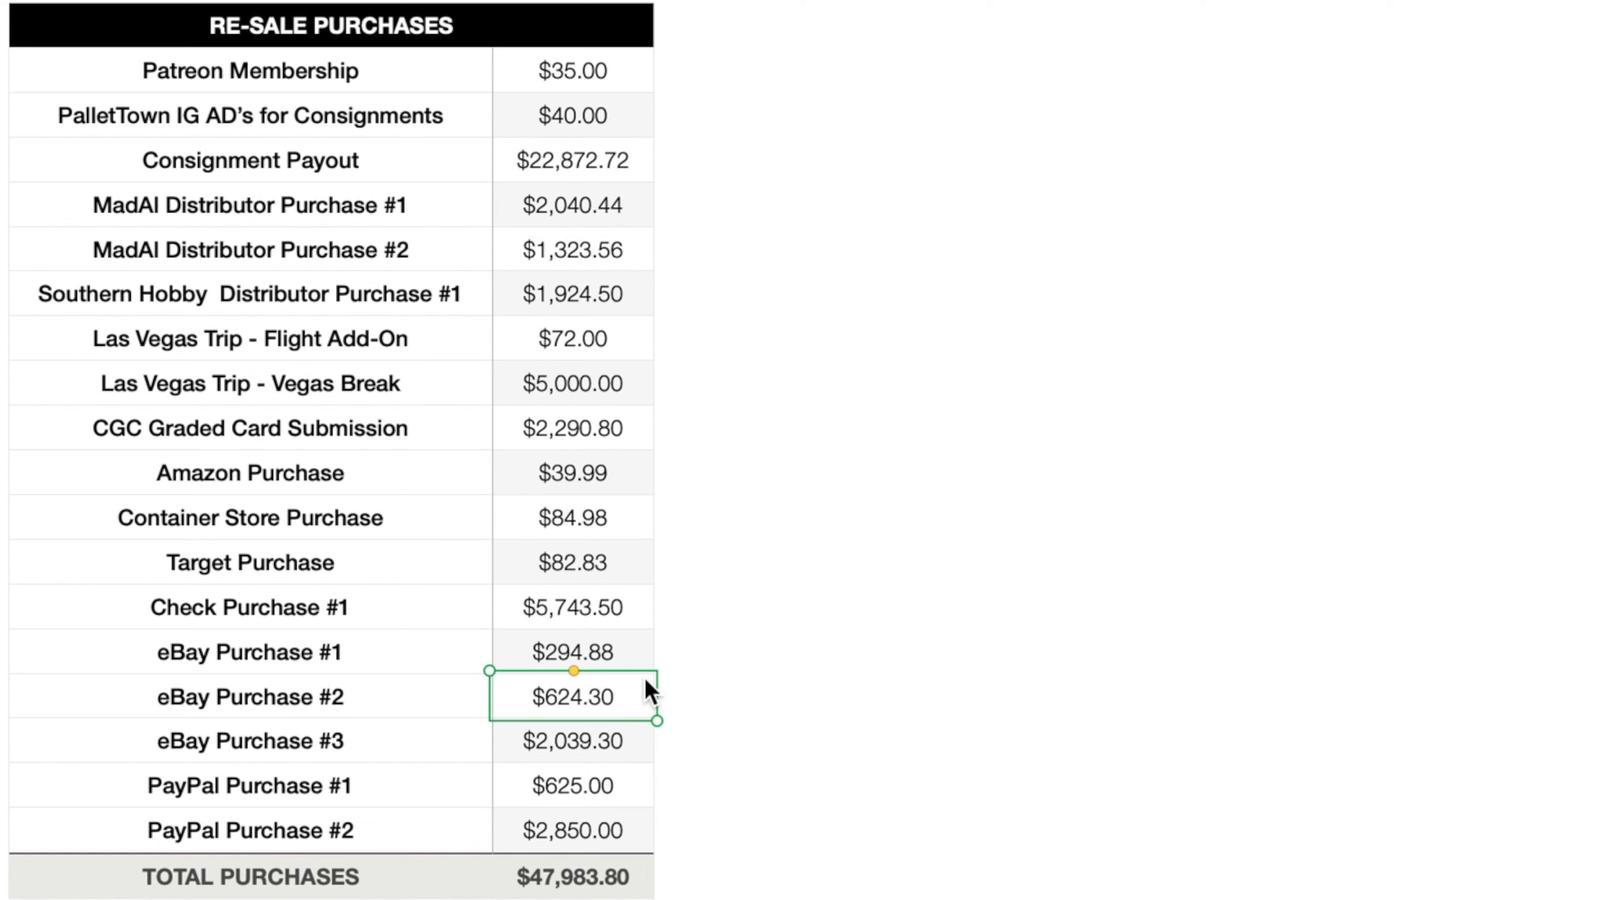
{"action": "left_click", "coordinate": [572, 742]}
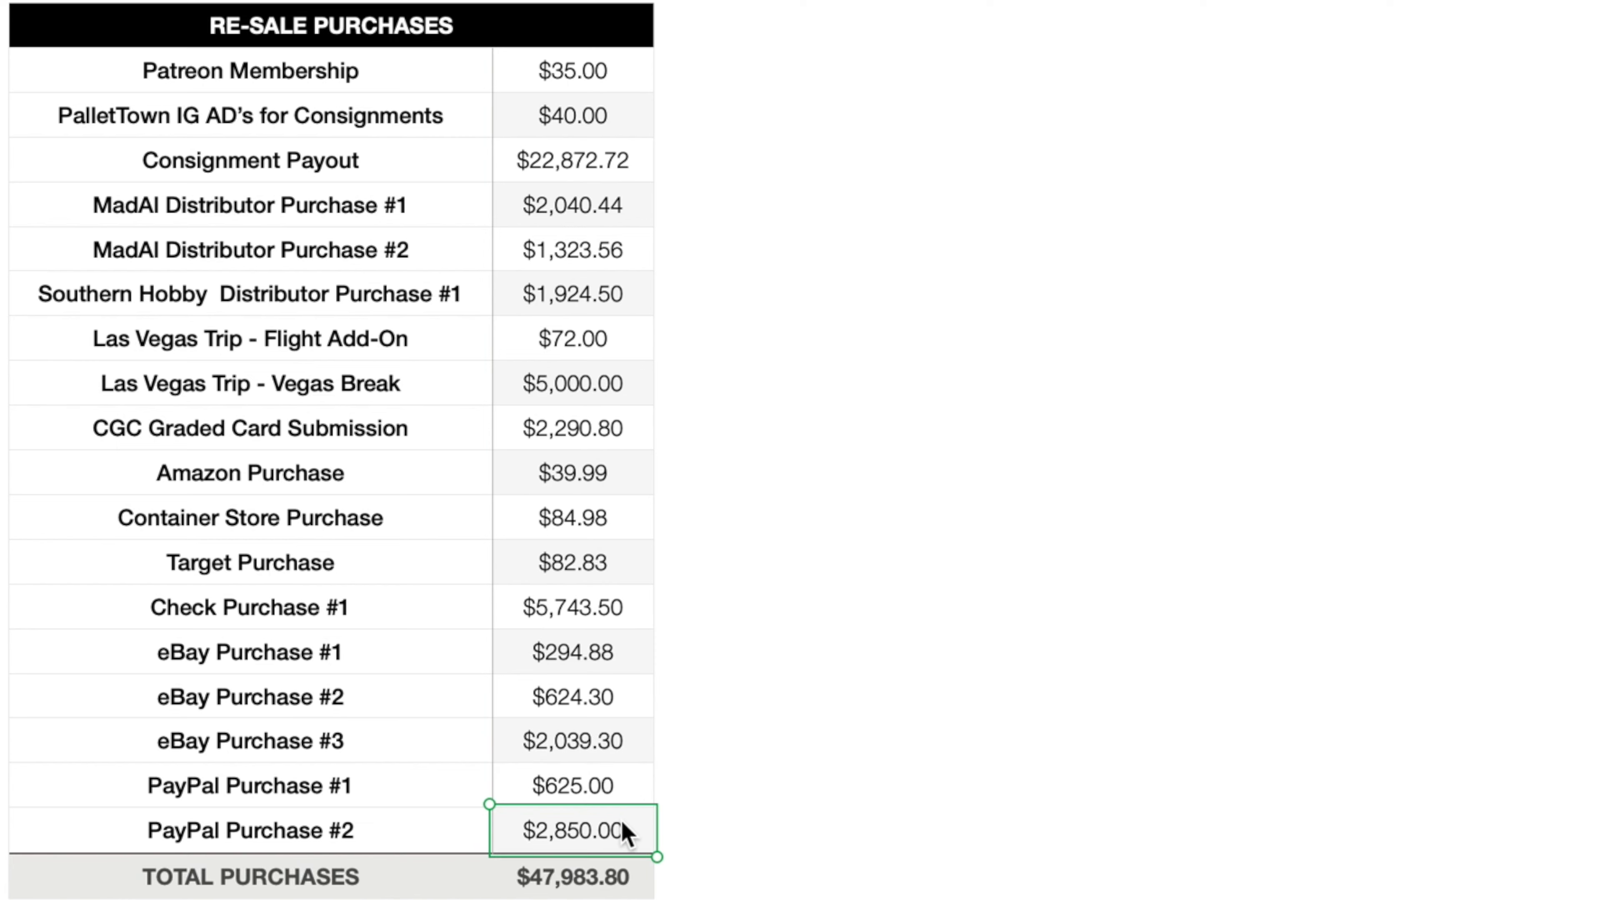
{"action": "mouse_move", "coordinate": [632, 841]}
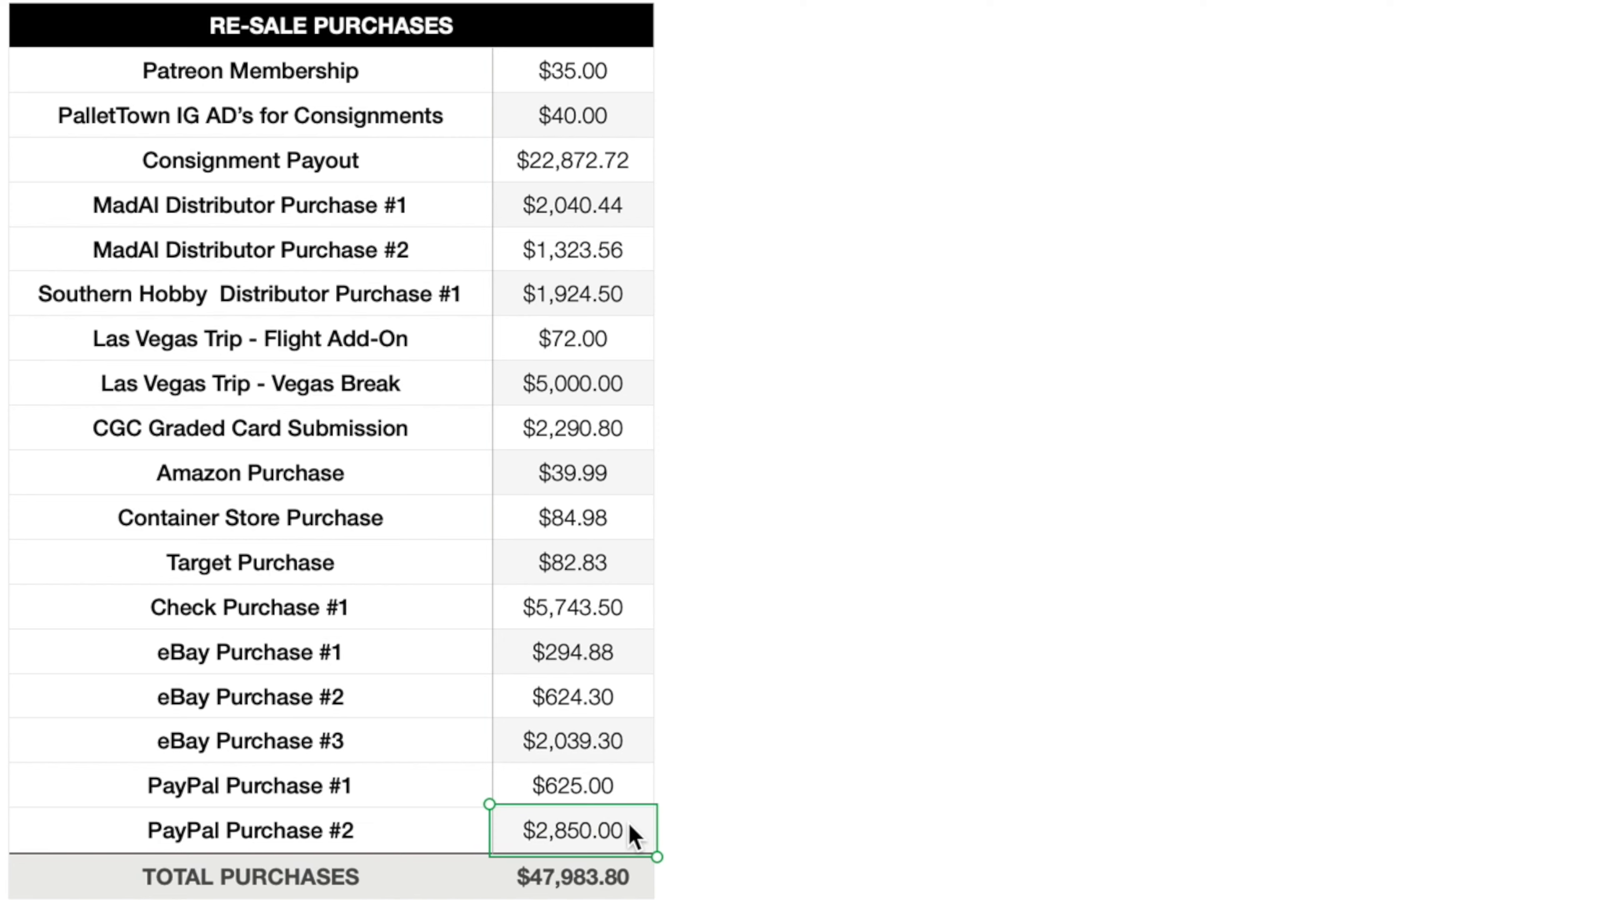
{"action": "mouse_move", "coordinate": [617, 104]}
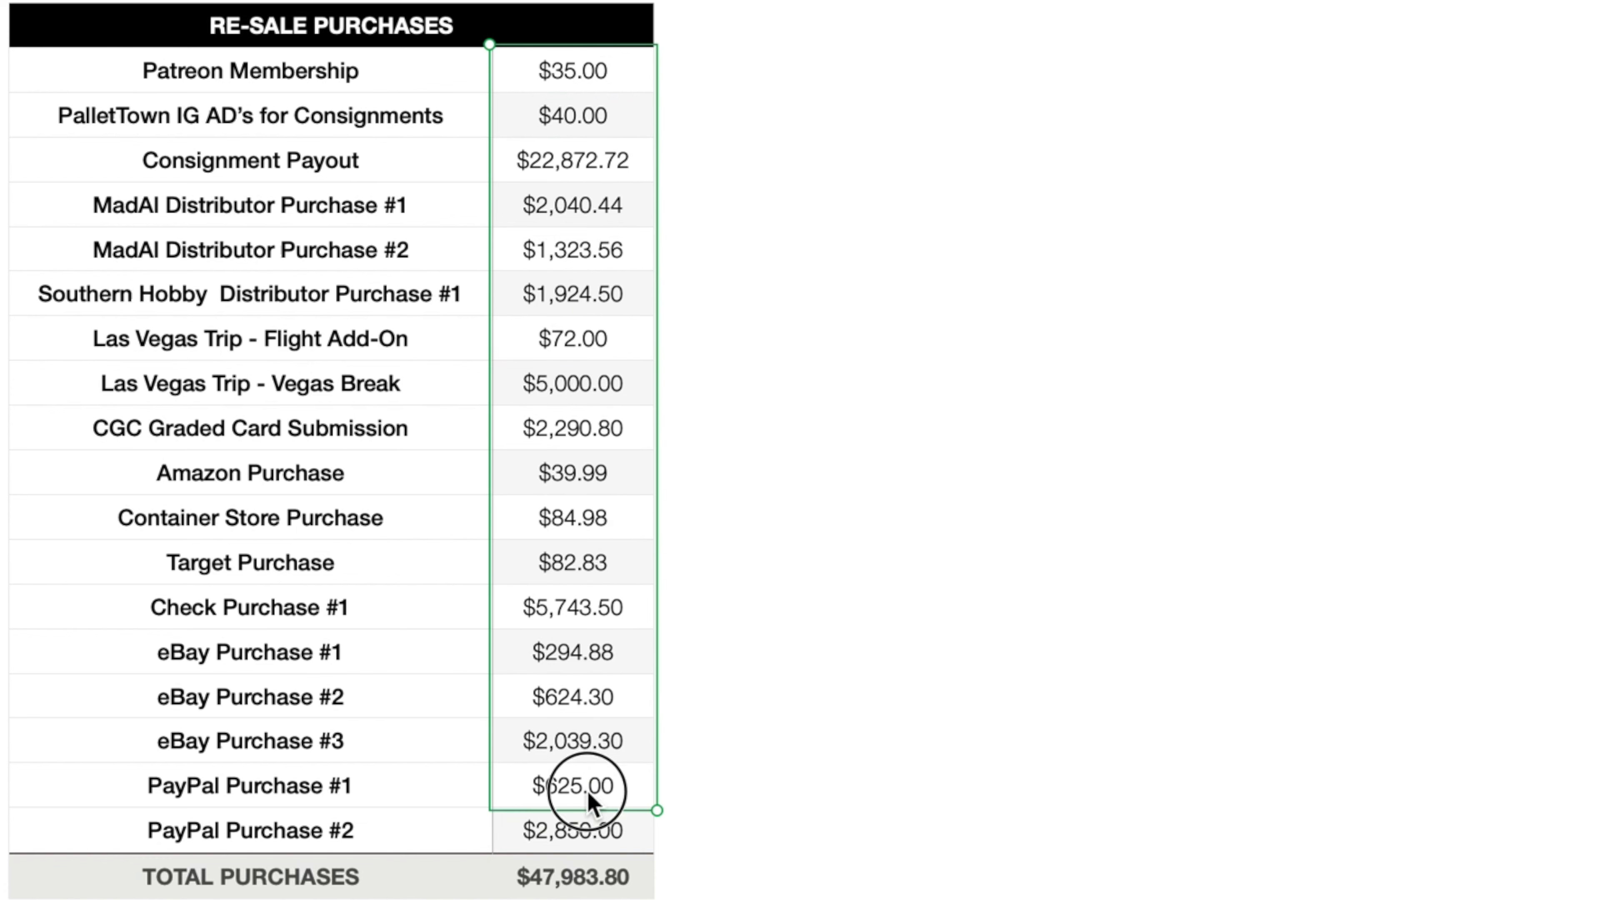
{"action": "left_click", "coordinate": [579, 876]}
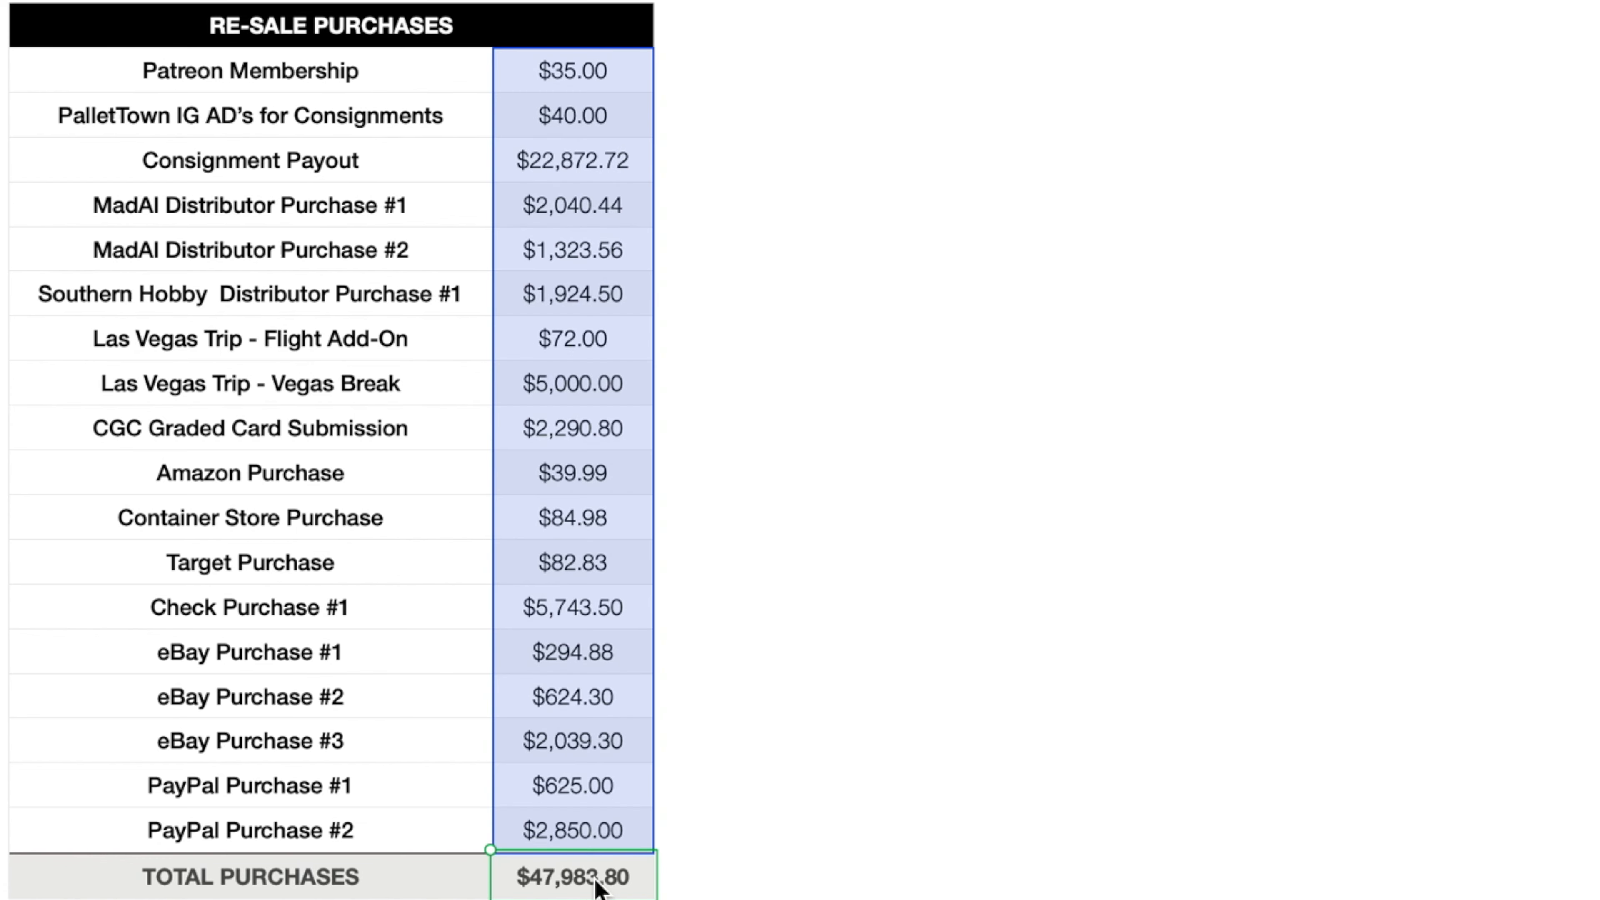
{"action": "mouse_move", "coordinate": [669, 737]}
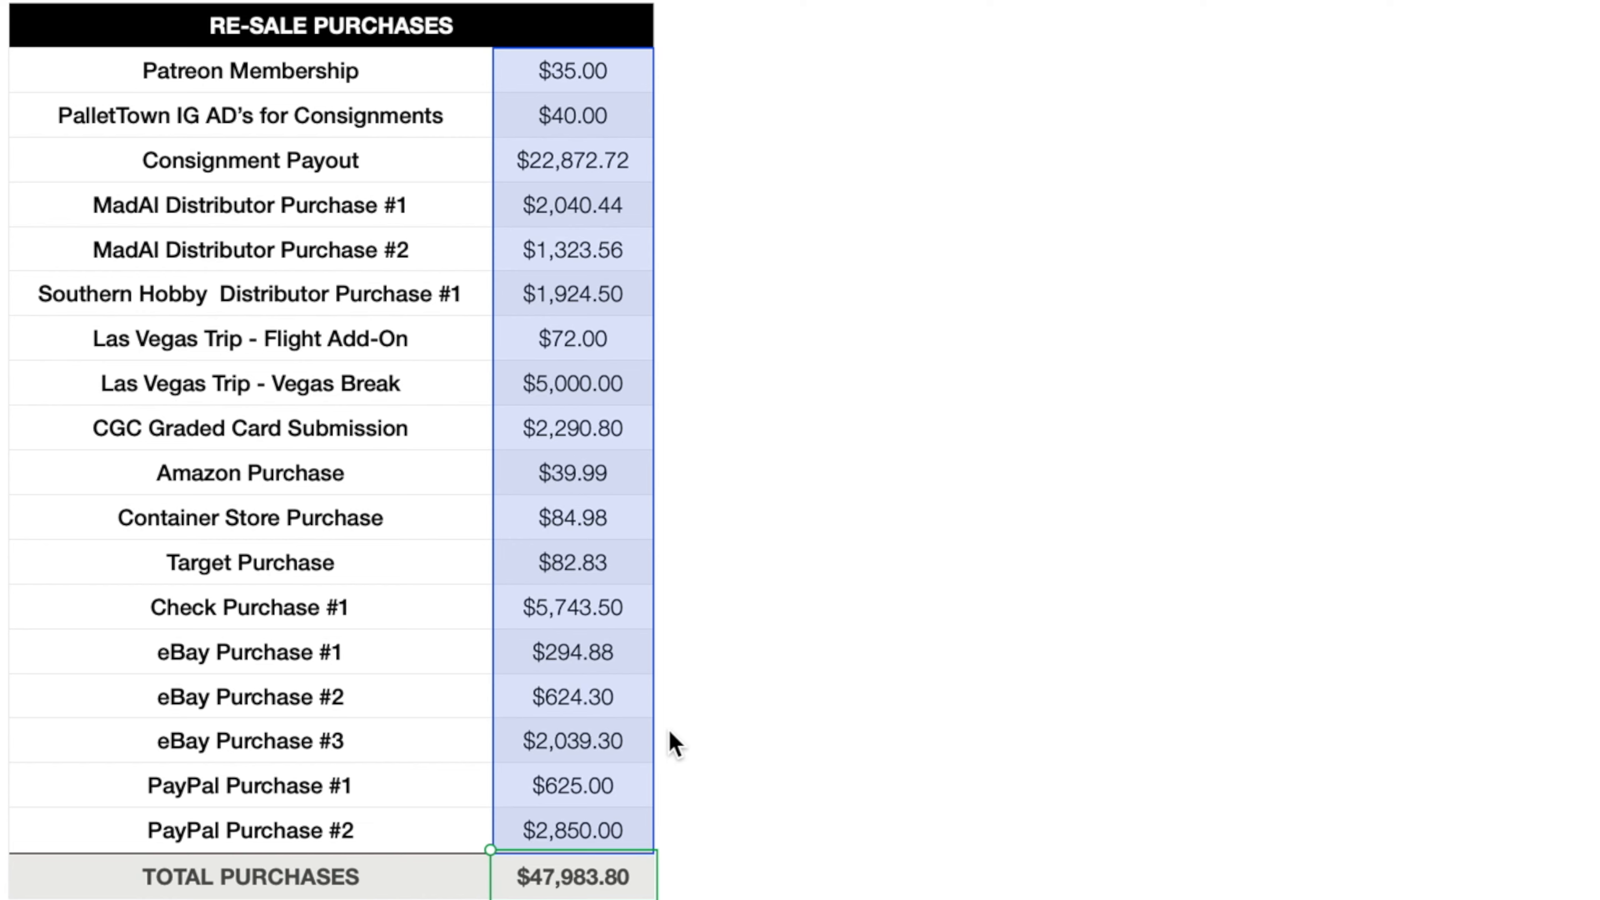
{"action": "mouse_move", "coordinate": [646, 885]}
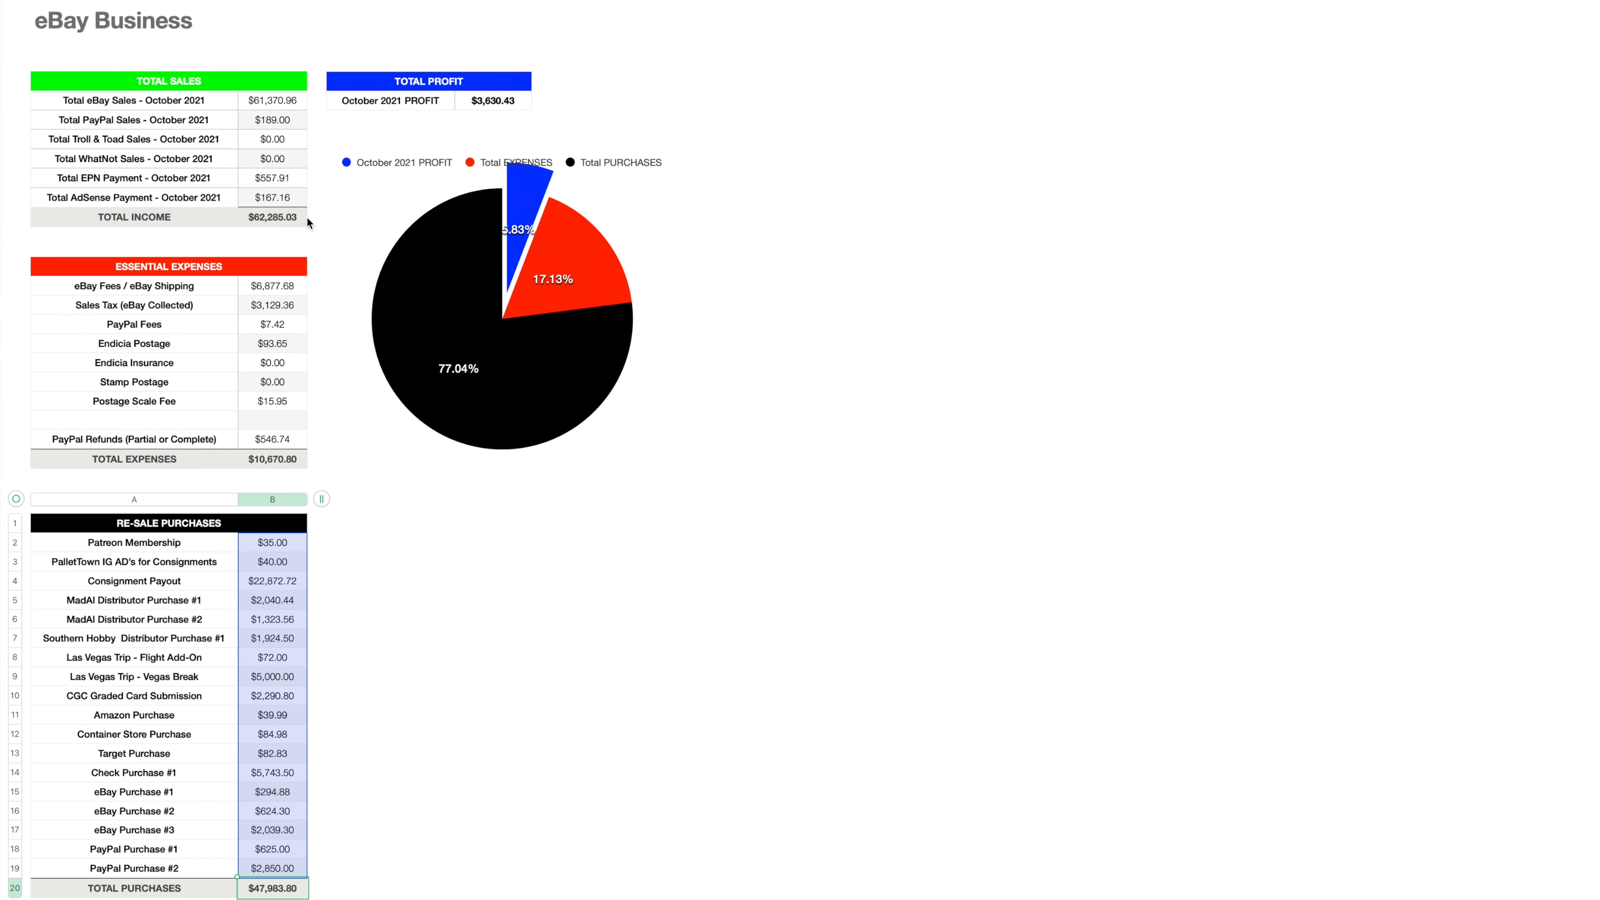
{"action": "mouse_move", "coordinate": [290, 228]}
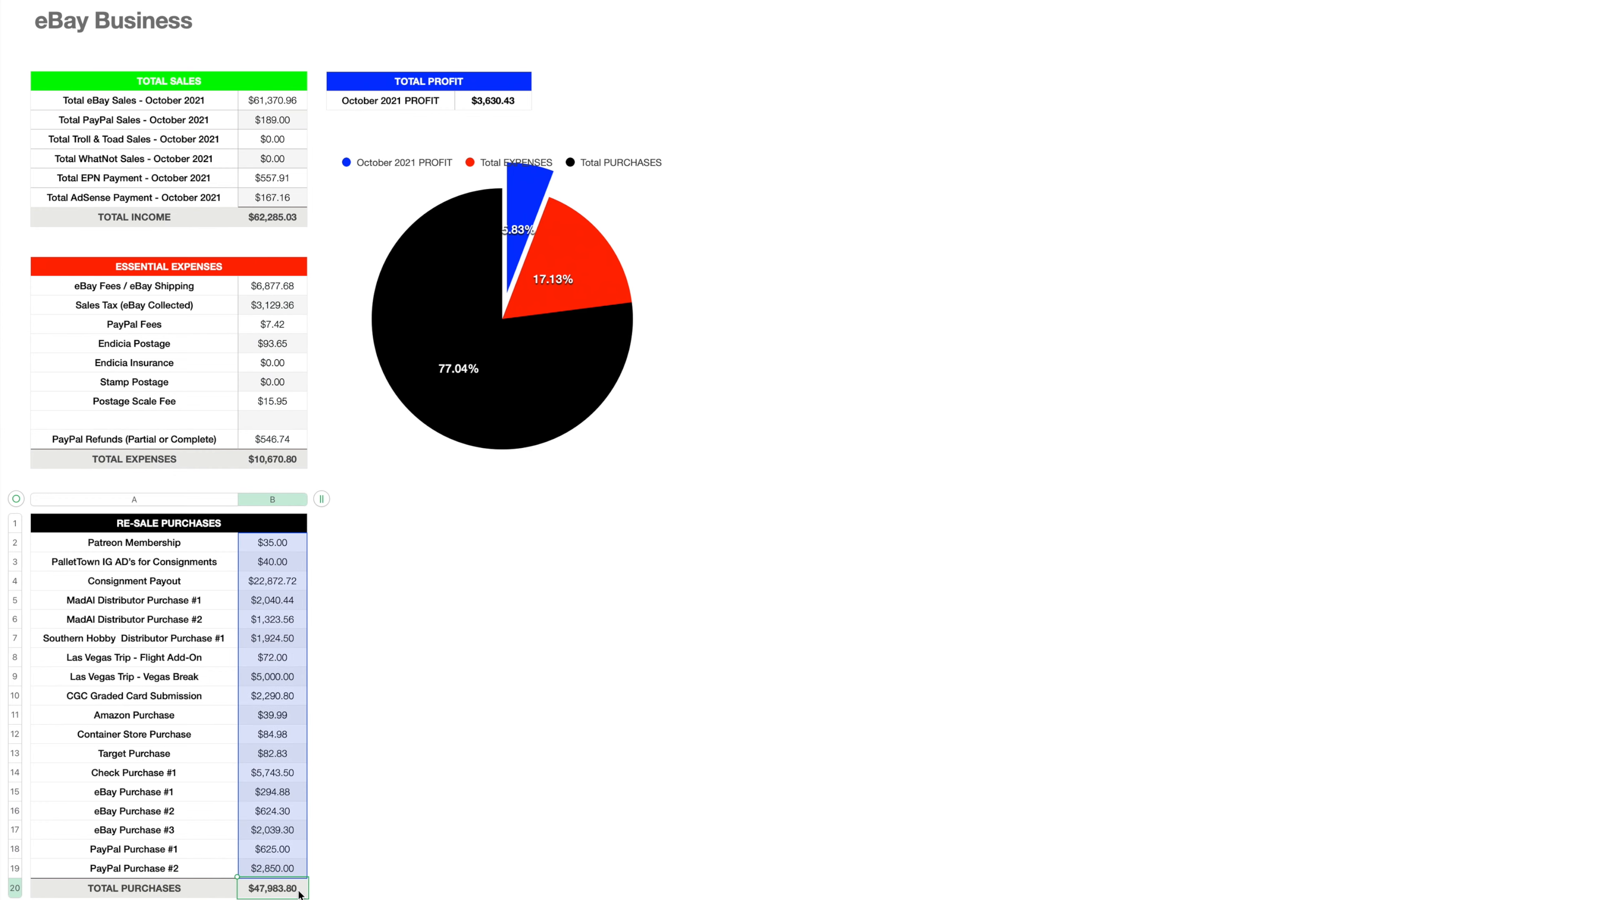
{"action": "mouse_move", "coordinate": [526, 103]}
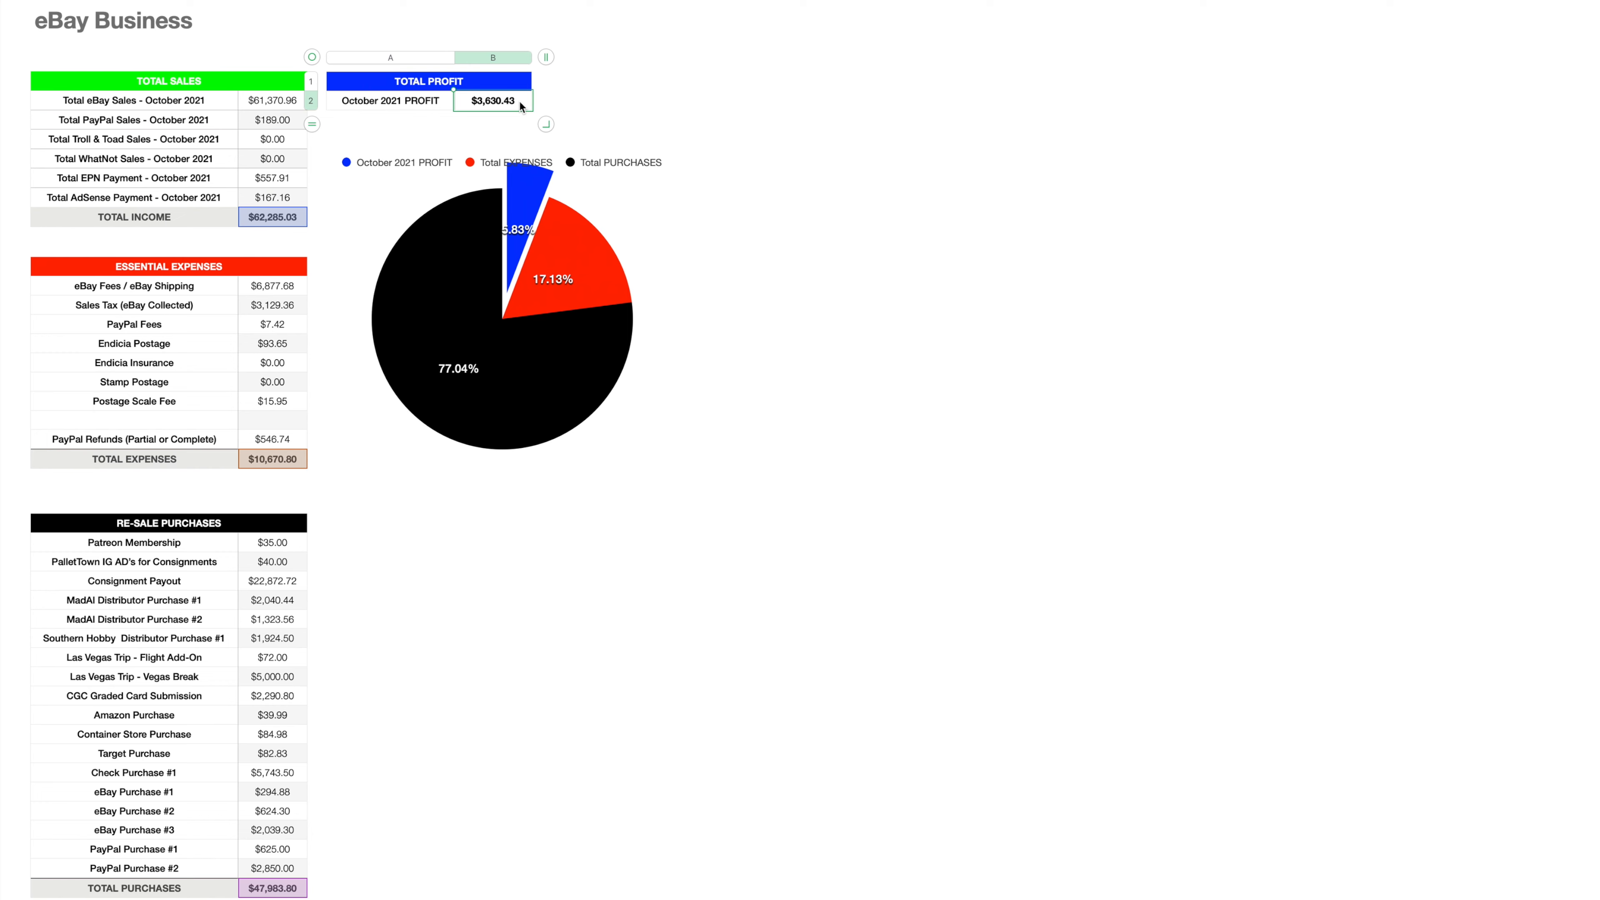
{"action": "mouse_move", "coordinate": [492, 424]}
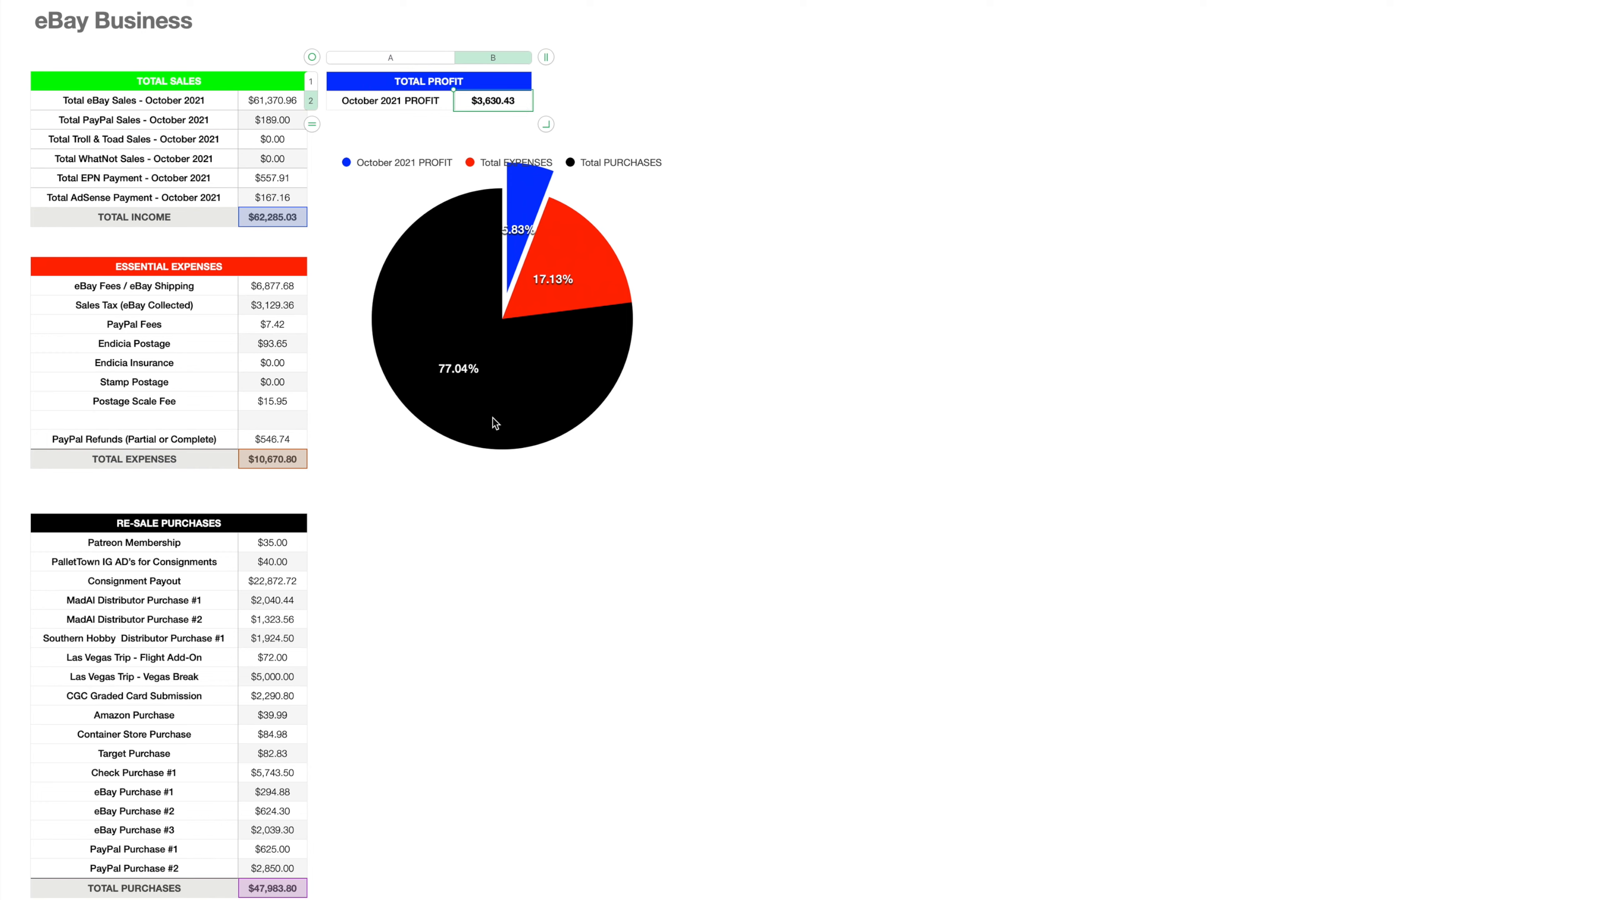
{"action": "mouse_move", "coordinate": [288, 607]}
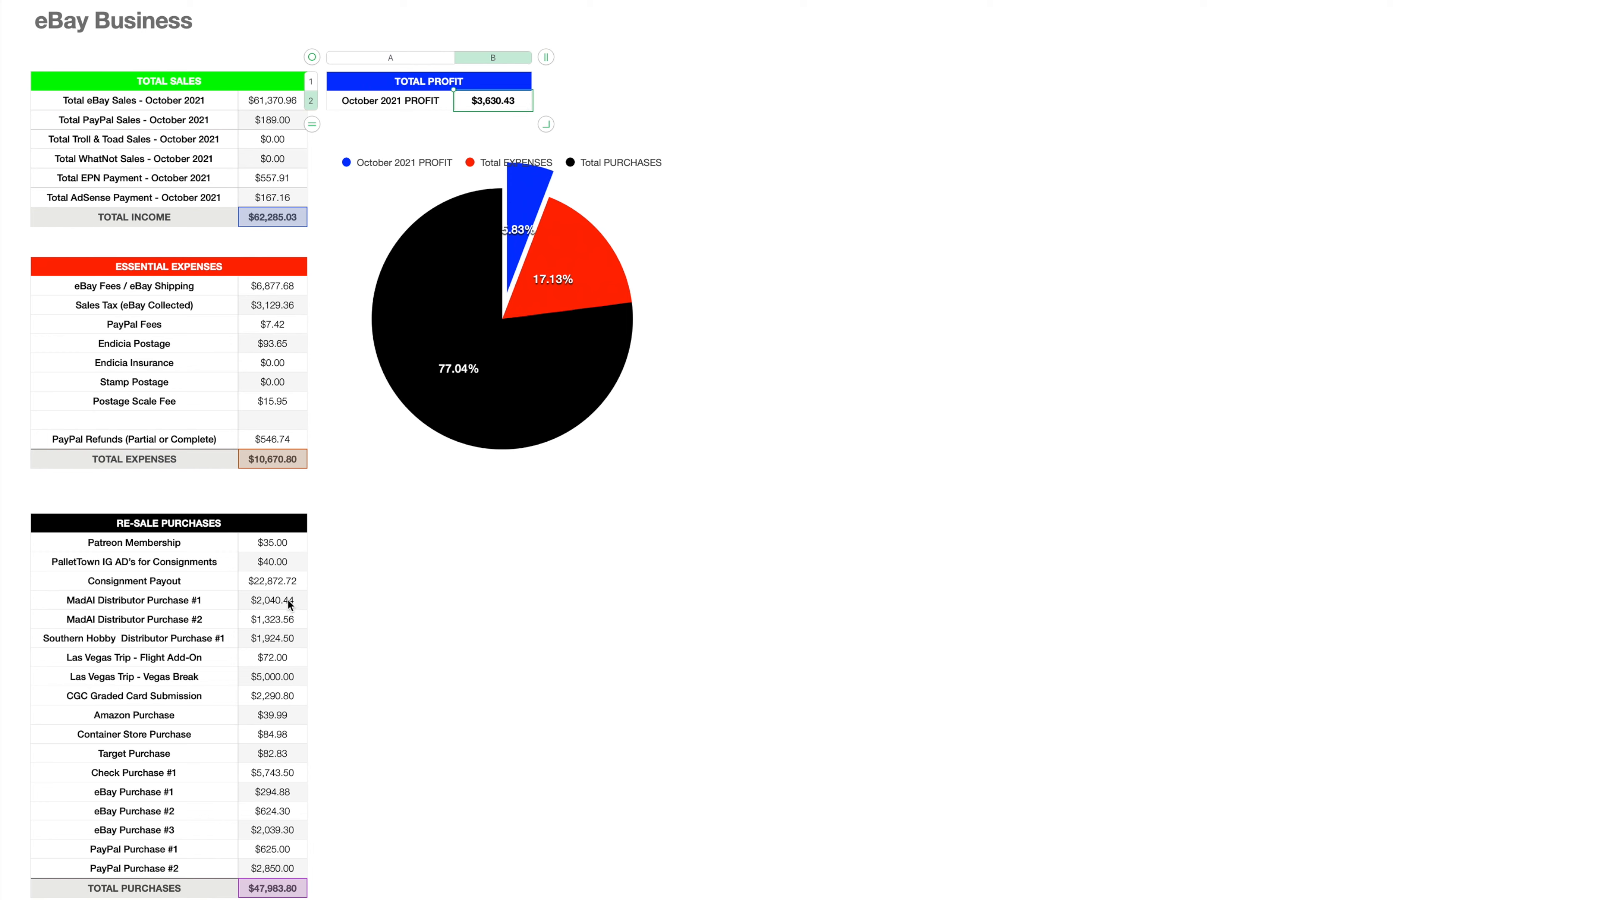
{"action": "mouse_move", "coordinate": [288, 661]}
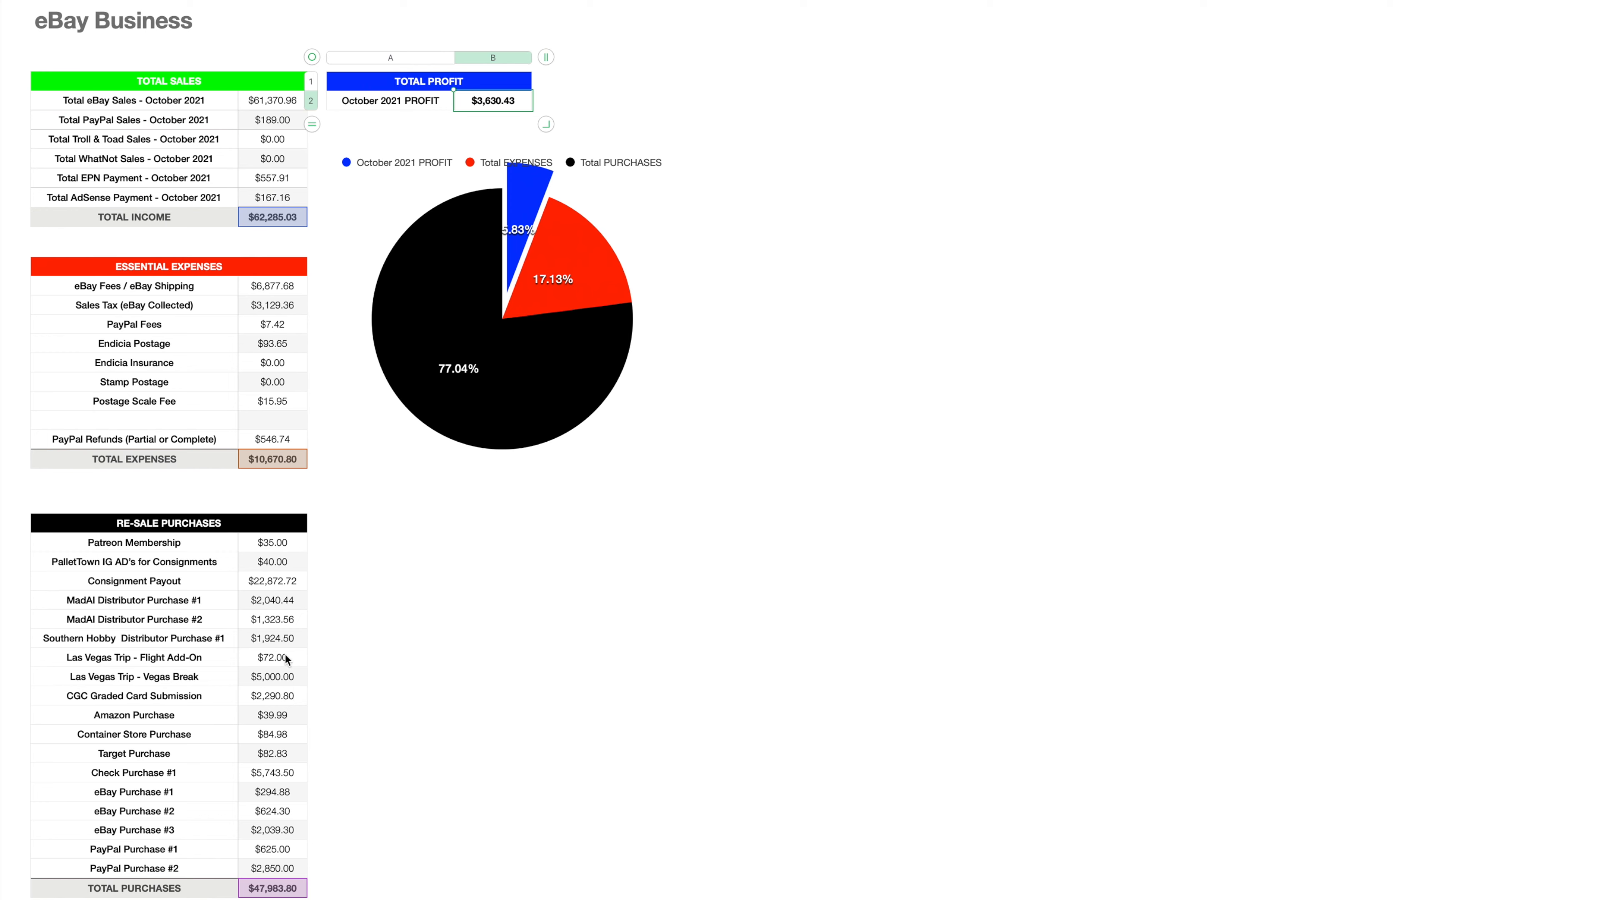
{"action": "mouse_move", "coordinate": [294, 684]}
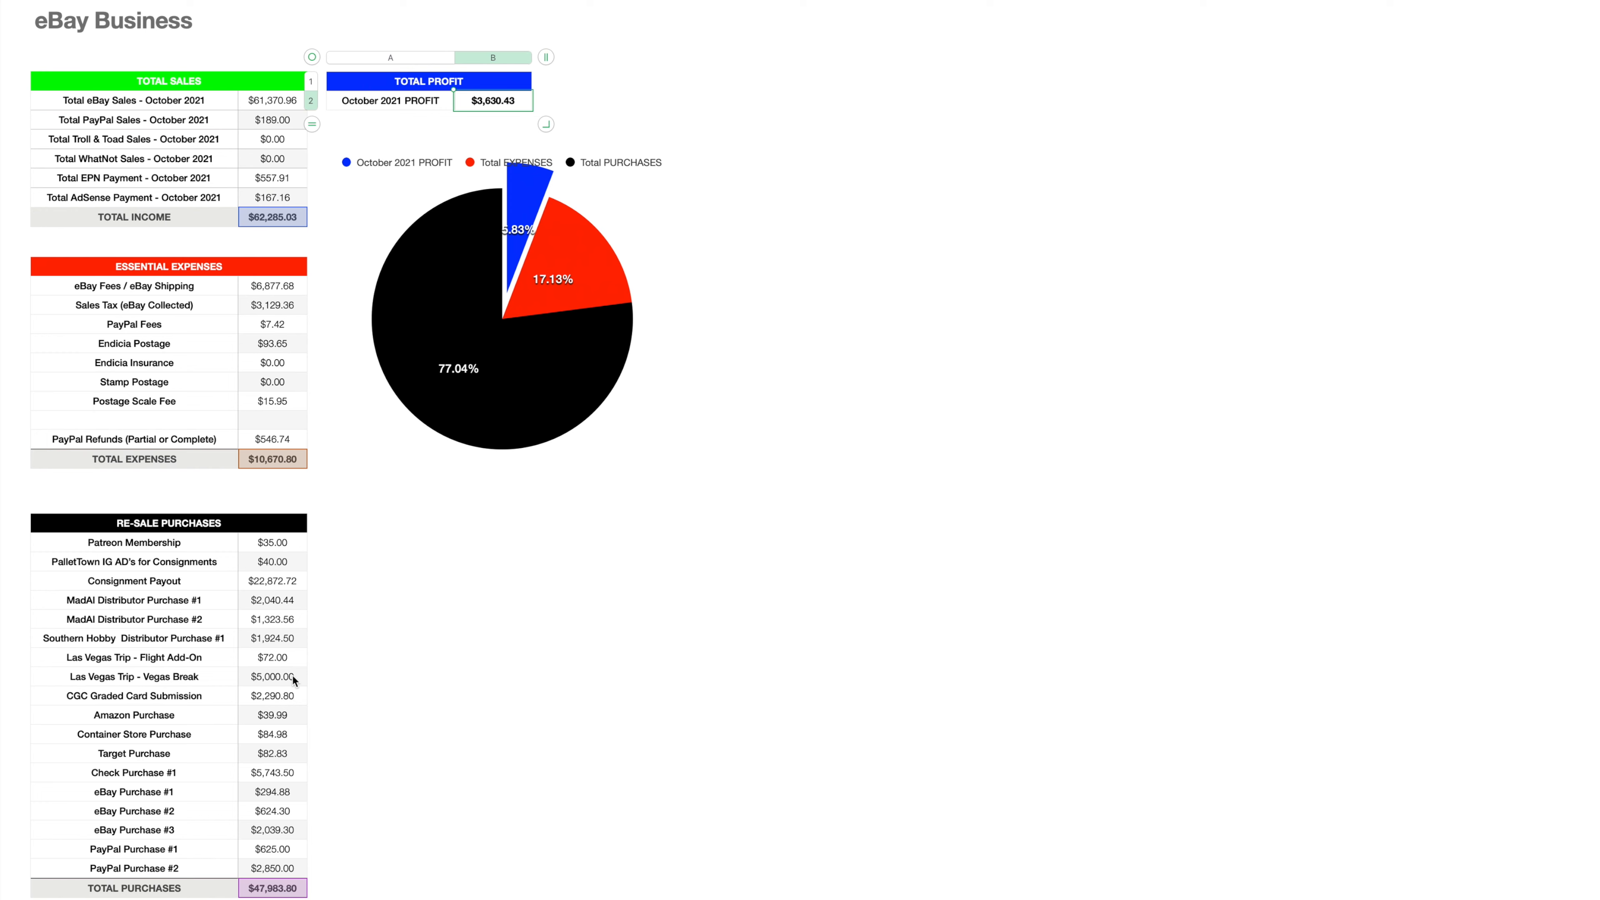
{"action": "mouse_move", "coordinate": [298, 702]}
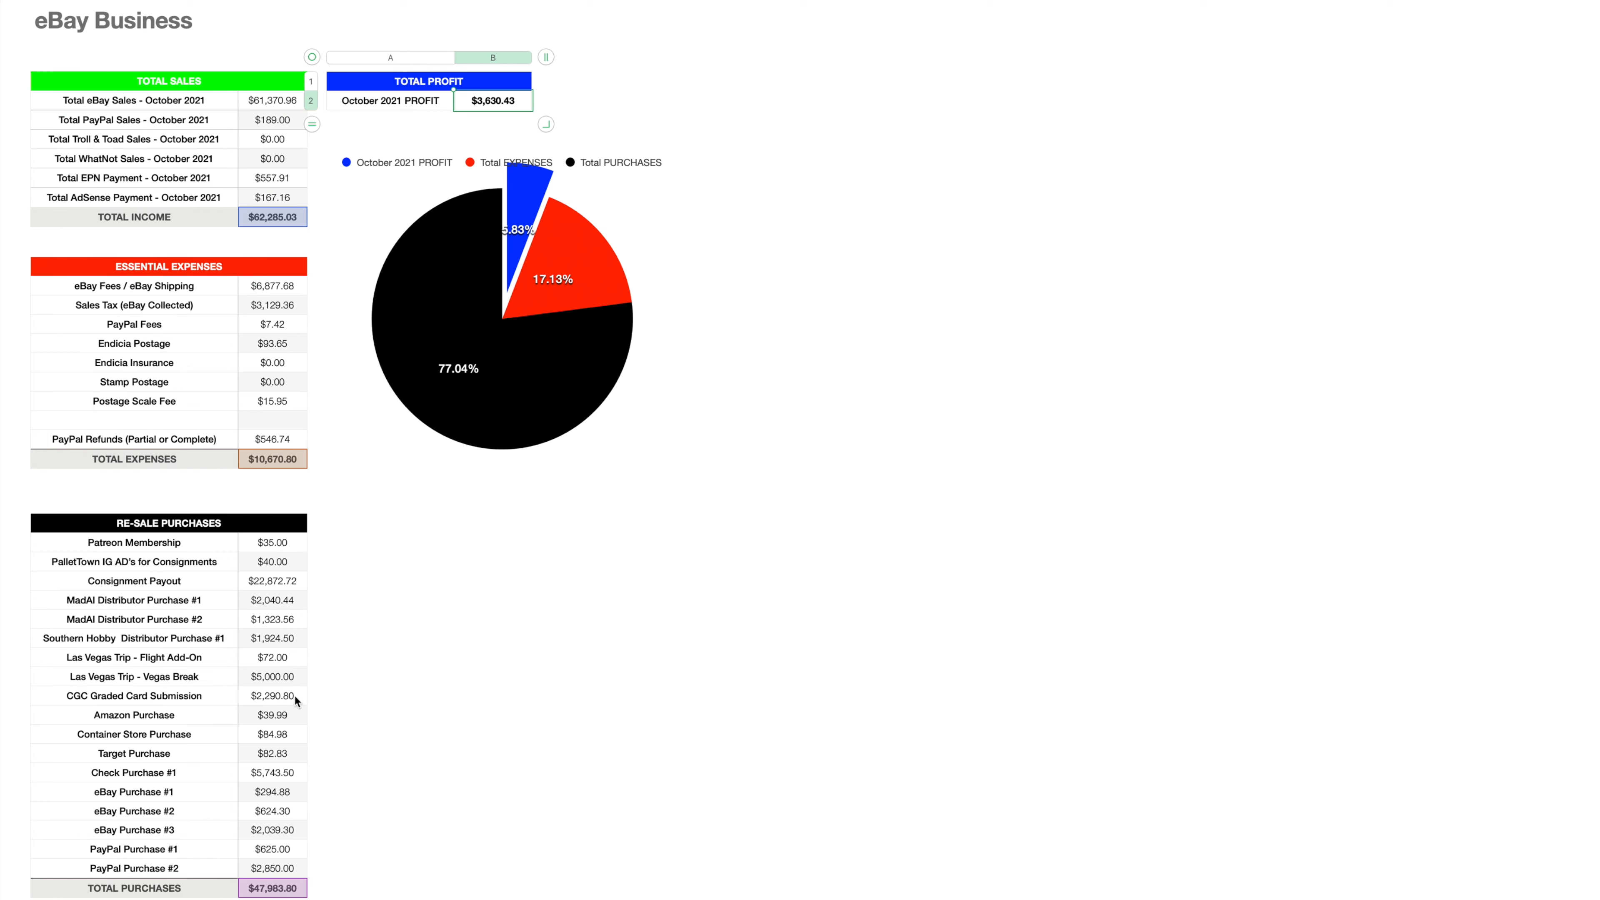
{"action": "mouse_move", "coordinate": [288, 866]}
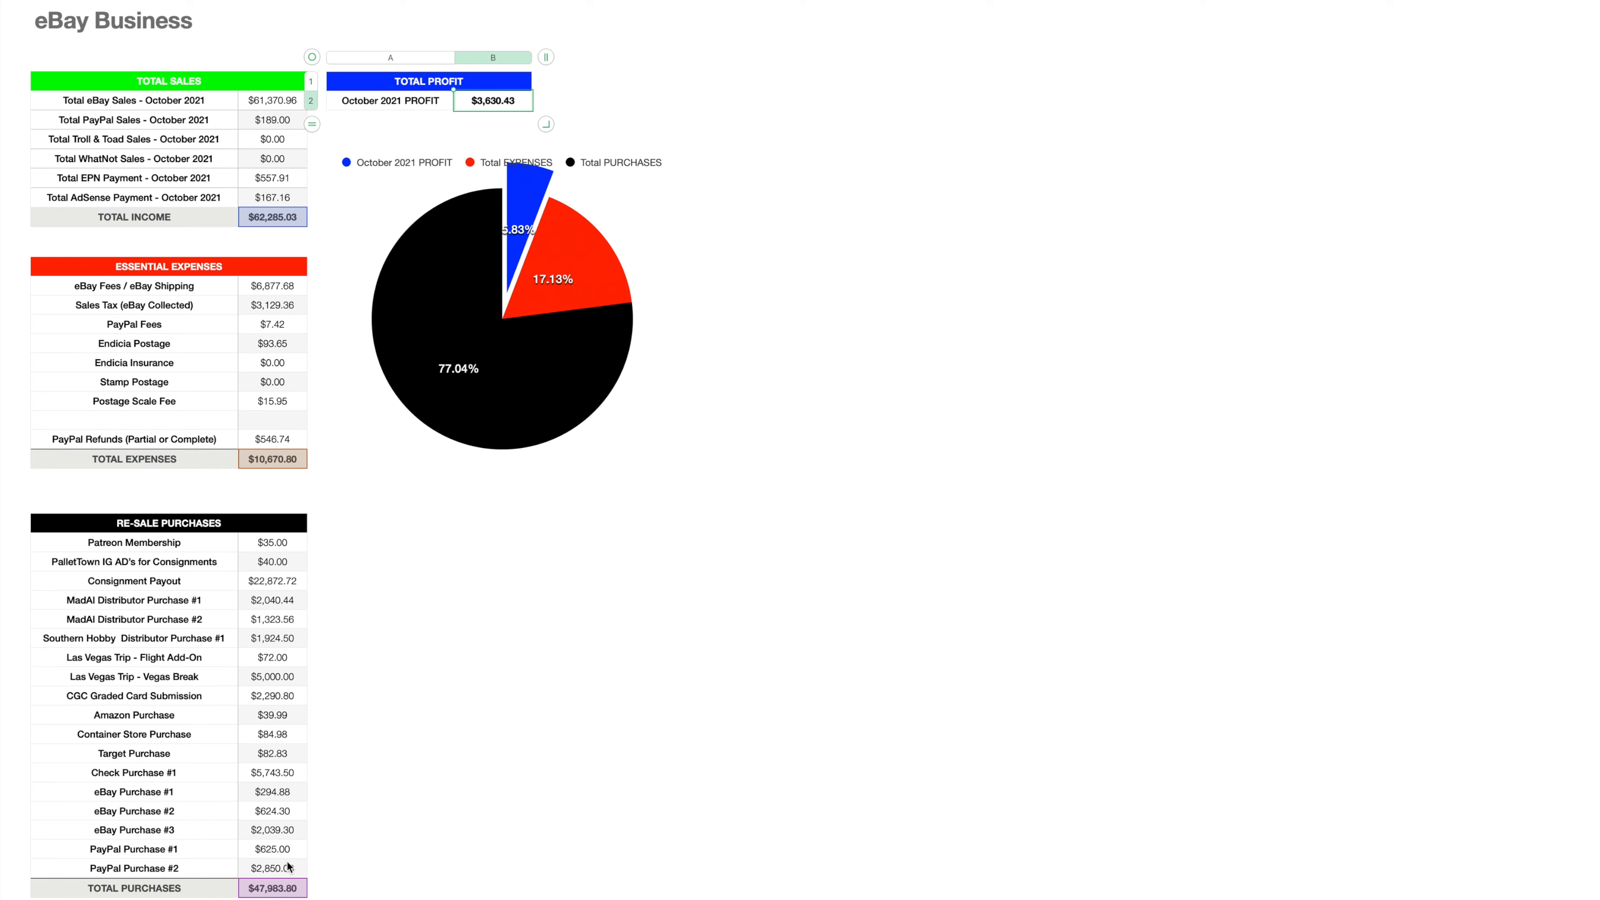
{"action": "mouse_move", "coordinate": [301, 776]}
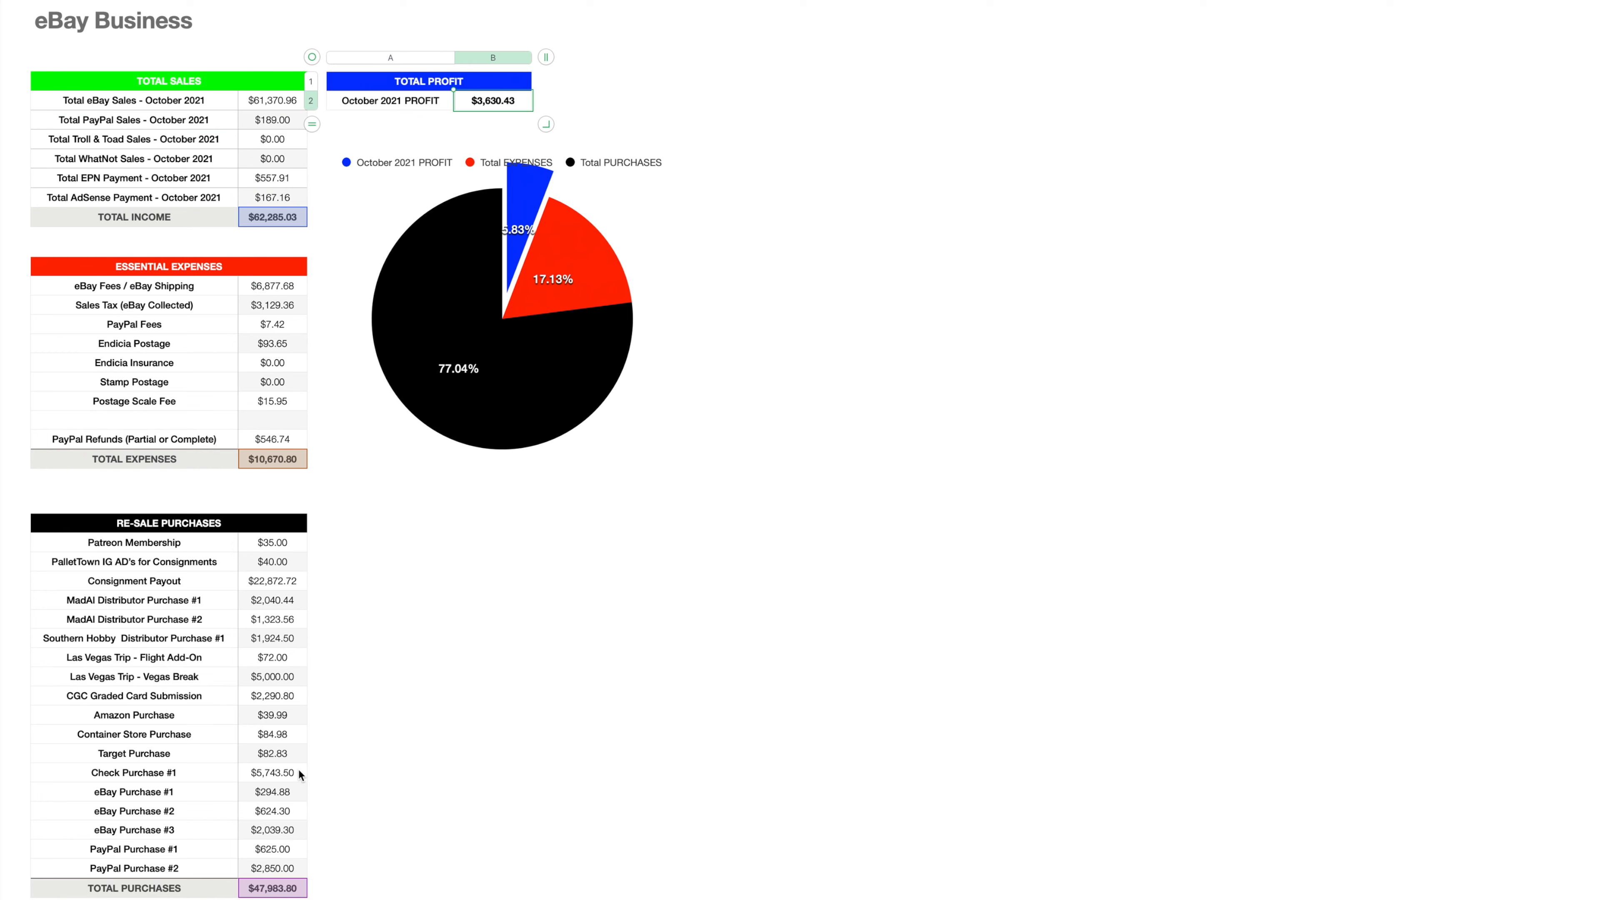
{"action": "mouse_move", "coordinate": [530, 113]}
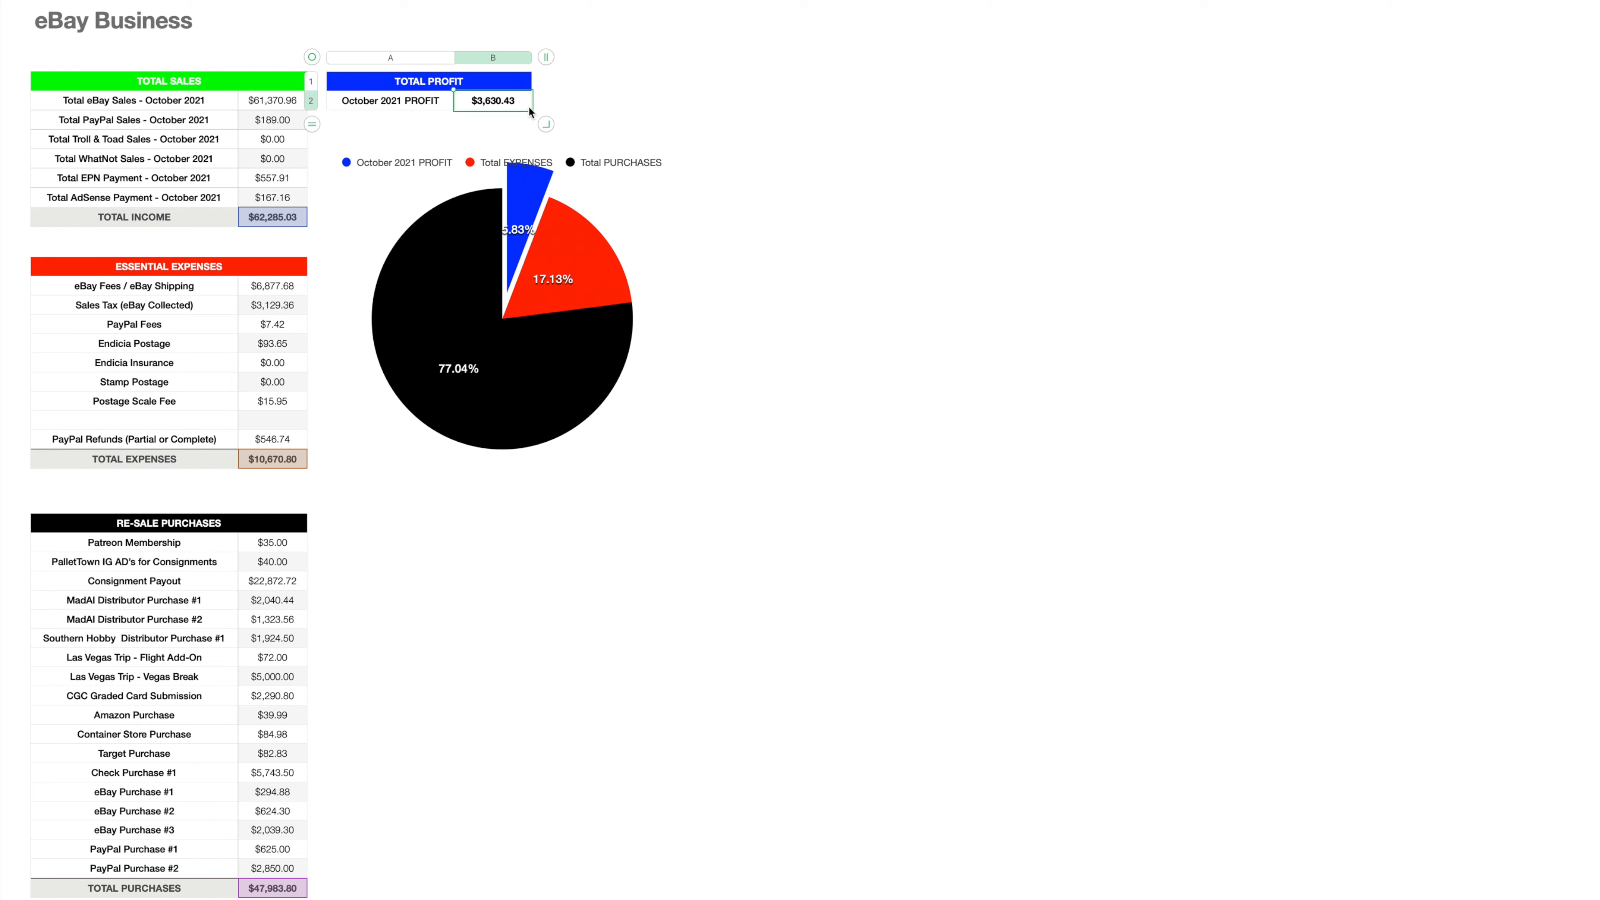
{"action": "mouse_move", "coordinate": [525, 105]}
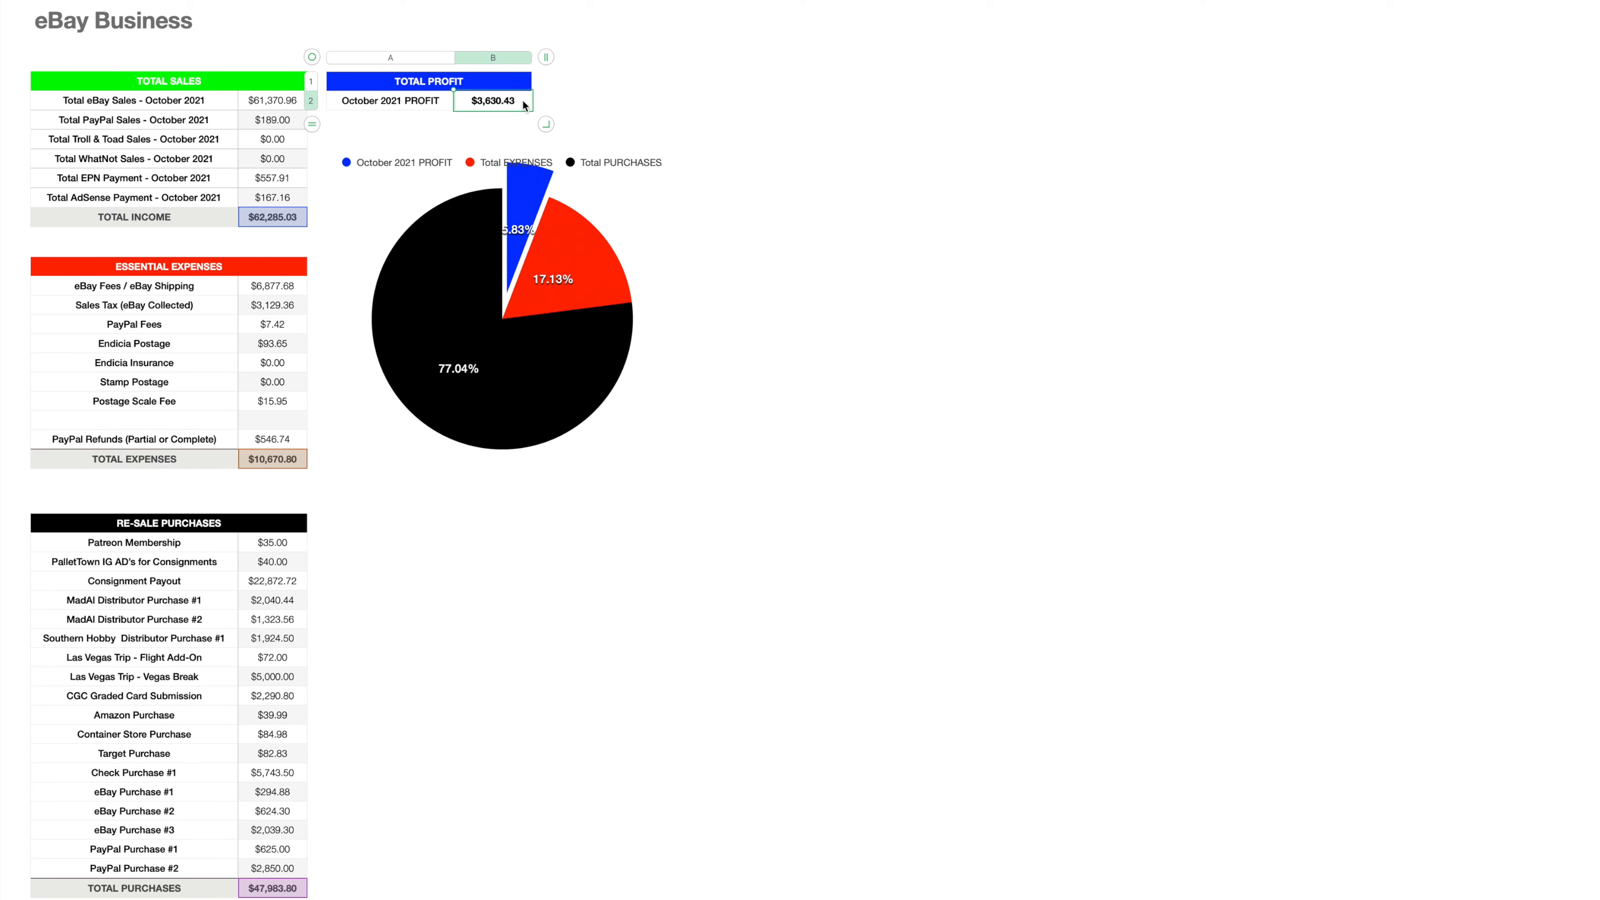